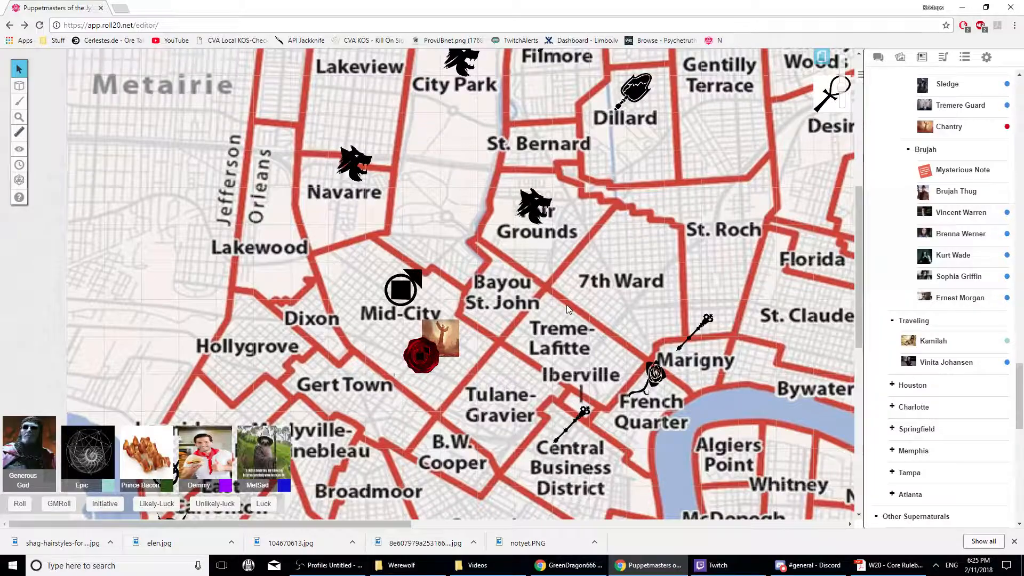
- Pan the New Orleans map and flip between Journal and Chat, ending on both 6-success rolls
scroll(down, 3)
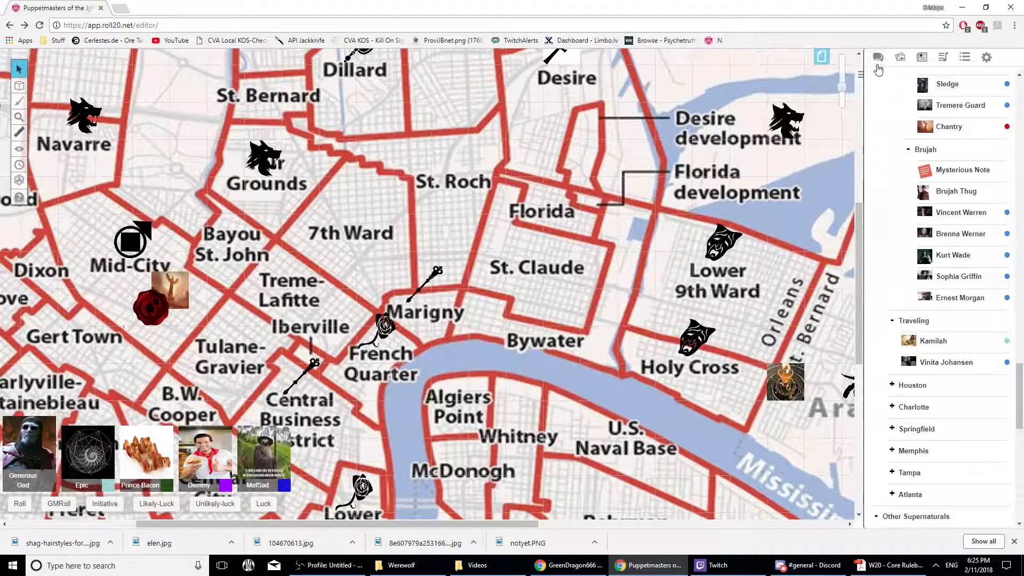
click(877, 57)
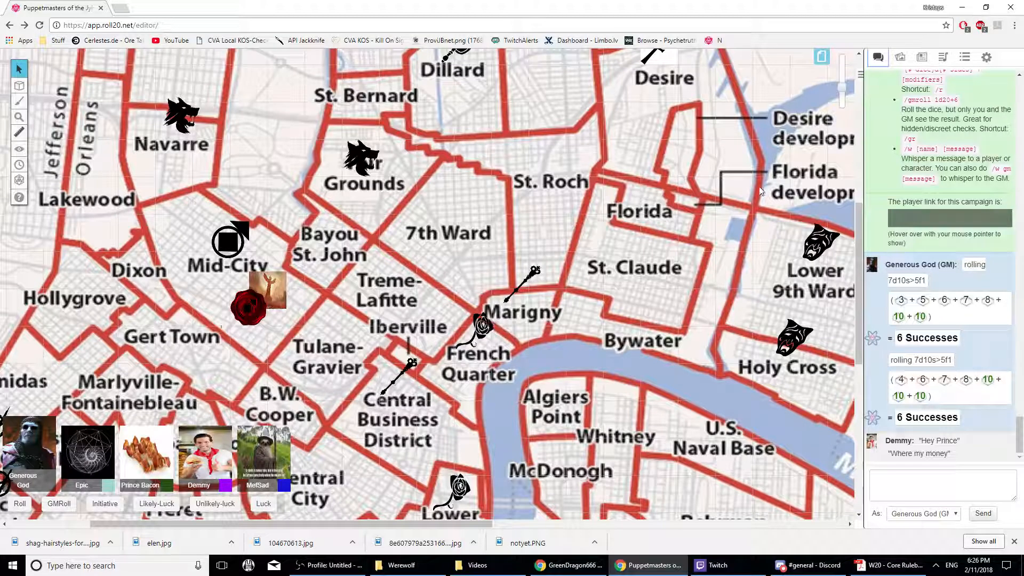
click(920, 57)
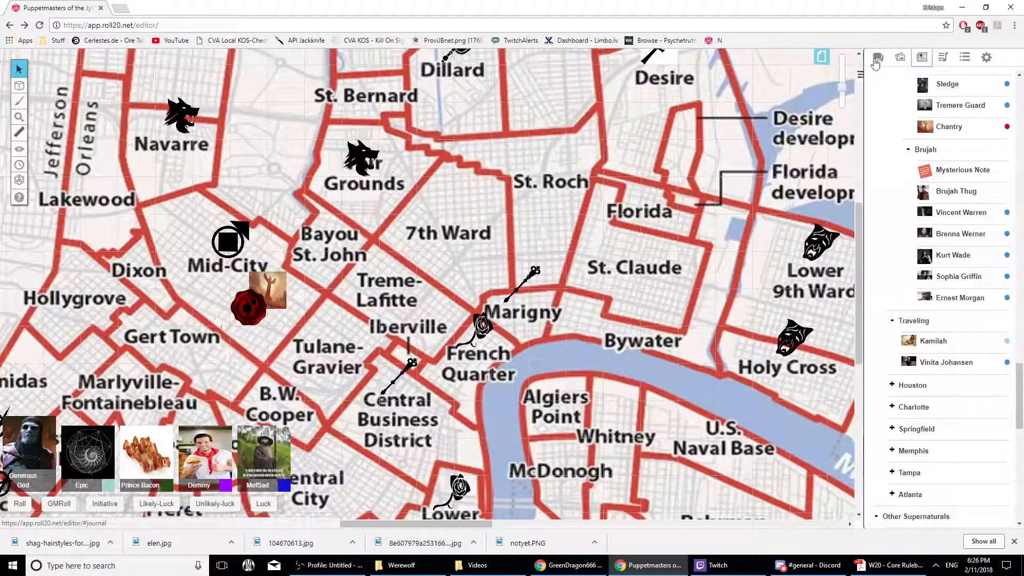
click(877, 57)
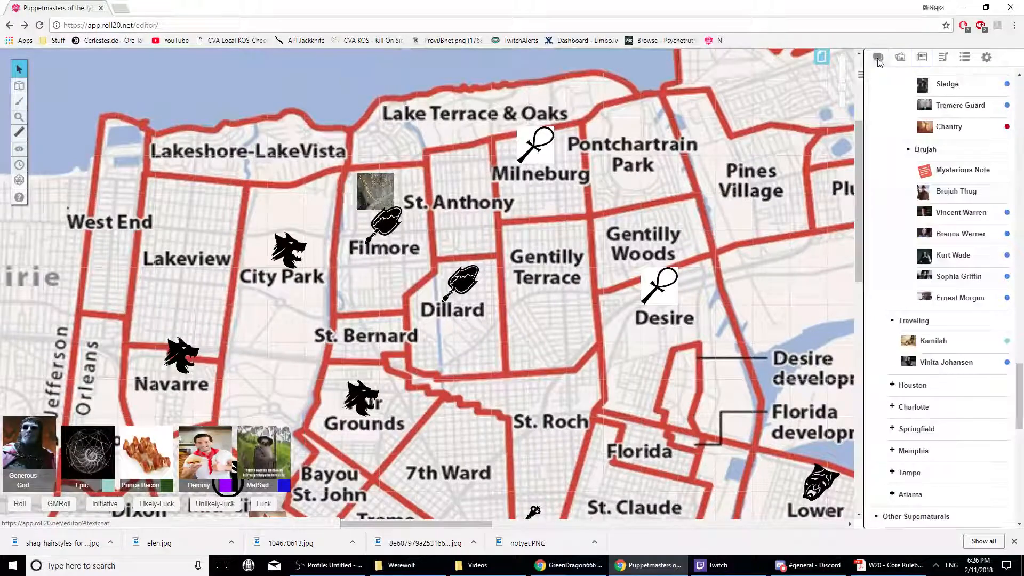
click(878, 57)
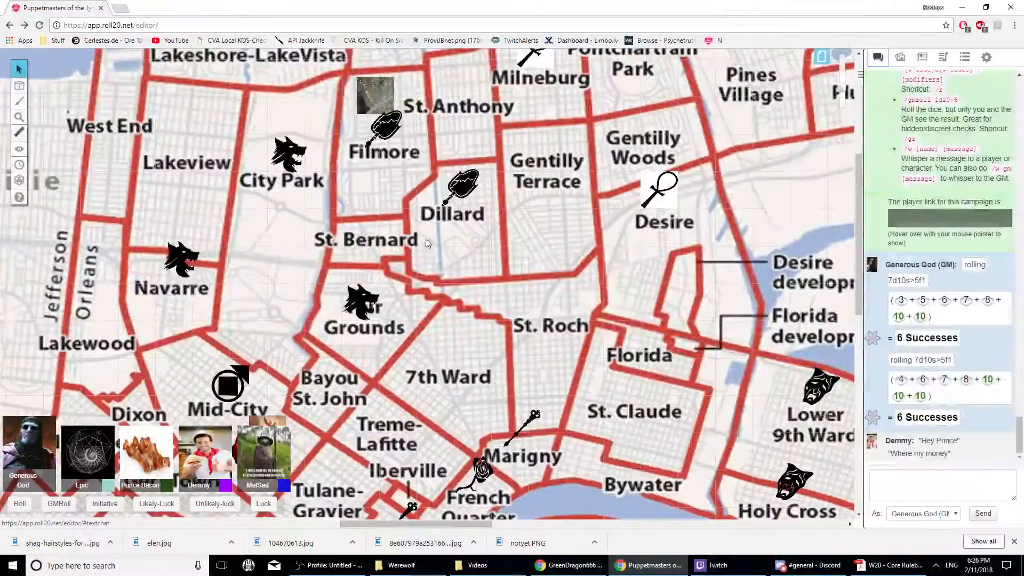
mouse_move(364, 193)
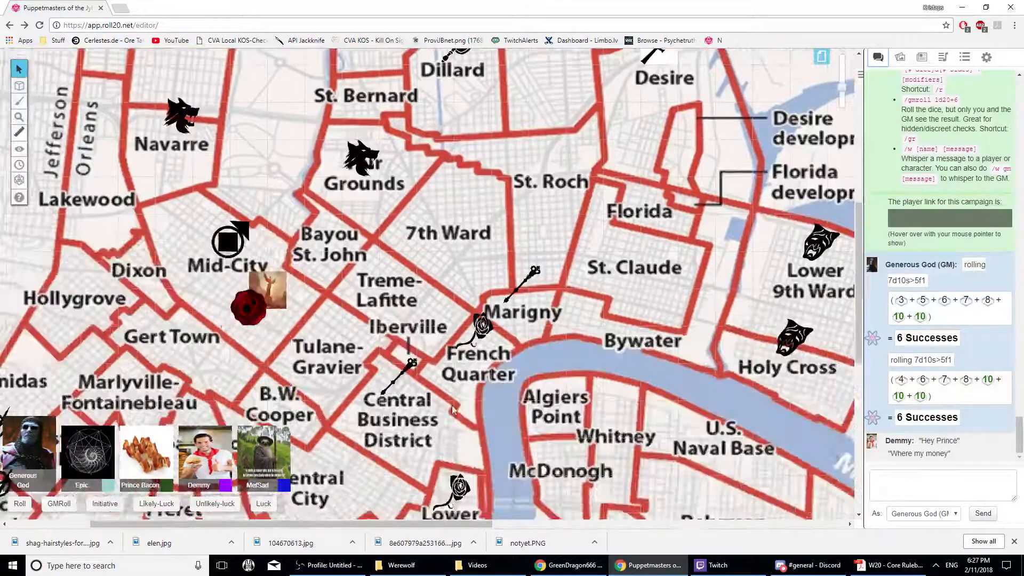
scroll(down, 3)
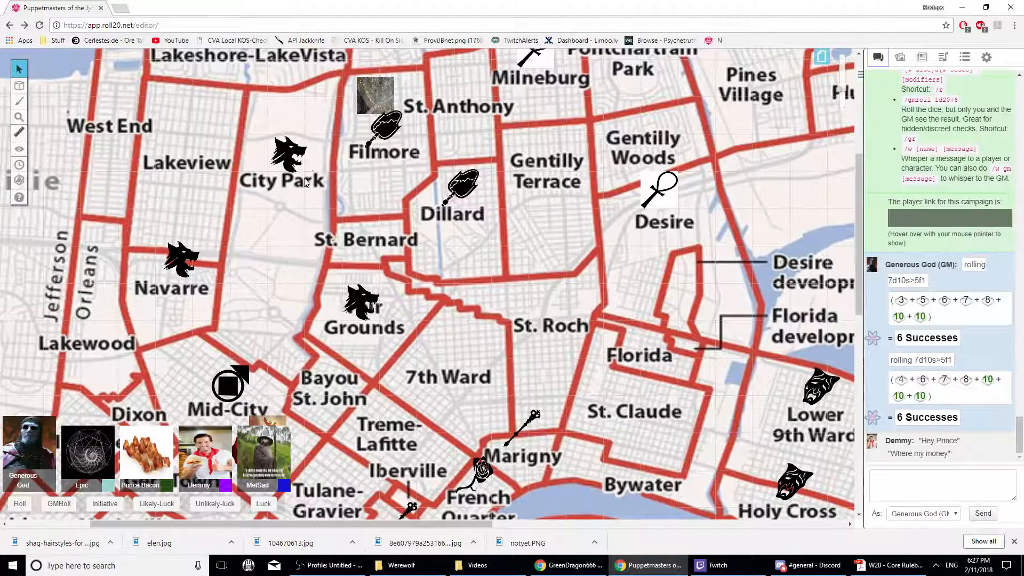
mouse_move(621, 278)
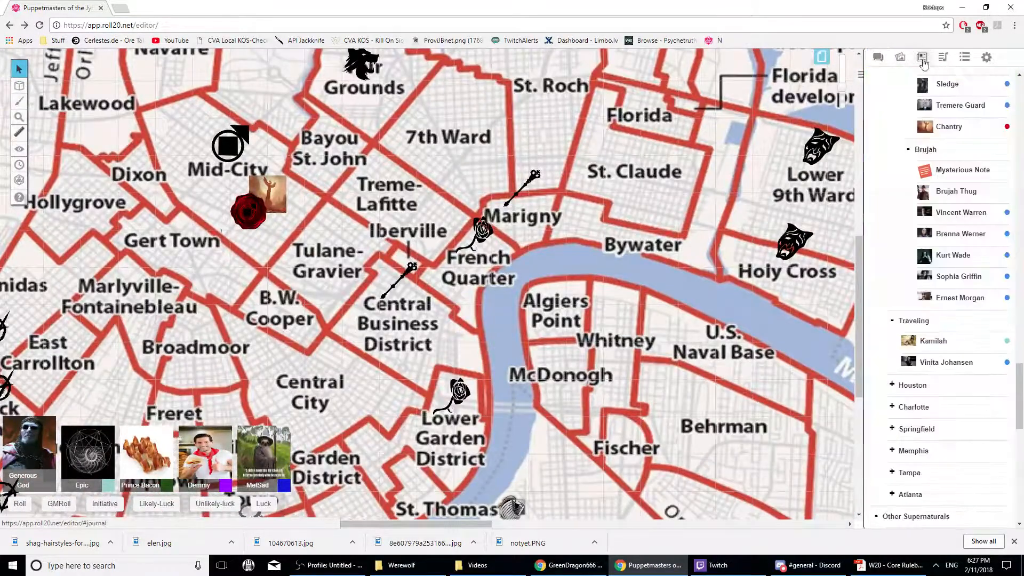
click(878, 57)
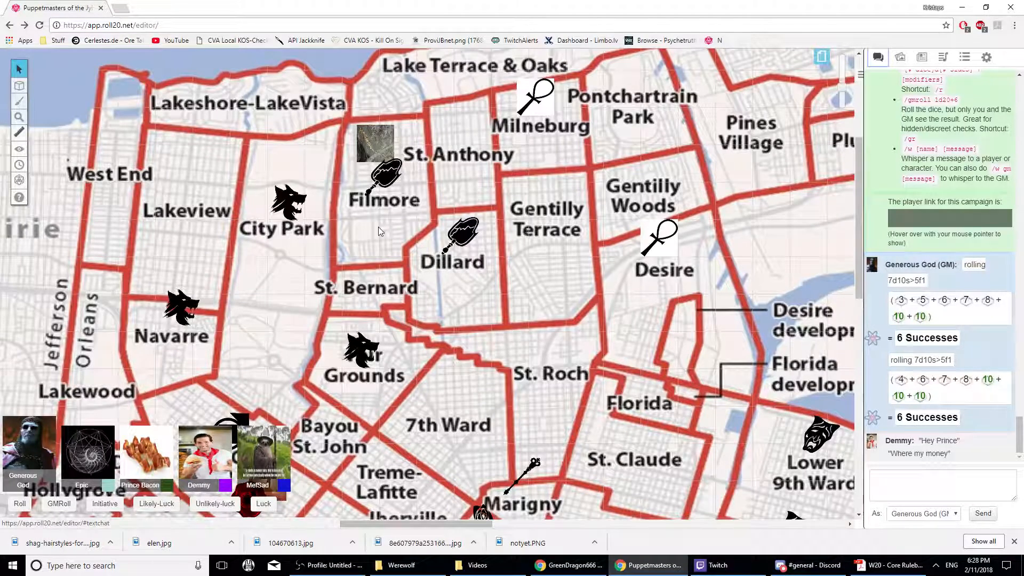
mouse_move(327, 226)
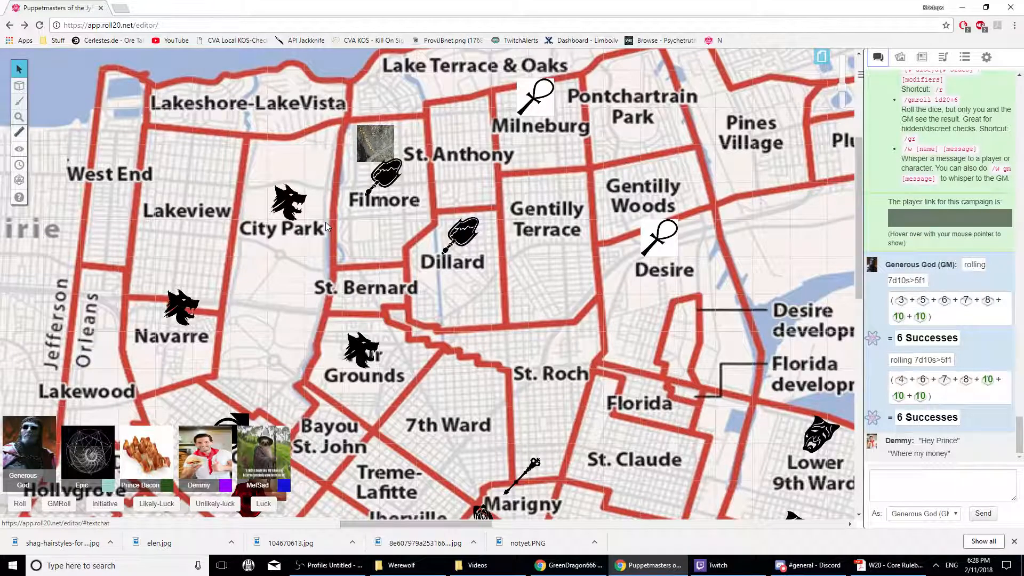
scroll(down, 3)
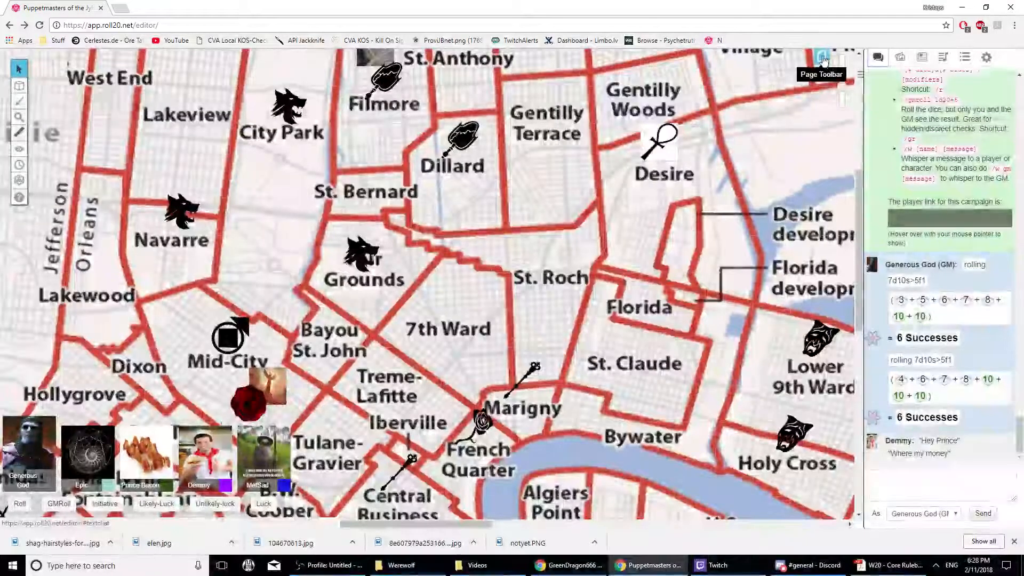
- Switch to the ballroom hall page and place tokens on the stair landing and stair foot
click(821, 57)
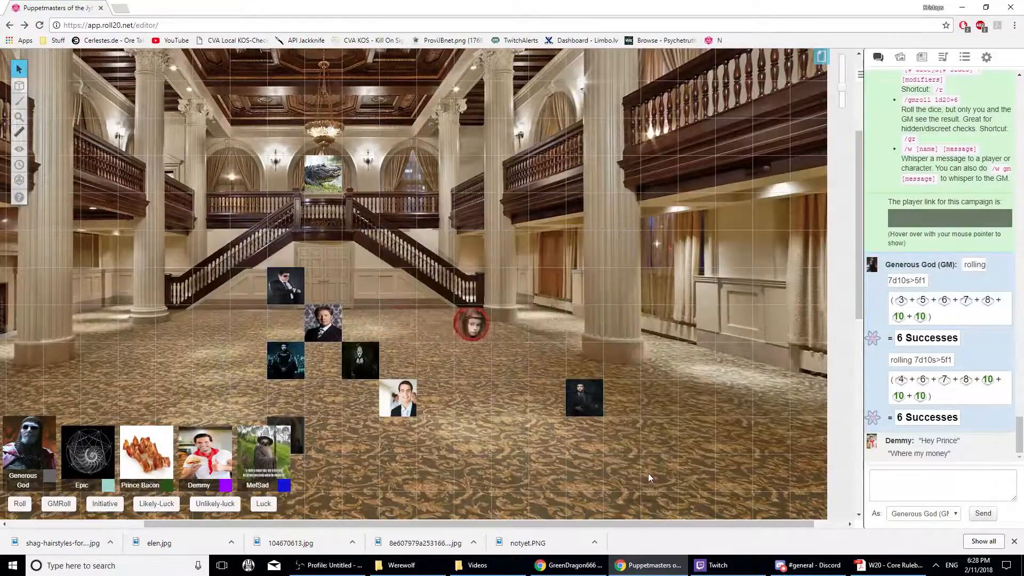
drag(470, 323, 547, 323)
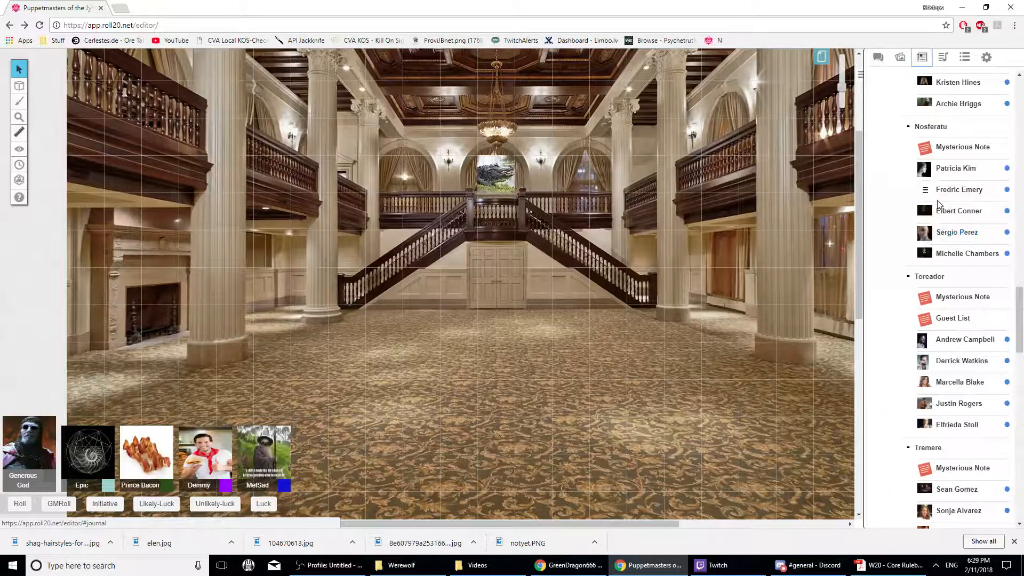
scroll(down, 3)
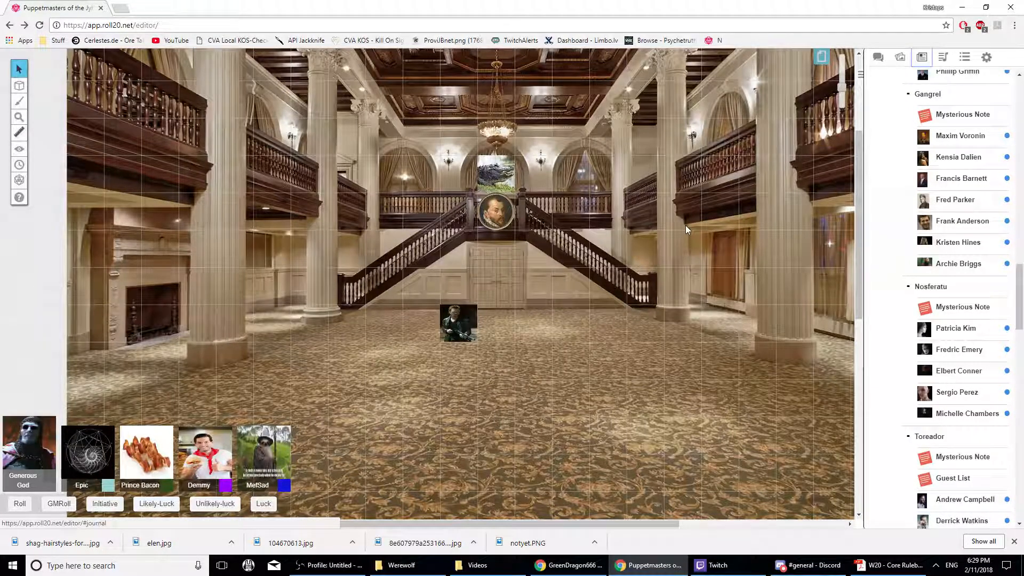
drag(458, 323, 495, 323)
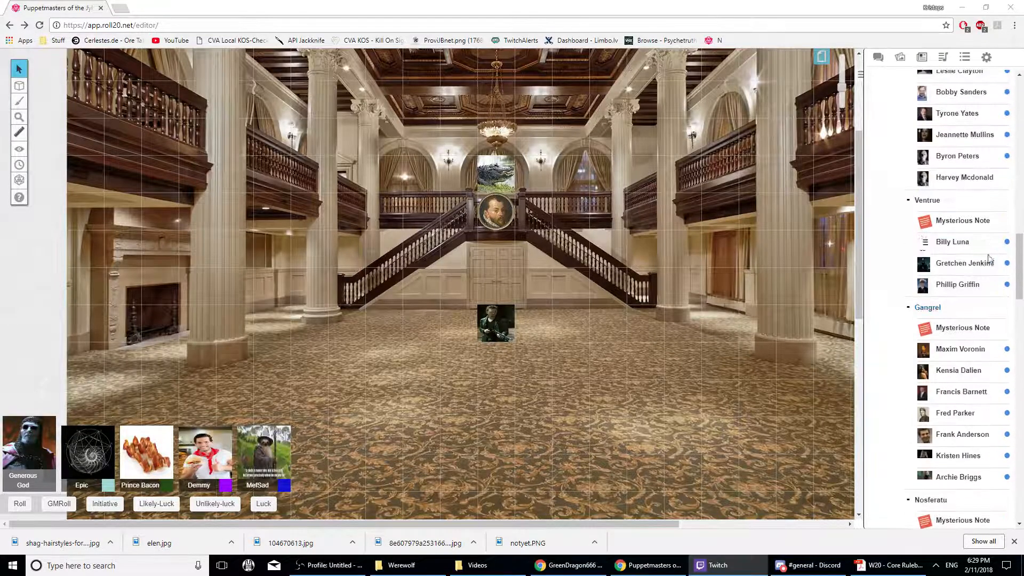
scroll(down, 3)
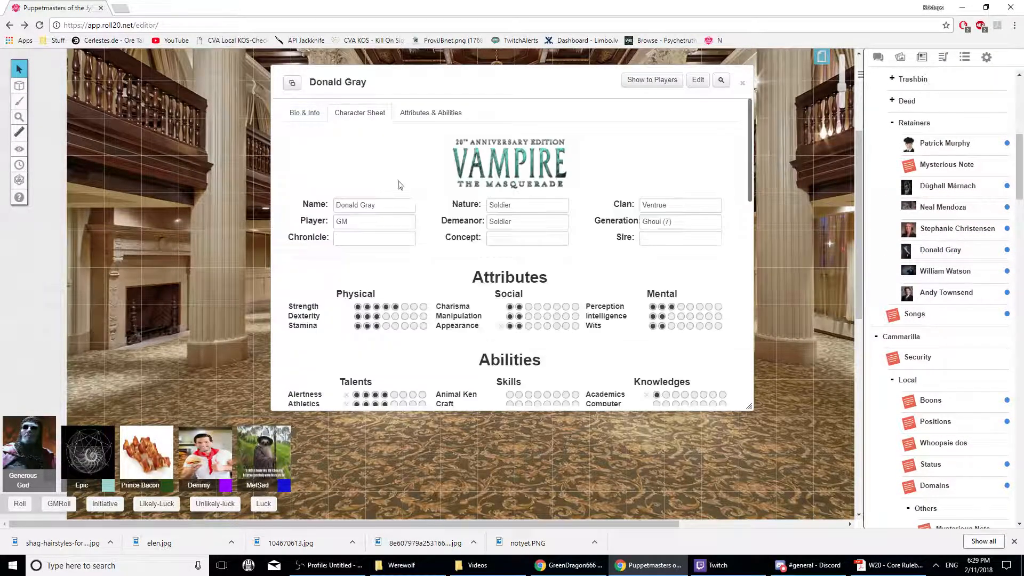
- Close Donald Gray's sheet, view William Watson's, and place a suited token on the left balcony
scroll(down, 3)
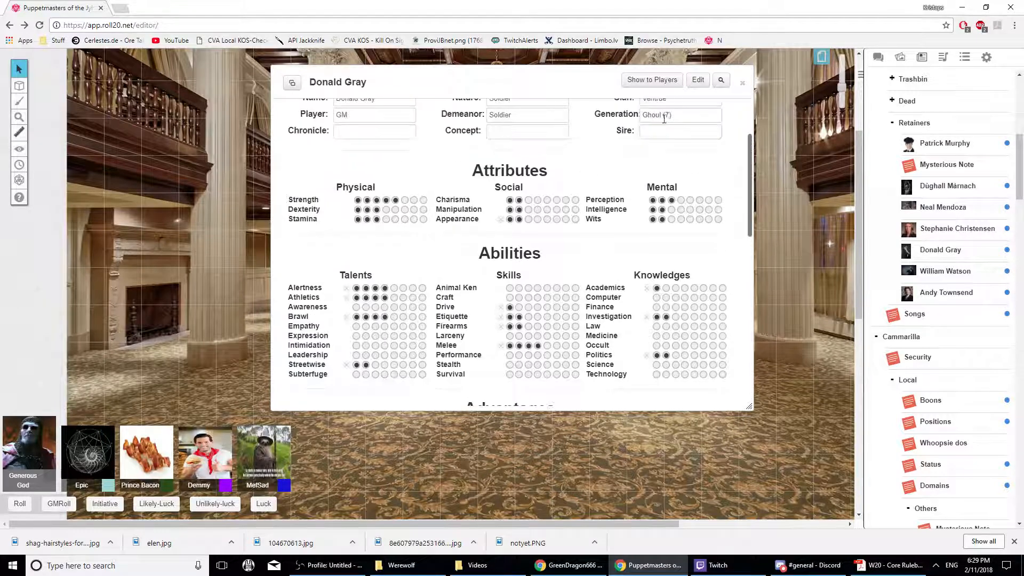
click(742, 83)
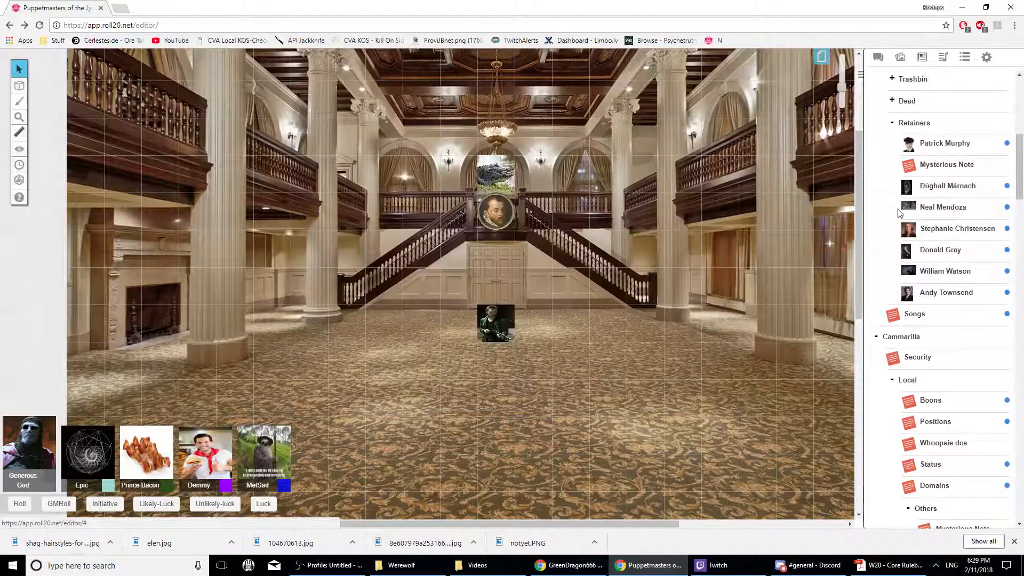
click(945, 270)
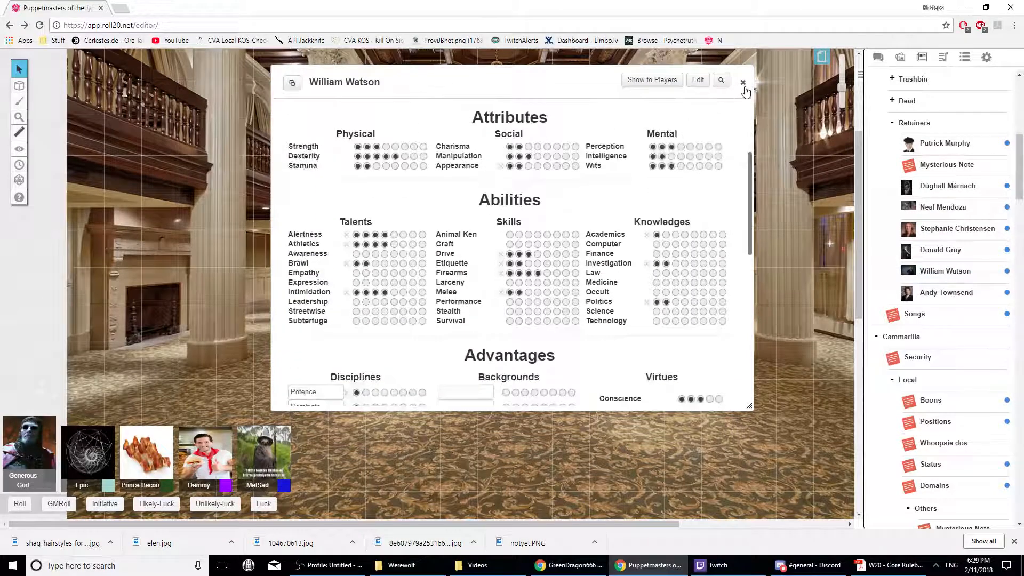
click(742, 83)
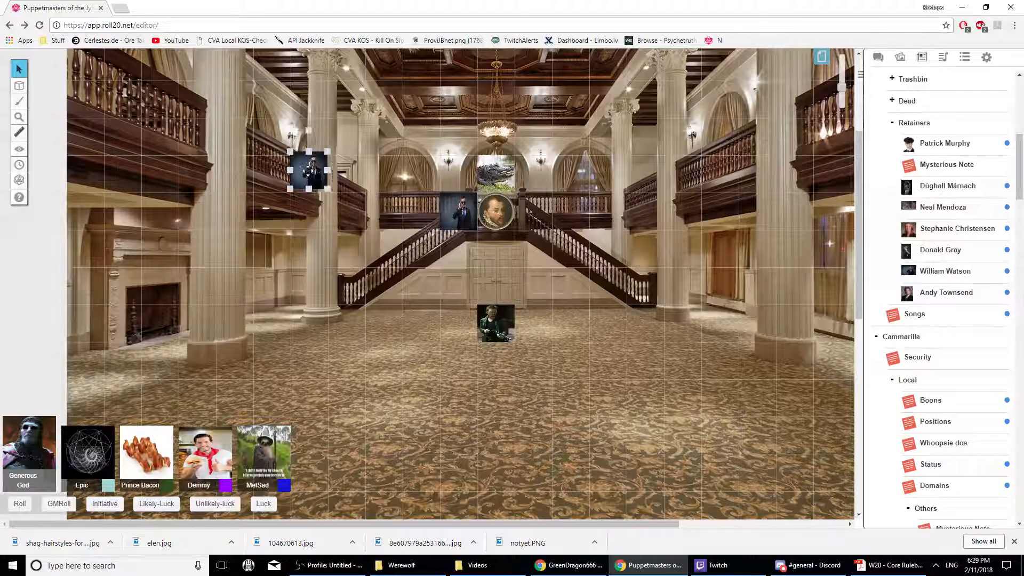
drag(311, 169, 270, 172)
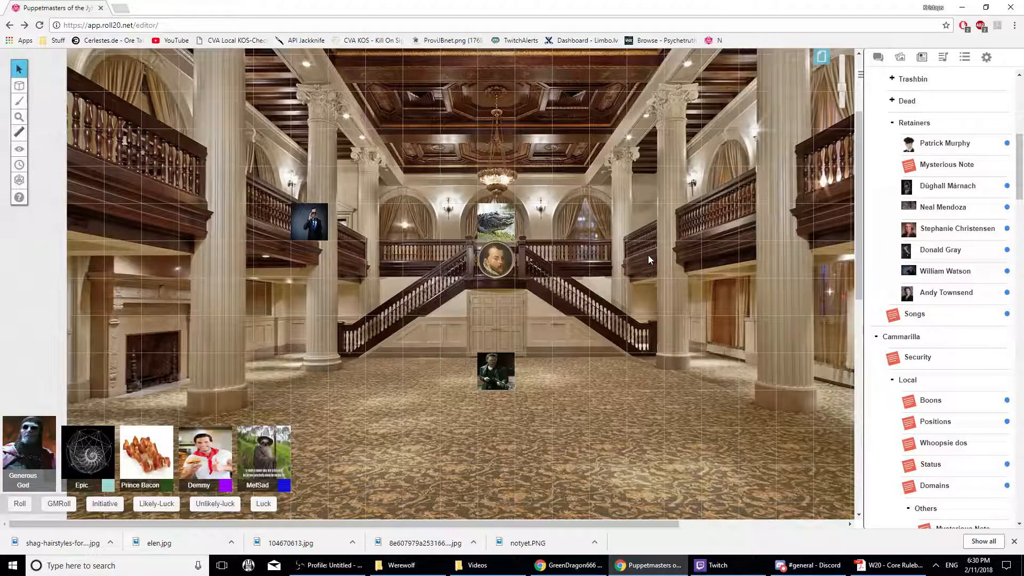
mouse_move(584, 278)
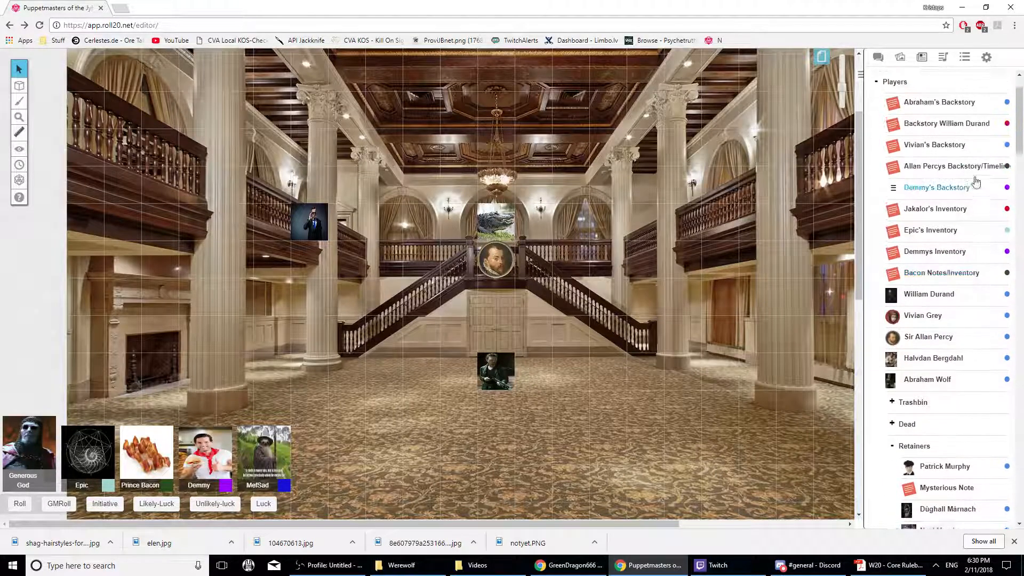
- Make a hidden GMRoll of 5 dice at difficulty 7 for William Watson
scroll(down, 3)
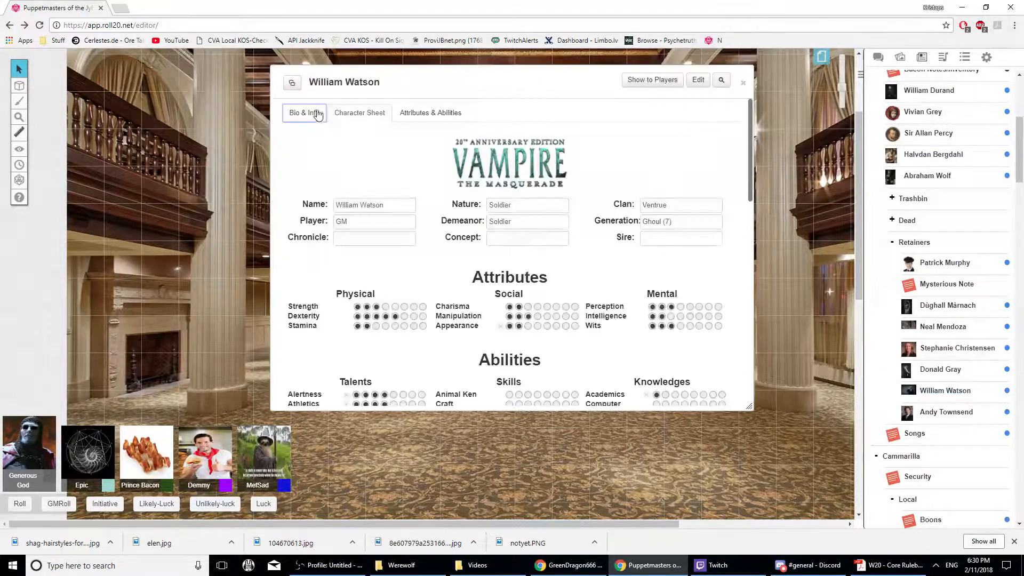
scroll(down, 3)
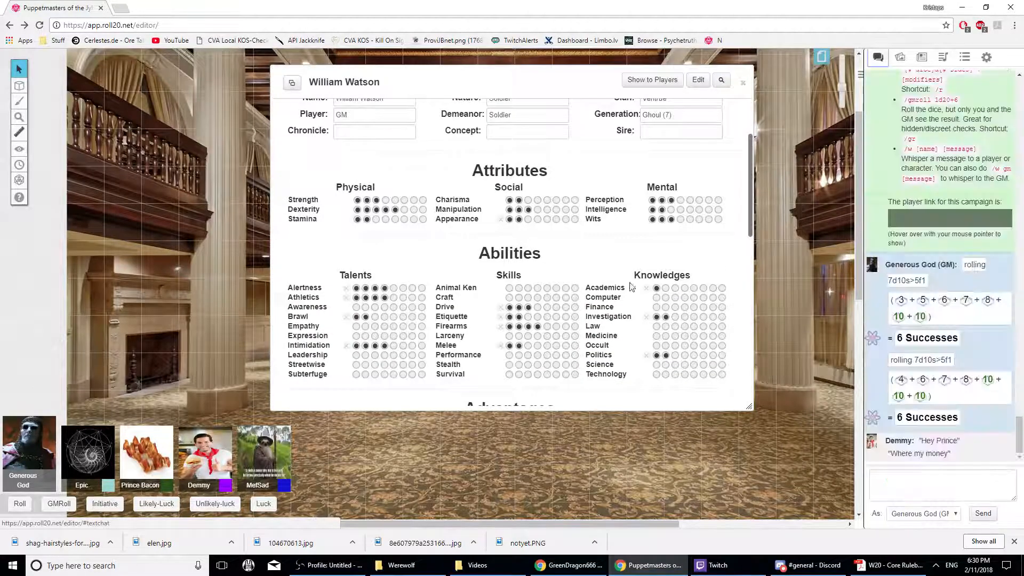
scroll(down, 3)
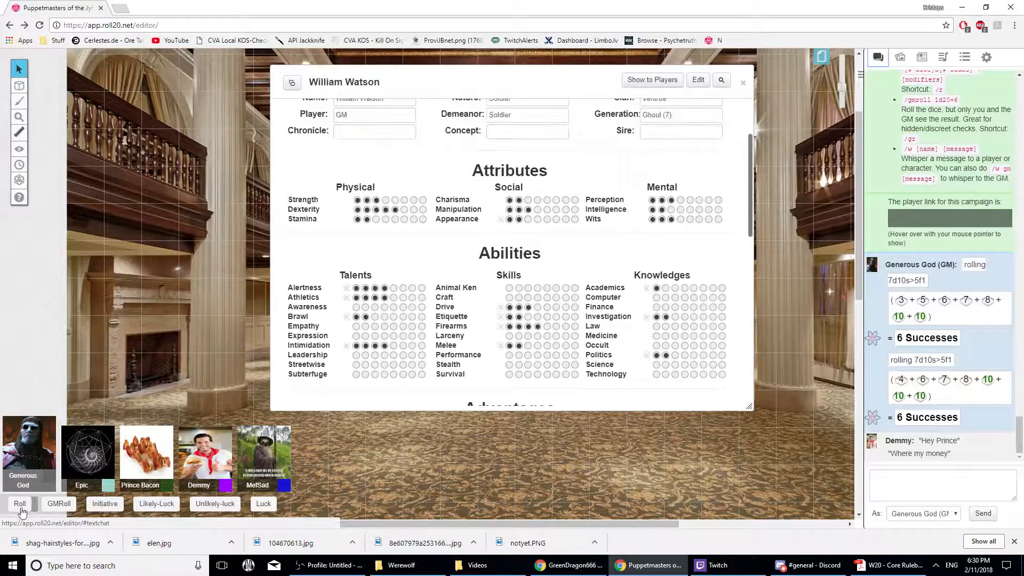
click(20, 503)
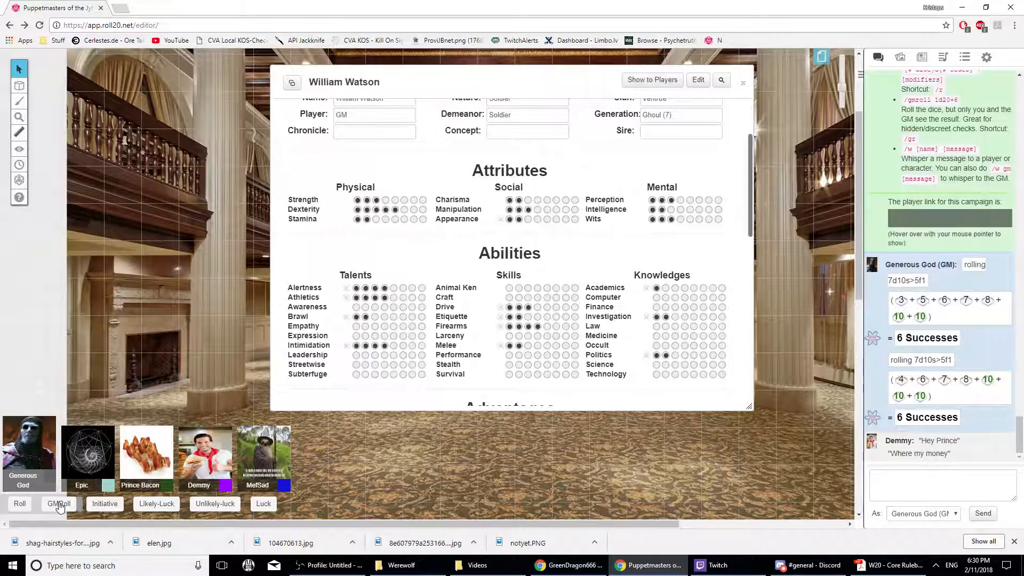
click(59, 503)
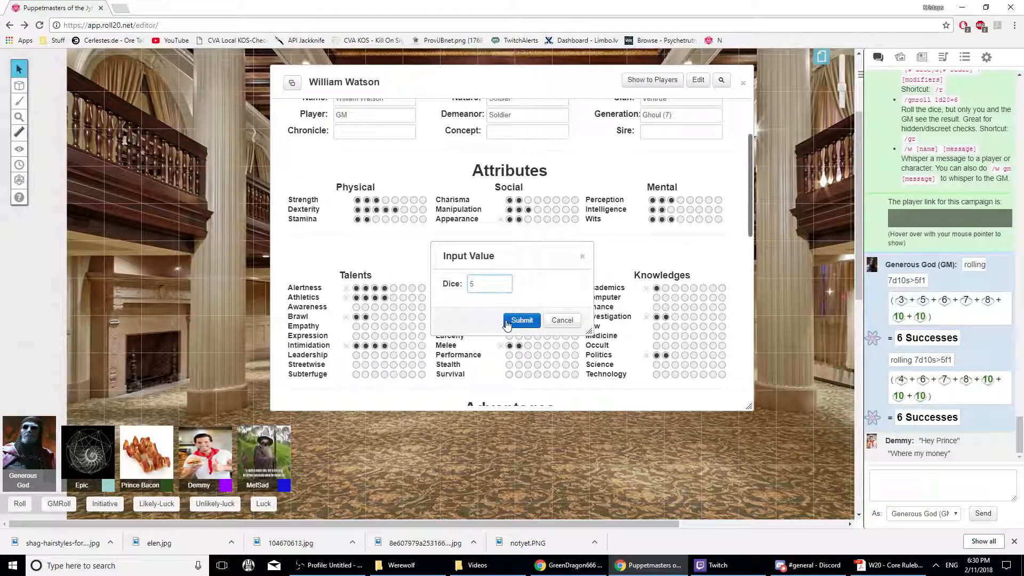
click(522, 320)
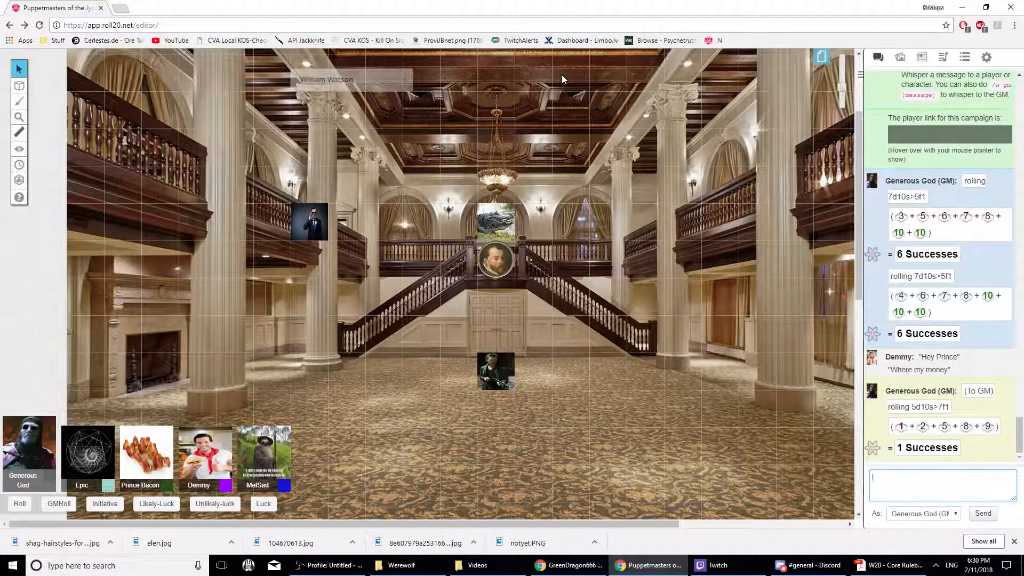
mouse_move(793, 164)
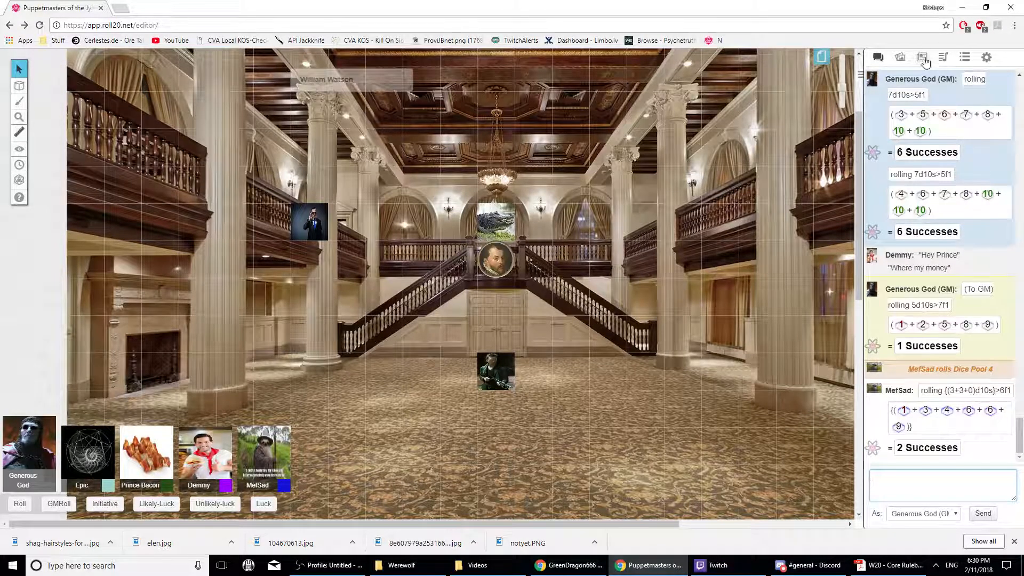
- Check the Collections tab, then return to the campaign journal entries
click(964, 57)
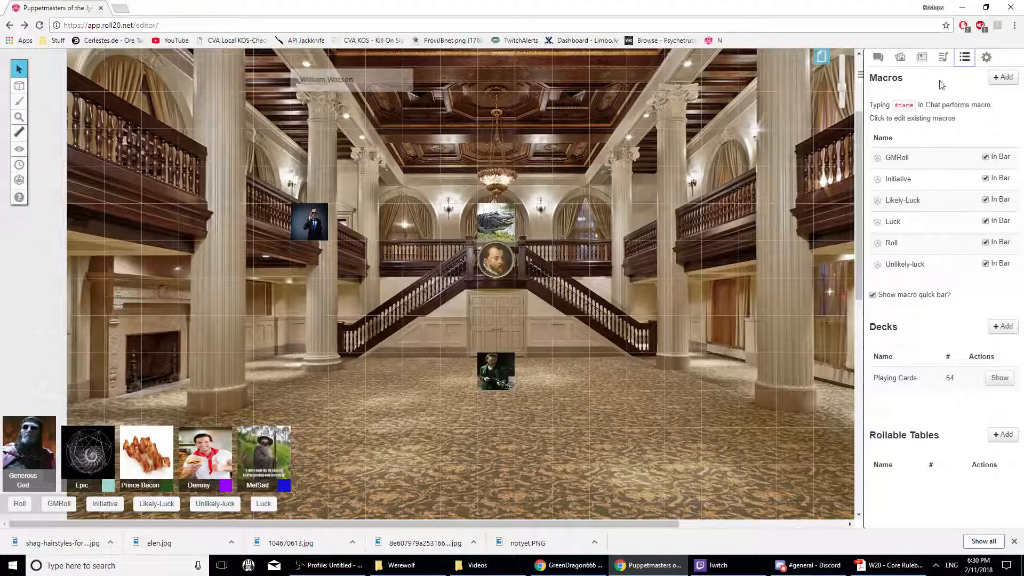
click(921, 57)
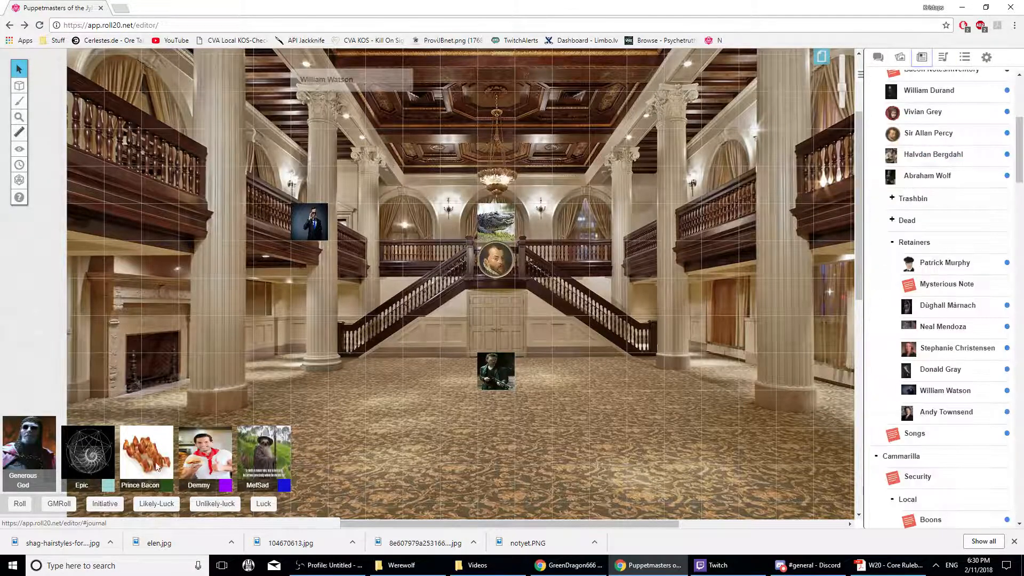
mouse_move(654, 238)
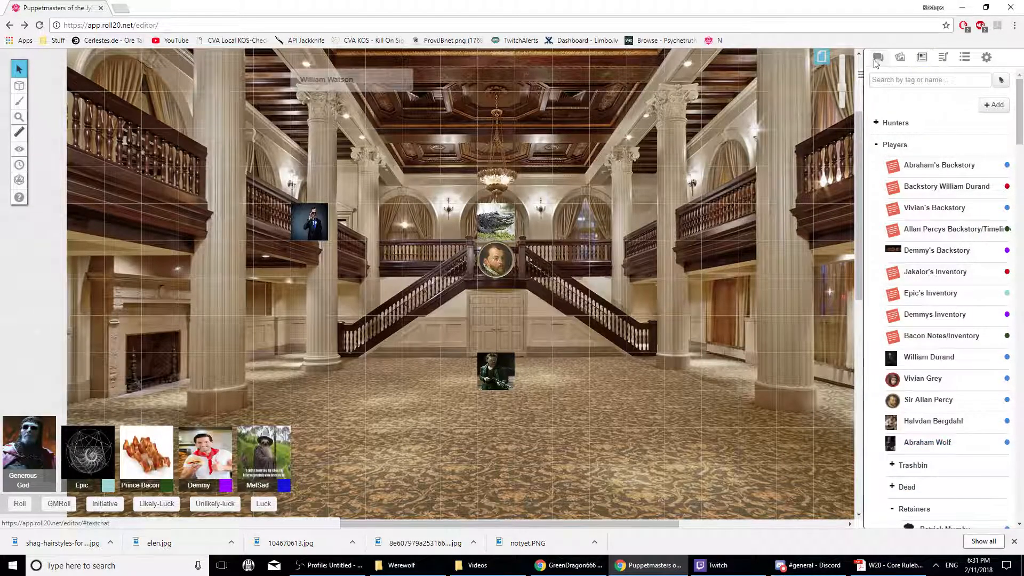
- Alternate between the journal and chat log, finishing on Demmy's latest chat message
click(878, 57)
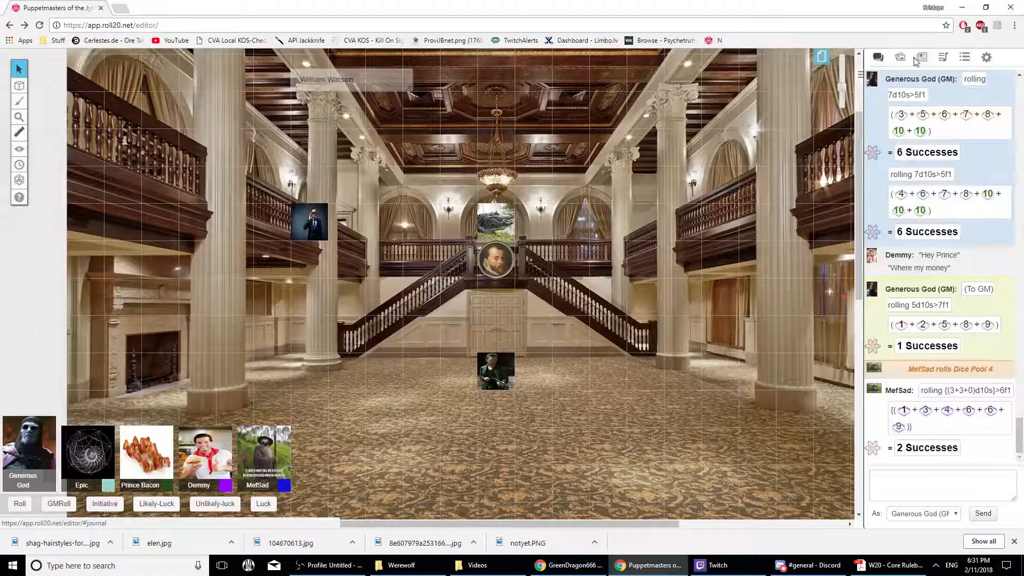
click(921, 57)
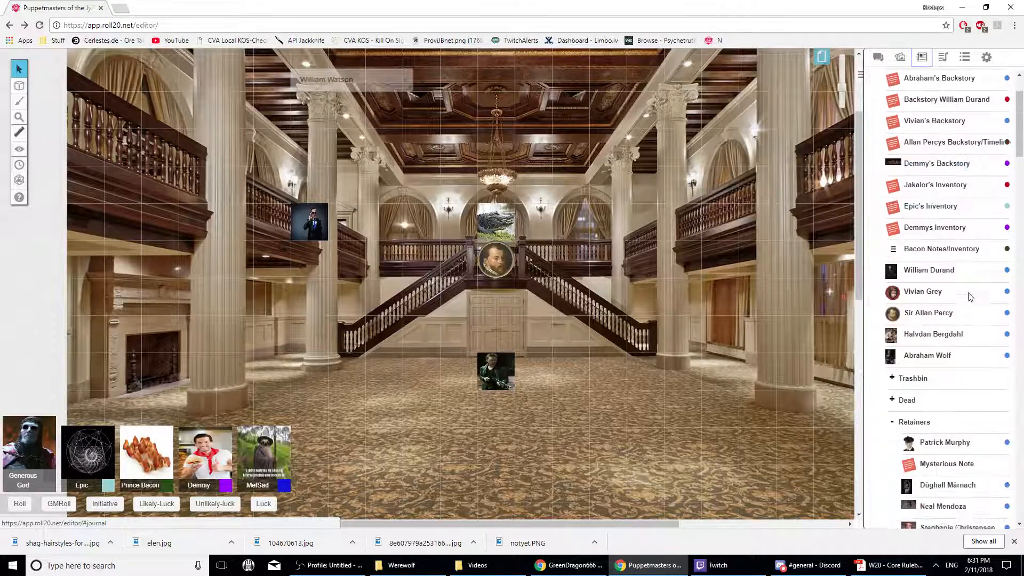
scroll(down, 3)
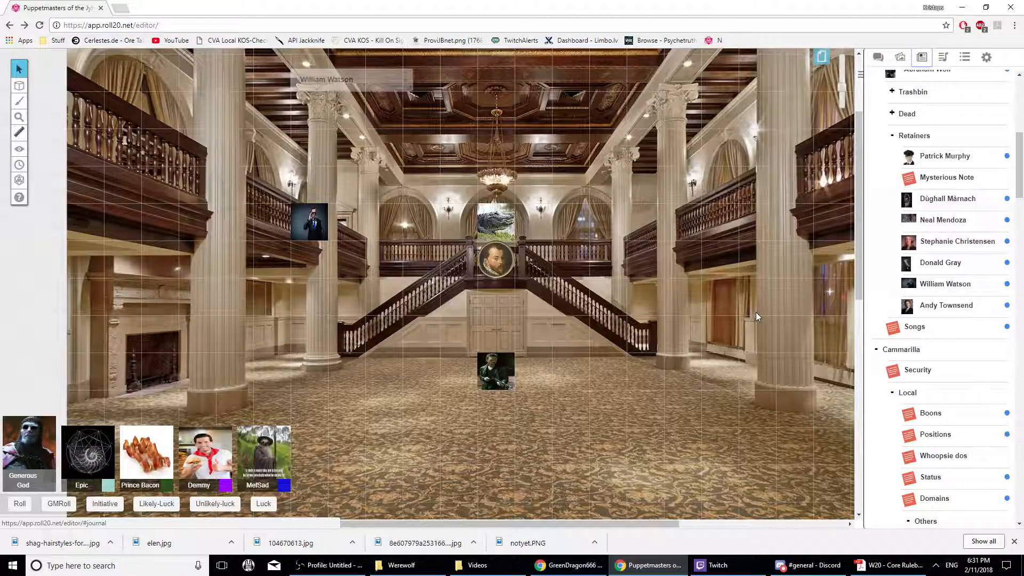
mouse_move(640, 287)
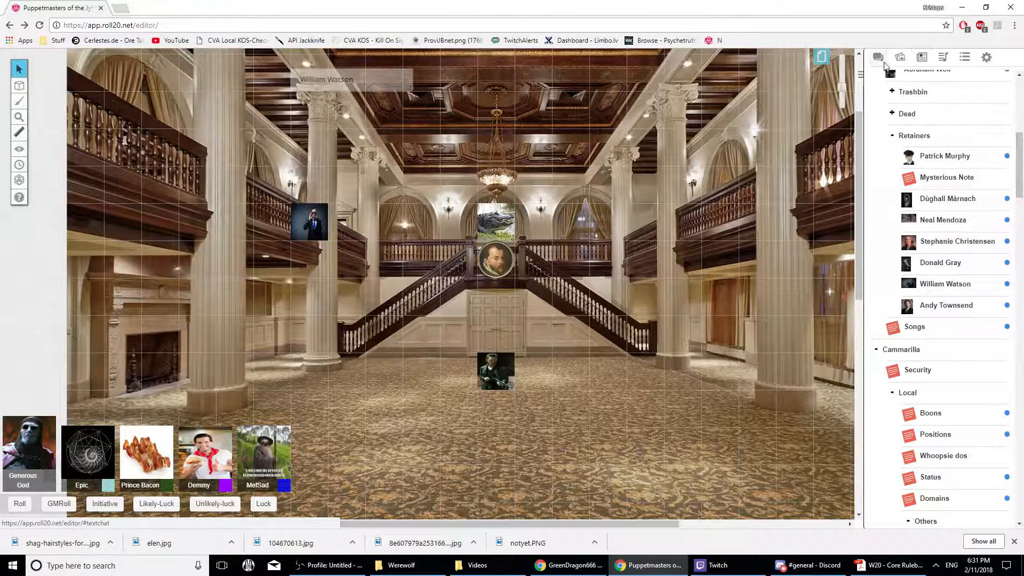
click(877, 57)
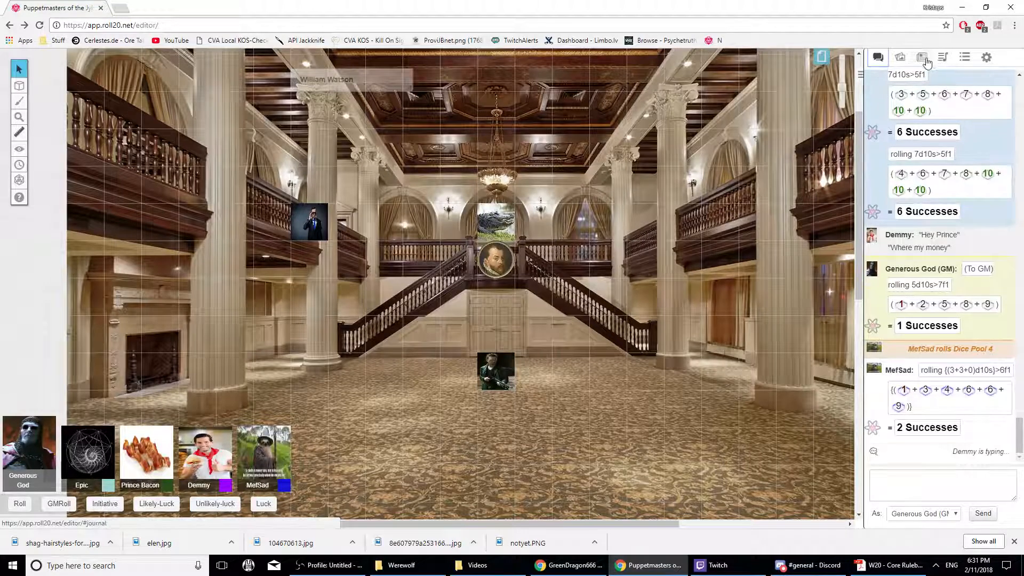
click(921, 57)
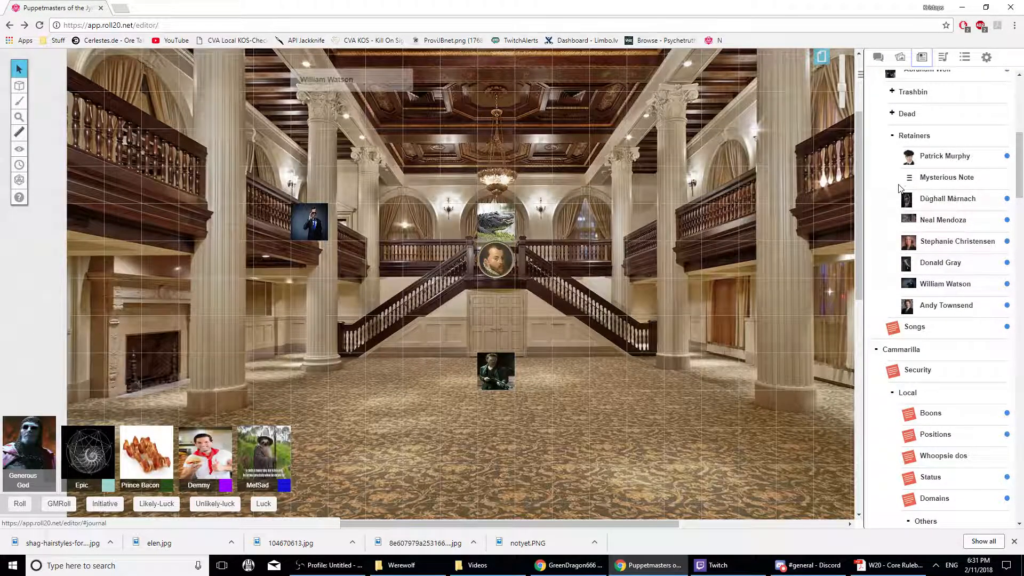
click(878, 57)
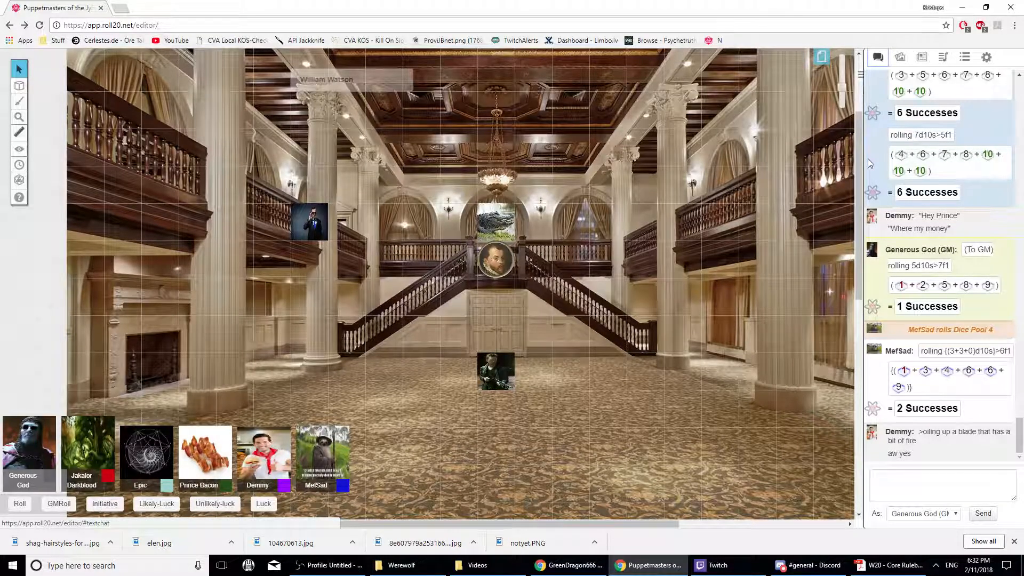
click(921, 57)
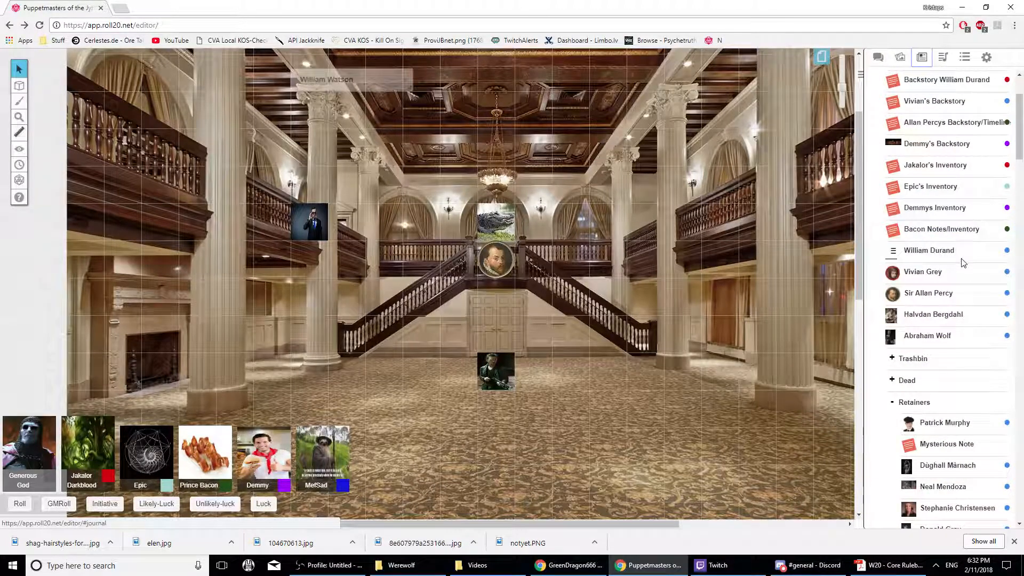
click(927, 336)
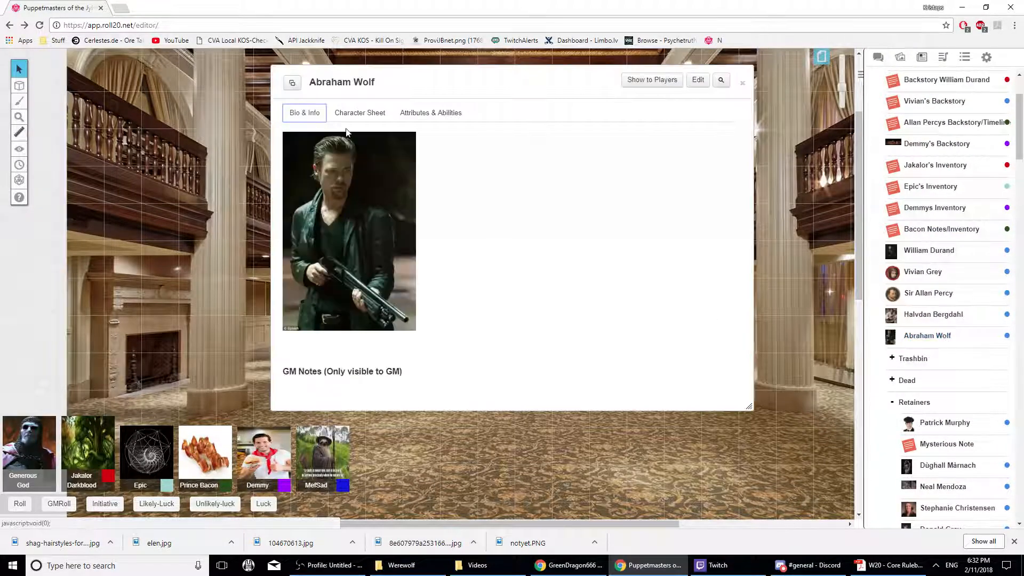
click(431, 112)
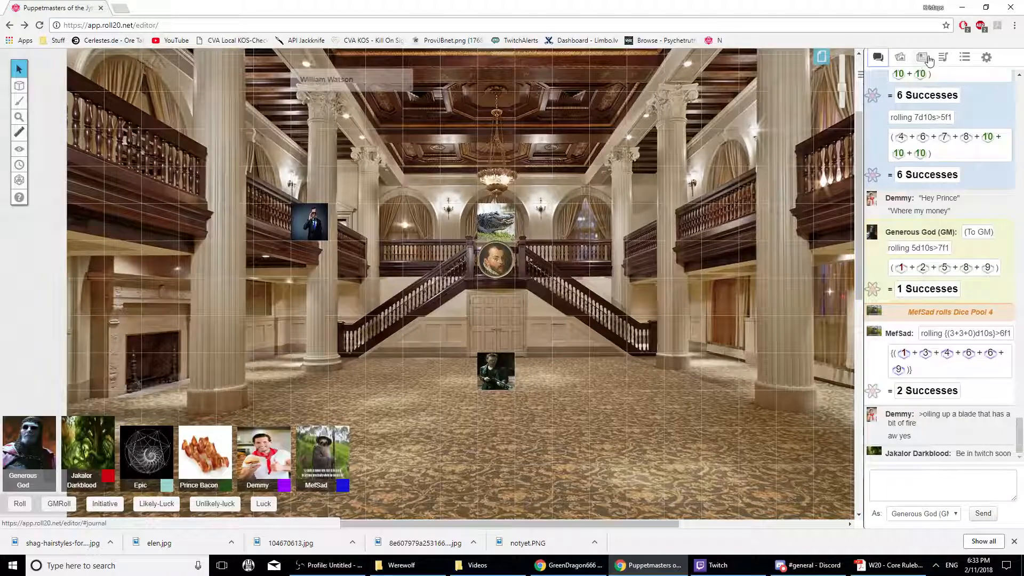
- Collapse the journal's Retainers folder and close Mitchell Warner's character sheet
click(920, 57)
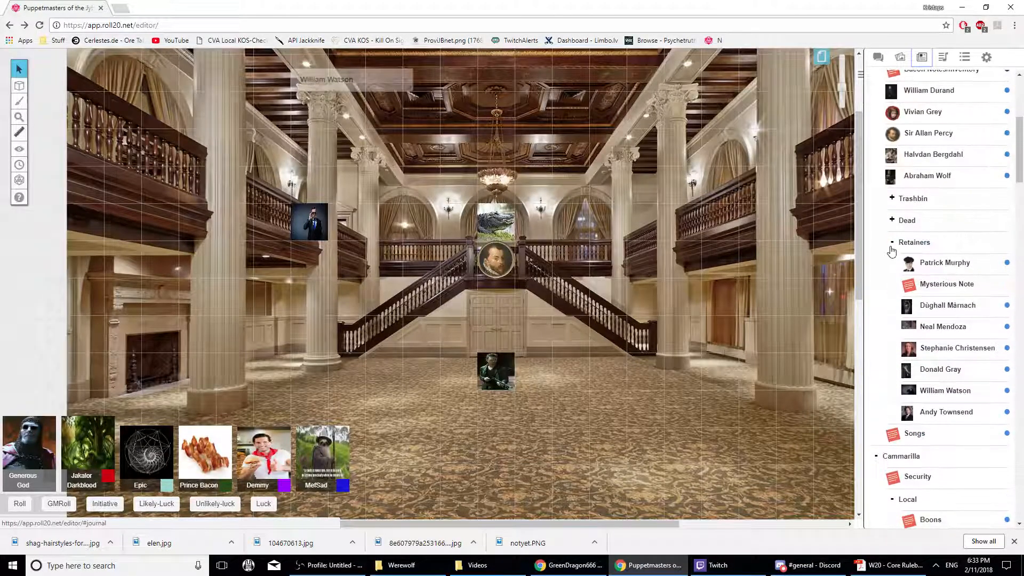
click(891, 242)
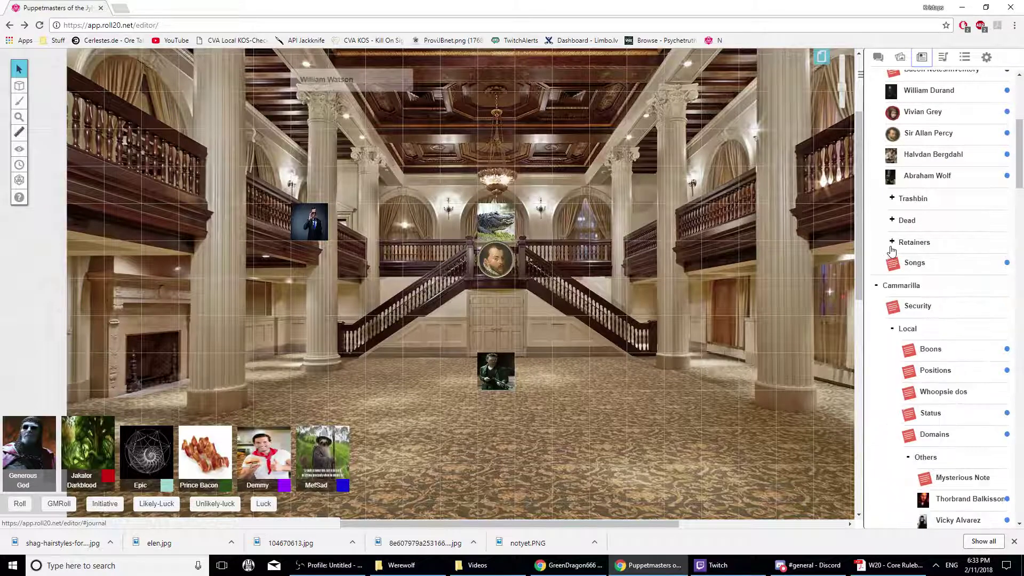
scroll(down, 3)
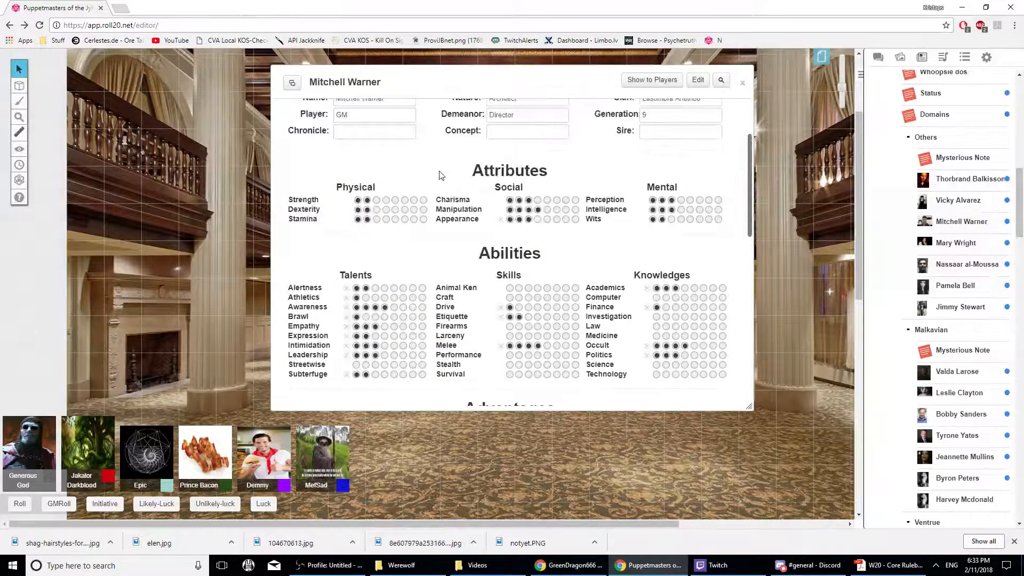
click(742, 83)
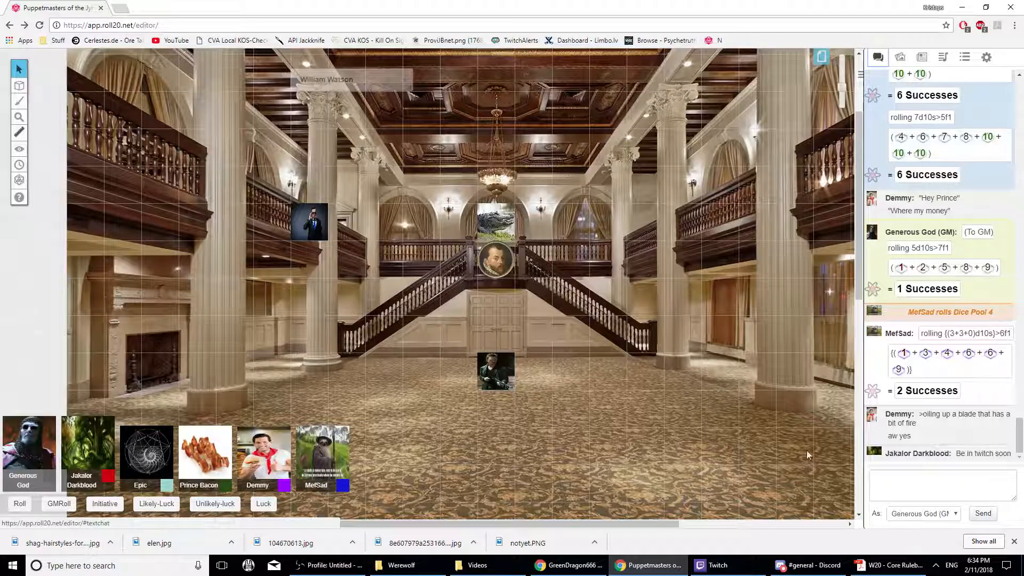
- Post 'just give the order to fire' in the chat
text(just let me know when you)
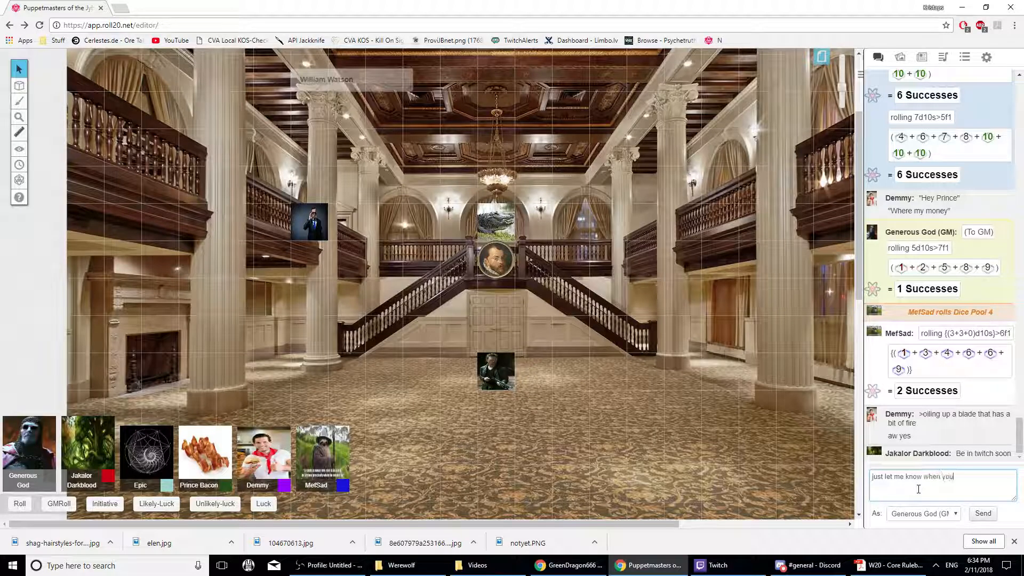
text(give the o)
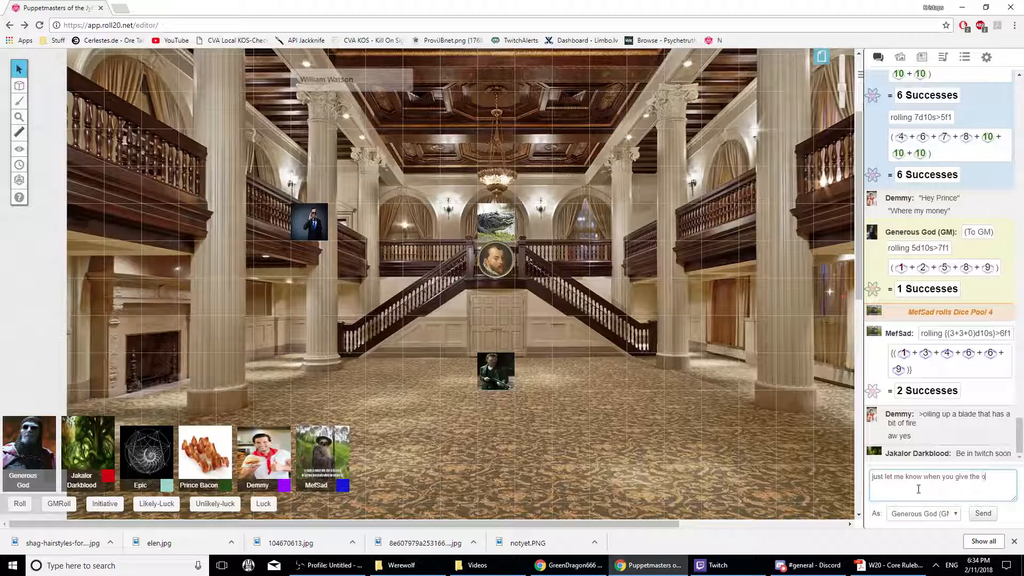
text(rder to fire)
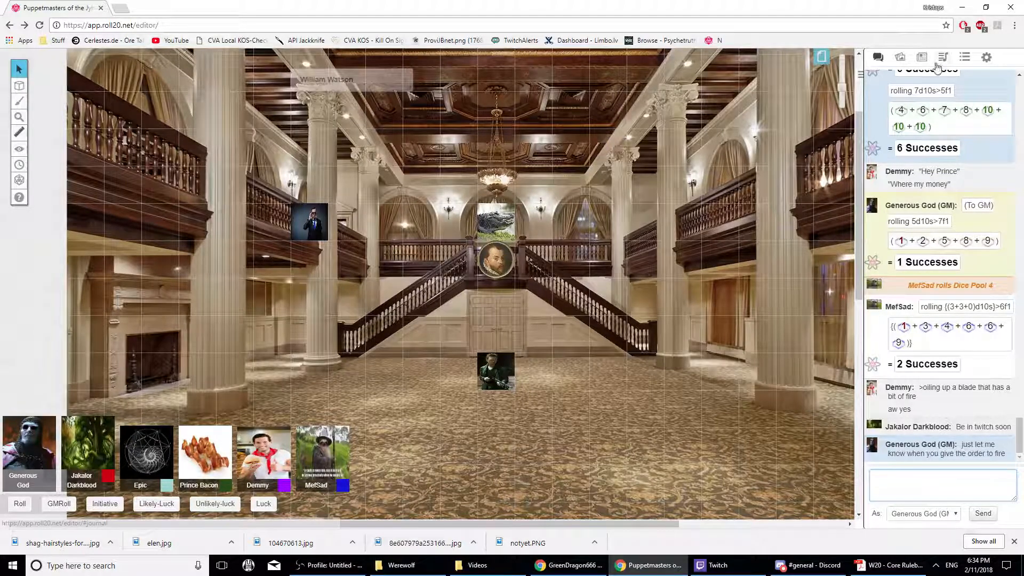
click(922, 57)
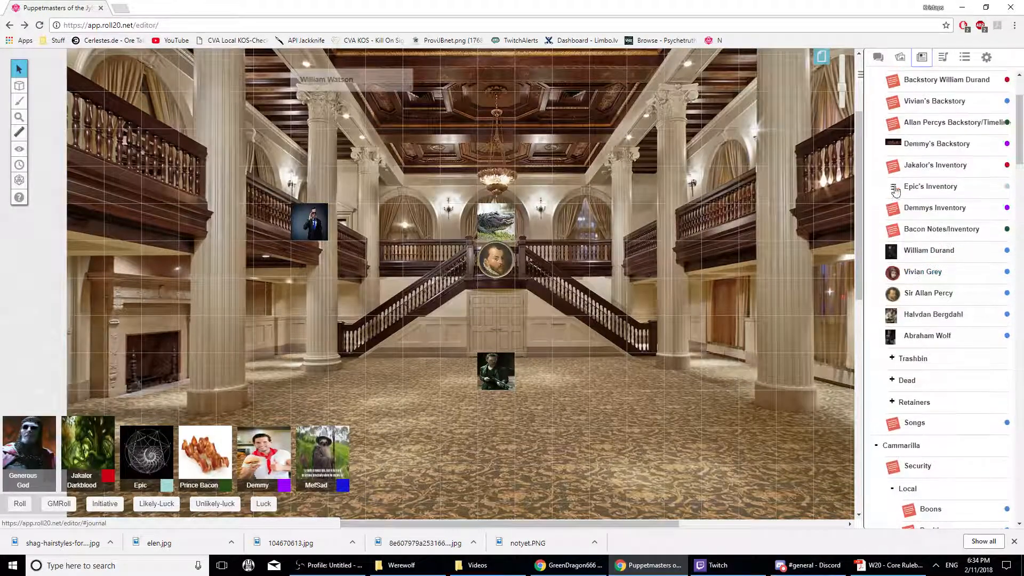
click(877, 57)
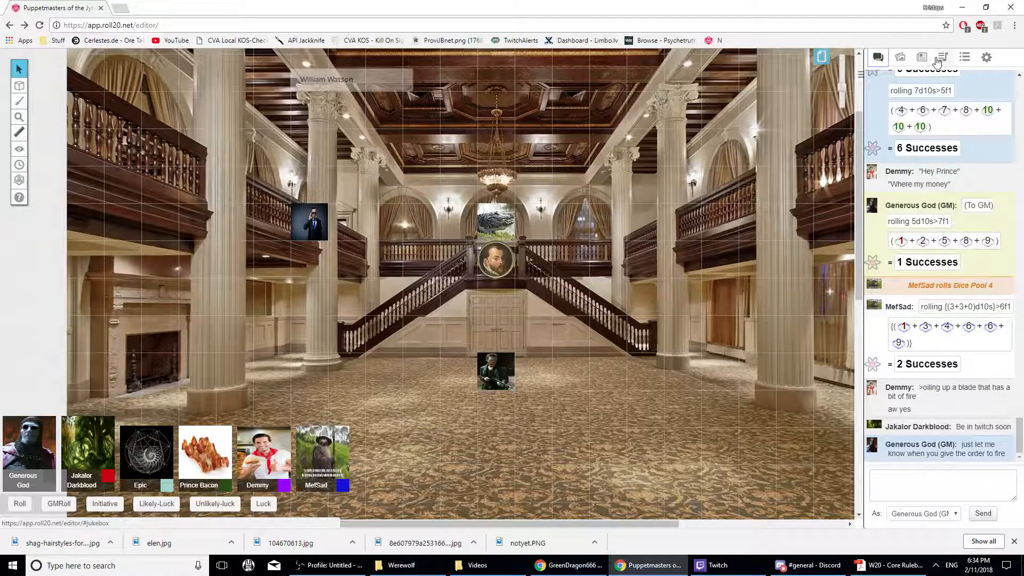
click(922, 57)
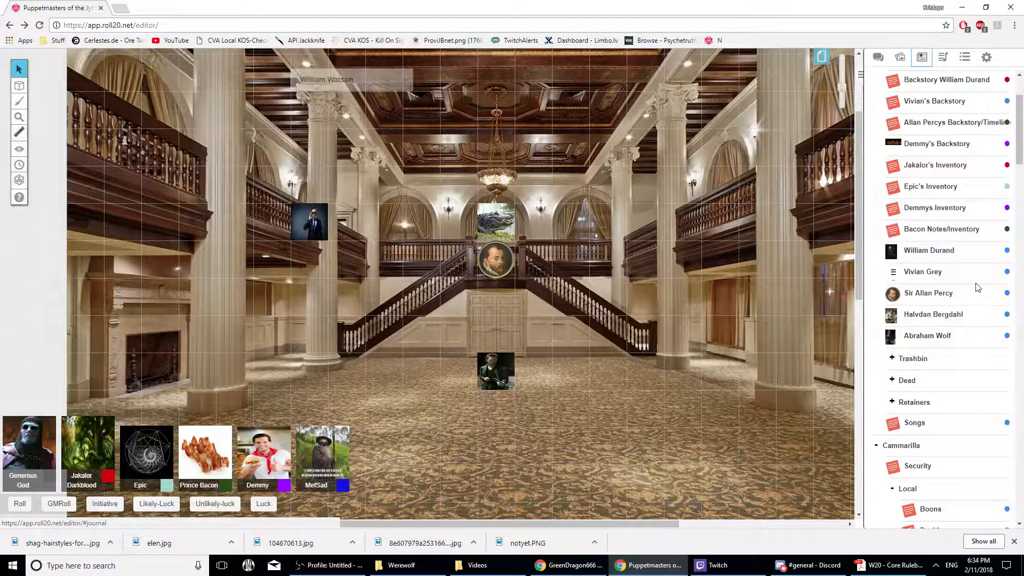
scroll(down, 3)
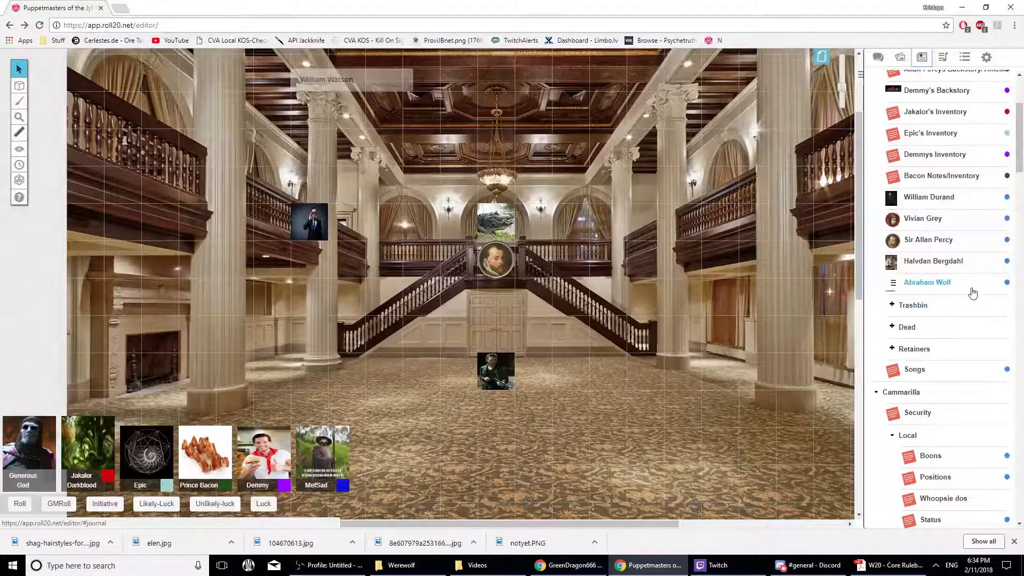
click(927, 283)
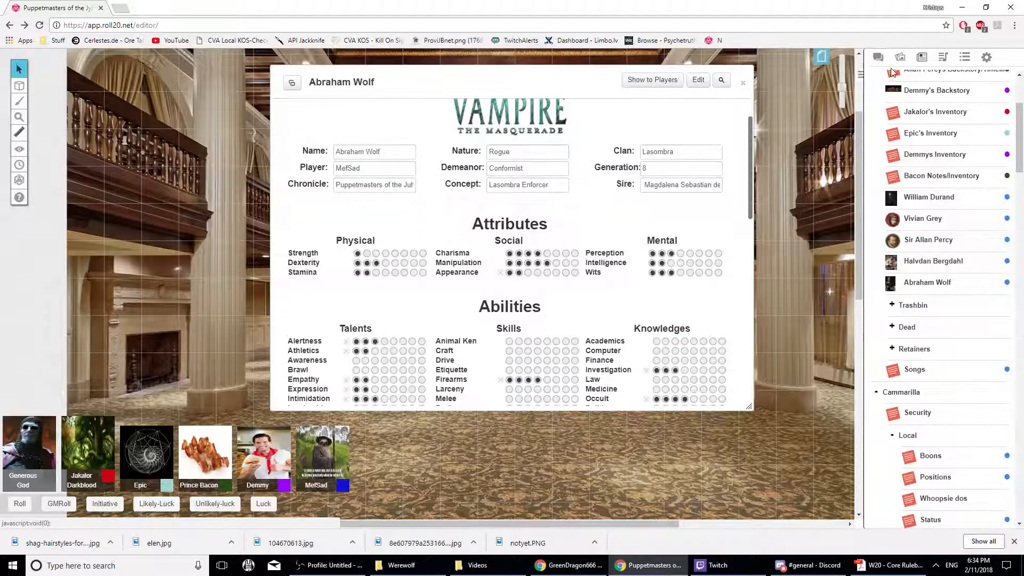
click(877, 57)
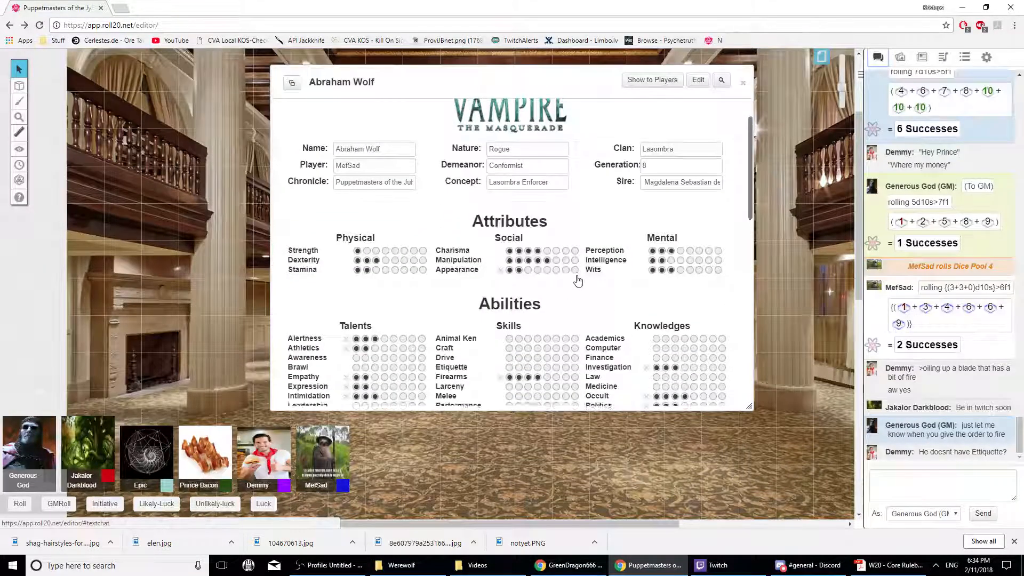
scroll(down, 3)
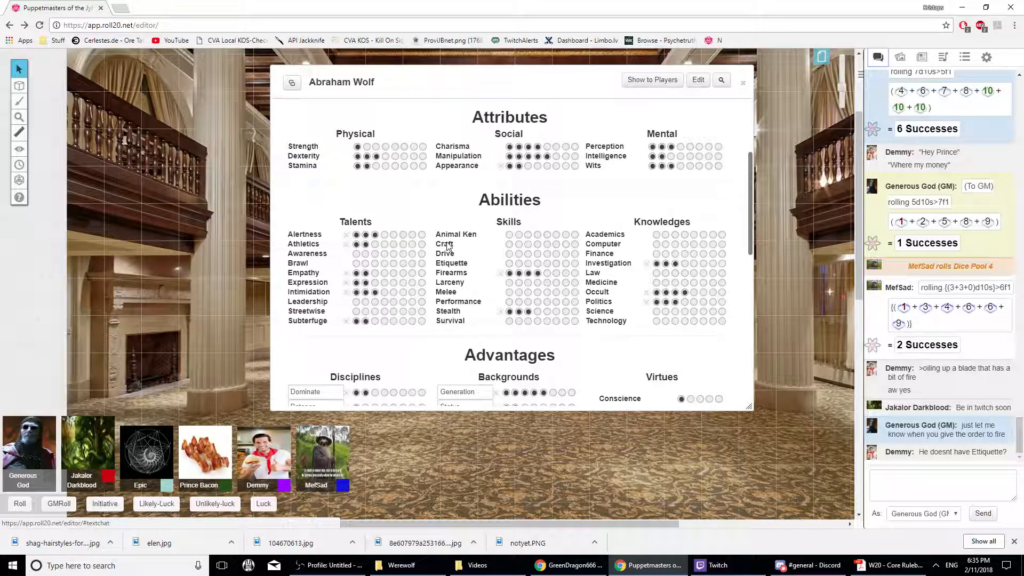
scroll(down, 3)
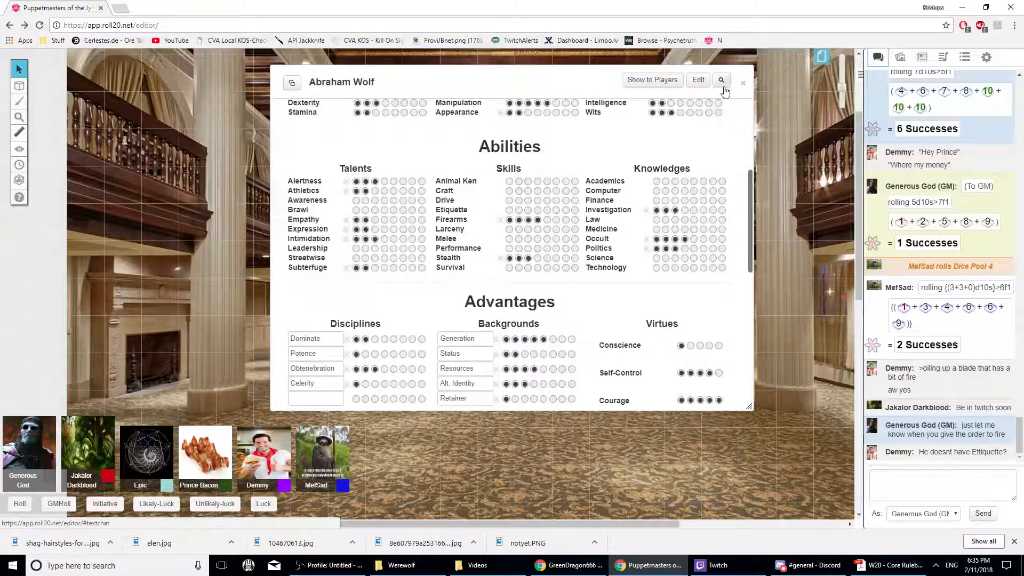
click(742, 83)
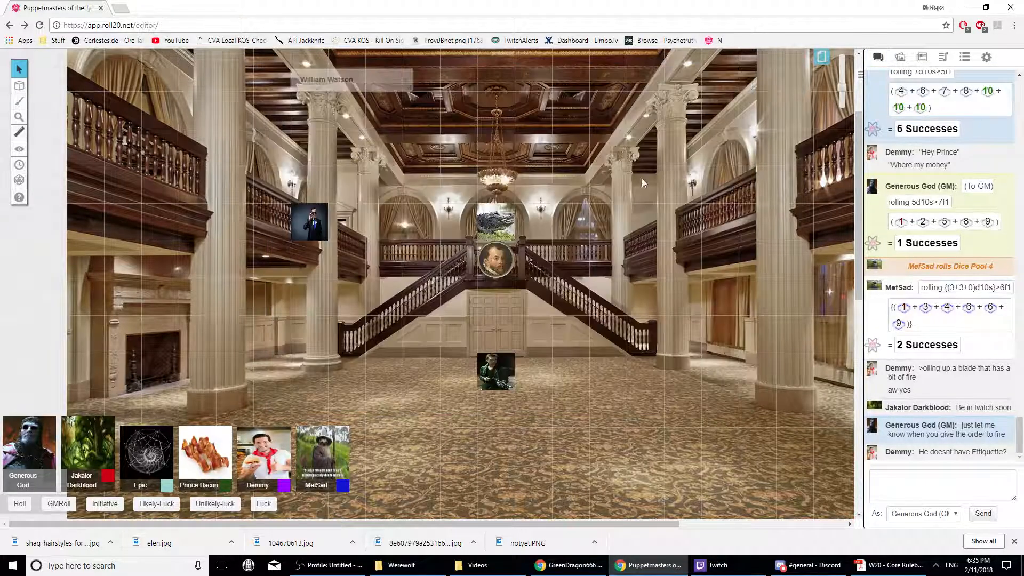
click(921, 57)
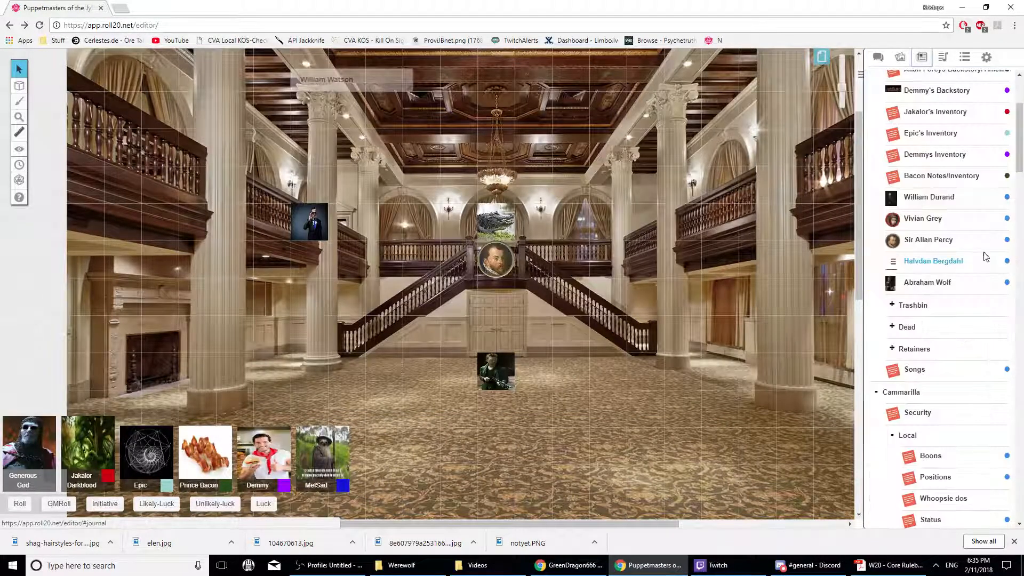
click(927, 282)
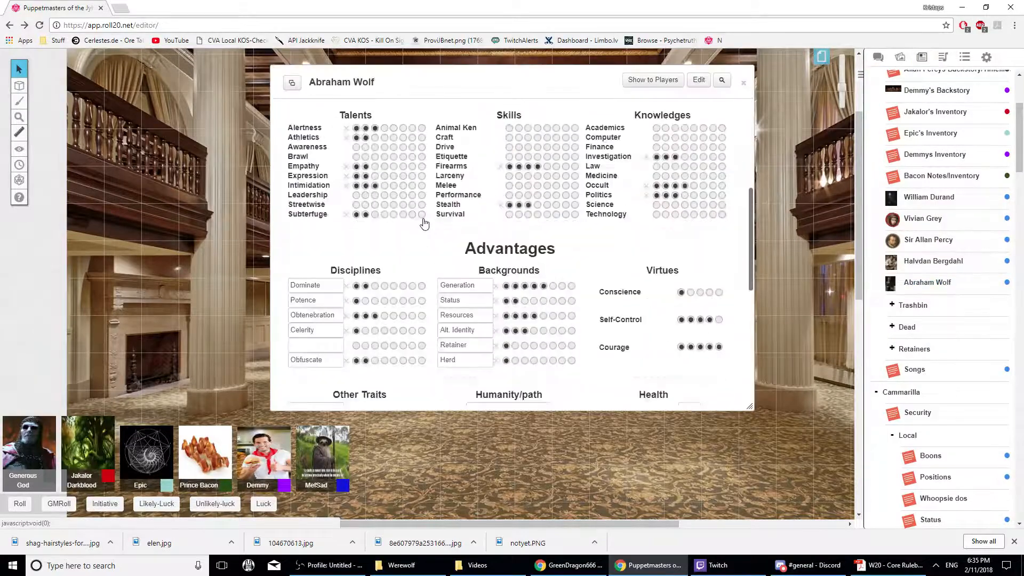
scroll(down, 3)
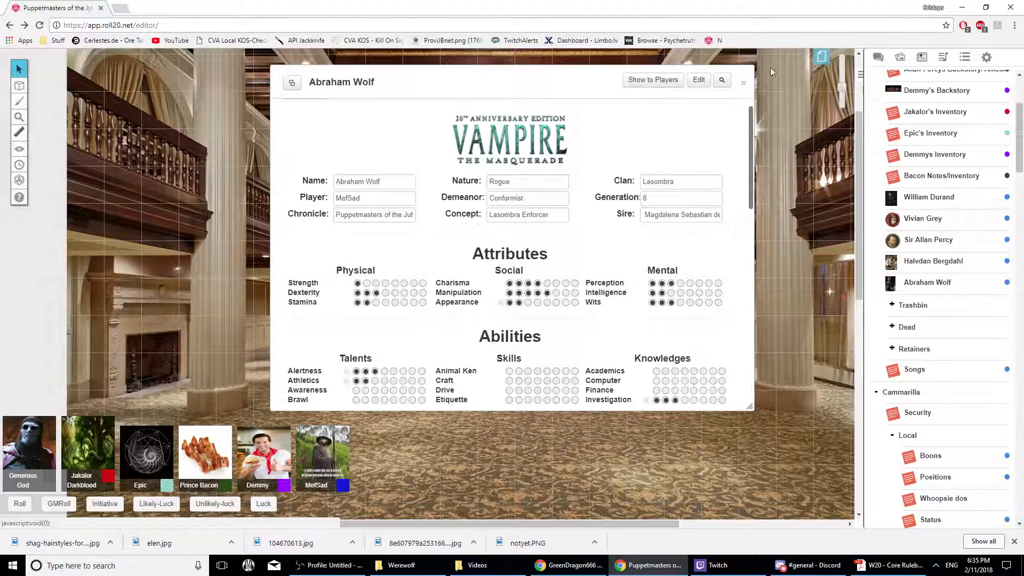
scroll(down, 3)
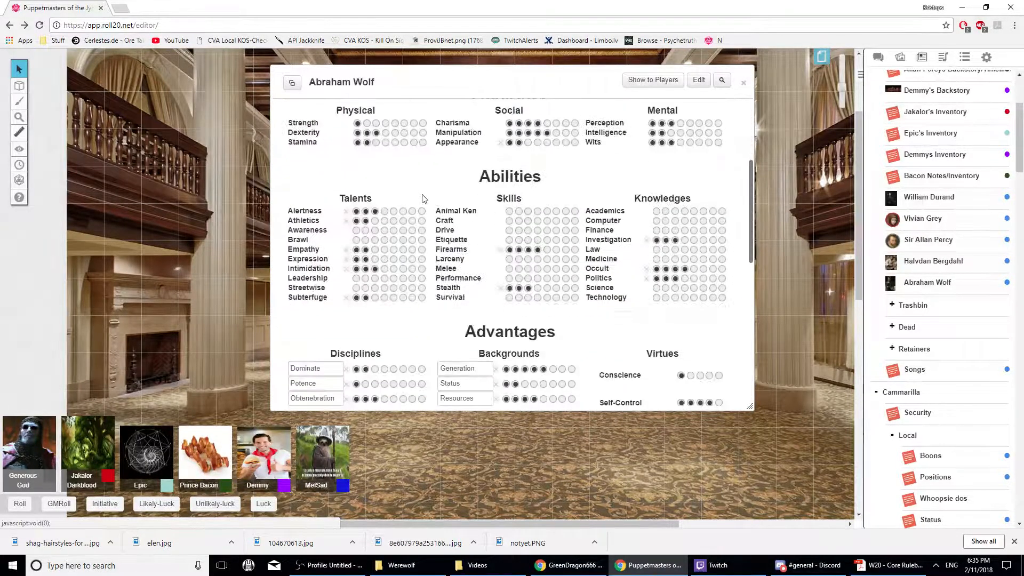
scroll(down, 3)
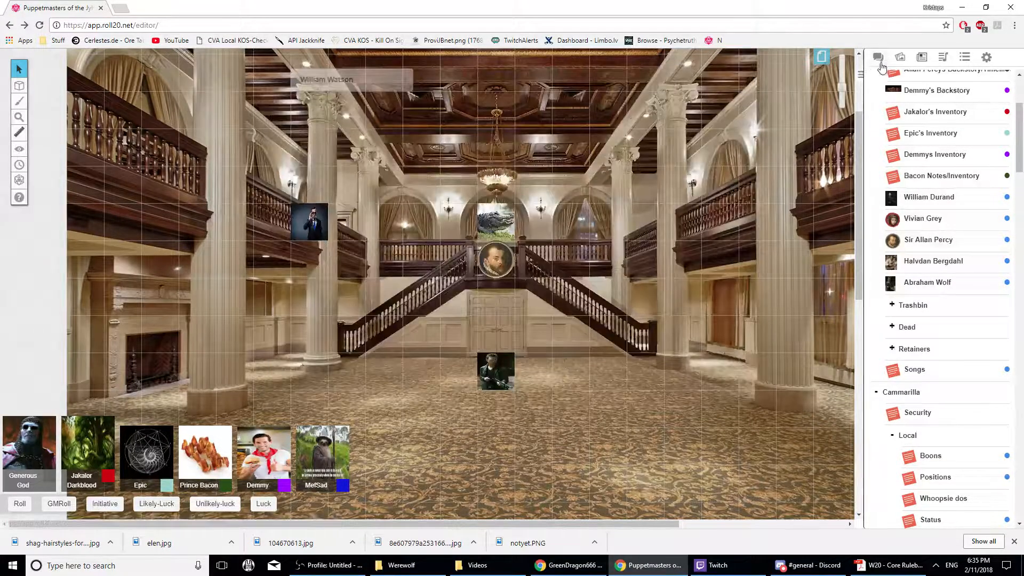
- Toggle between journal entries and chat, ending on MefSad's 3-success 6d10 roll
click(877, 57)
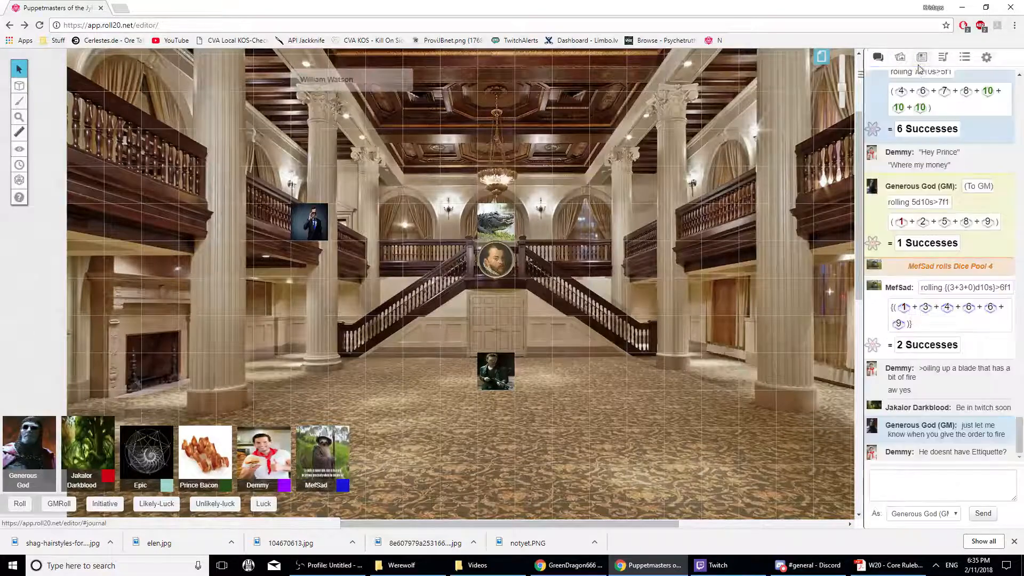
click(921, 57)
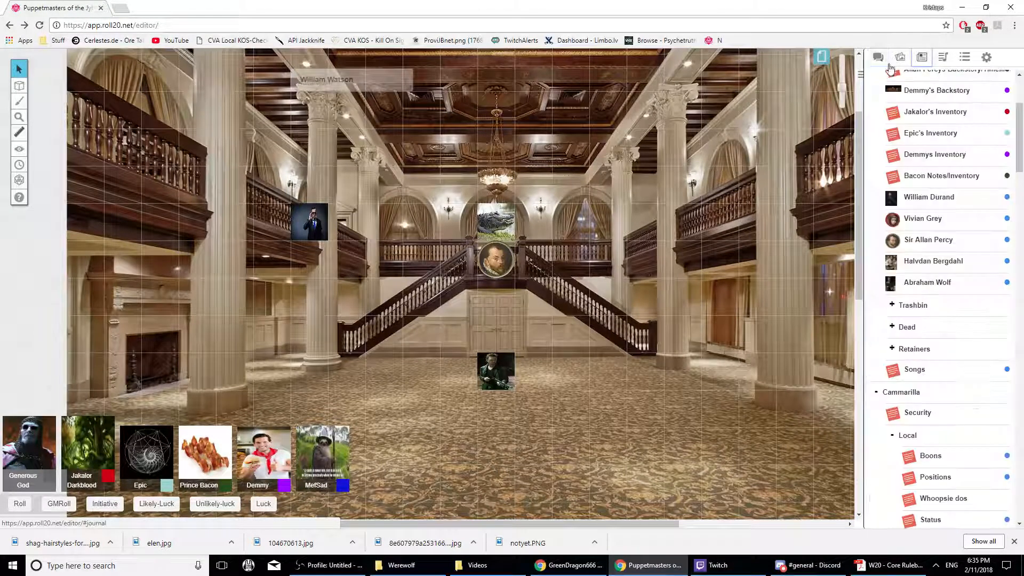
click(877, 57)
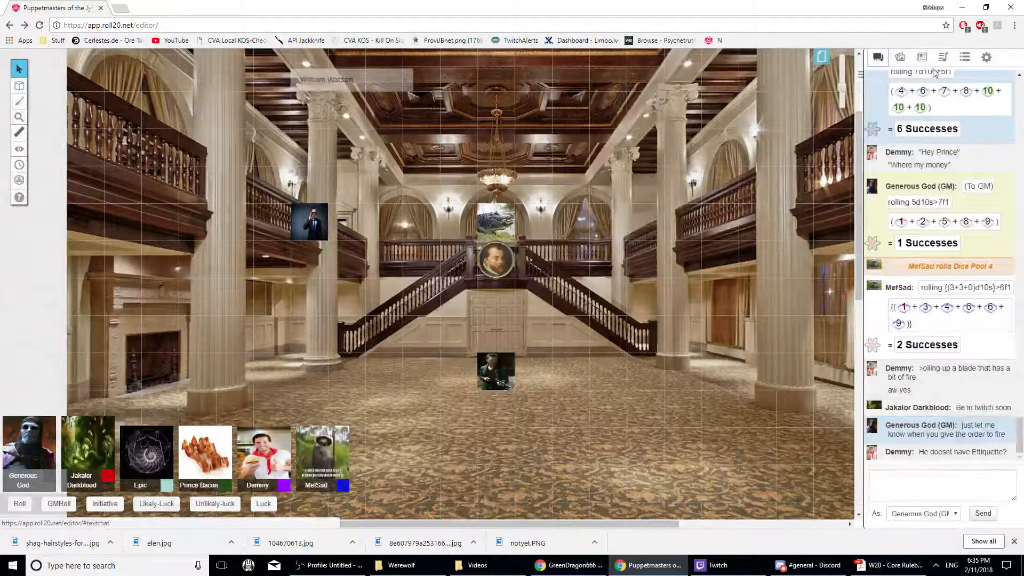
click(923, 57)
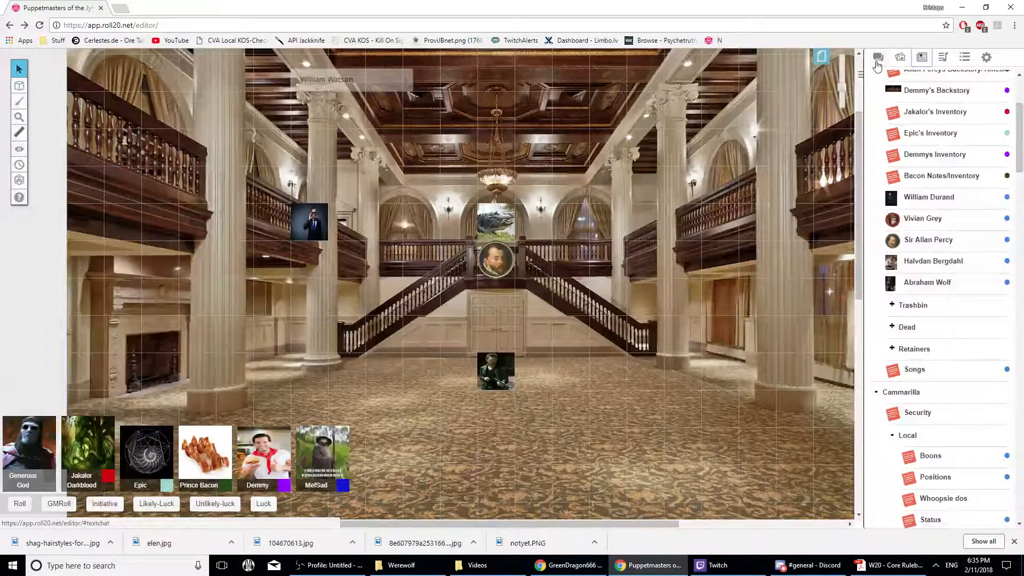
click(877, 57)
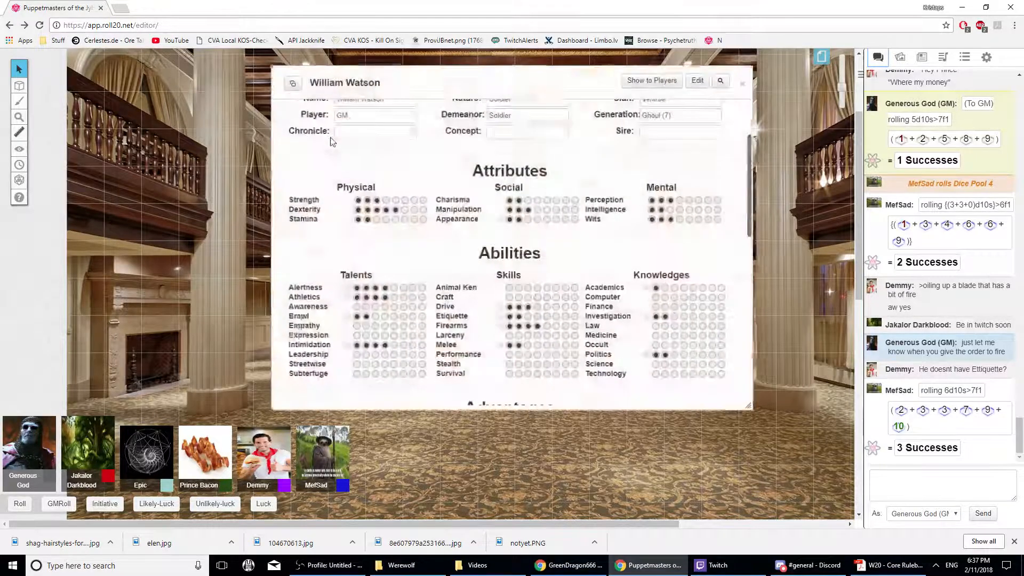
- Scroll down through William Watson's Vampire character sheet
scroll(down, 3)
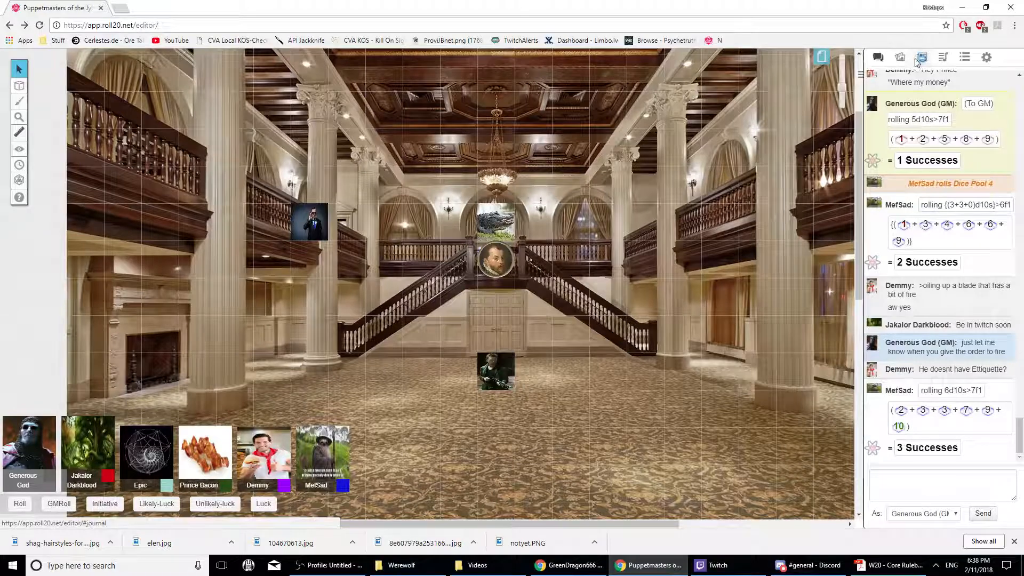
click(920, 57)
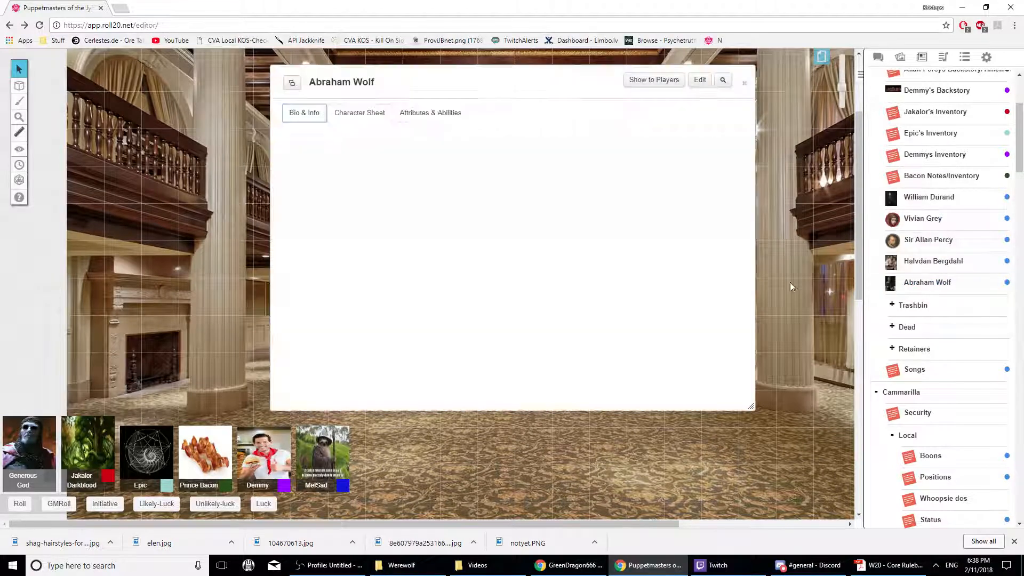
click(359, 113)
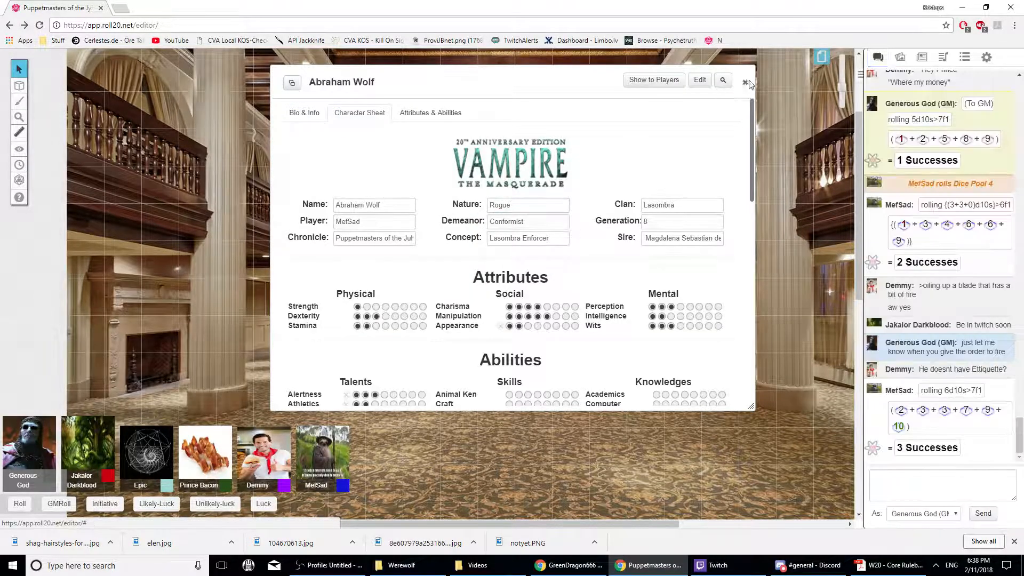
click(744, 81)
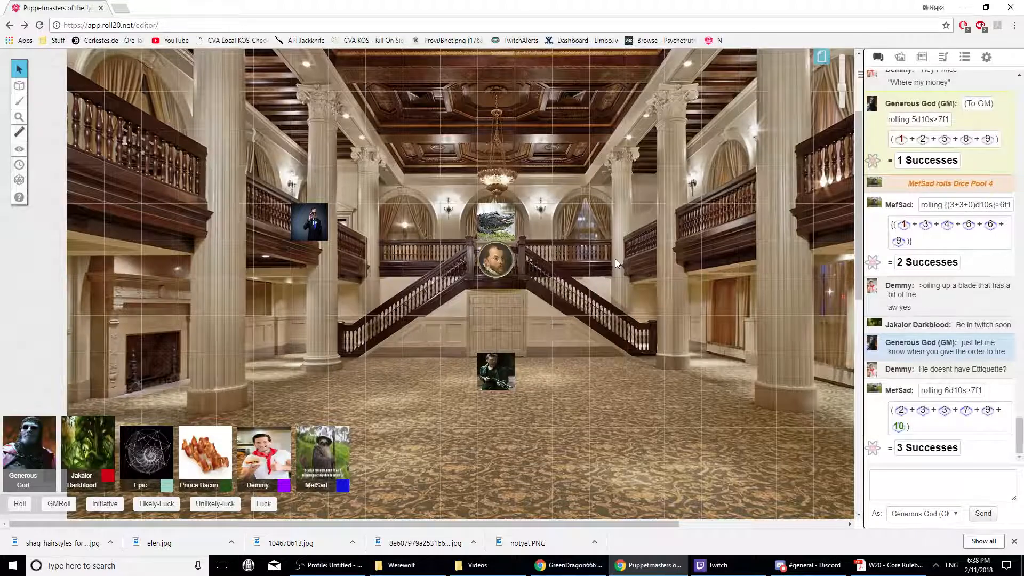
mouse_move(491, 285)
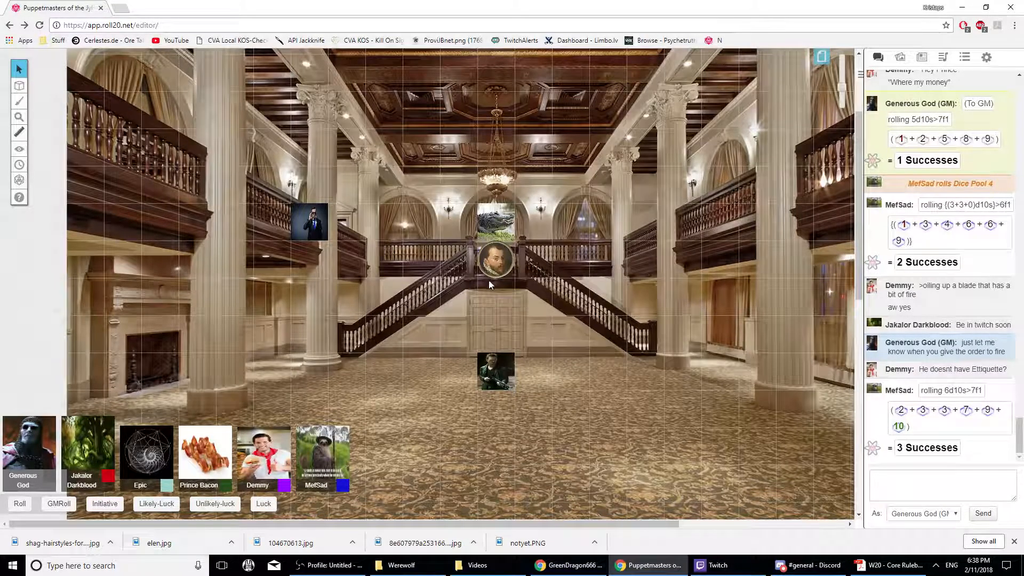
mouse_move(460, 290)
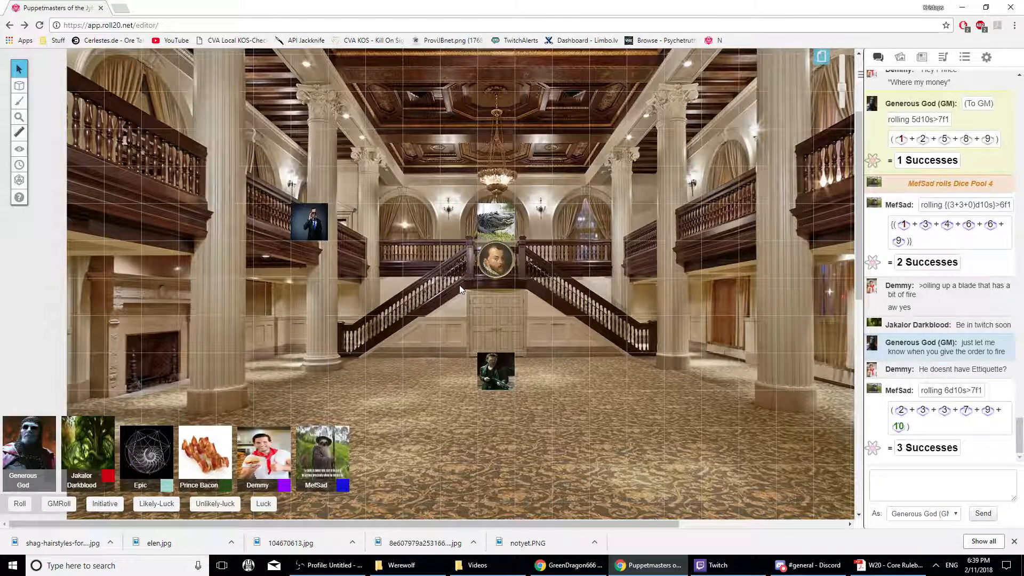
- Peek at the journal and a character entry, then bring back the chat log of dice rolls
click(921, 57)
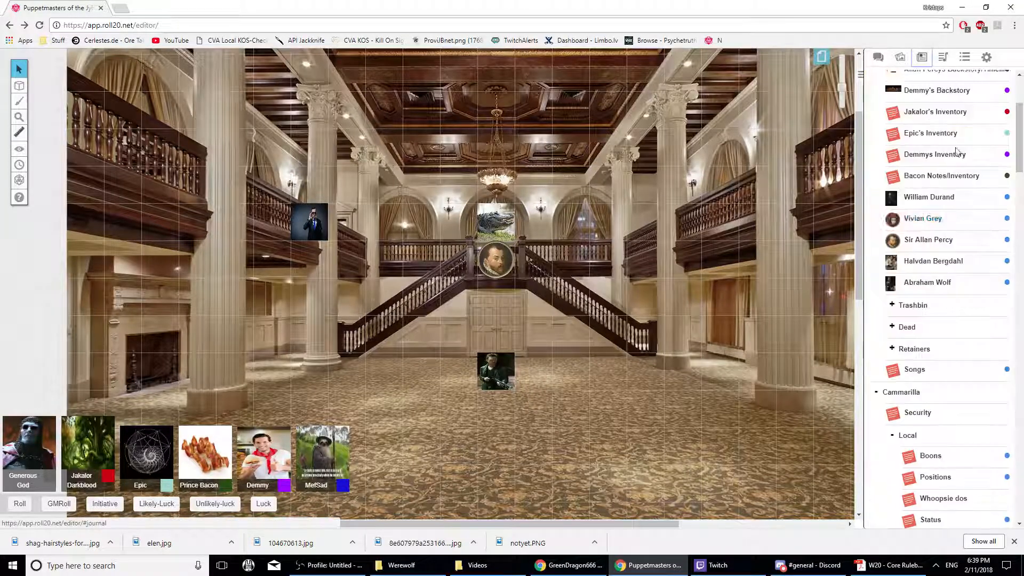
click(926, 282)
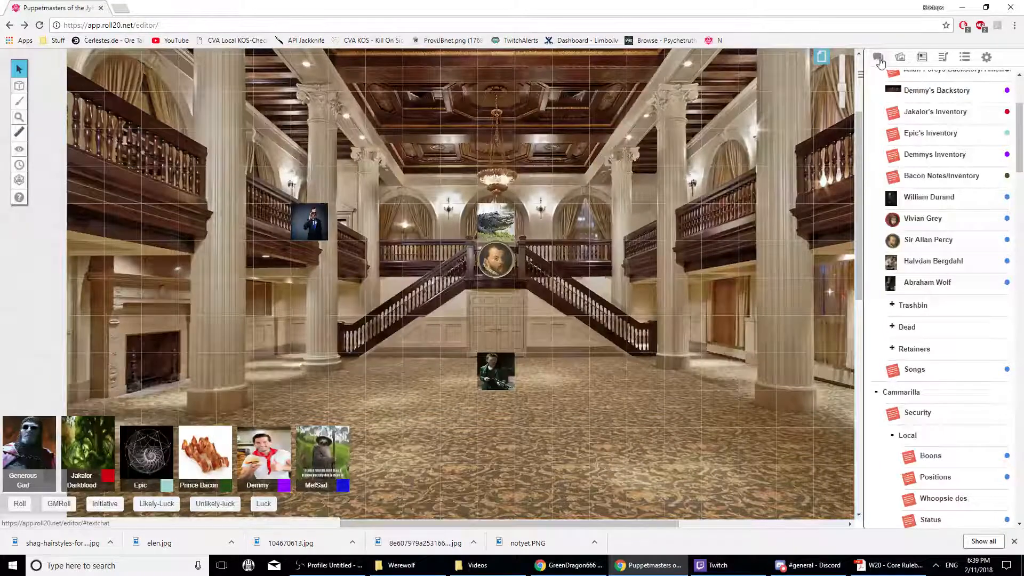
click(878, 57)
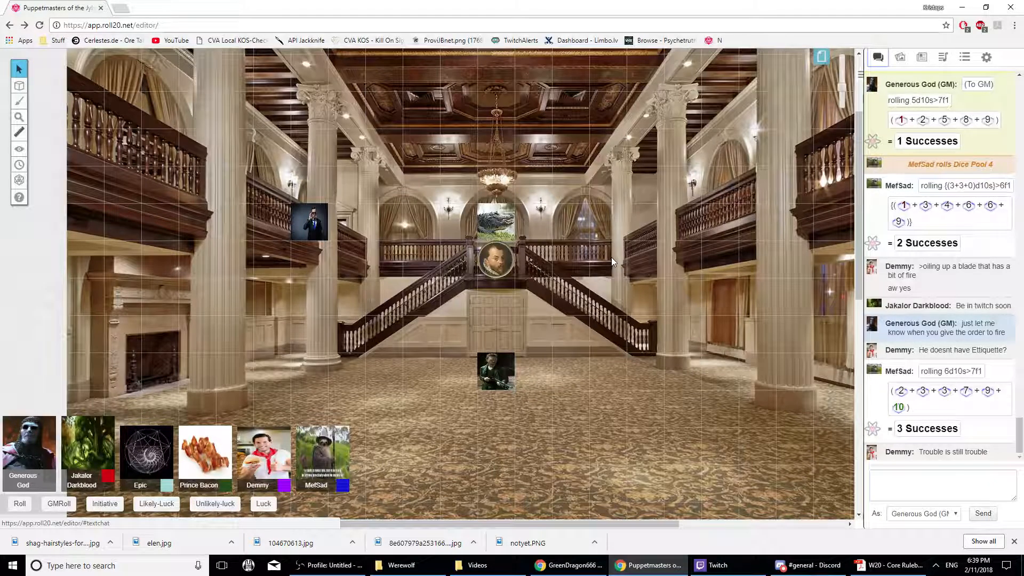
mouse_move(599, 273)
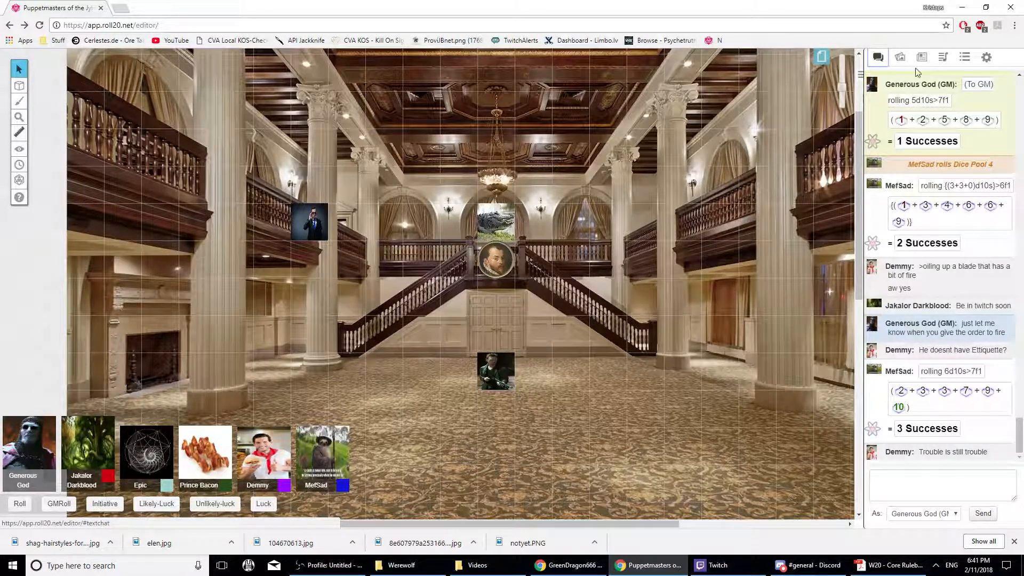
click(922, 58)
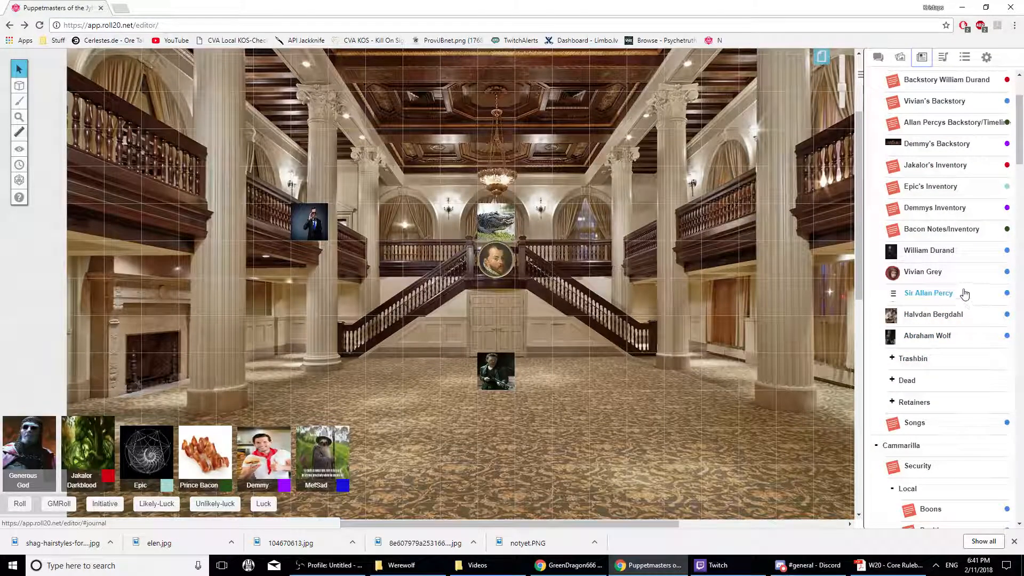
scroll(down, 3)
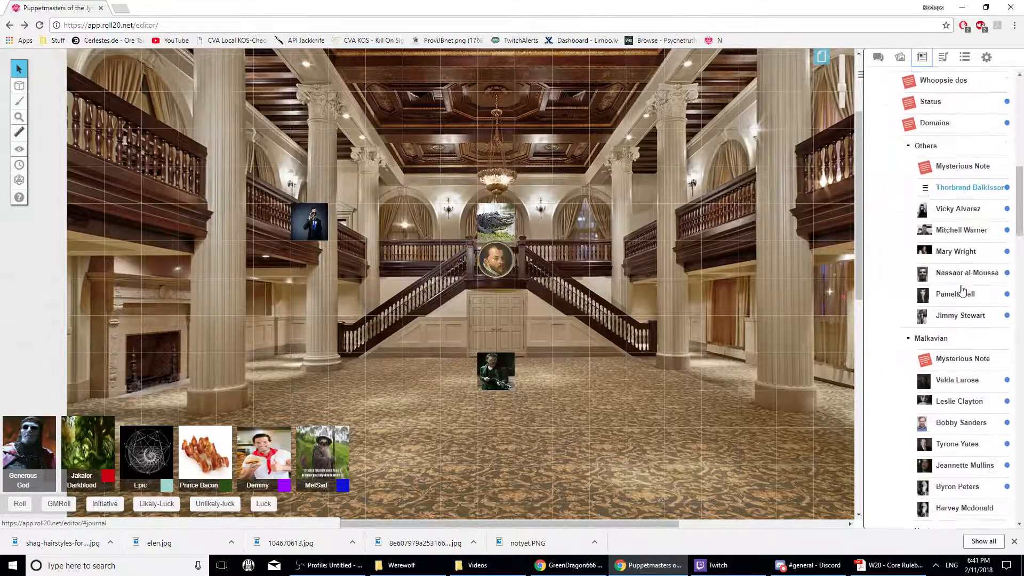
click(961, 230)
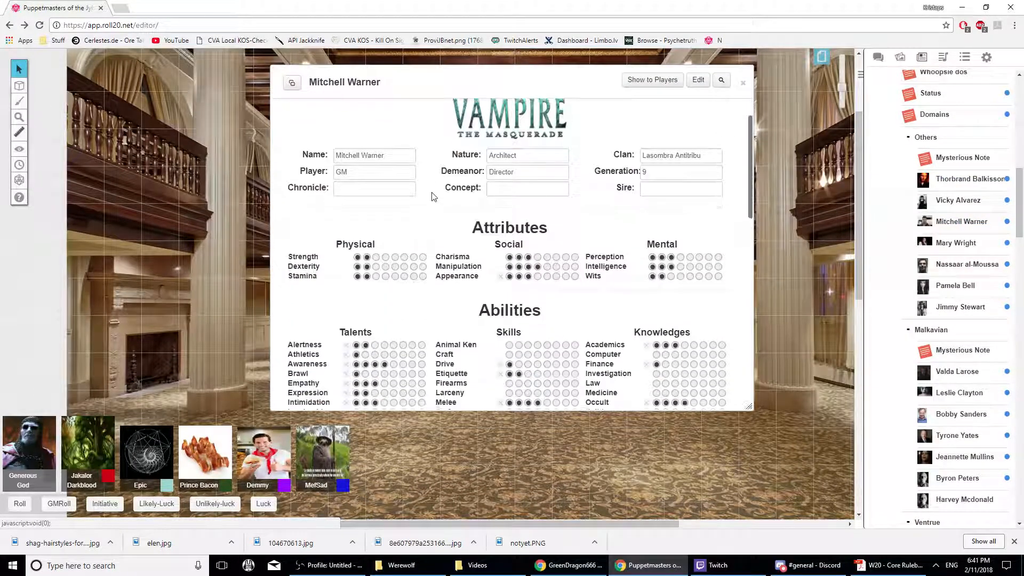
scroll(down, 3)
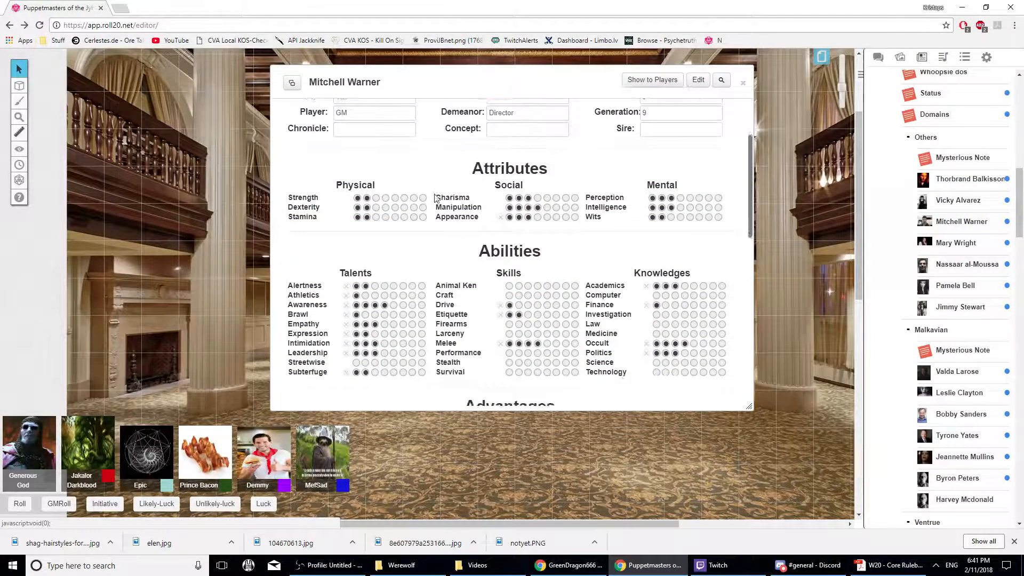
click(742, 83)
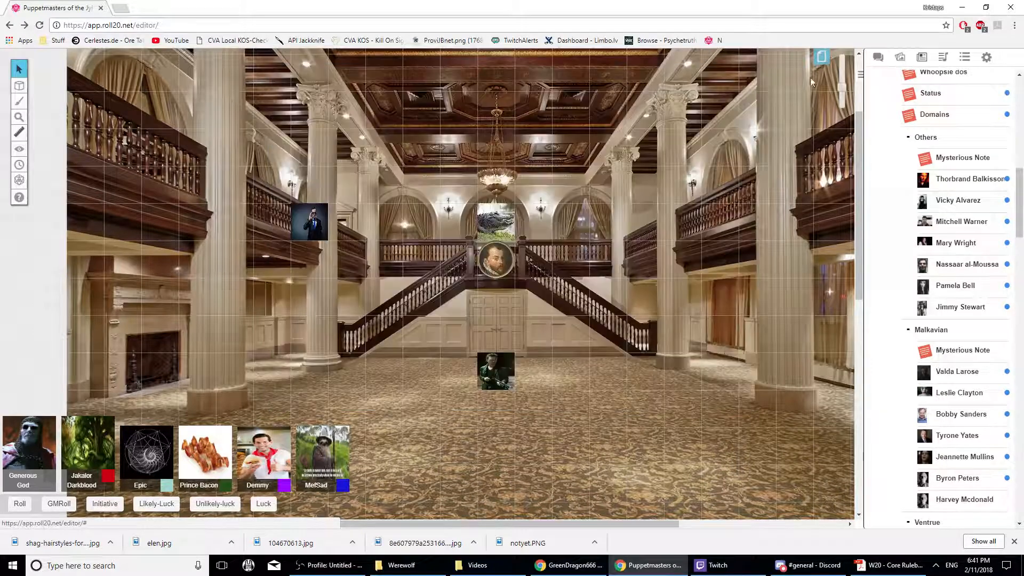
click(877, 57)
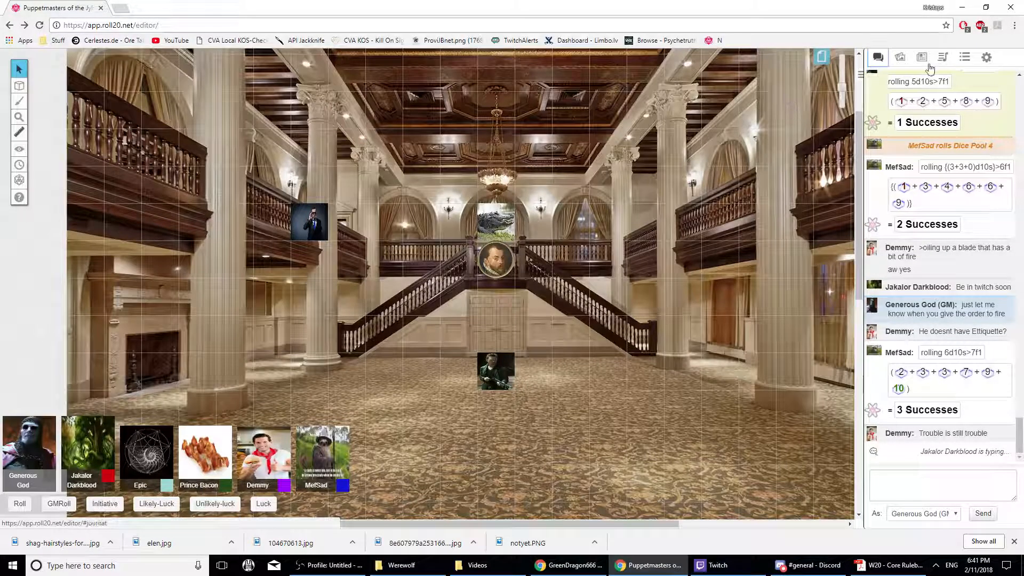
click(921, 57)
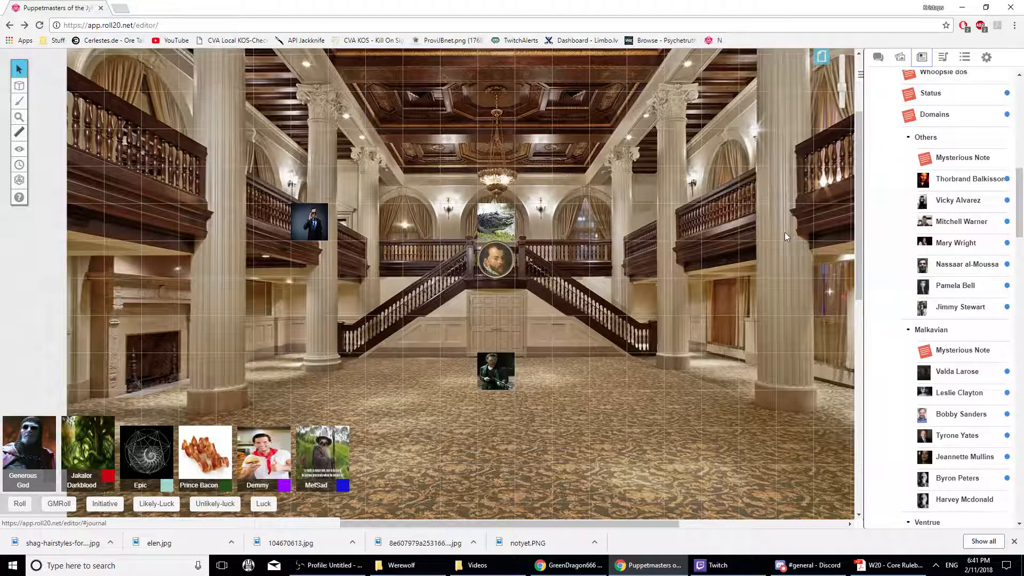
mouse_move(778, 237)
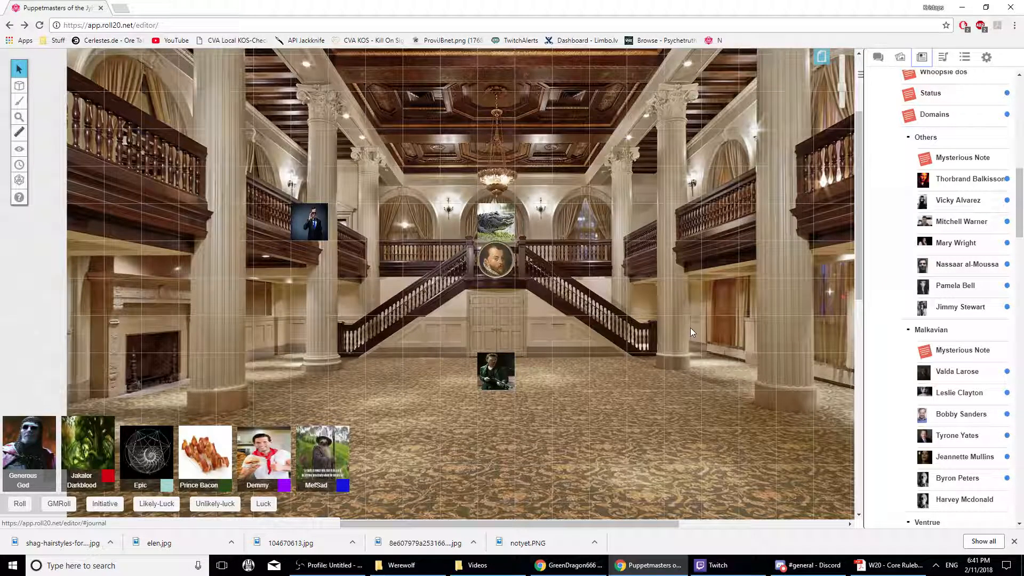
mouse_move(558, 303)
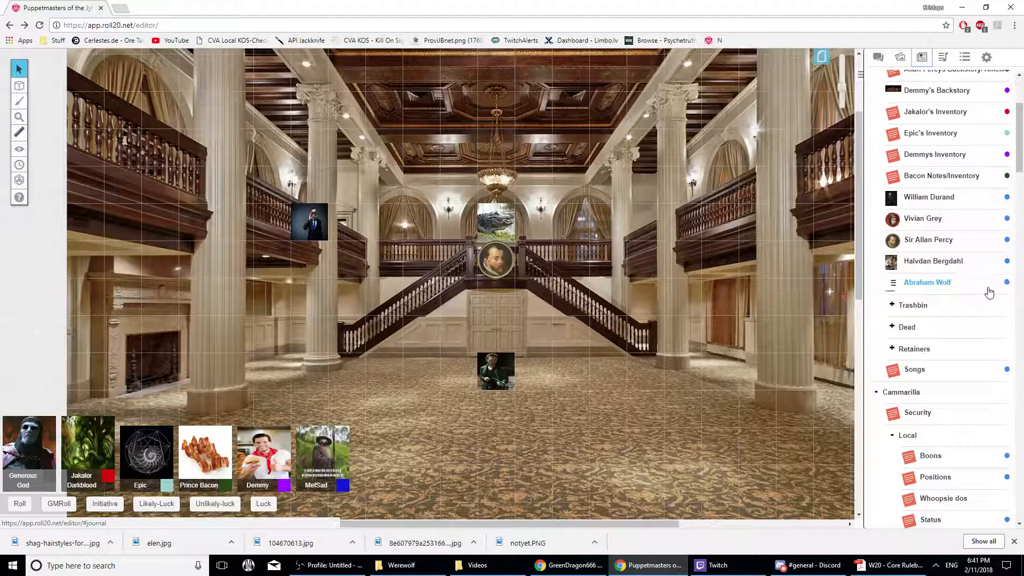
- Open and close Abraham Wolf's sheet, then view Sir Allan Percy's attributes and abilities
click(926, 282)
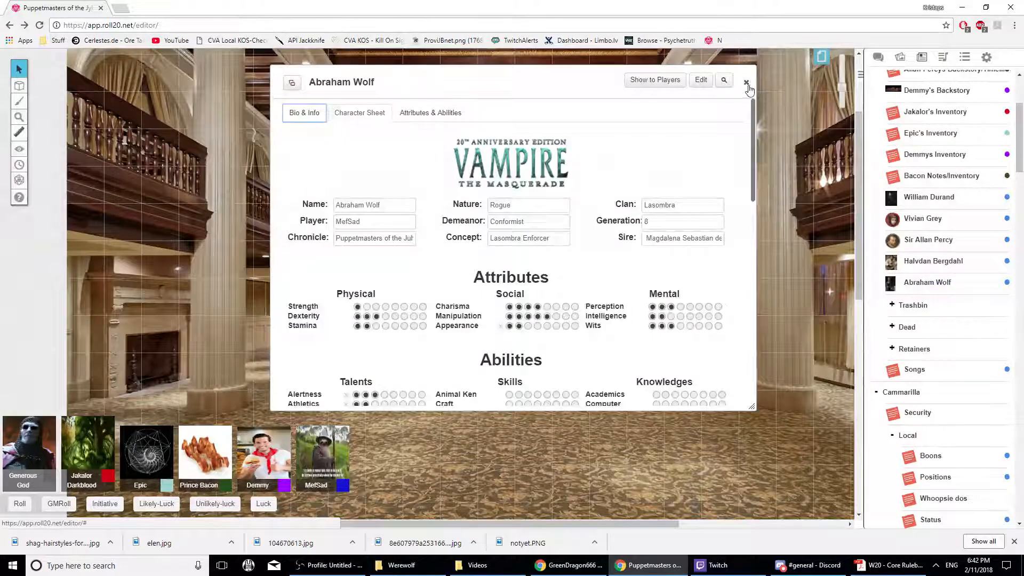
click(746, 82)
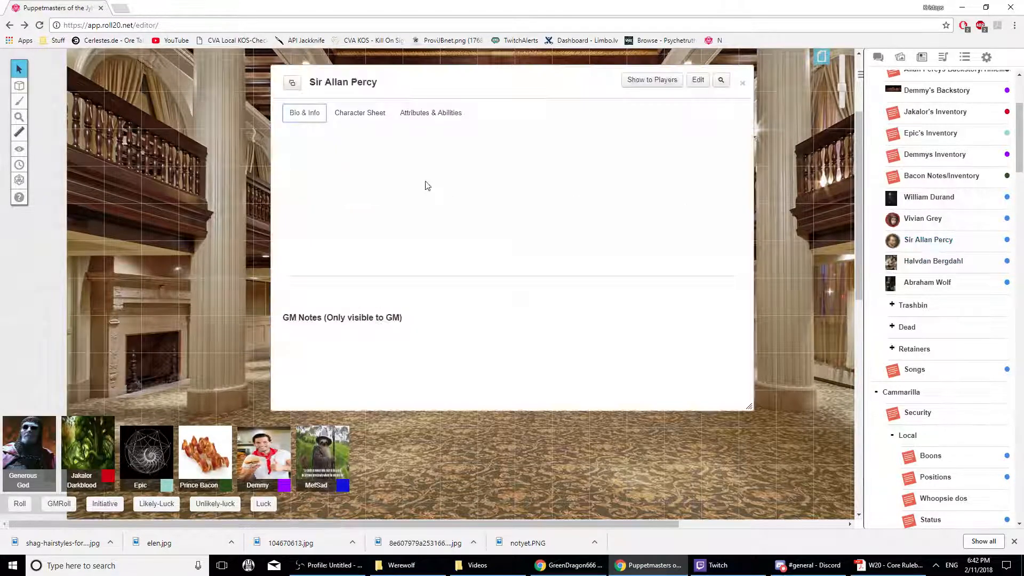
click(359, 113)
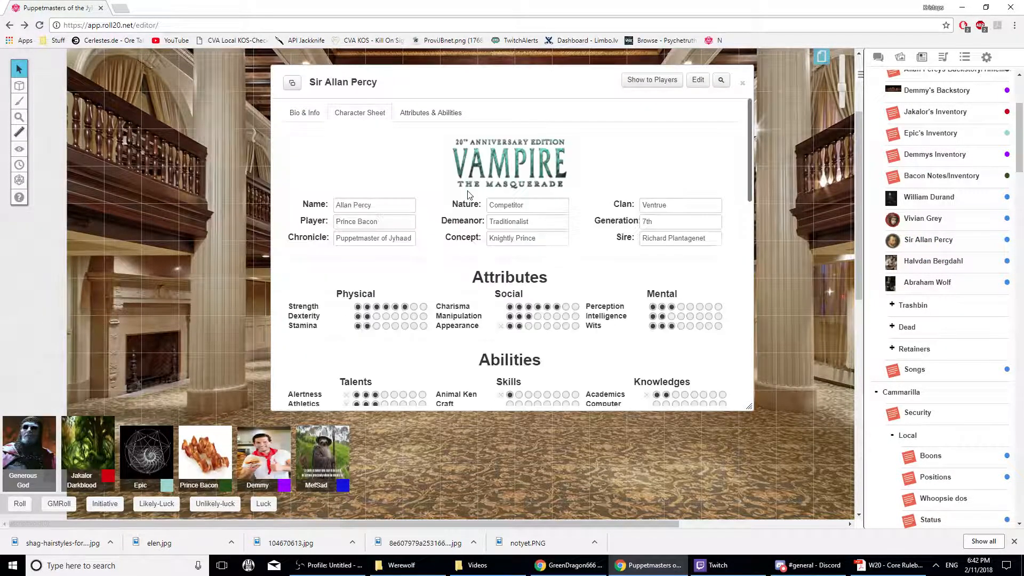
scroll(down, 3)
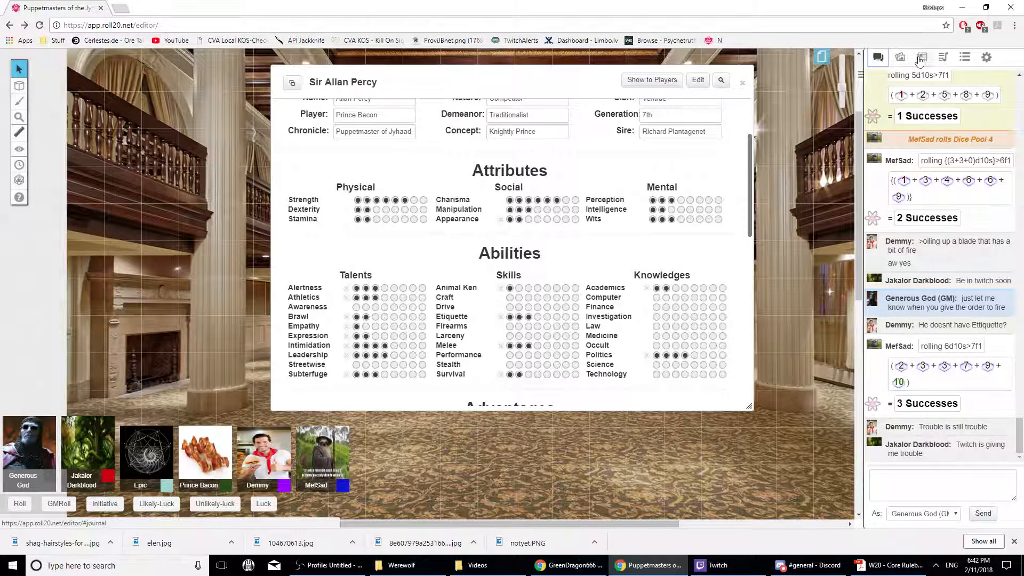
- Reopen Abraham Wolf's sheet from the journal, then scroll the chat log to Prince Bacon's roll
click(922, 57)
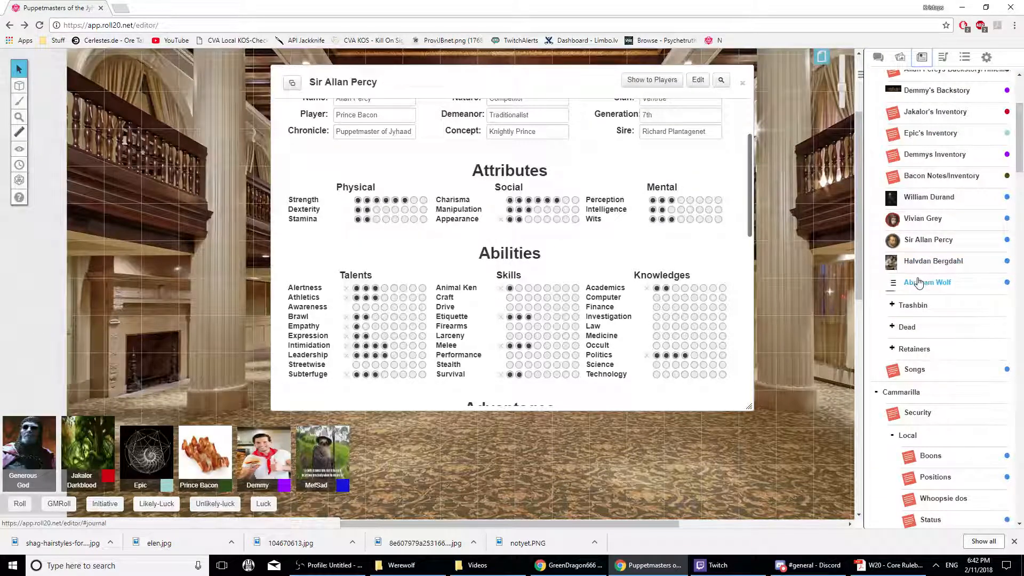
click(926, 282)
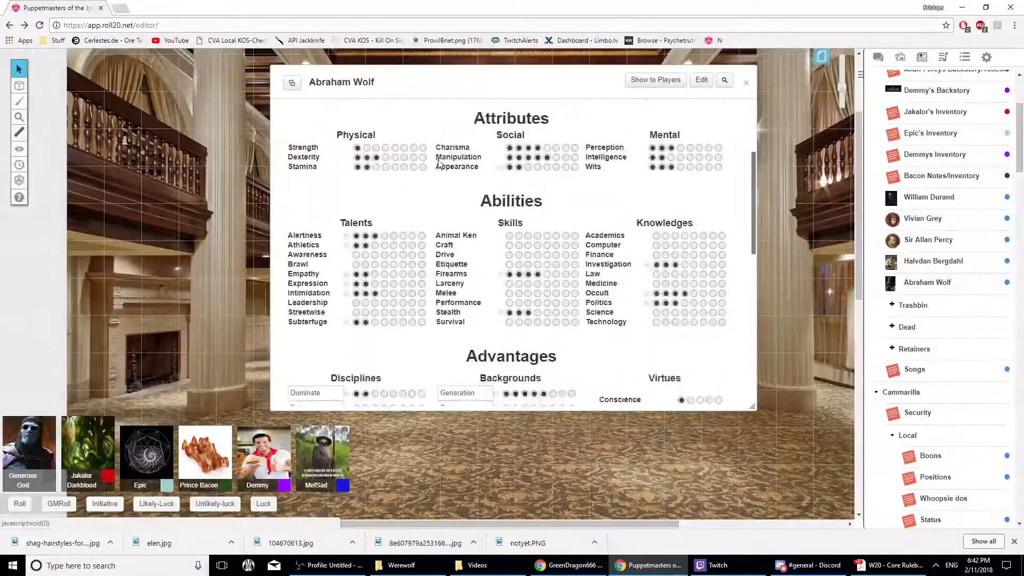
scroll(down, 3)
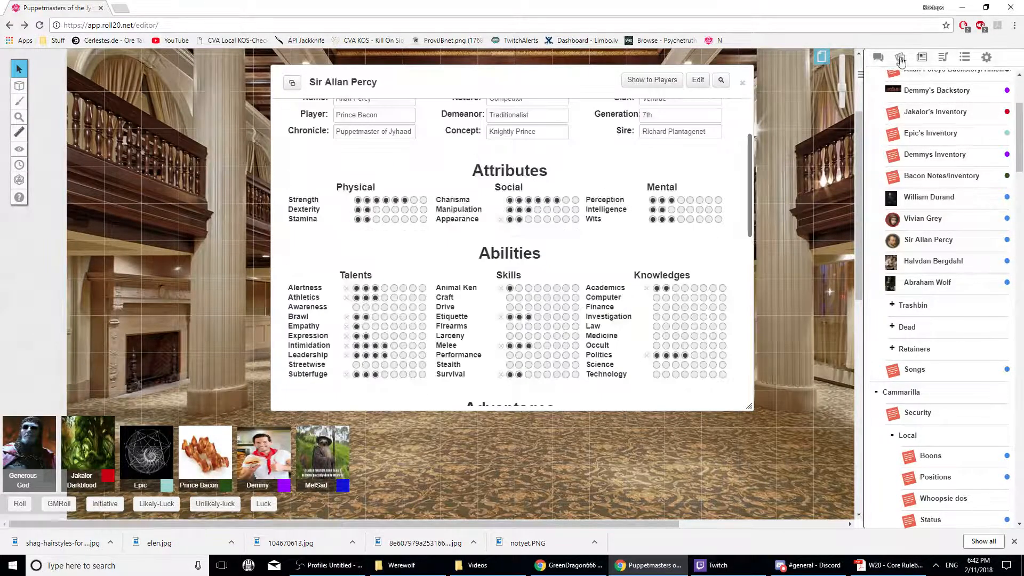
click(878, 57)
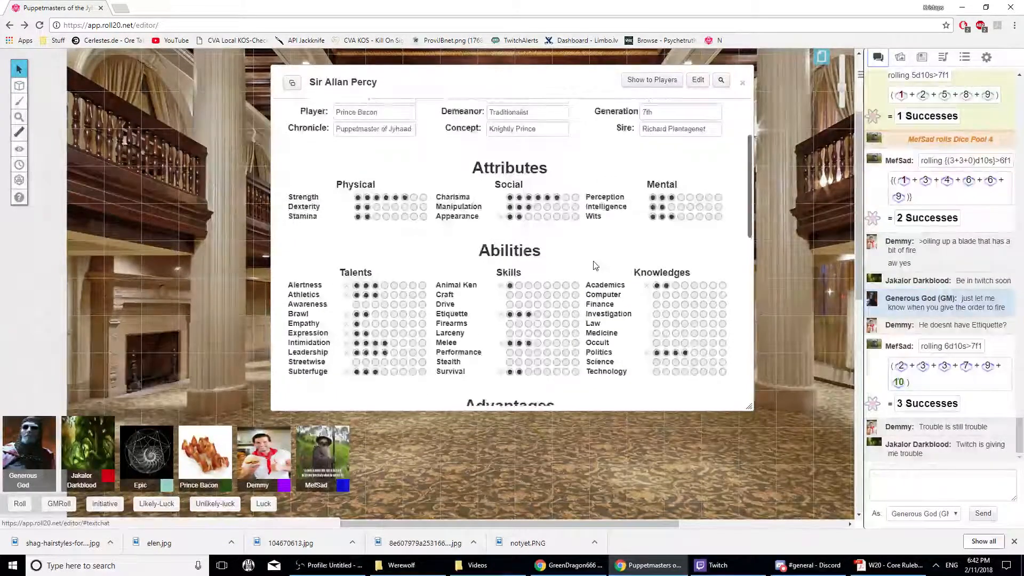
scroll(down, 3)
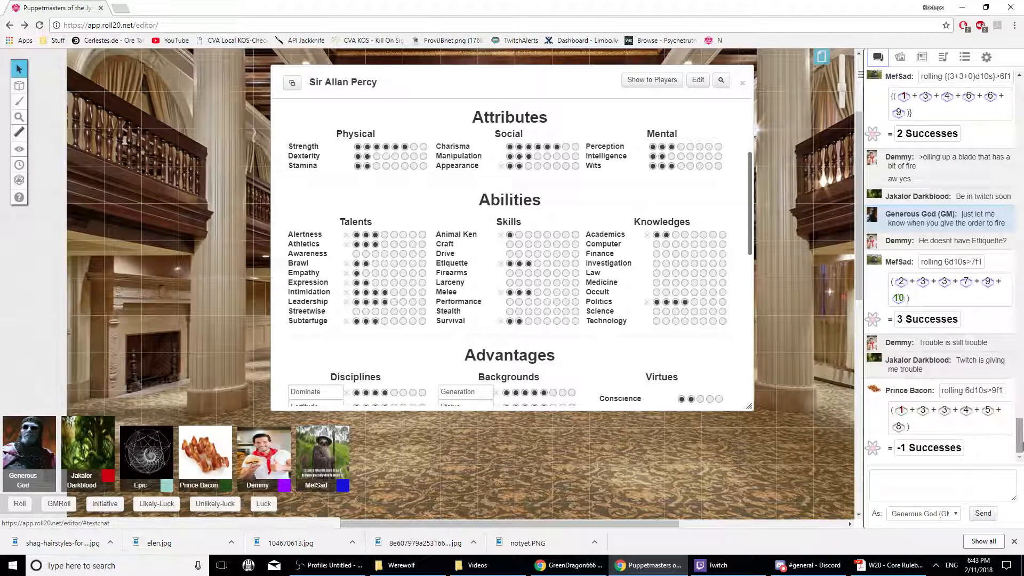
mouse_move(719, 62)
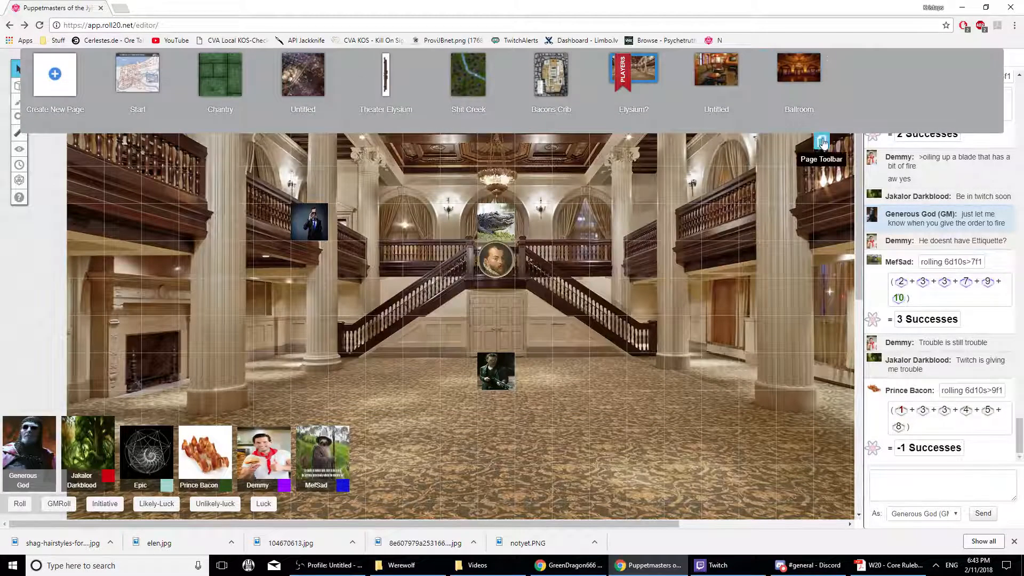
- Hide the game page list, then reopen it to pick the New Orleans city map
click(821, 139)
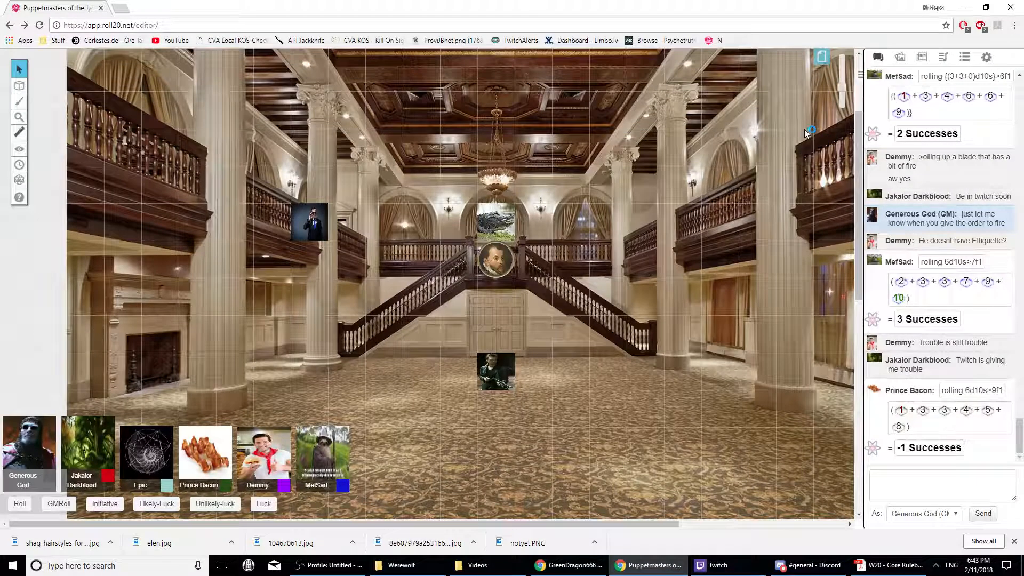
mouse_move(793, 131)
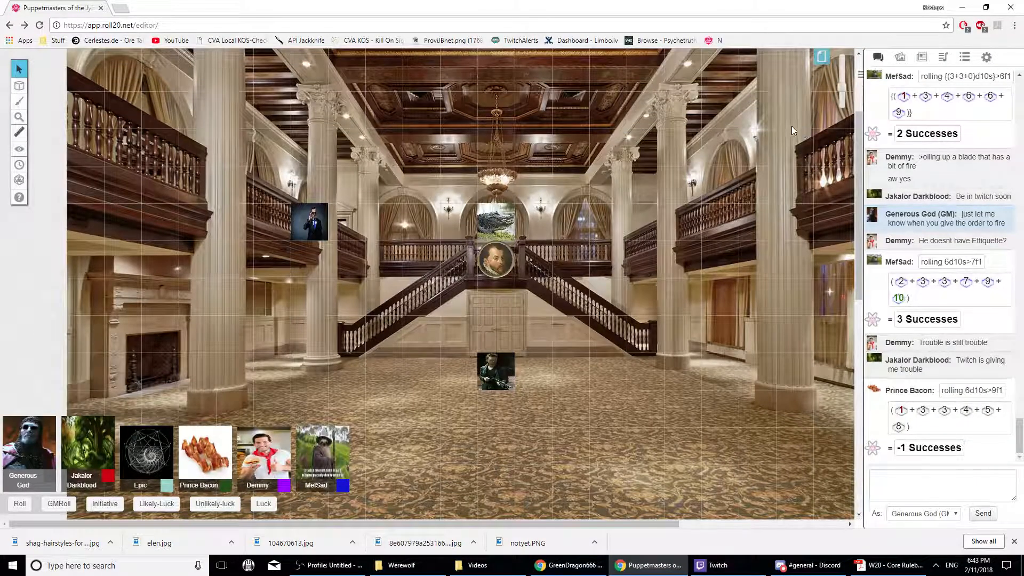
mouse_move(821, 58)
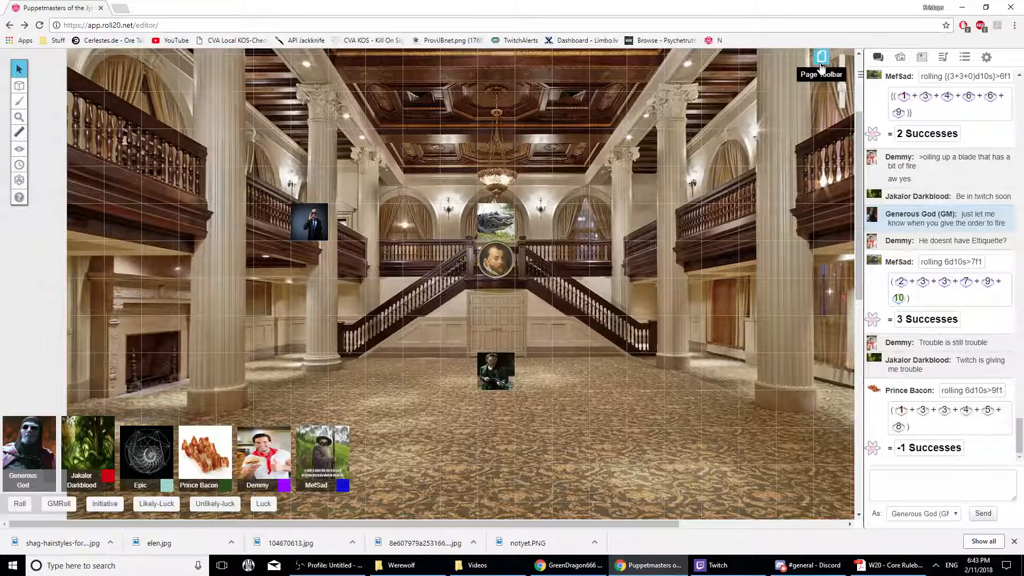
click(820, 57)
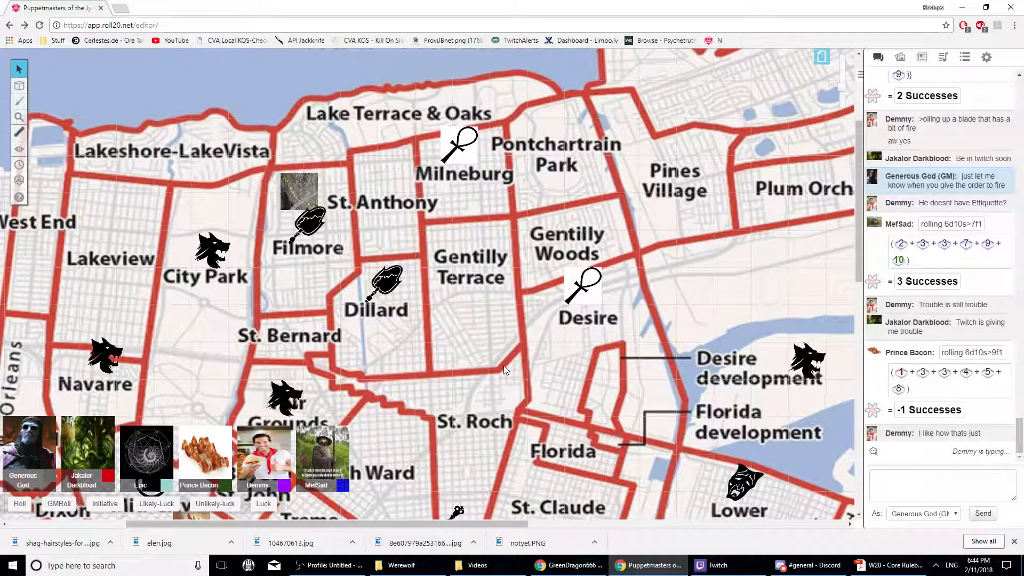
- Scroll down while moving from the city map to the forest battle map page
scroll(down, 3)
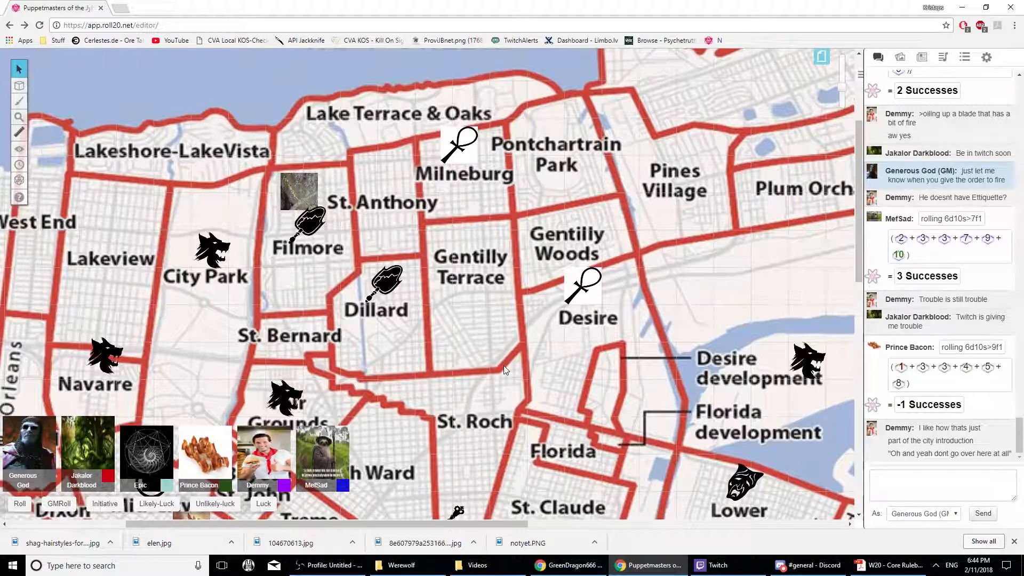
mouse_move(507, 355)
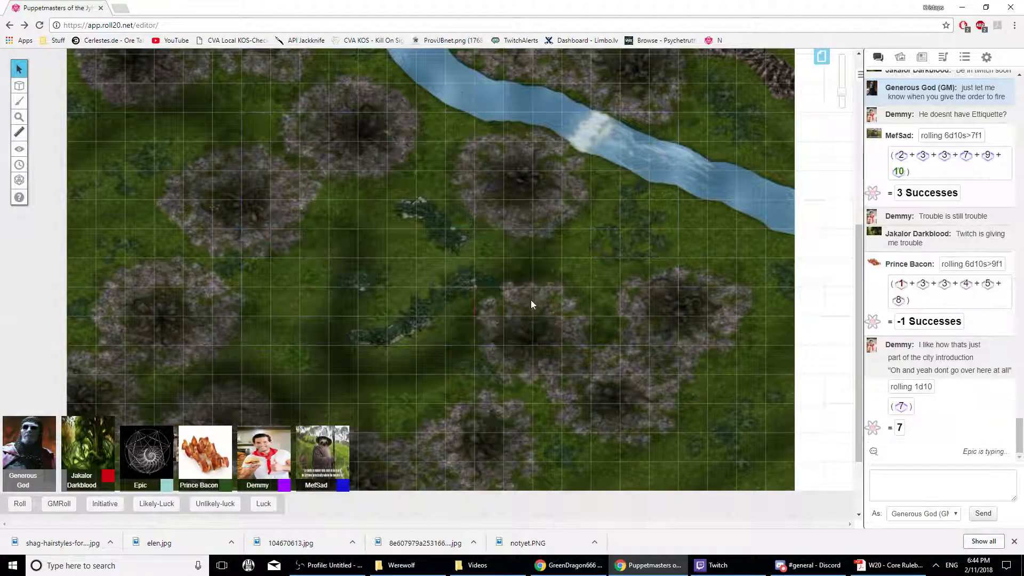
- Open the journal and scroll through the clan folders
click(920, 57)
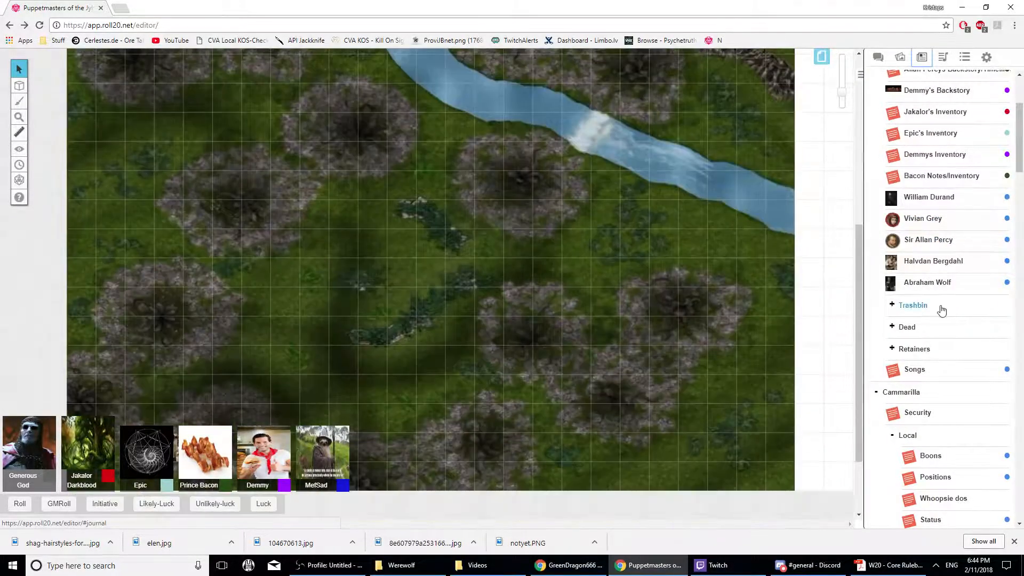
scroll(down, 3)
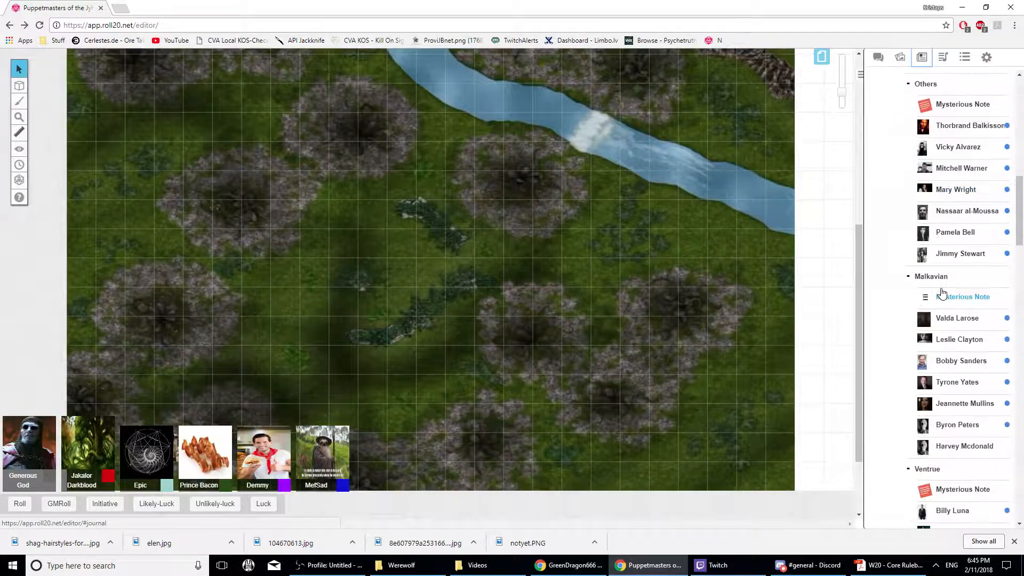
scroll(down, 3)
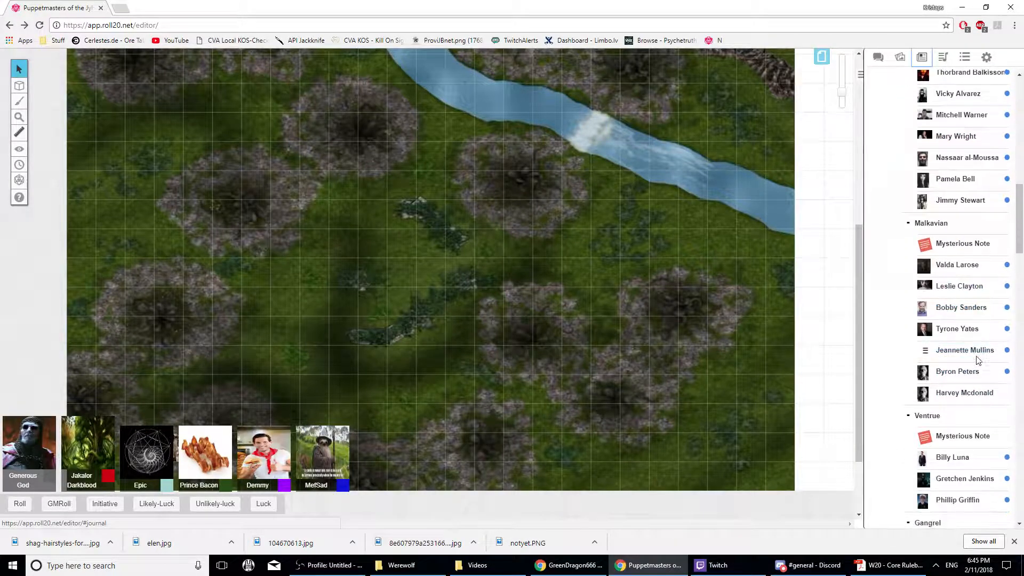
scroll(down, 3)
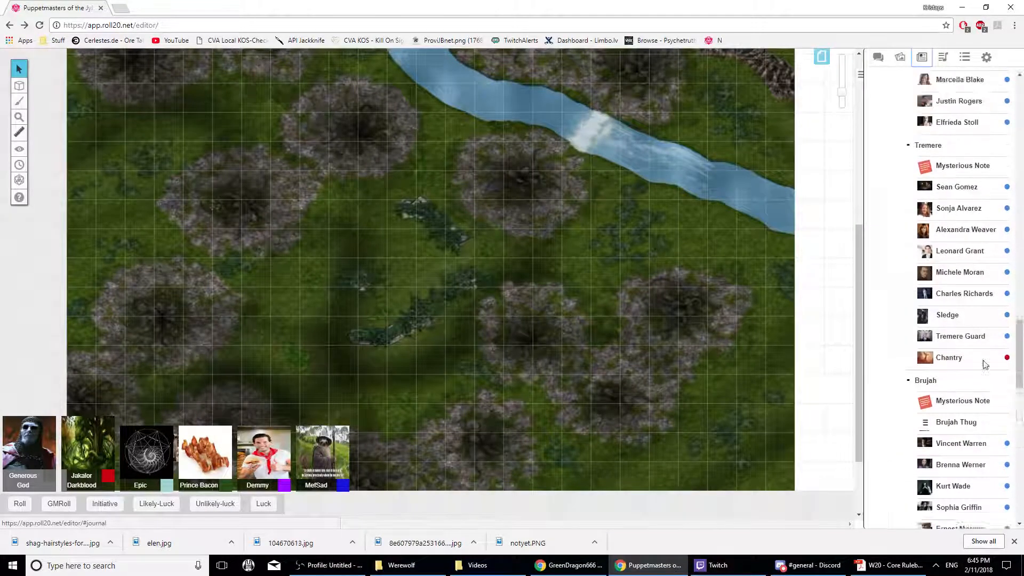
scroll(down, 3)
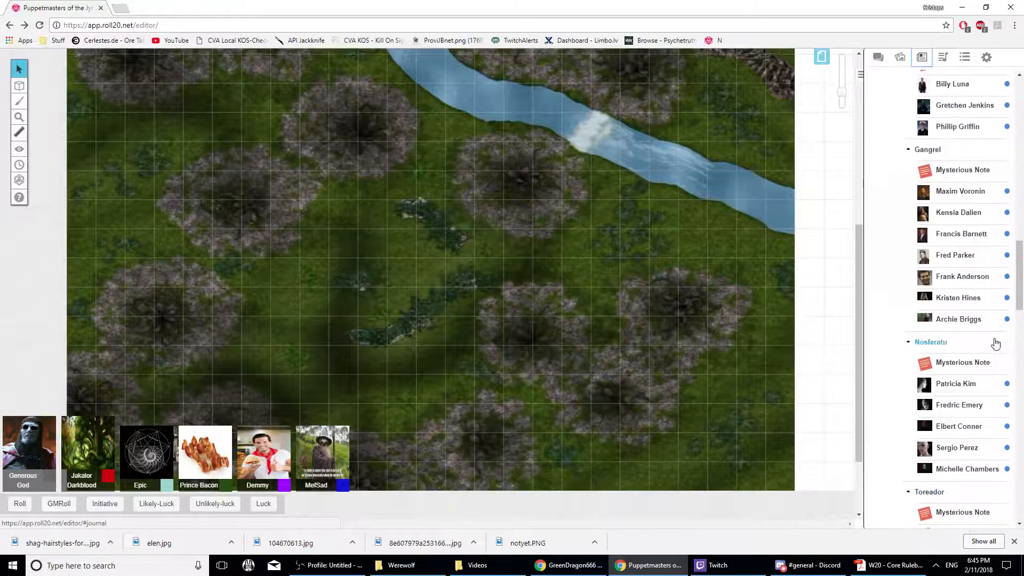
scroll(down, 3)
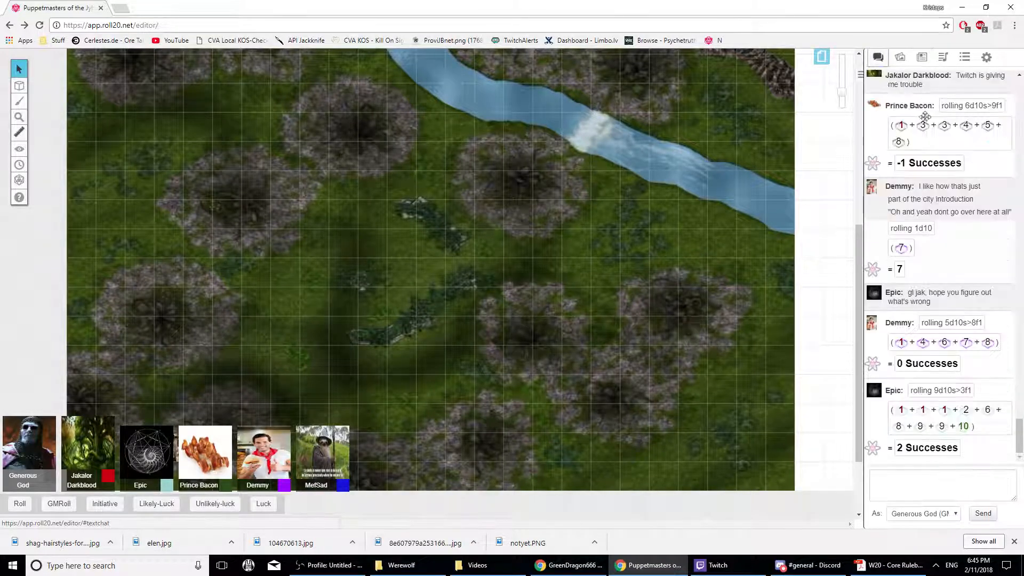
- Return to the journal list, scroll to the Gangrel folder, and open Maxim Voronin
click(922, 57)
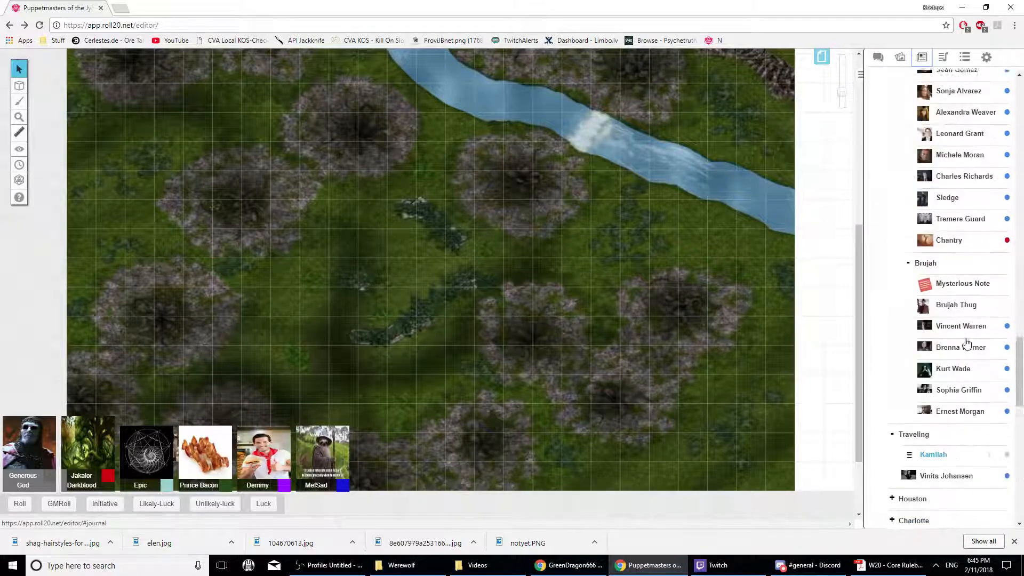
scroll(down, 3)
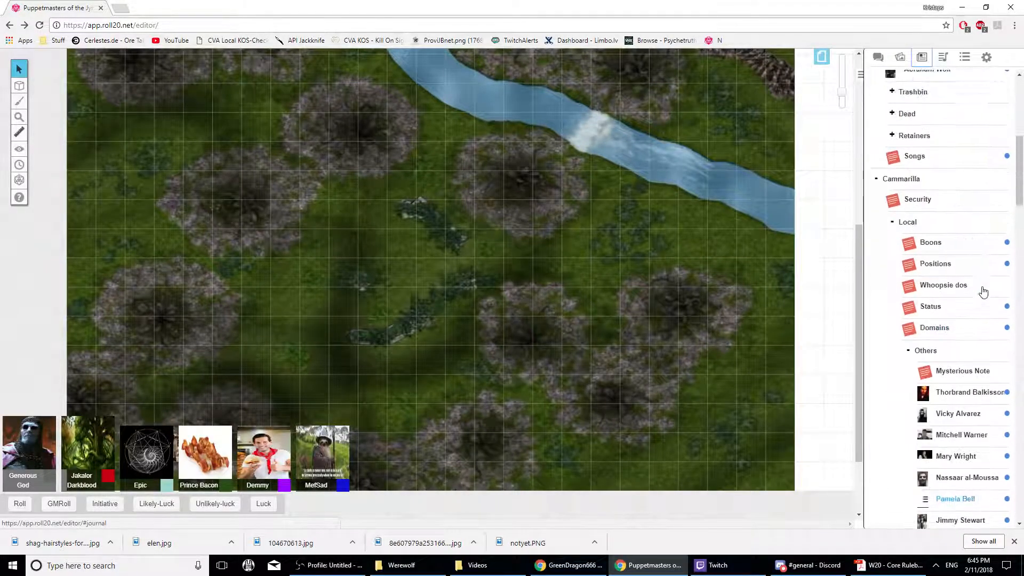
scroll(down, 3)
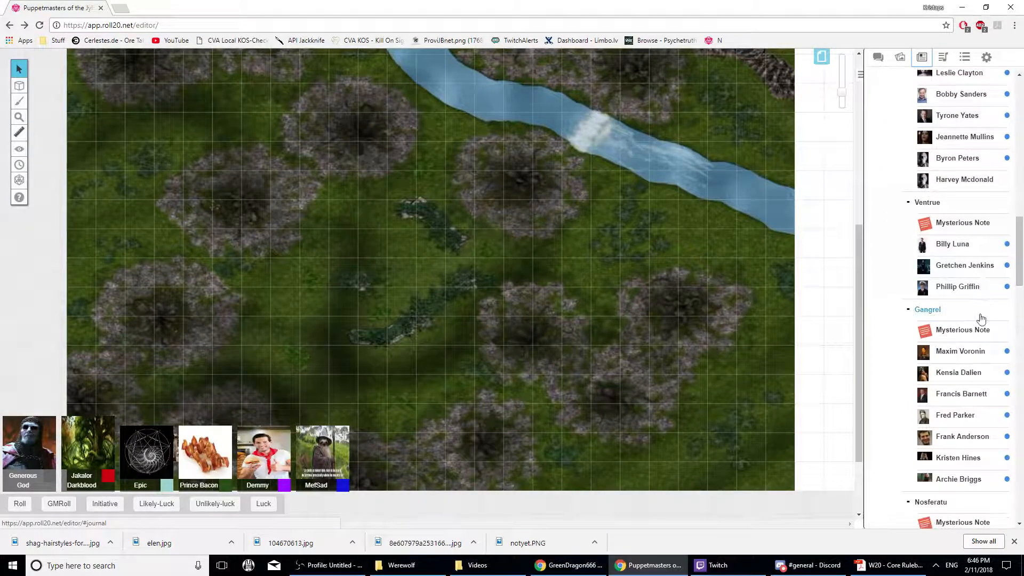
scroll(down, 3)
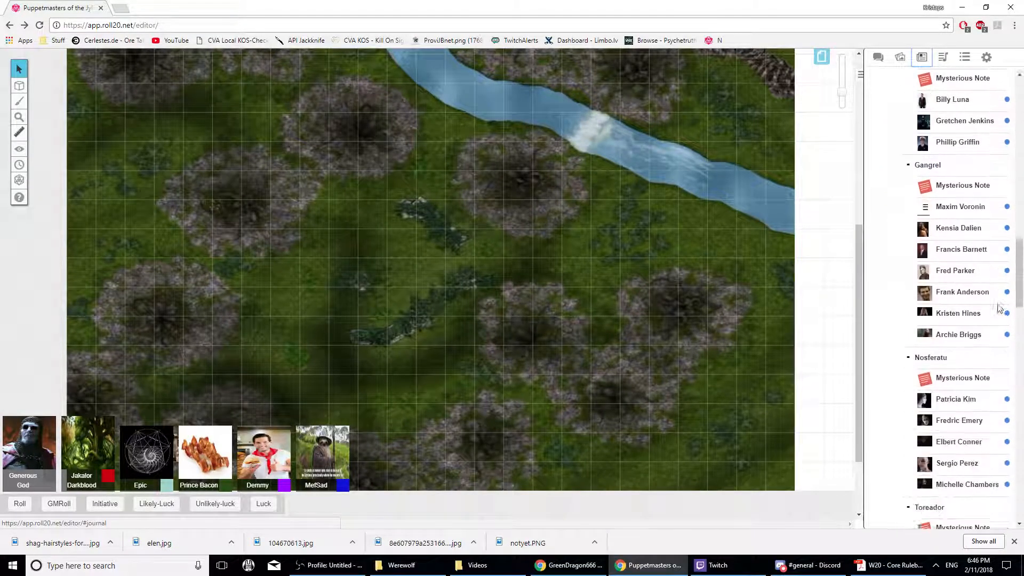
scroll(down, 3)
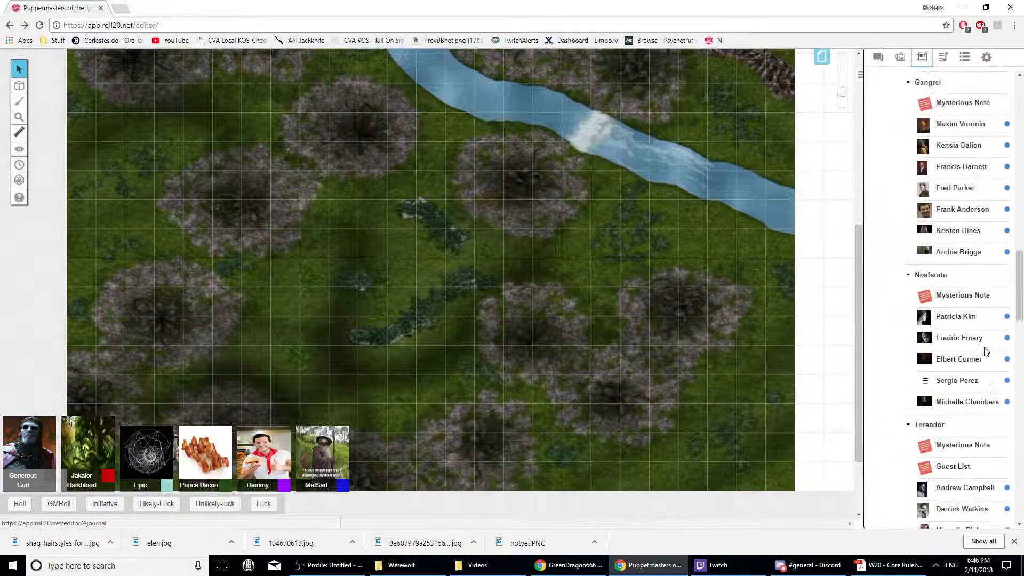
click(960, 124)
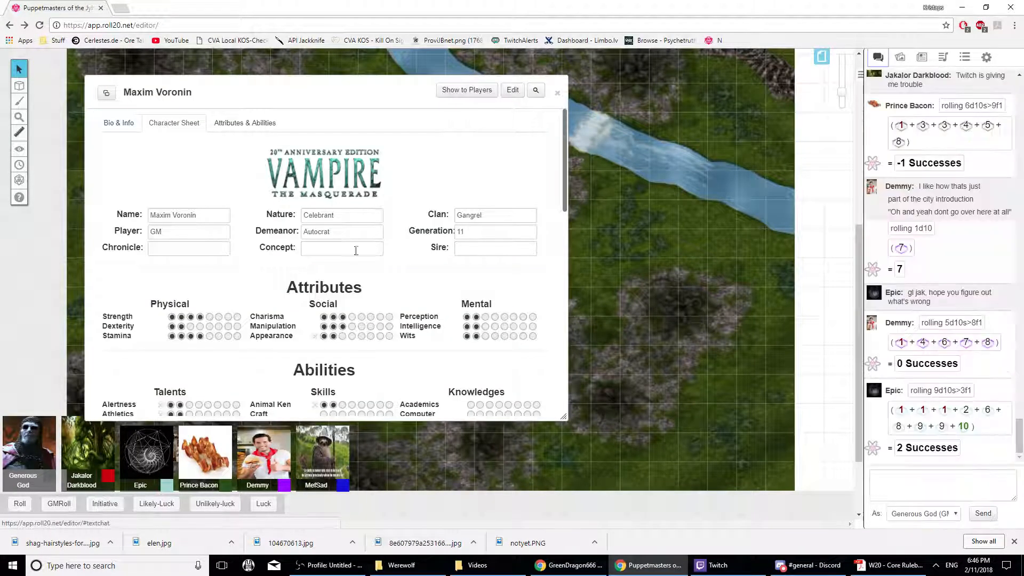
- Scroll Maxim Voronin's sheet and submit a 4d10 roll at difficulty 6
scroll(down, 3)
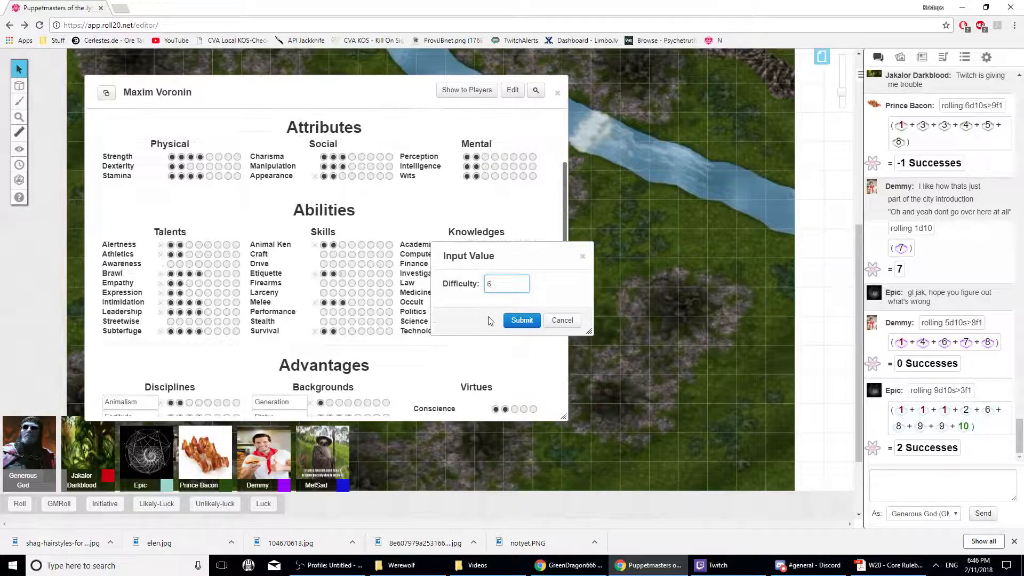
click(521, 320)
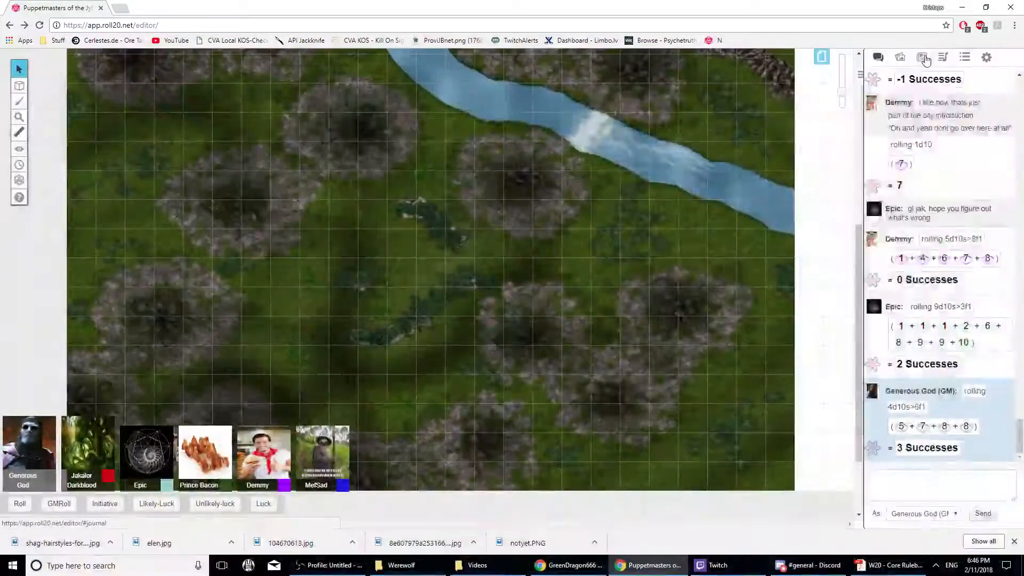
- Open Billy Luna's Ventrue character sheet from the journal, look it over, and close it
click(922, 56)
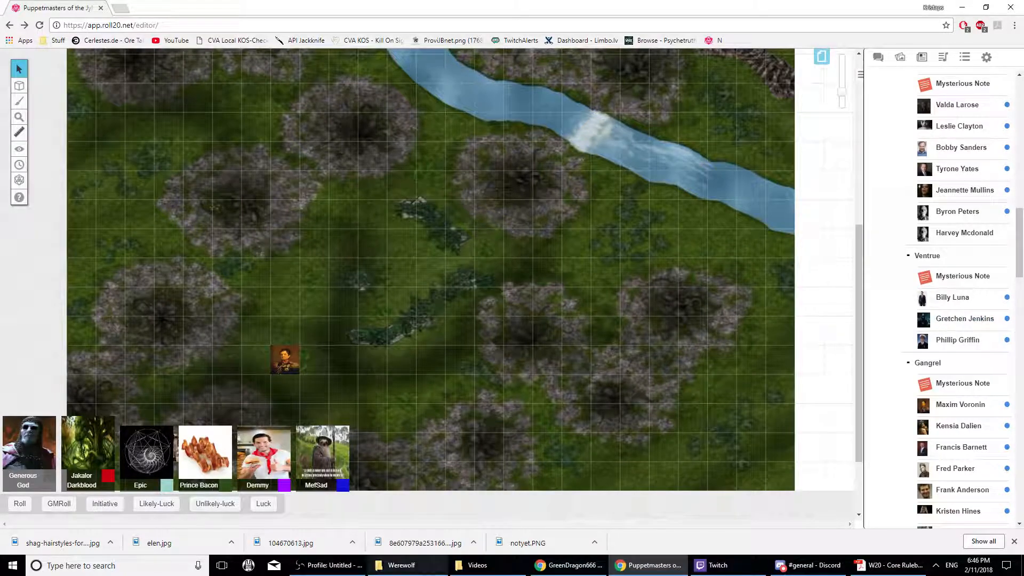
click(951, 297)
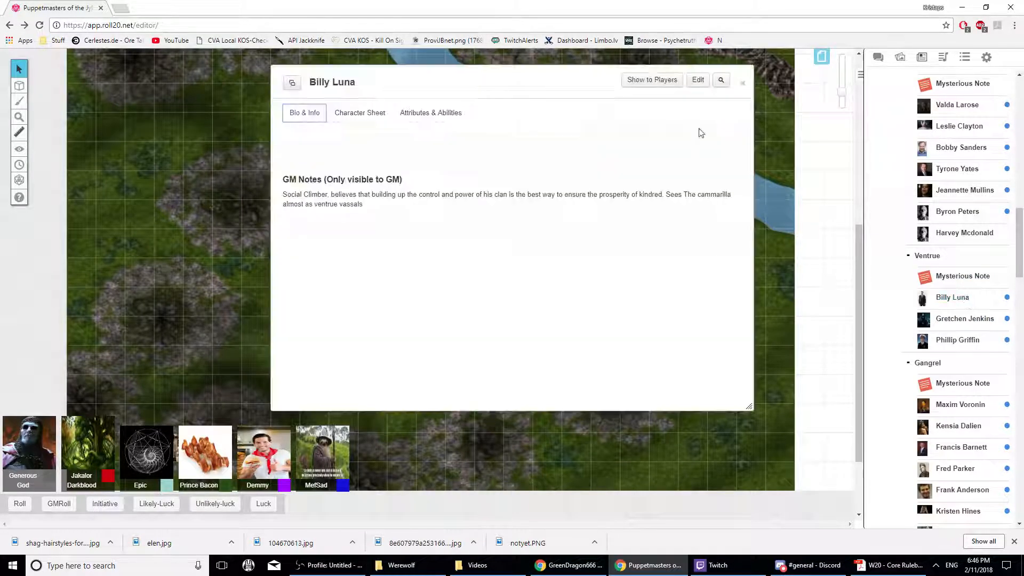
click(360, 112)
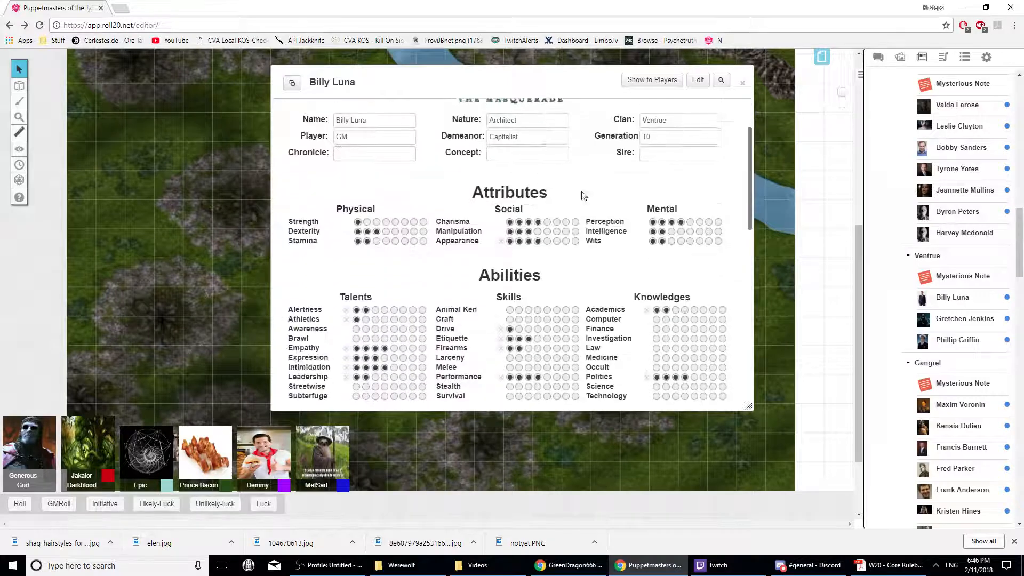
click(741, 82)
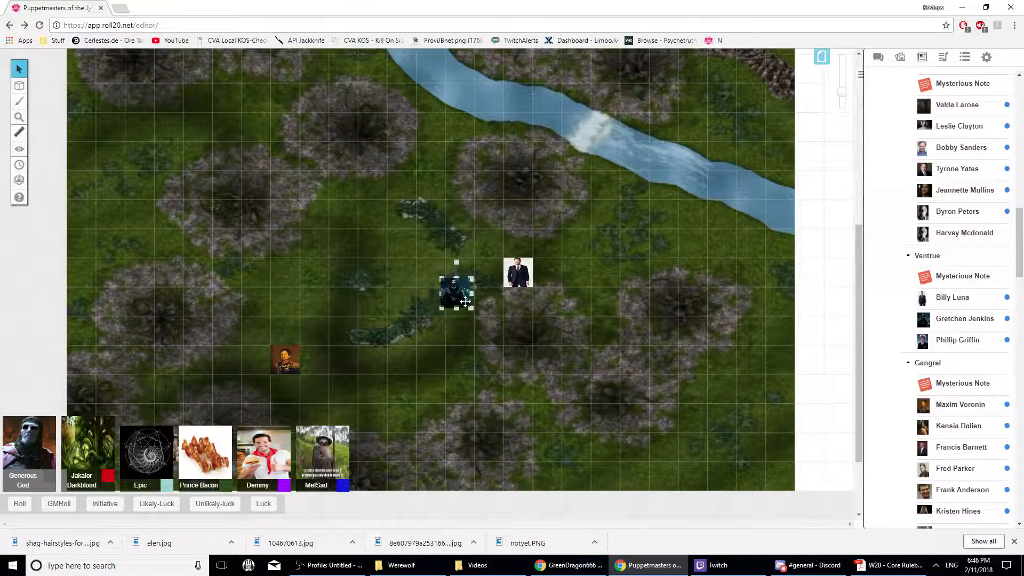
- Pan the forest map to its lower edge and scroll the journal toward the WWs folder
click(877, 57)
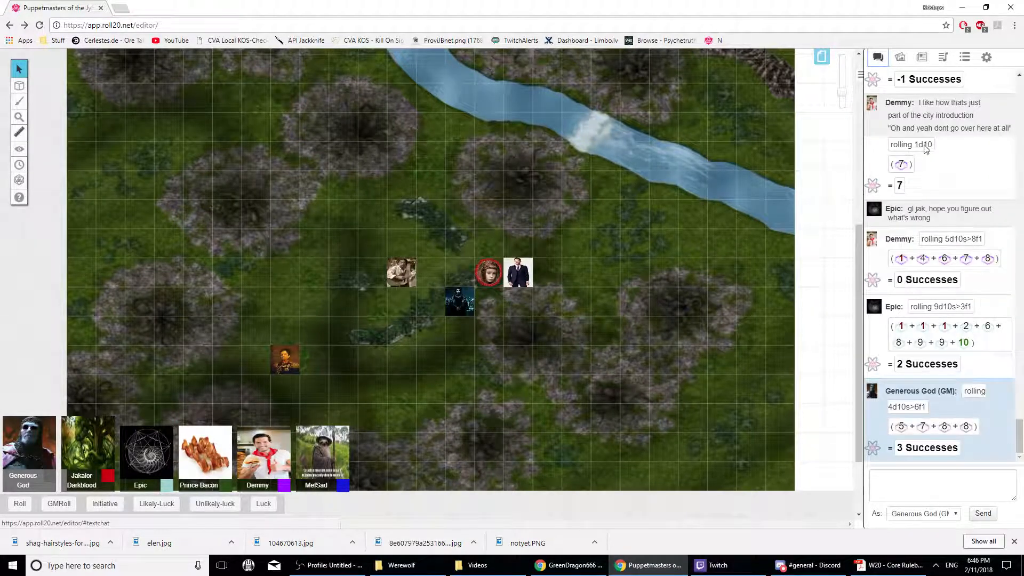
drag(401, 273, 373, 273)
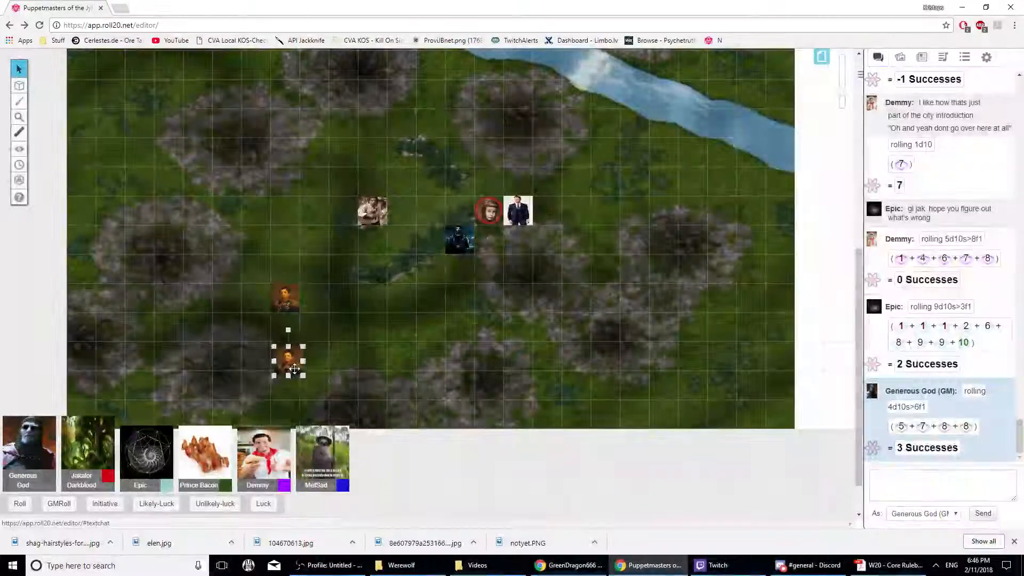
click(921, 57)
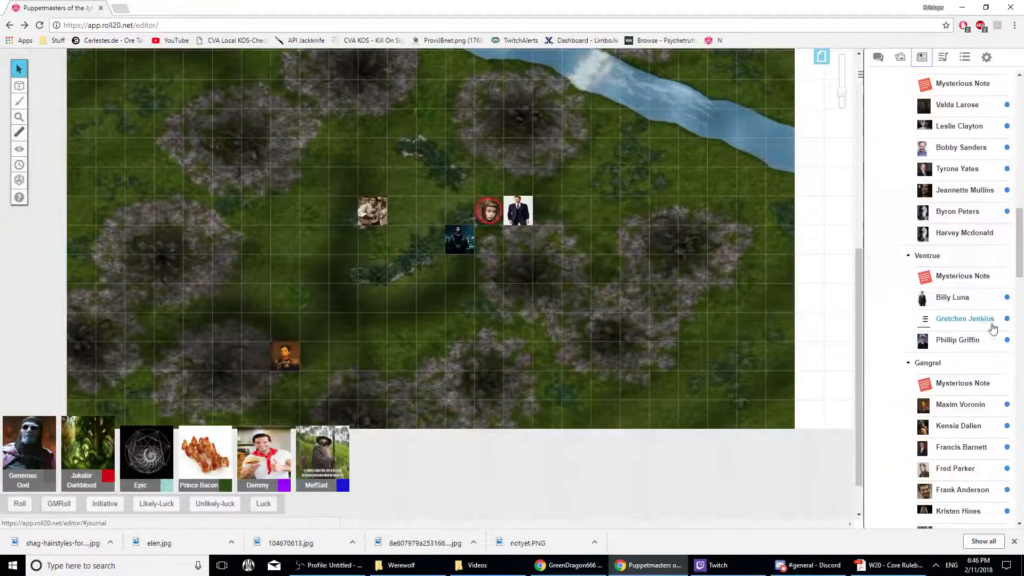
scroll(down, 3)
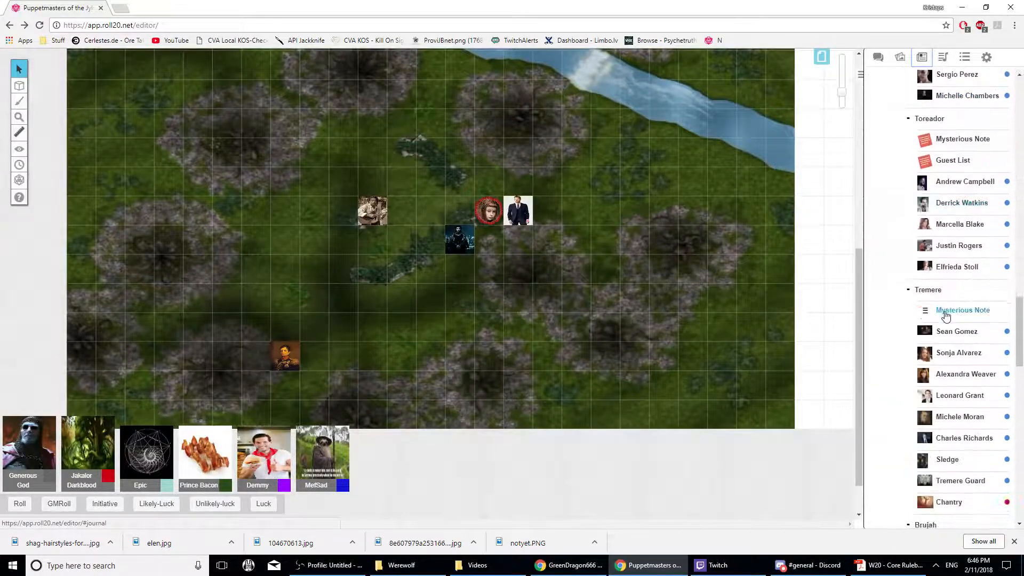
scroll(down, 3)
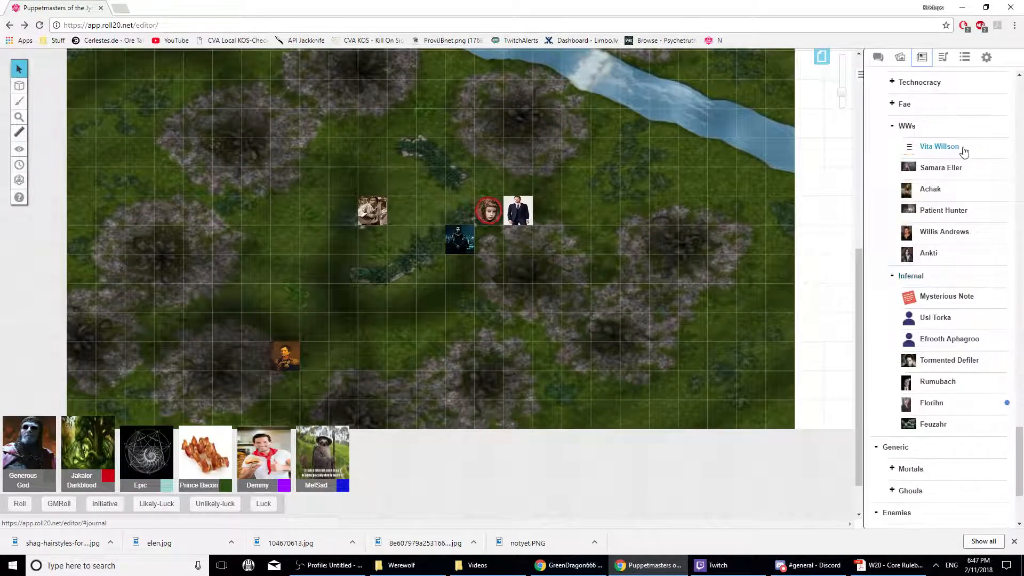
mouse_move(264, 393)
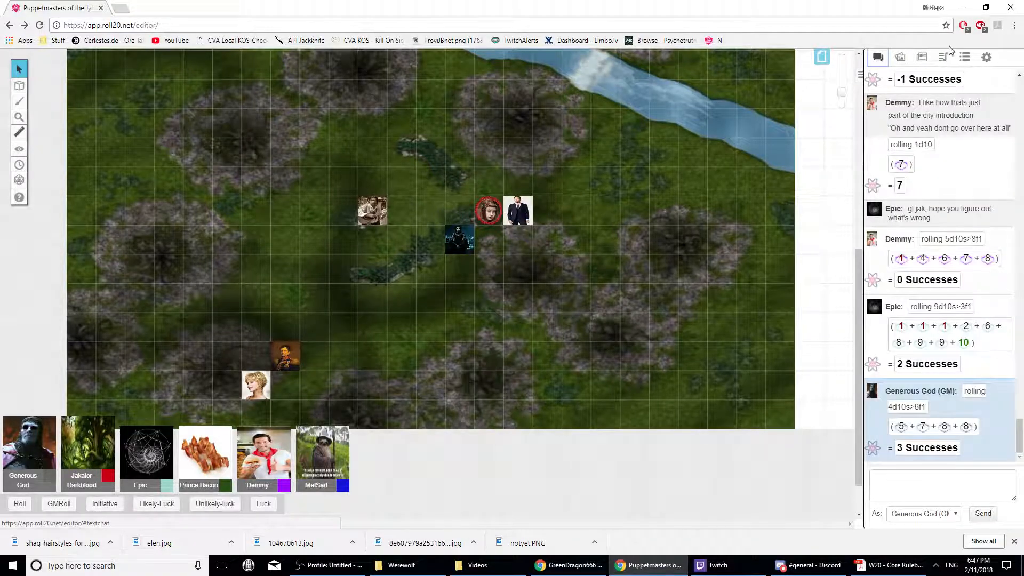
mouse_move(717, 391)
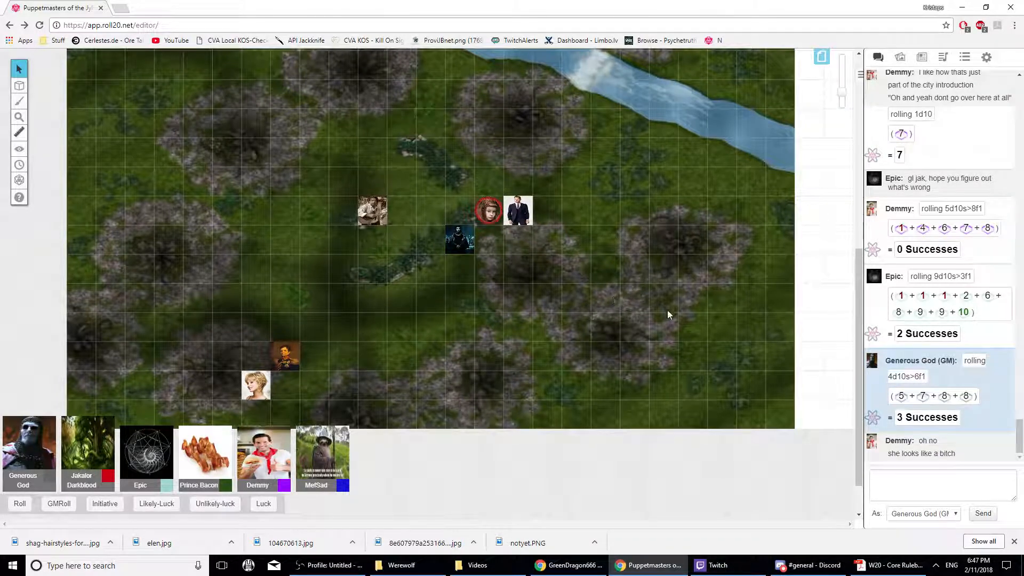
mouse_move(459, 265)
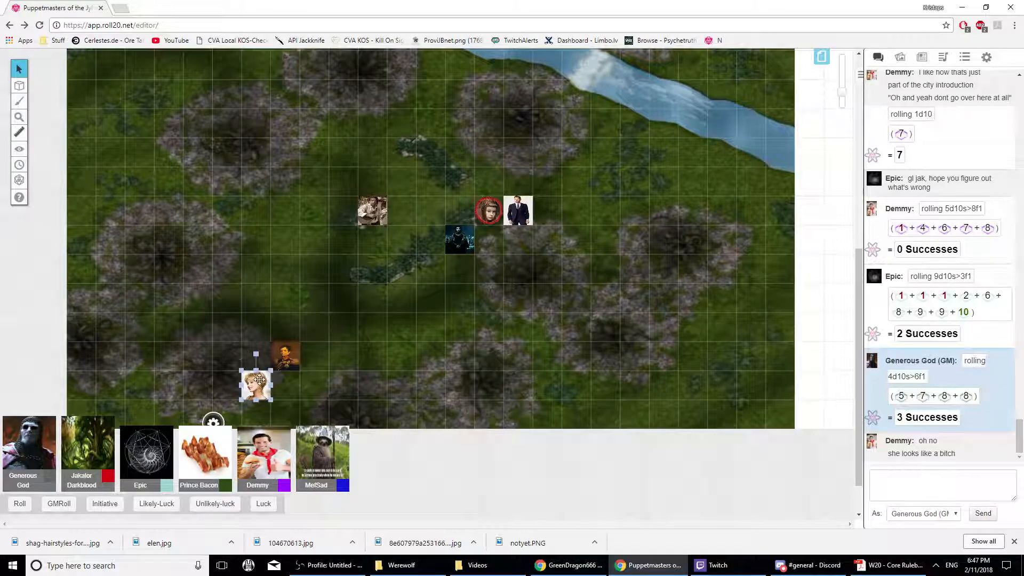
- Drag the red-framed token south, then south-west toward the lower-left tokens
click(921, 57)
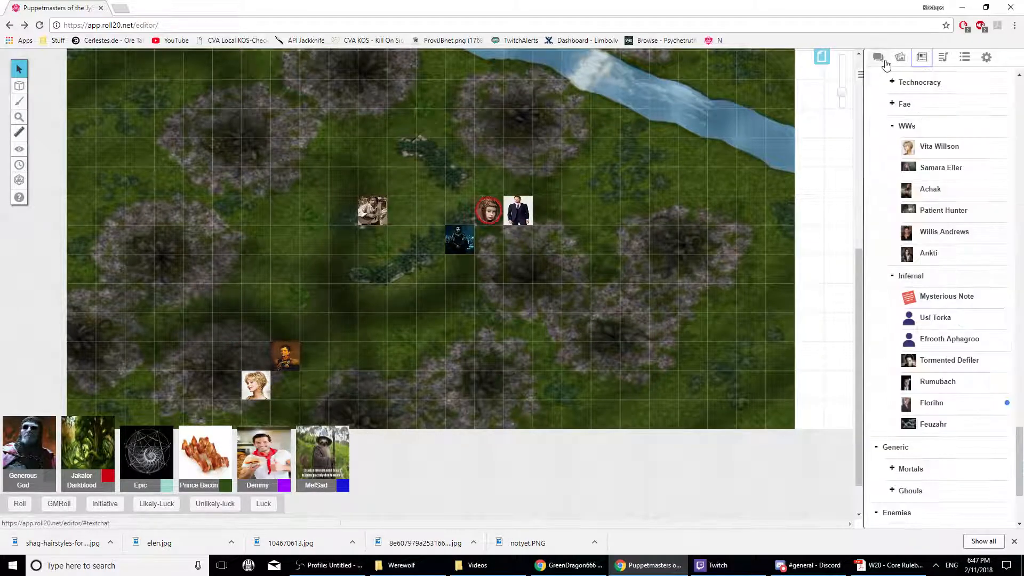
click(877, 57)
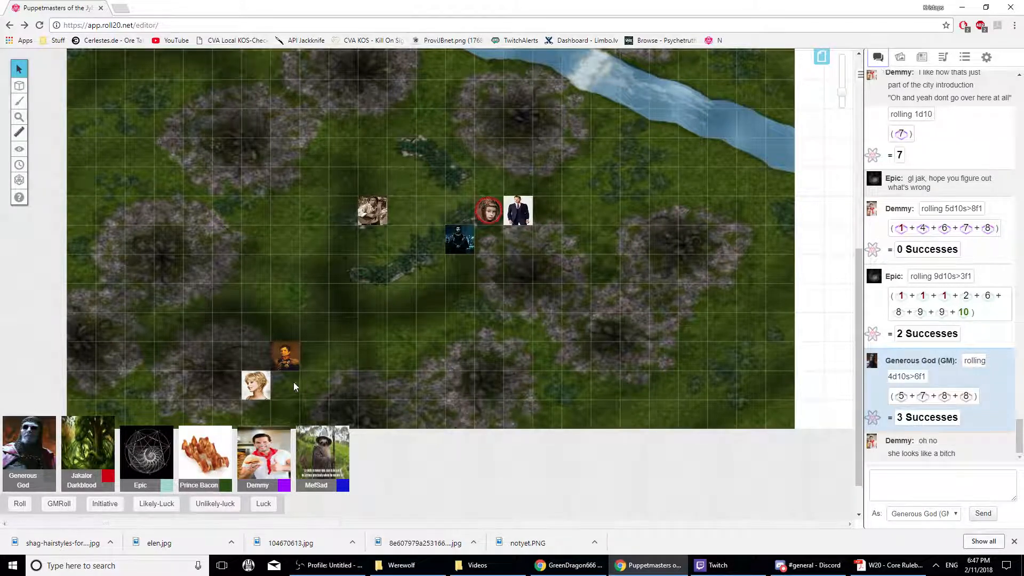
drag(488, 210, 488, 270)
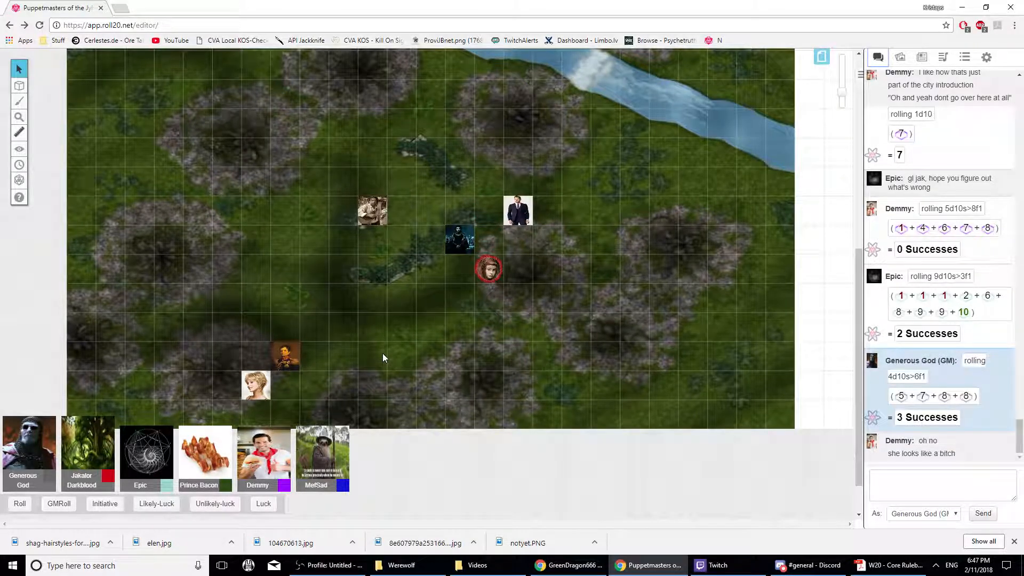
drag(488, 268, 401, 326)
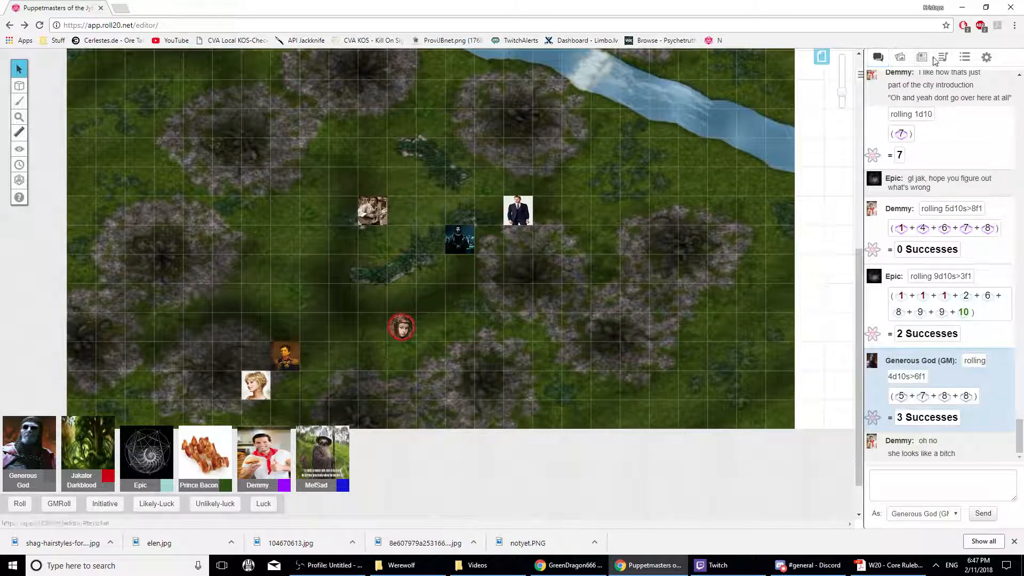
click(921, 57)
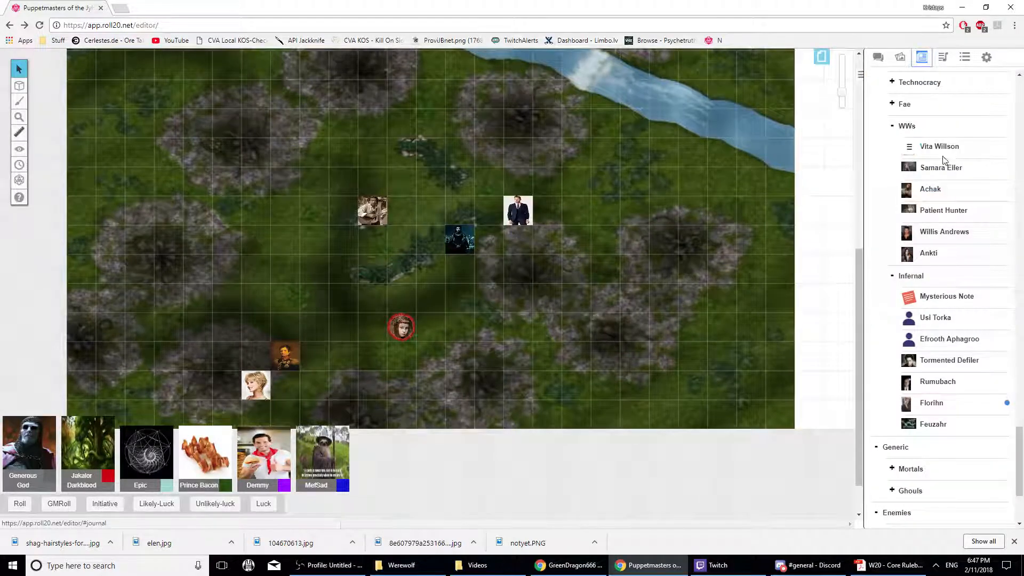
- Open Vita Willson's character sheet from the journal and scroll through her attributes
click(939, 146)
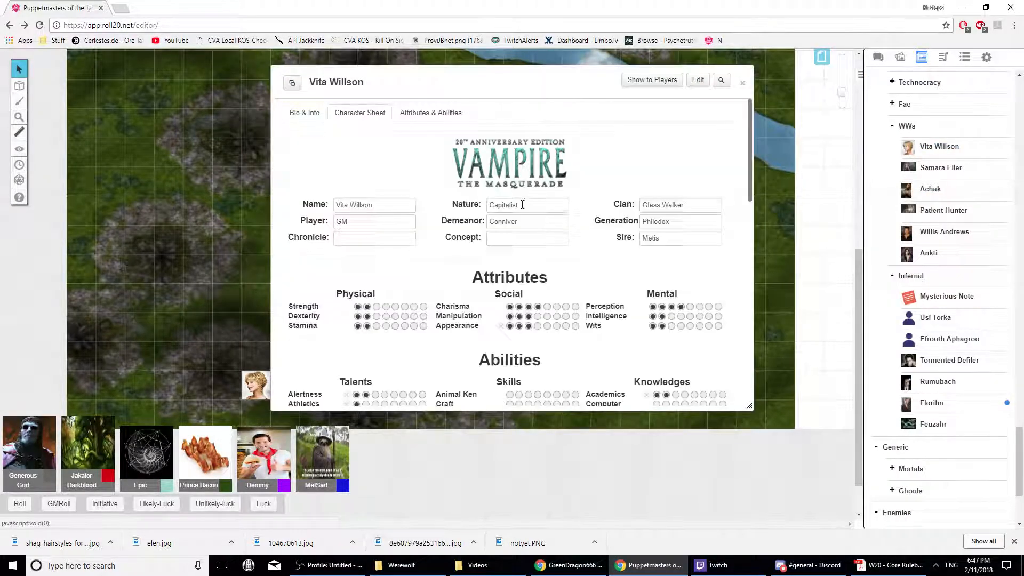
scroll(down, 3)
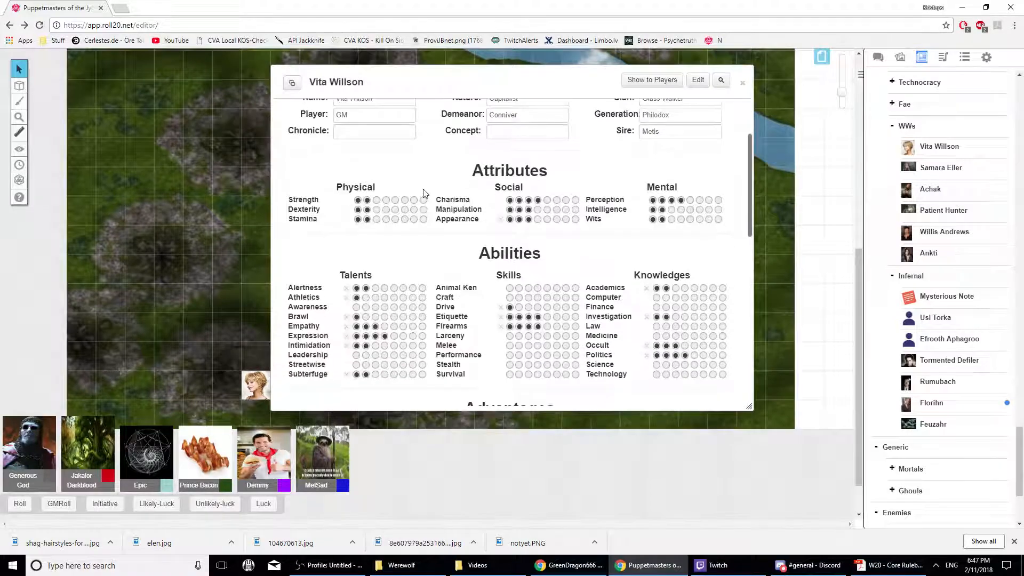
scroll(down, 3)
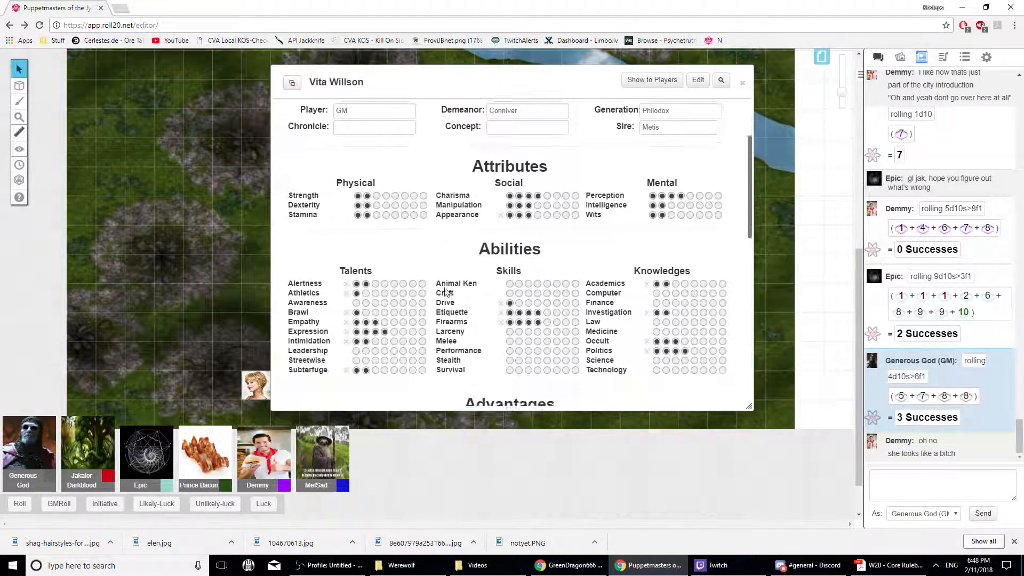
scroll(down, 3)
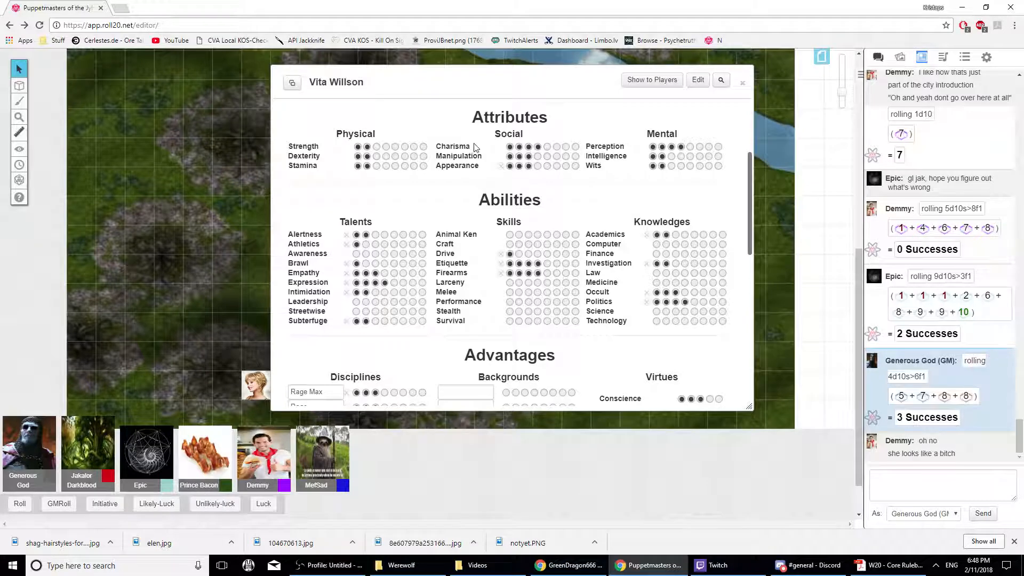
mouse_move(453, 98)
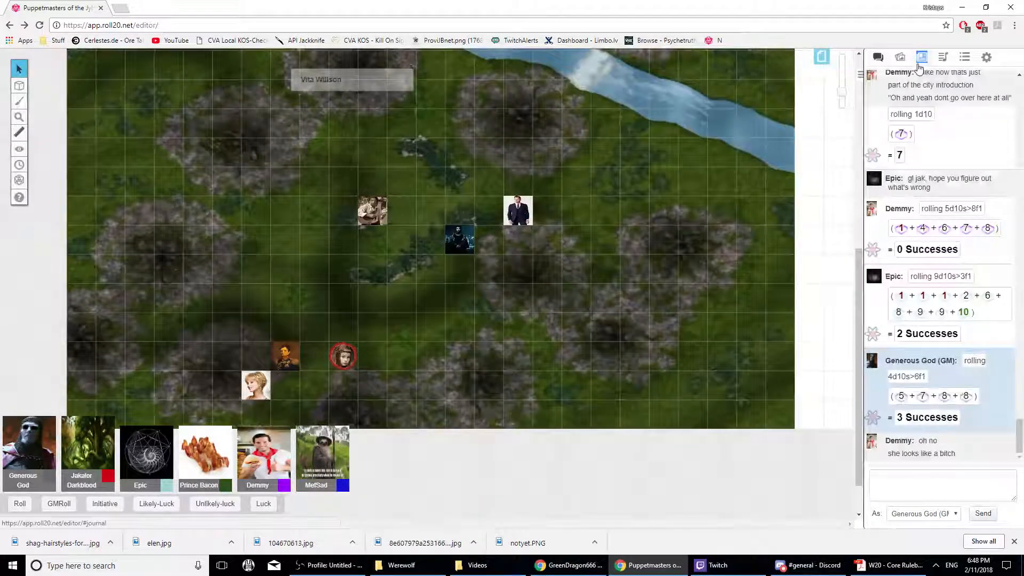
- Drag the minimized Vita Willson sheet aside and flip between Journal and Chat, ending on Journal
click(921, 57)
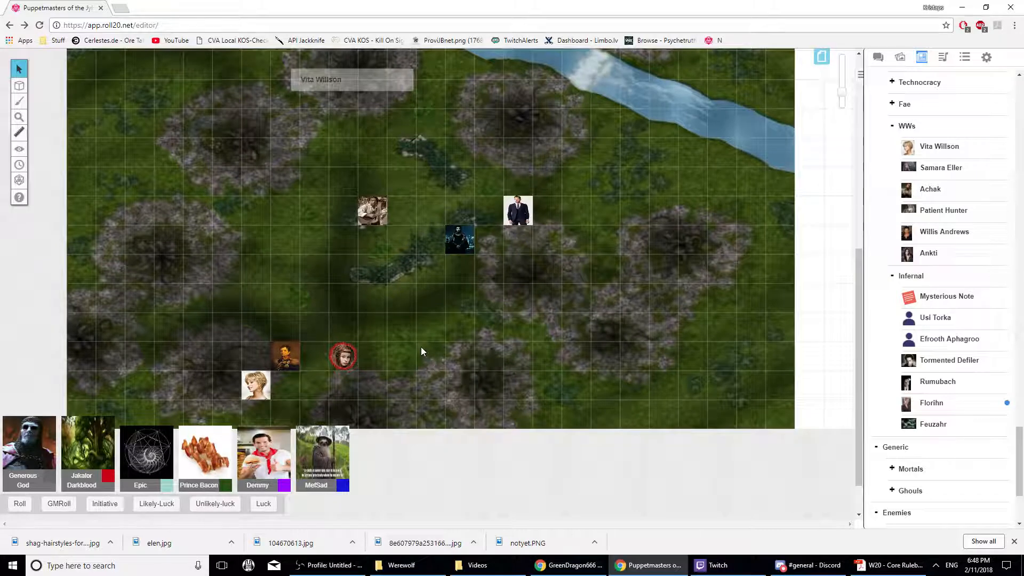
drag(343, 355, 313, 387)
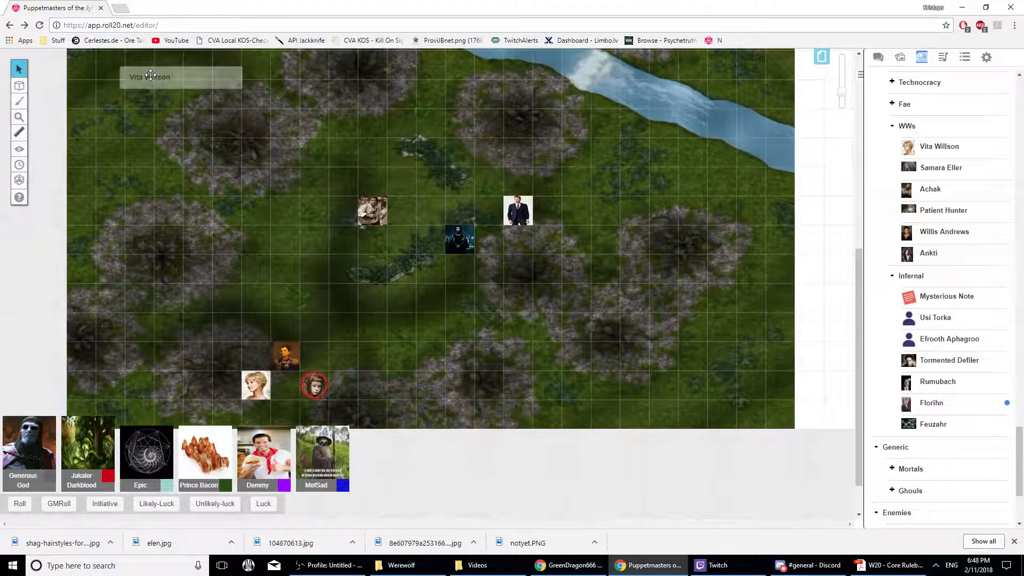
mouse_move(917, 88)
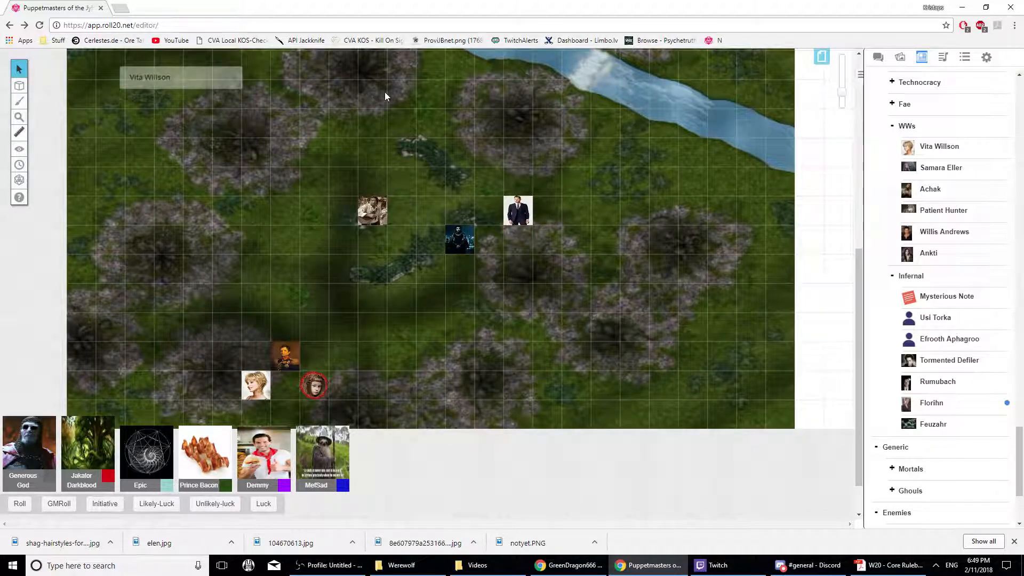
mouse_move(221, 375)
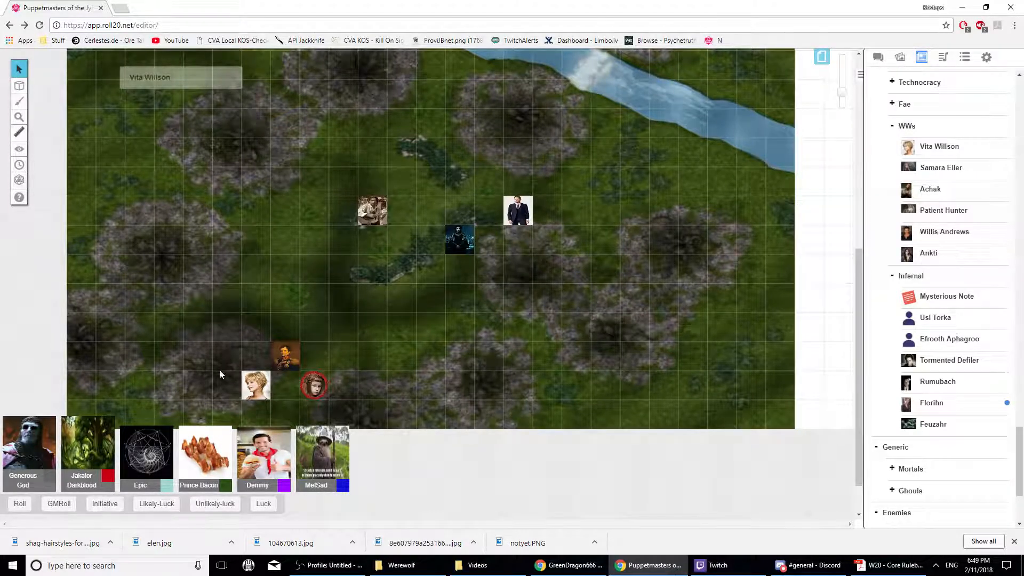
mouse_move(443, 380)
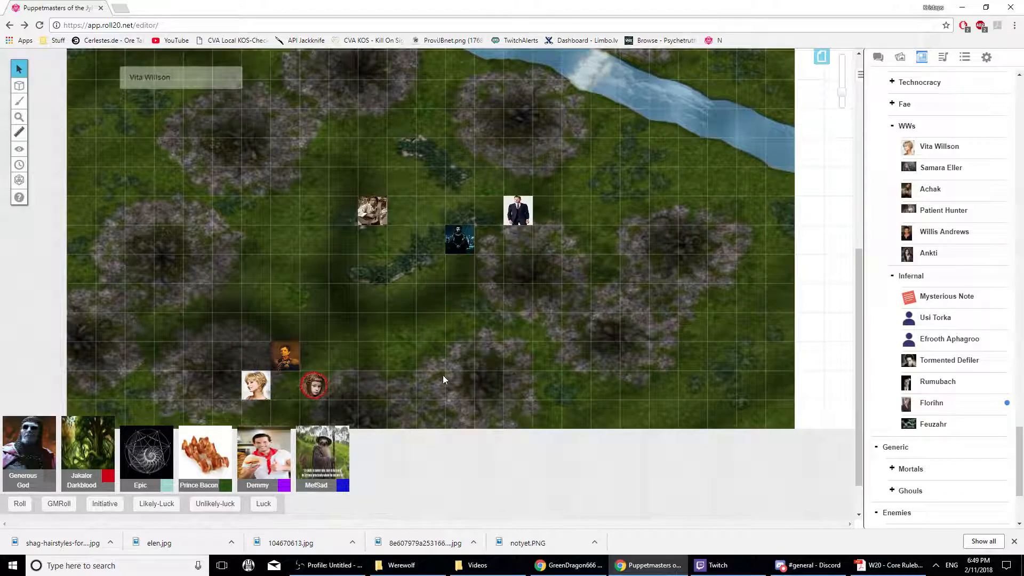
mouse_move(252, 352)
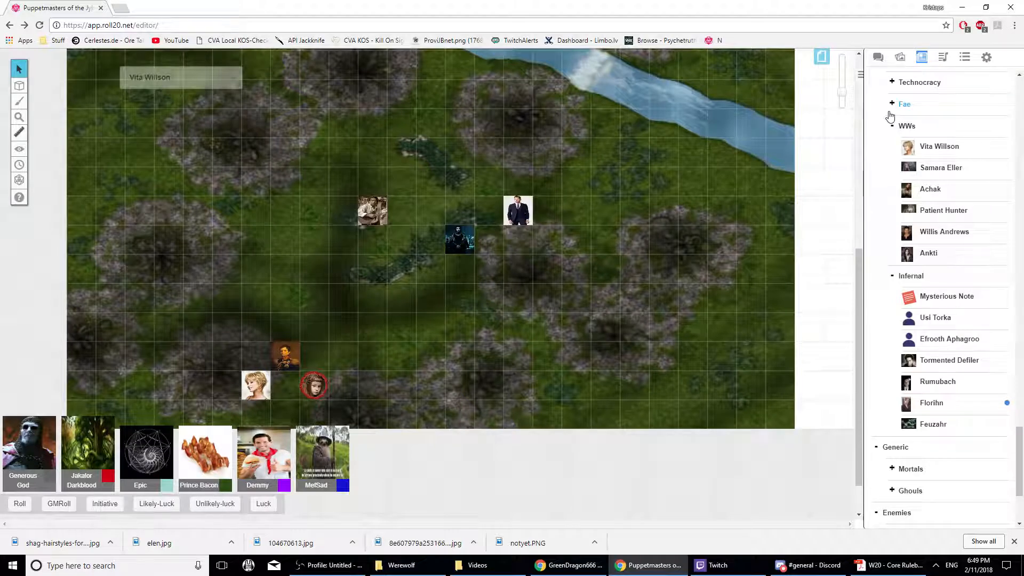
click(877, 57)
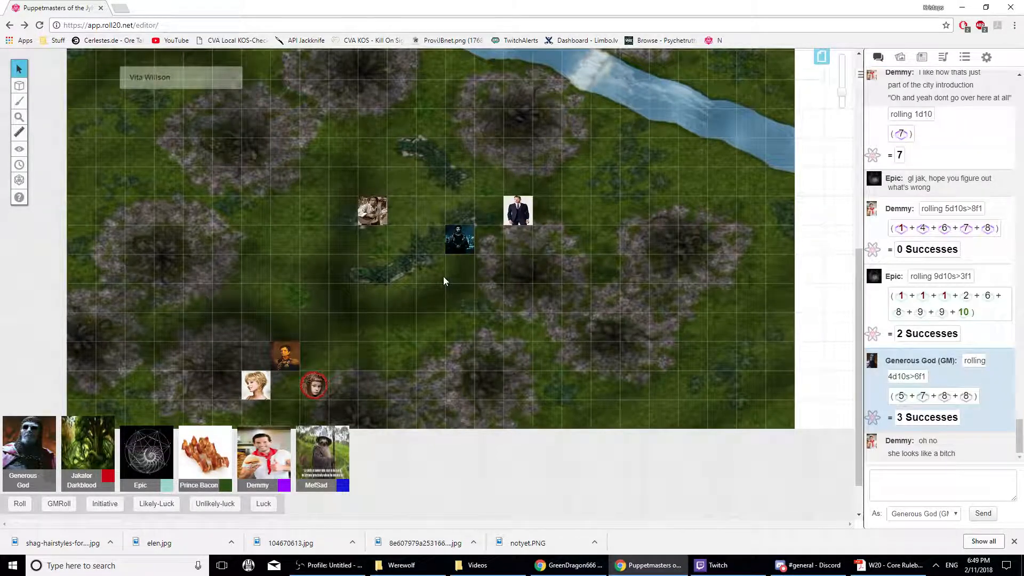
mouse_move(260, 412)
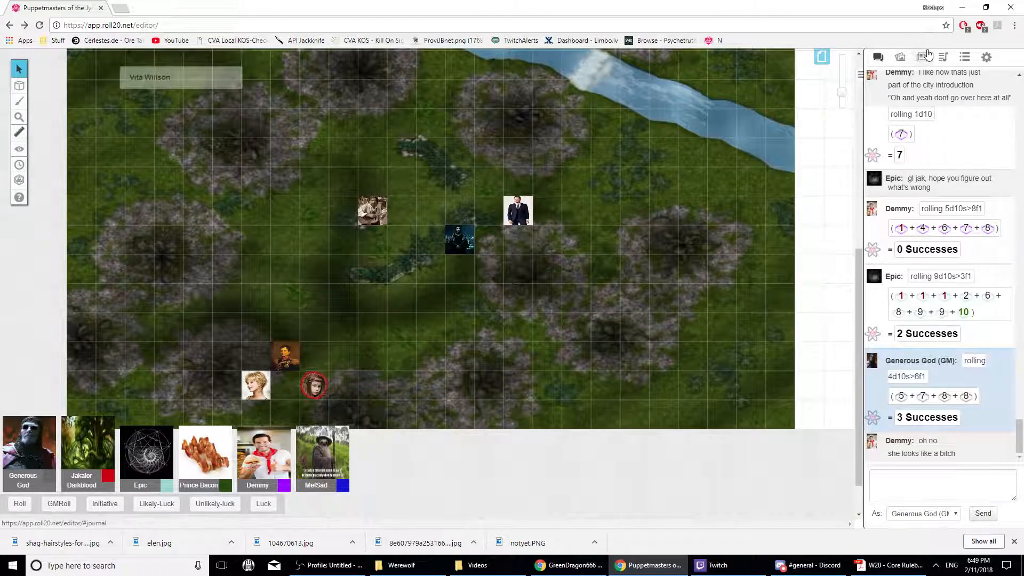
click(921, 57)
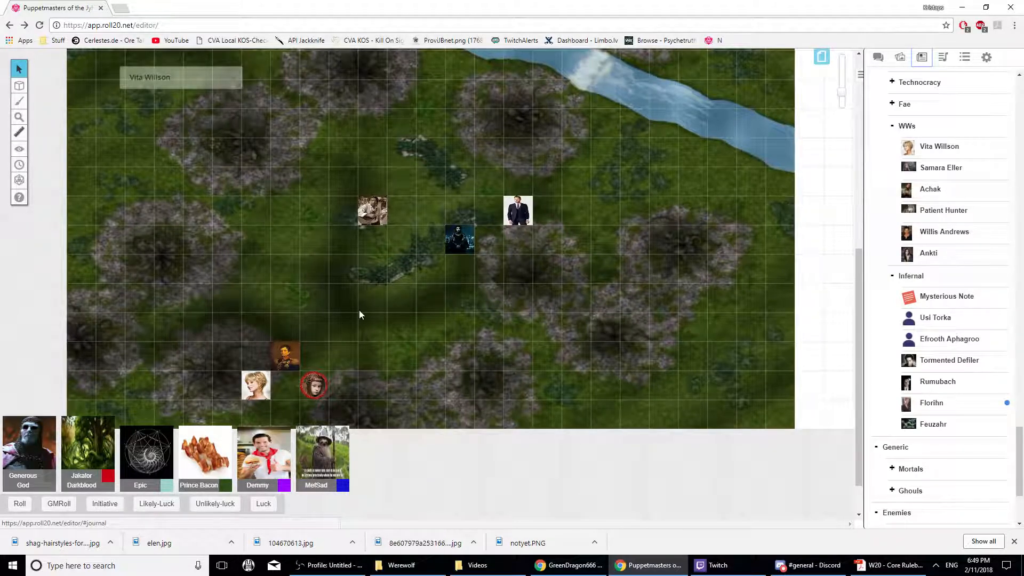
mouse_move(347, 276)
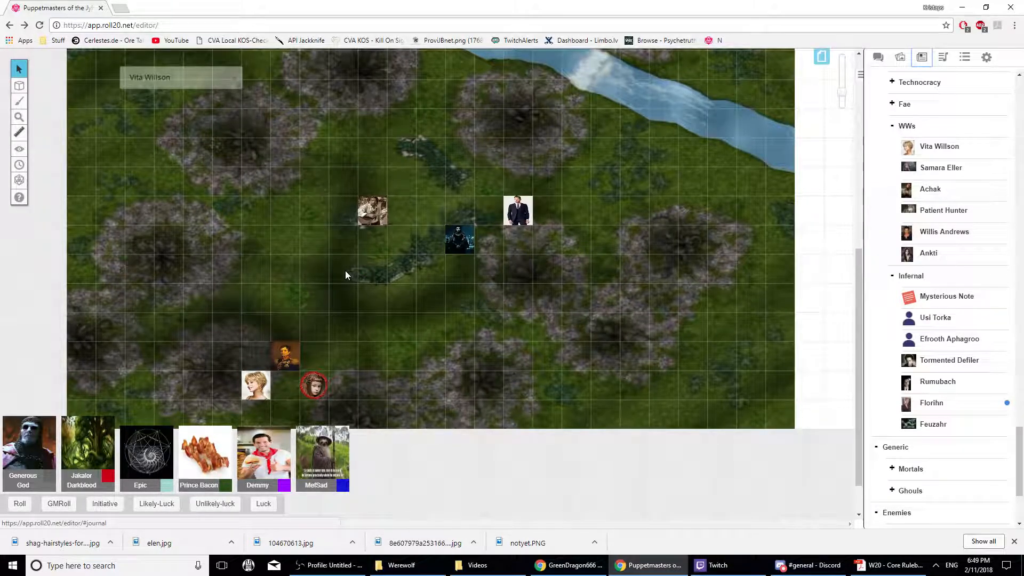
mouse_move(357, 254)
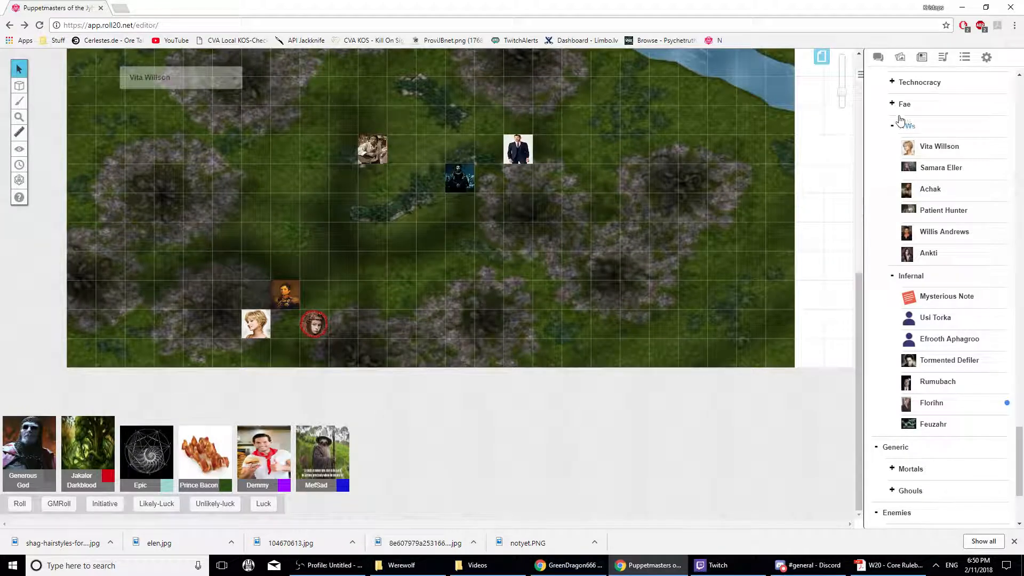
- Flip between Chat and Journal, then move the uniformed man's token above the blonde token
click(877, 57)
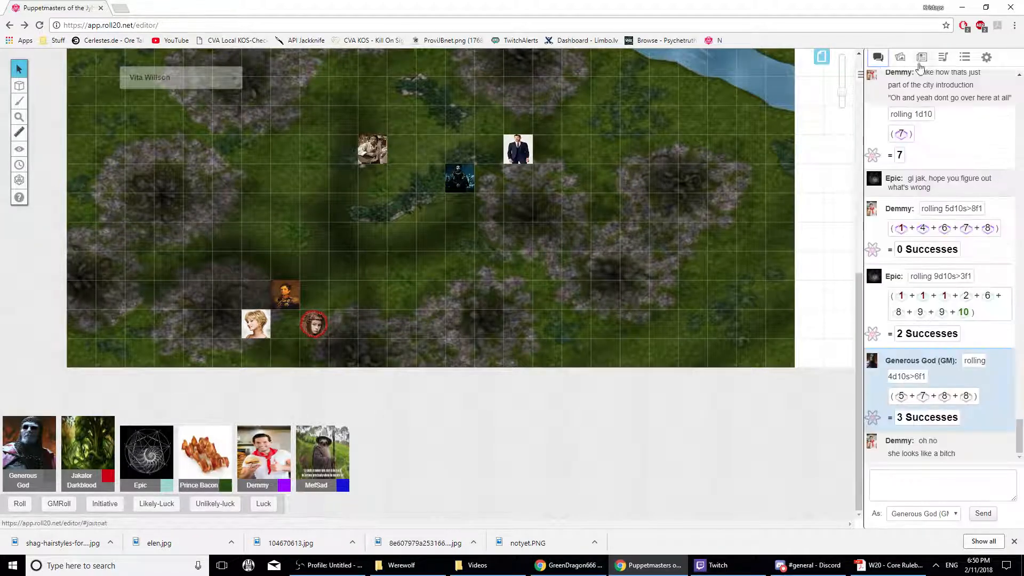
click(921, 57)
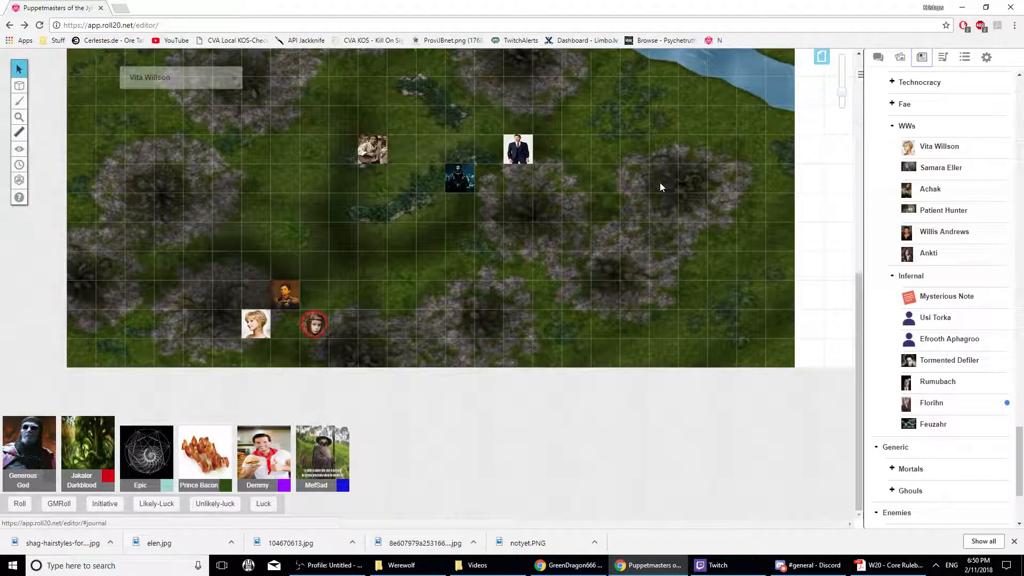
click(877, 57)
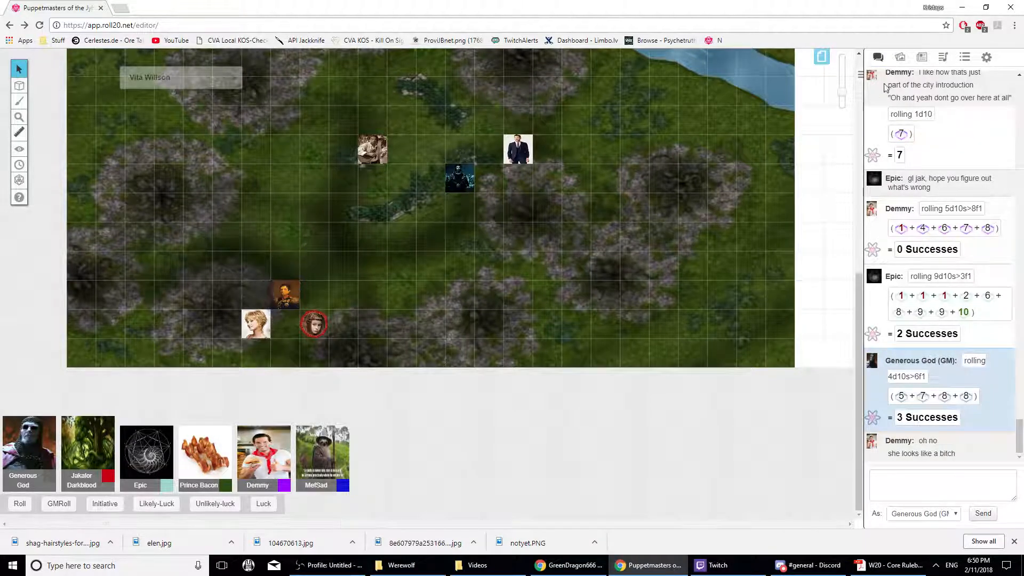
click(921, 57)
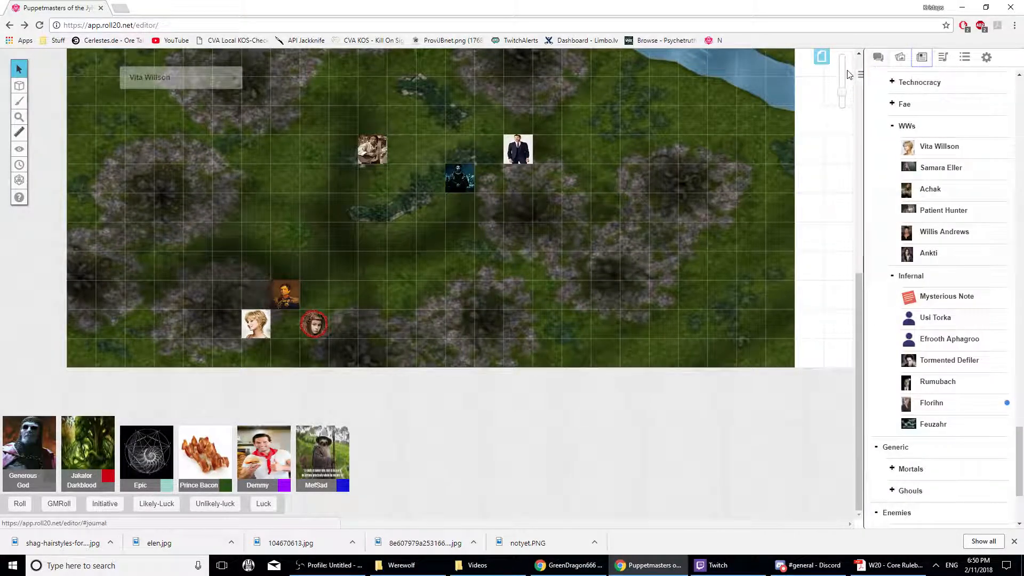
click(283, 294)
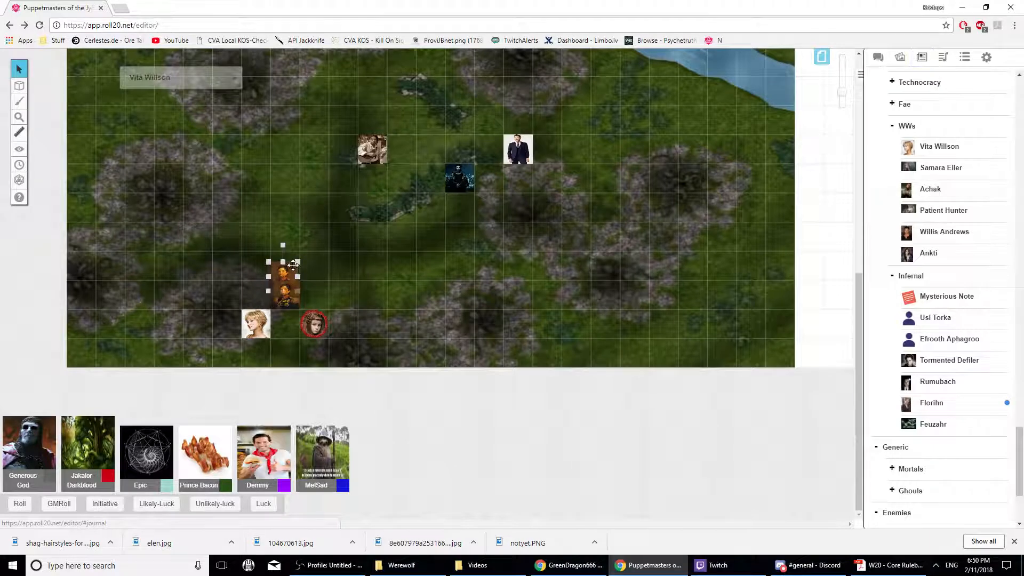
drag(282, 276, 264, 265)
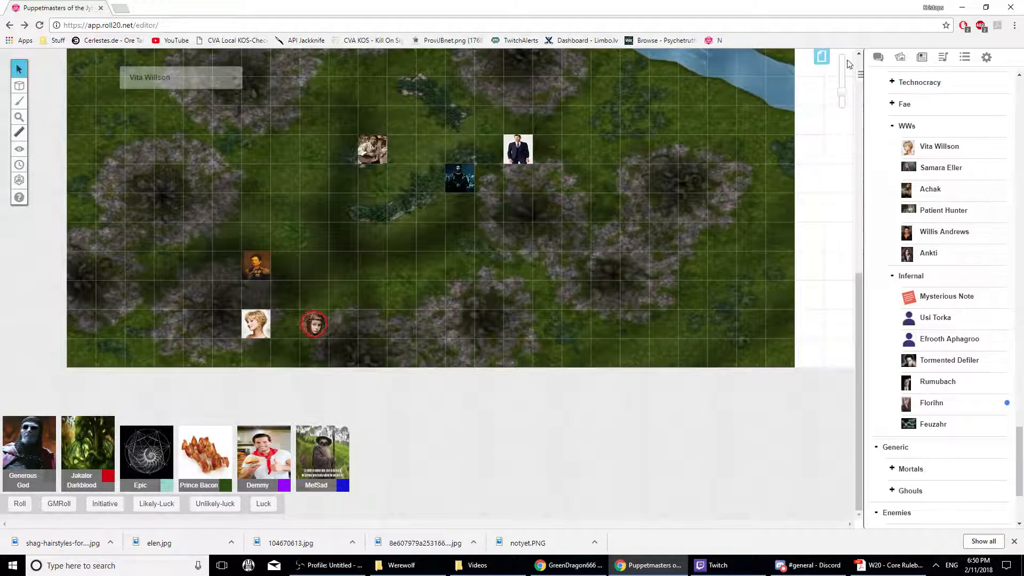
- Alternate between the Journal and Text Chat tabs, finishing on the chat log
click(877, 57)
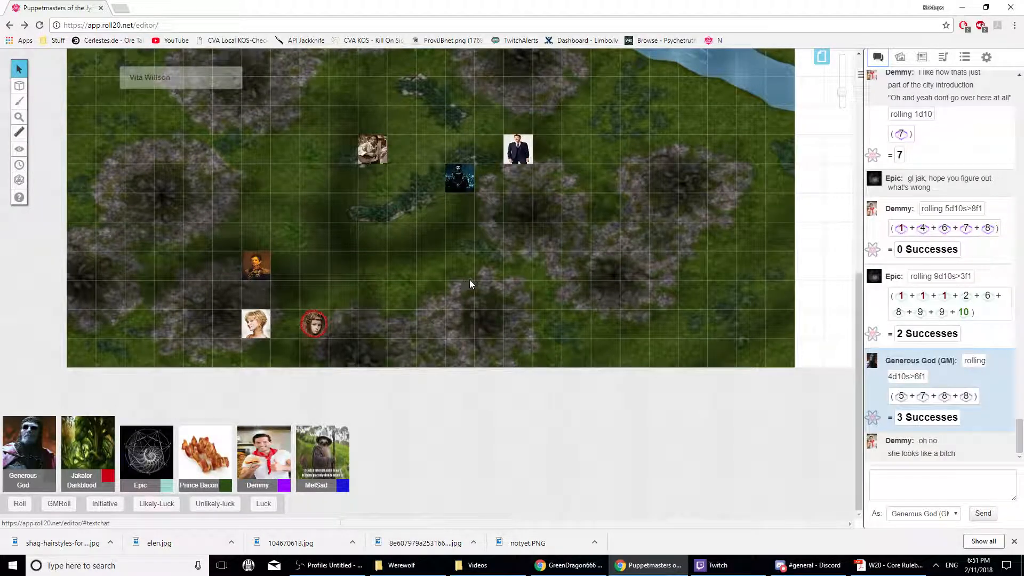
click(921, 57)
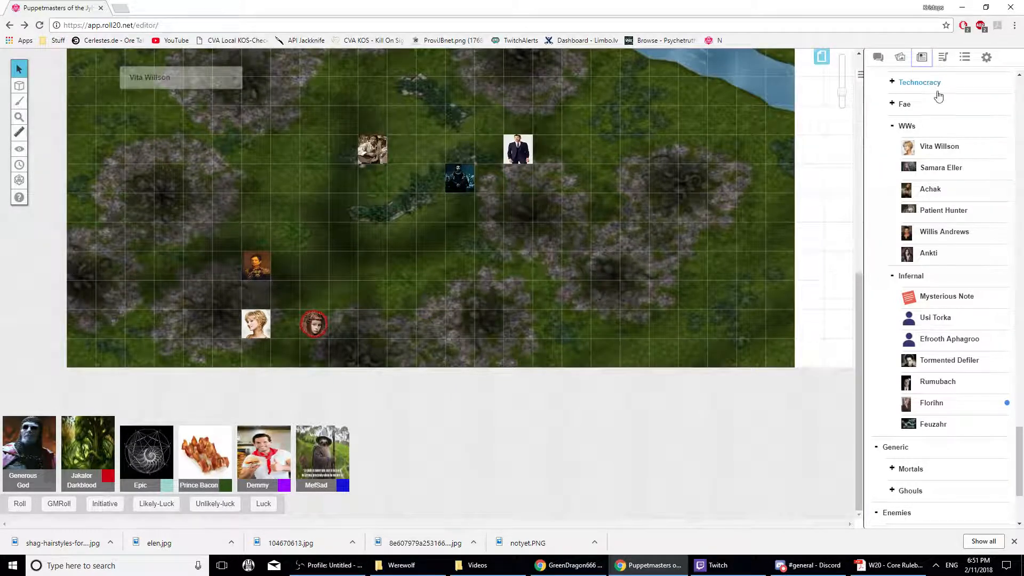
click(877, 57)
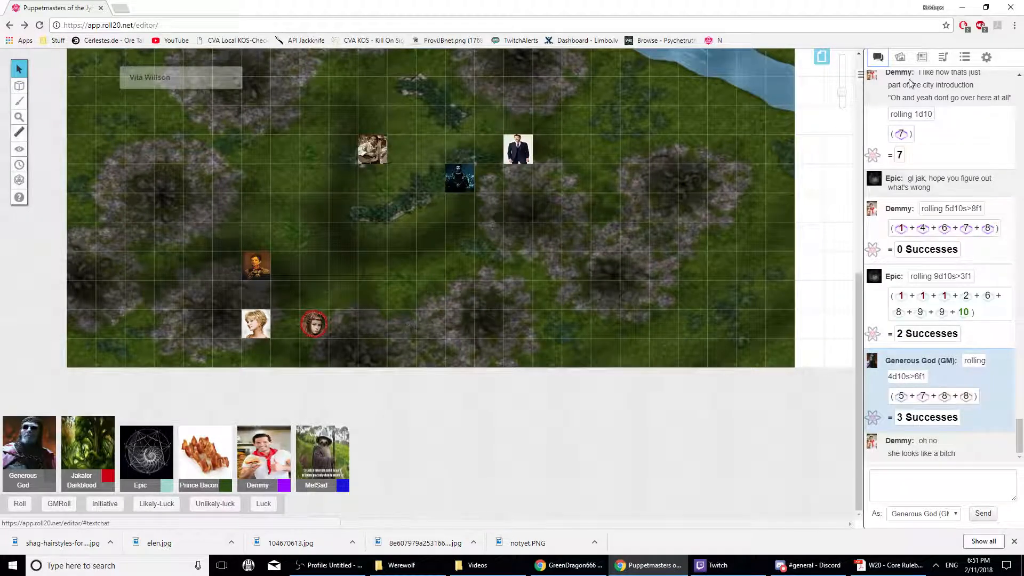
click(921, 57)
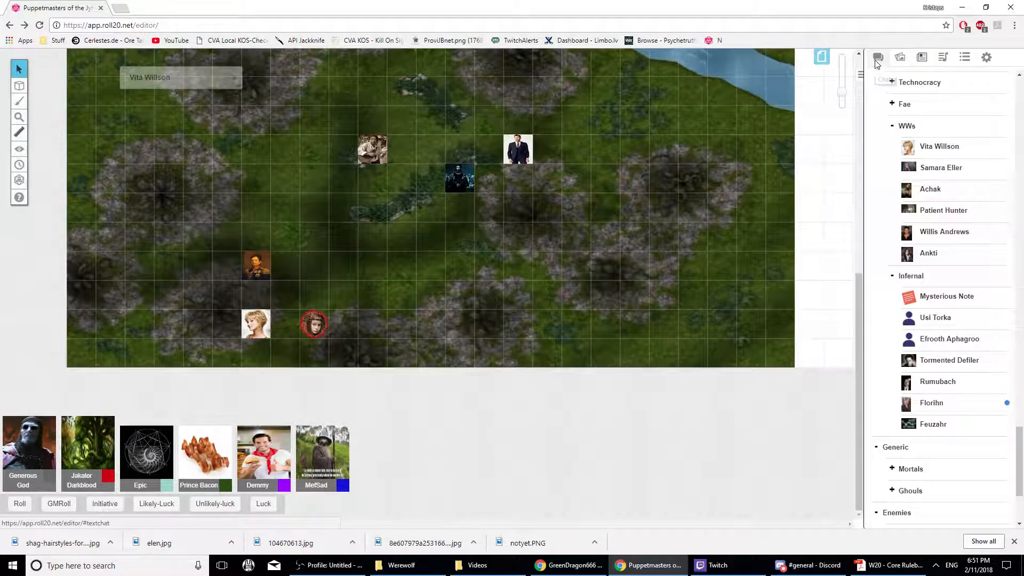
click(877, 57)
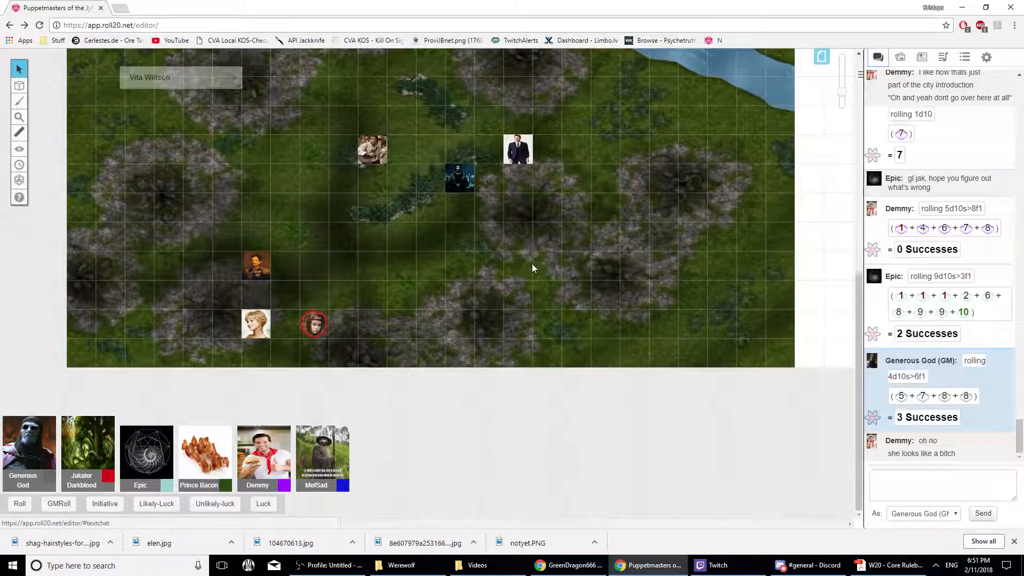
mouse_move(447, 301)
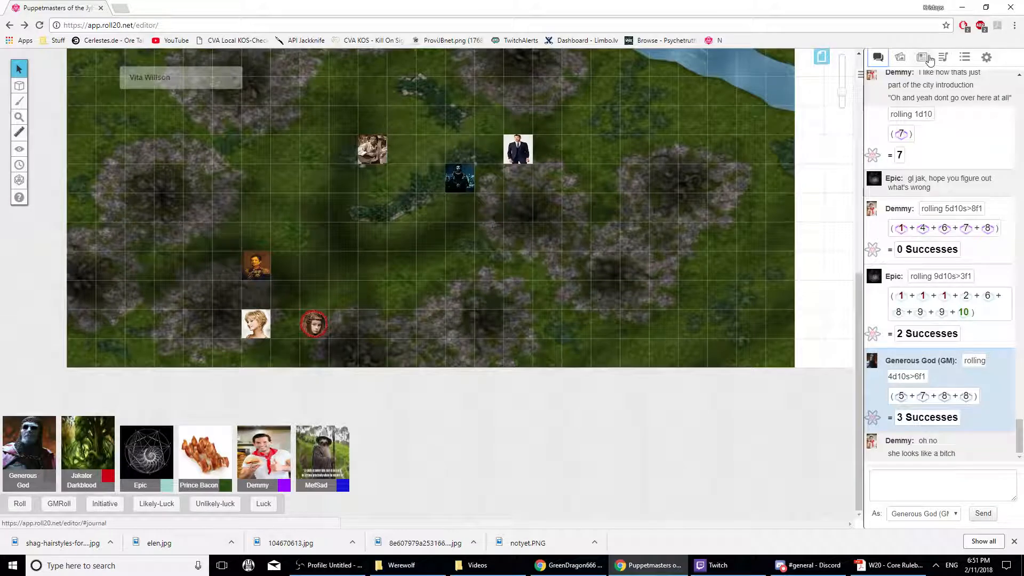
click(921, 57)
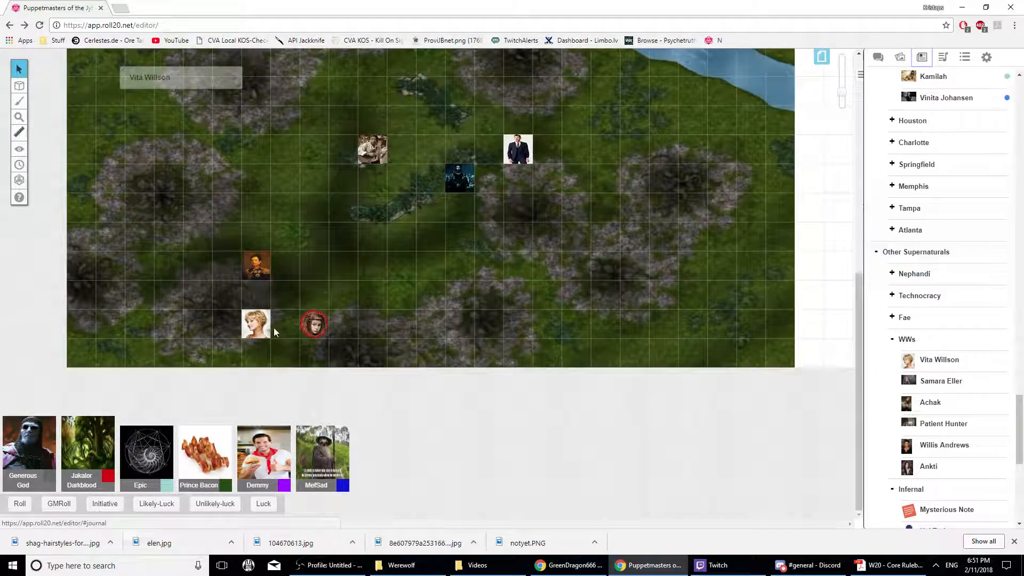
mouse_move(307, 303)
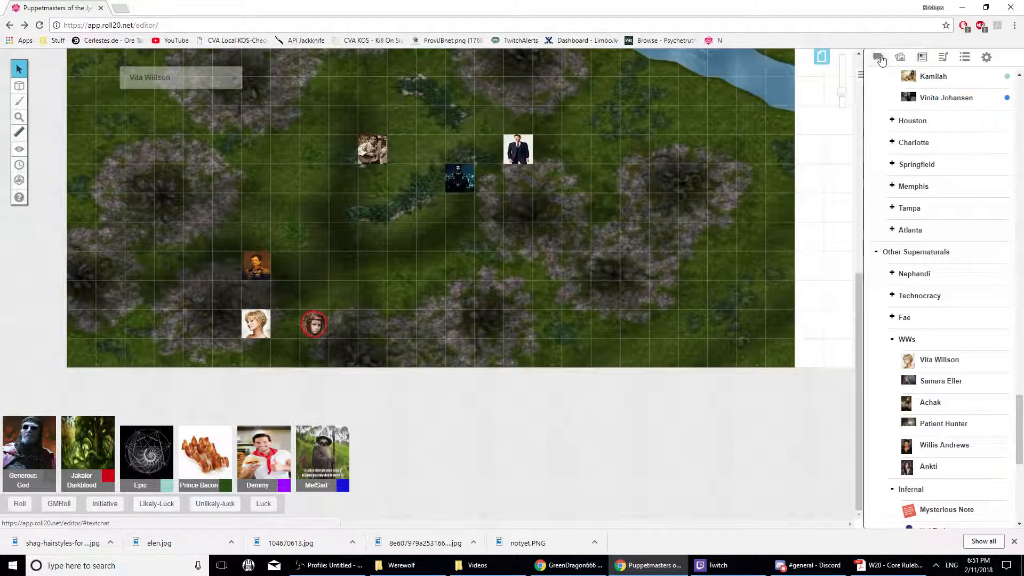
click(922, 57)
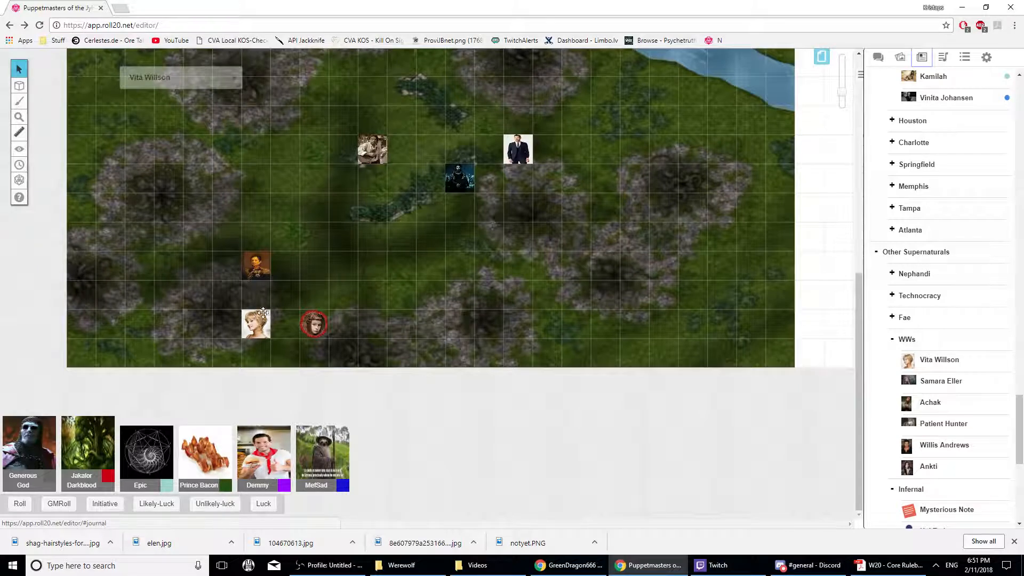
click(256, 325)
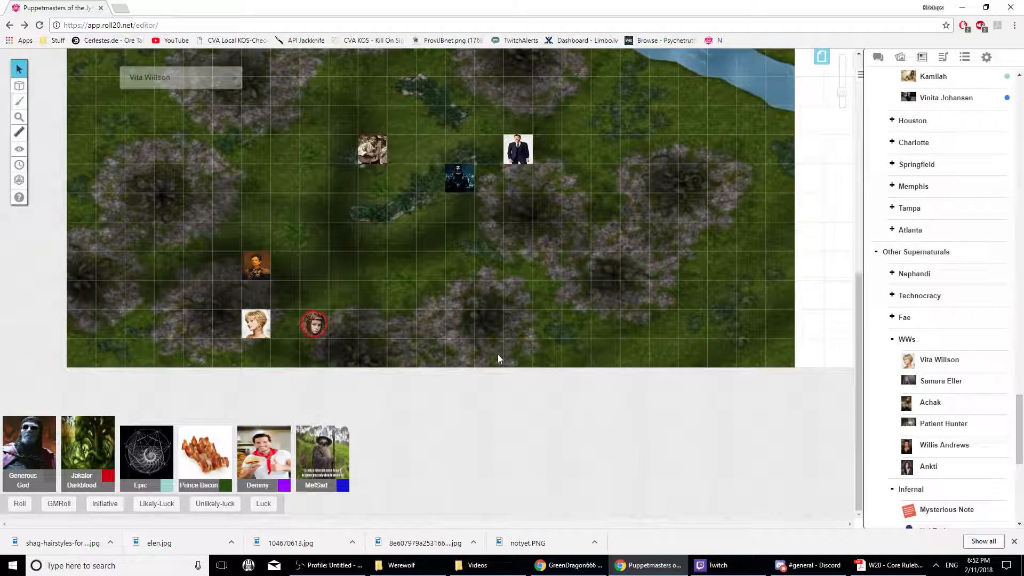
mouse_move(271, 315)
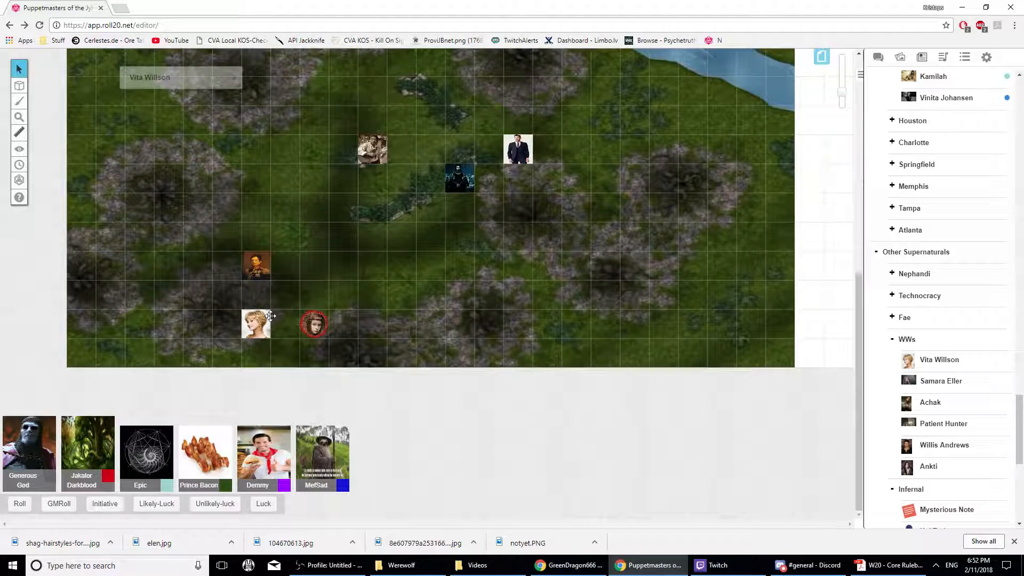
mouse_move(225, 84)
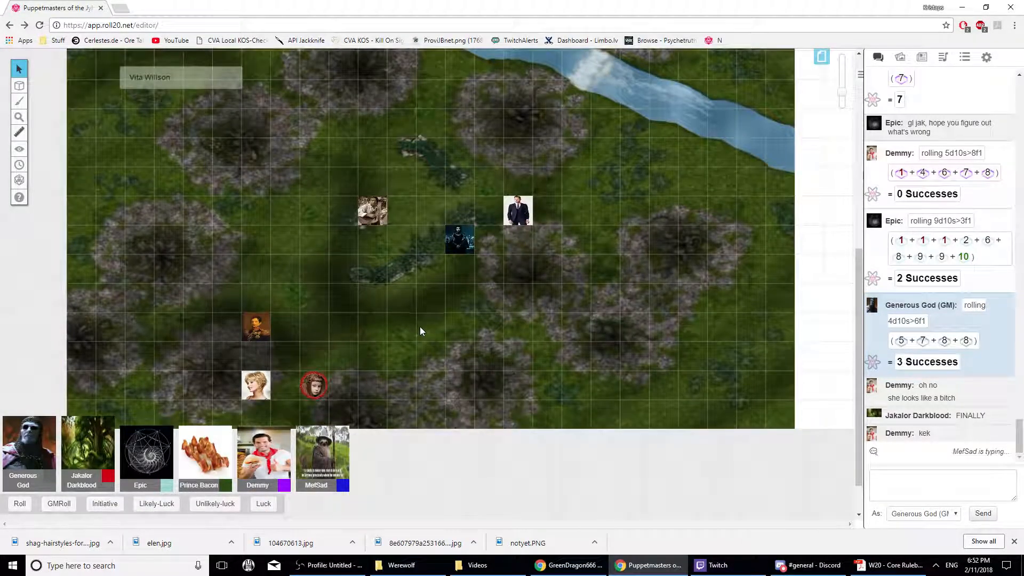
- Reveal the game page list (Start, Chantry, Theater Elysium, Ballroom) above the map
click(921, 57)
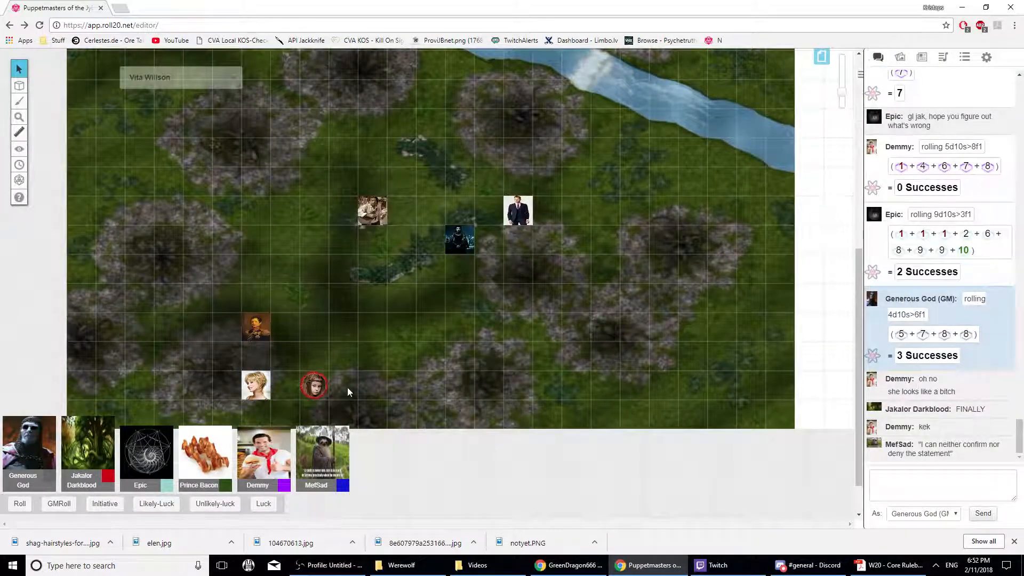
mouse_move(452, 334)
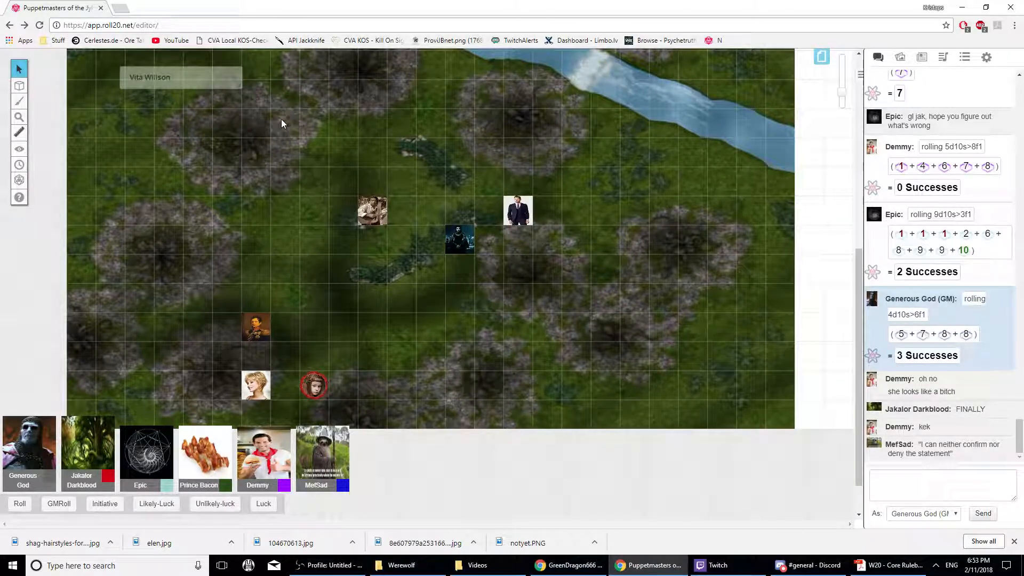
mouse_move(286, 119)
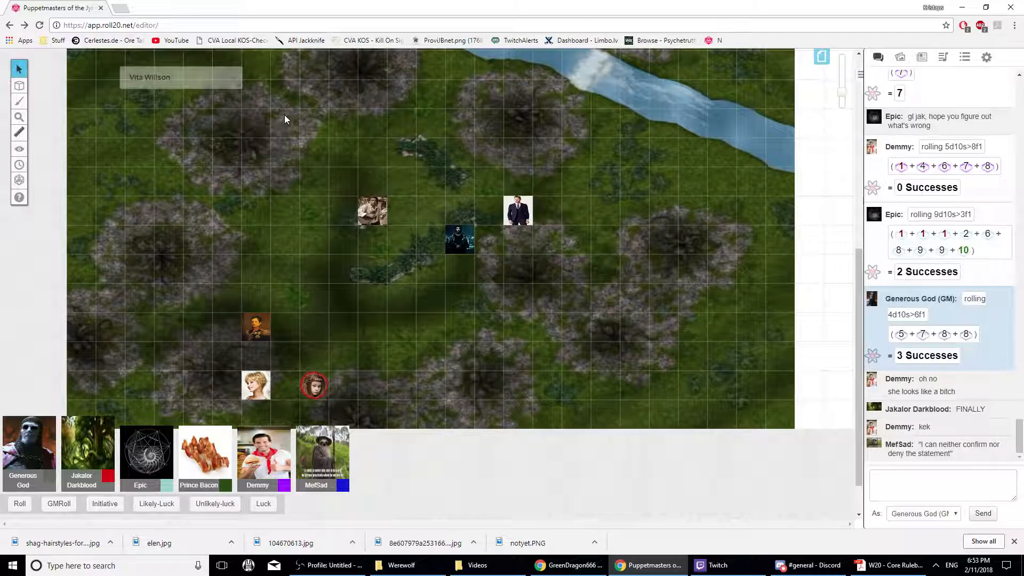
mouse_move(242, 131)
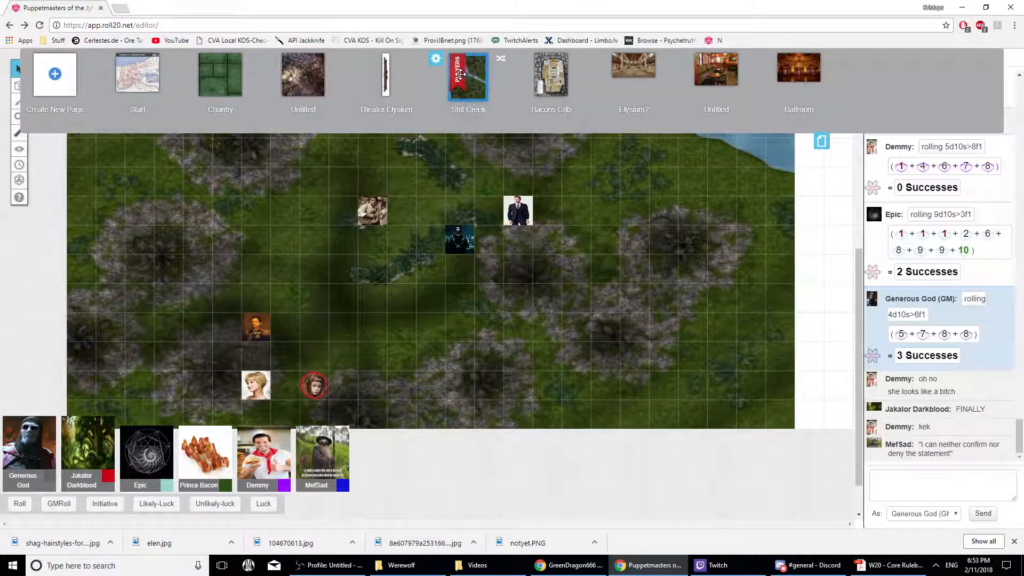
- Switch to the New Orleans city map page, hide the page toolbar and shift the map
click(468, 77)
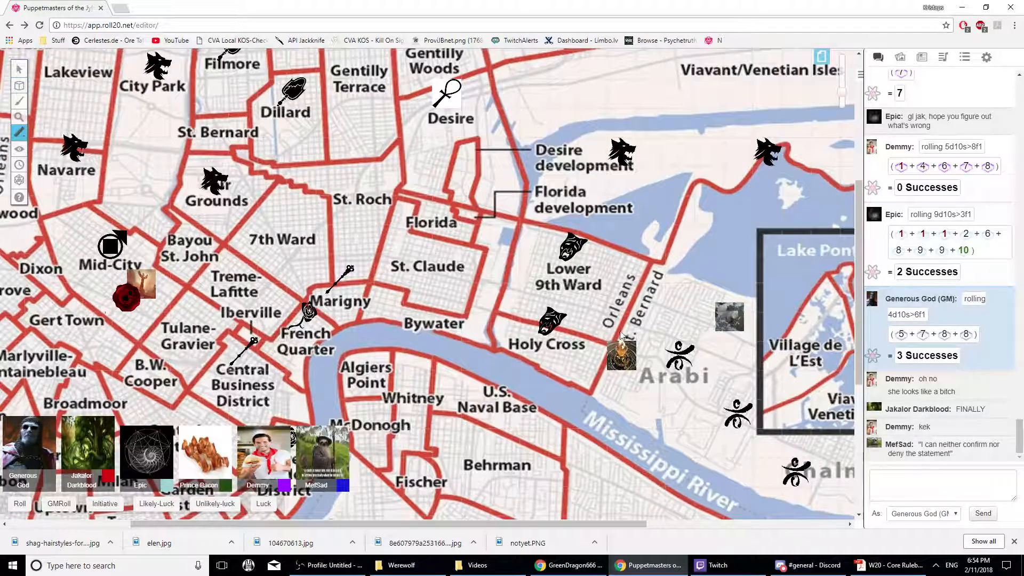
mouse_move(584, 390)
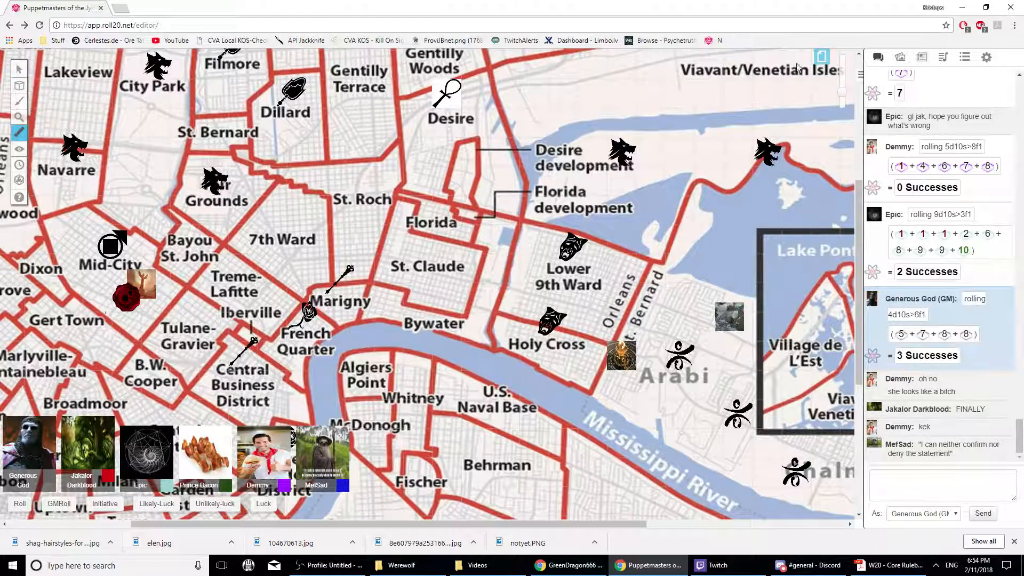
click(819, 56)
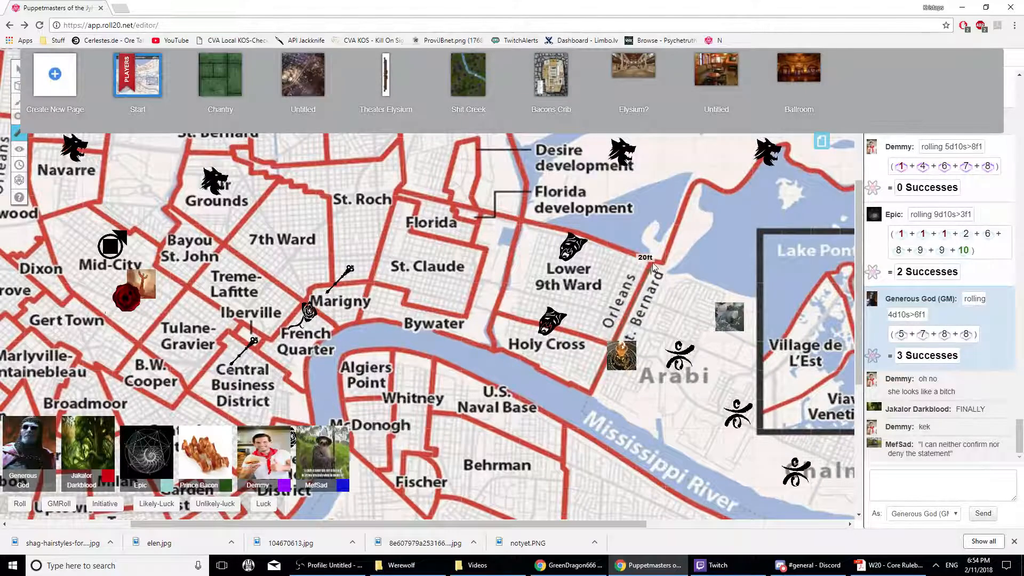
mouse_move(649, 274)
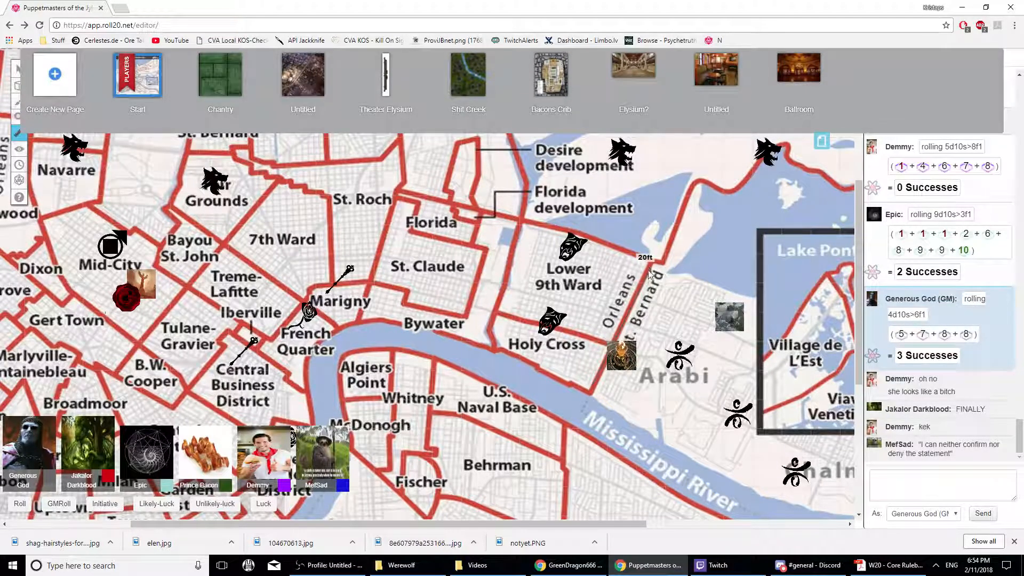
drag(646, 274, 631, 251)
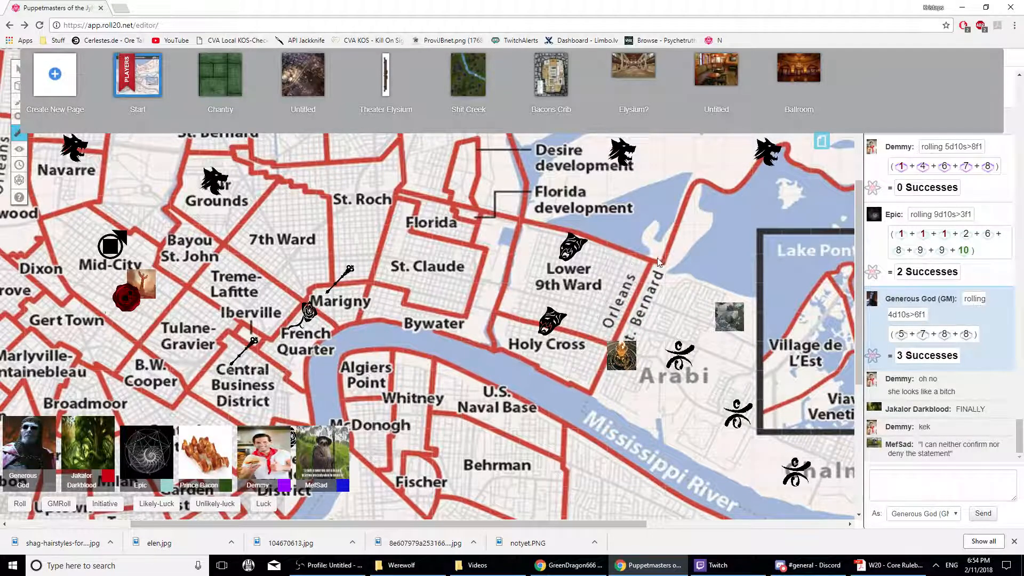
mouse_move(805, 167)
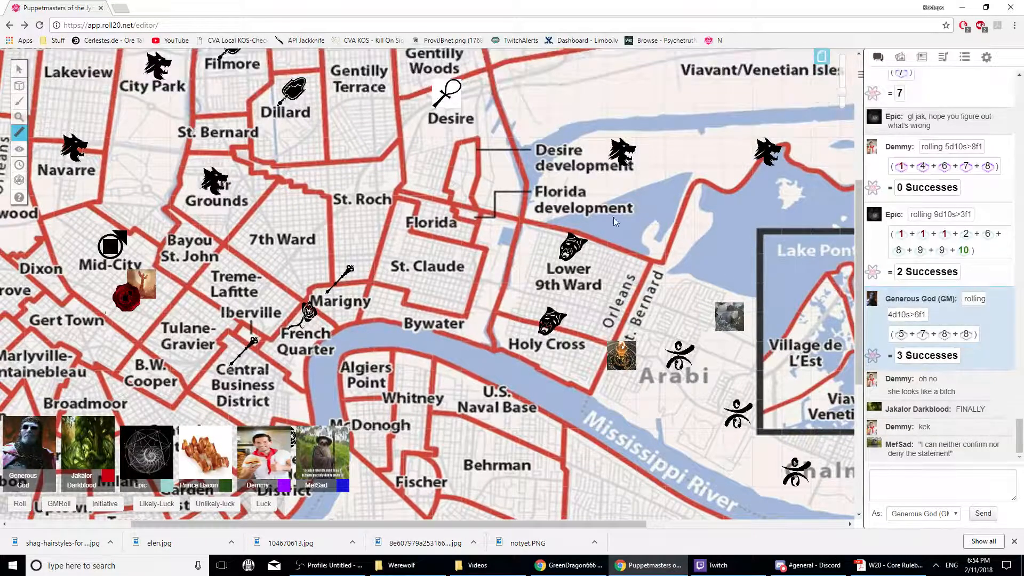
mouse_move(595, 267)
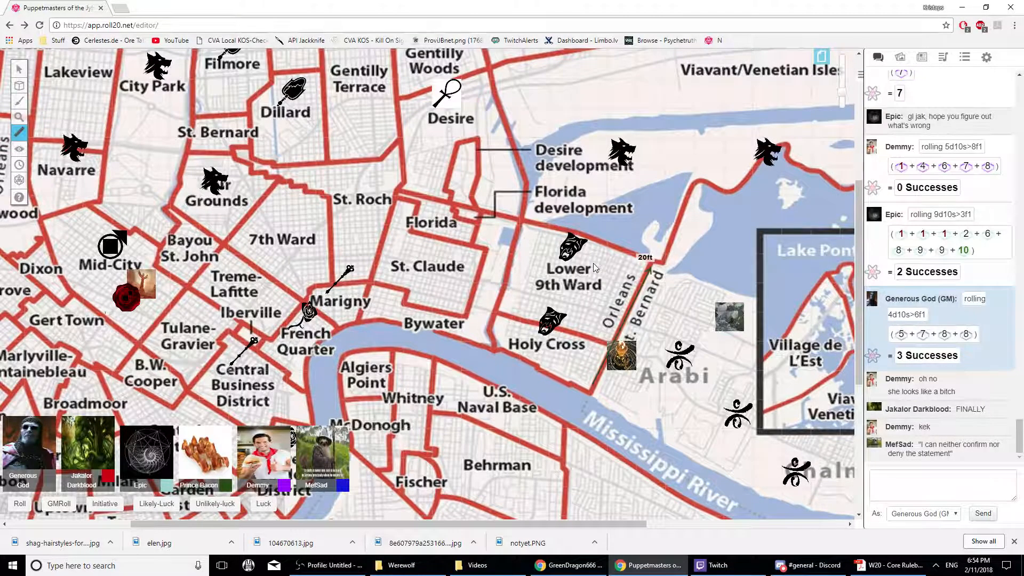
- Pan north to Lake Terrace & Oaks and Milneburg, glance at the Journal, return to Chat
drag(652, 444, 709, 294)
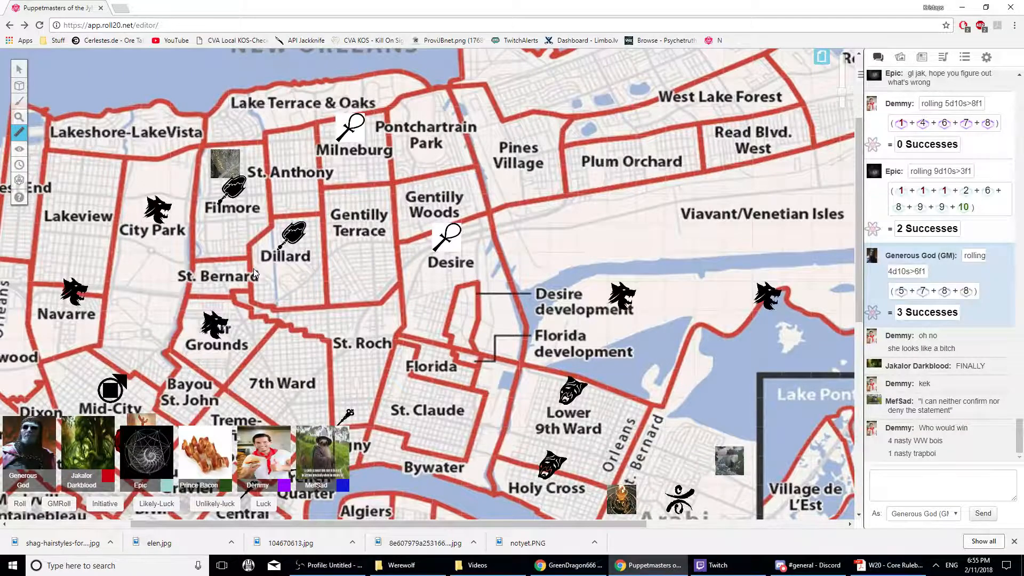
click(921, 57)
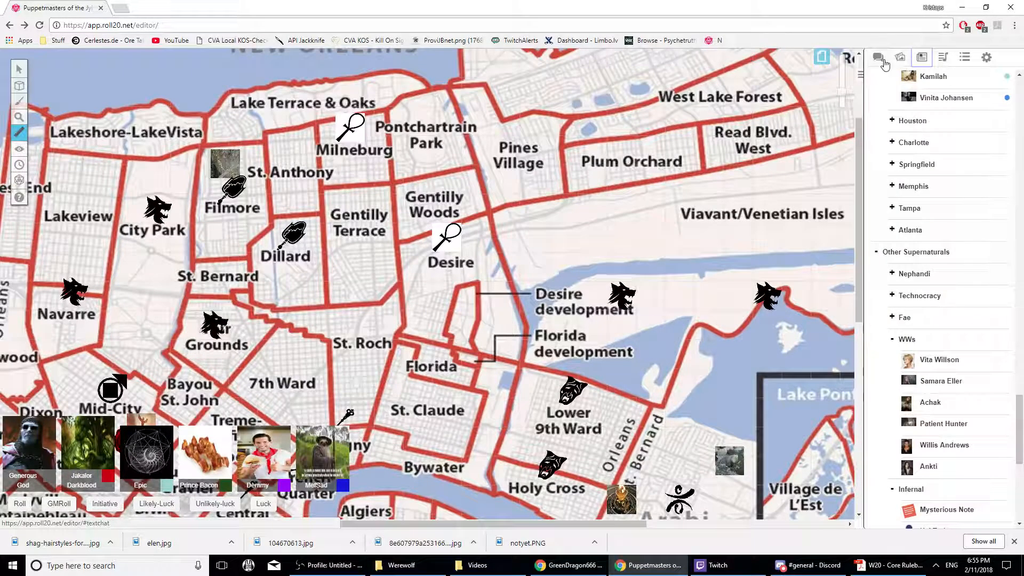
mouse_move(878, 58)
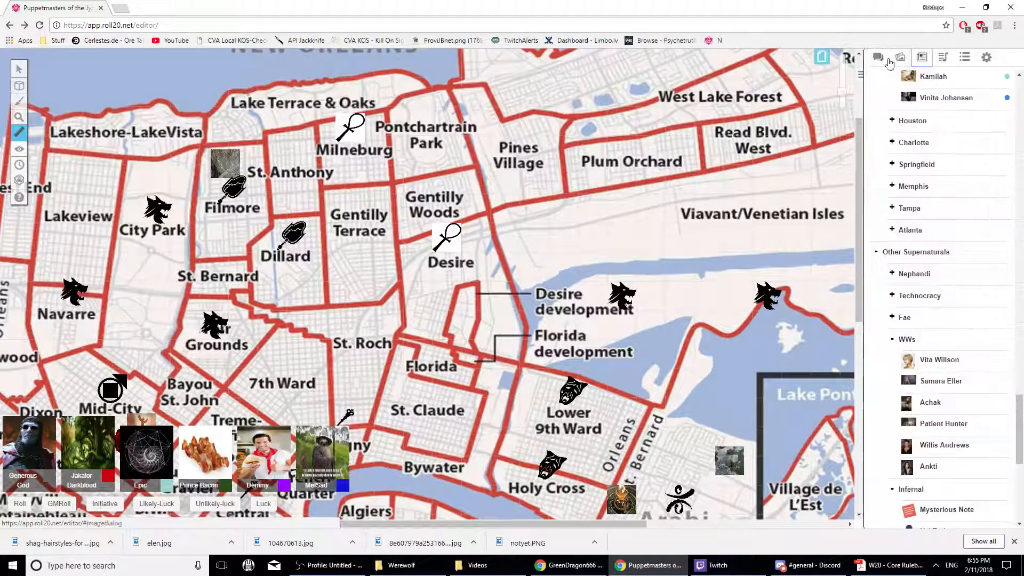
click(878, 57)
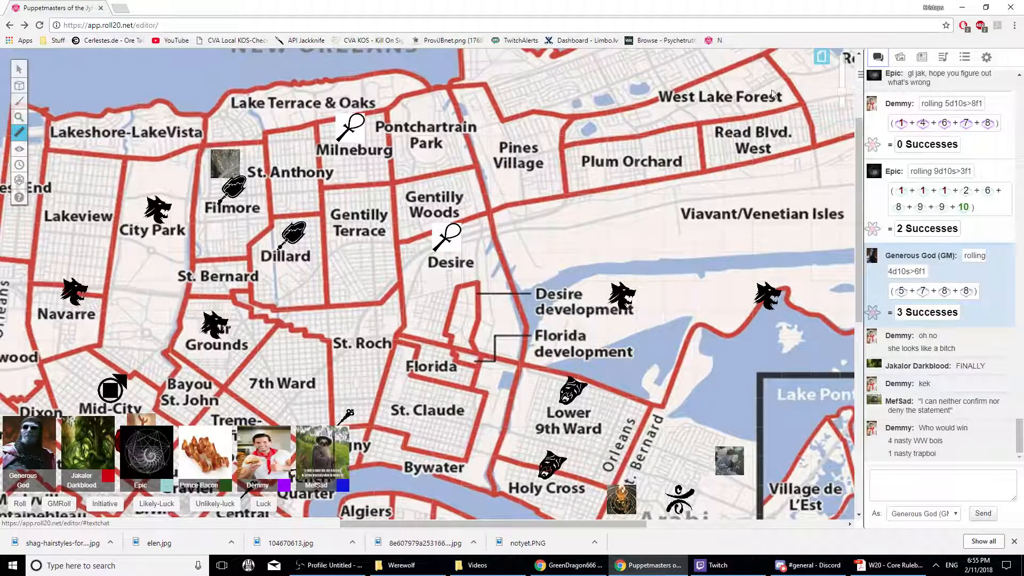
click(820, 57)
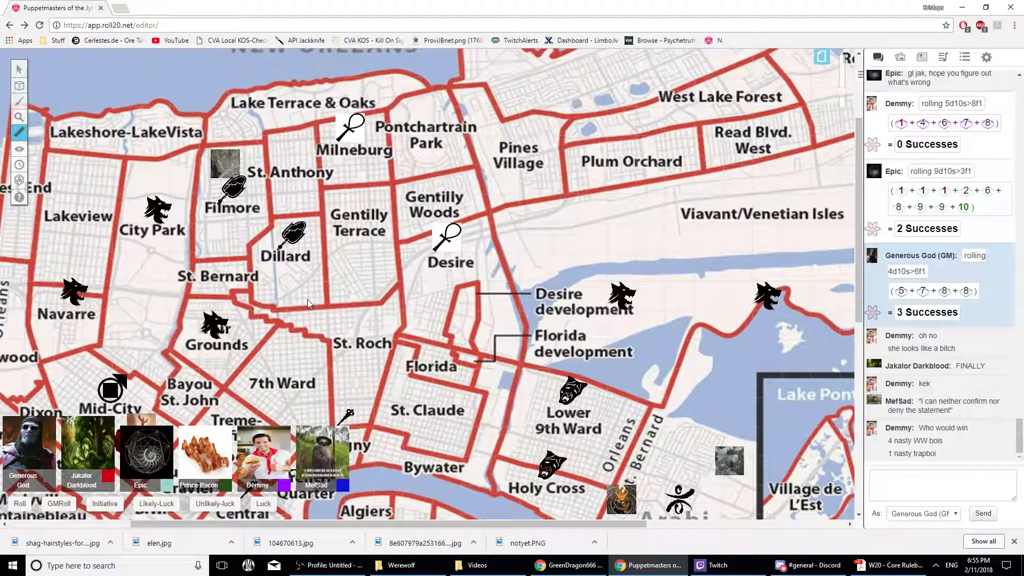
mouse_move(303, 302)
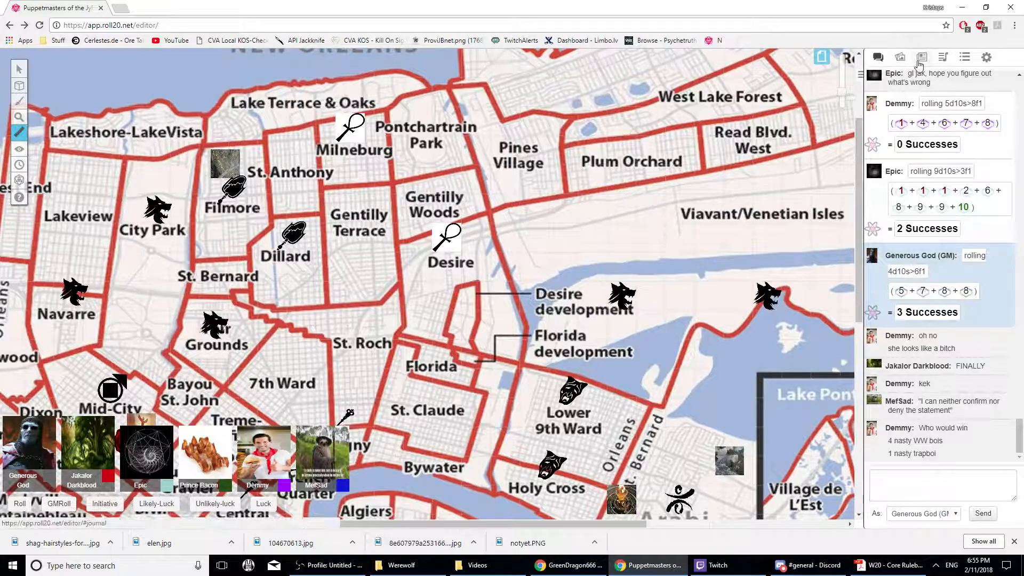
click(922, 57)
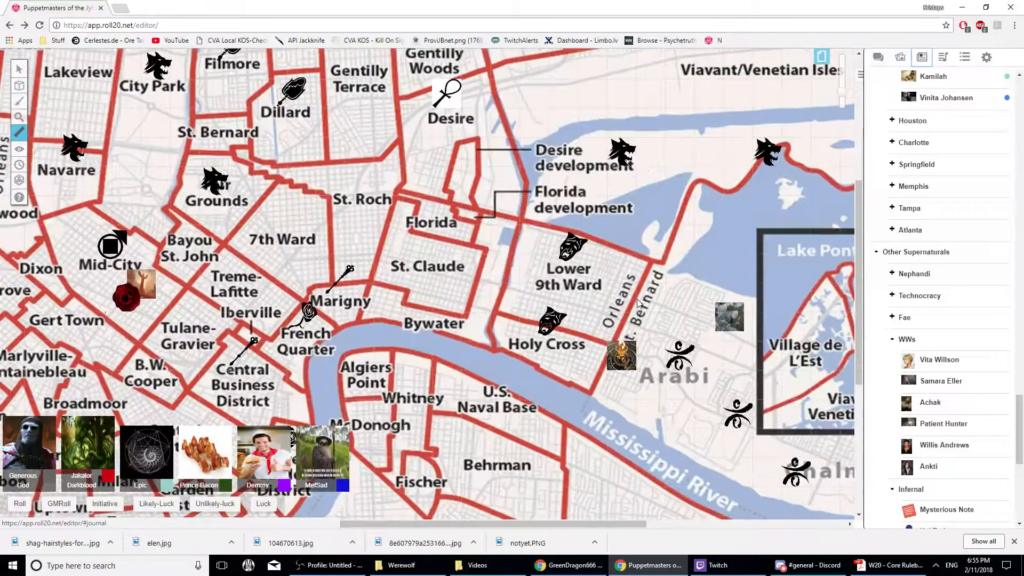
mouse_move(940, 248)
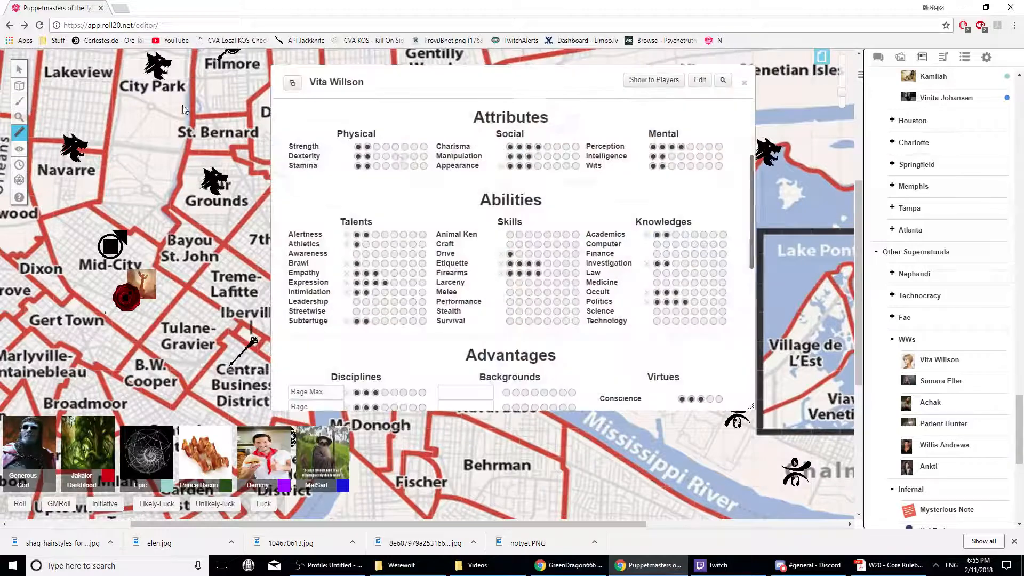
click(359, 112)
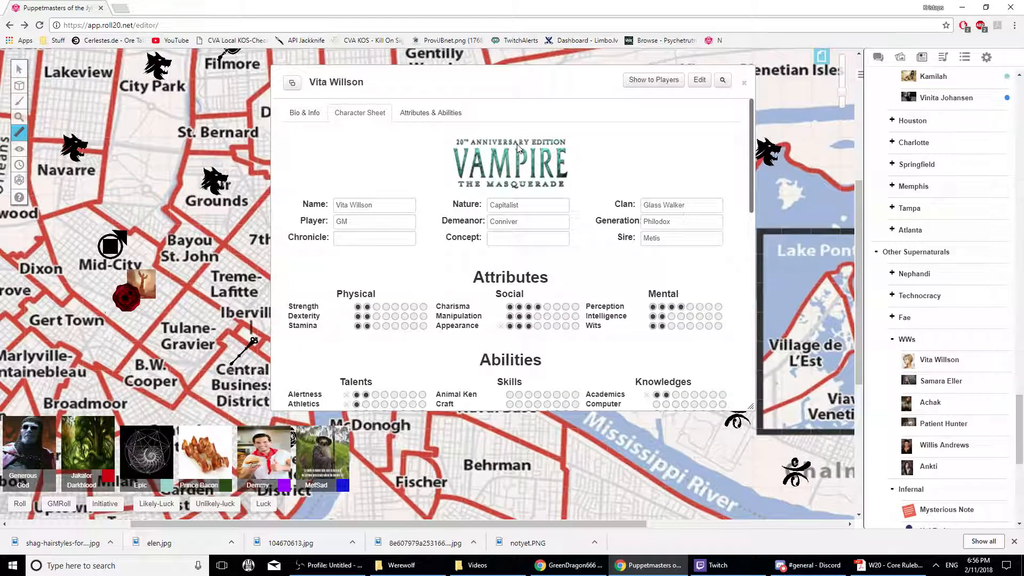
click(699, 79)
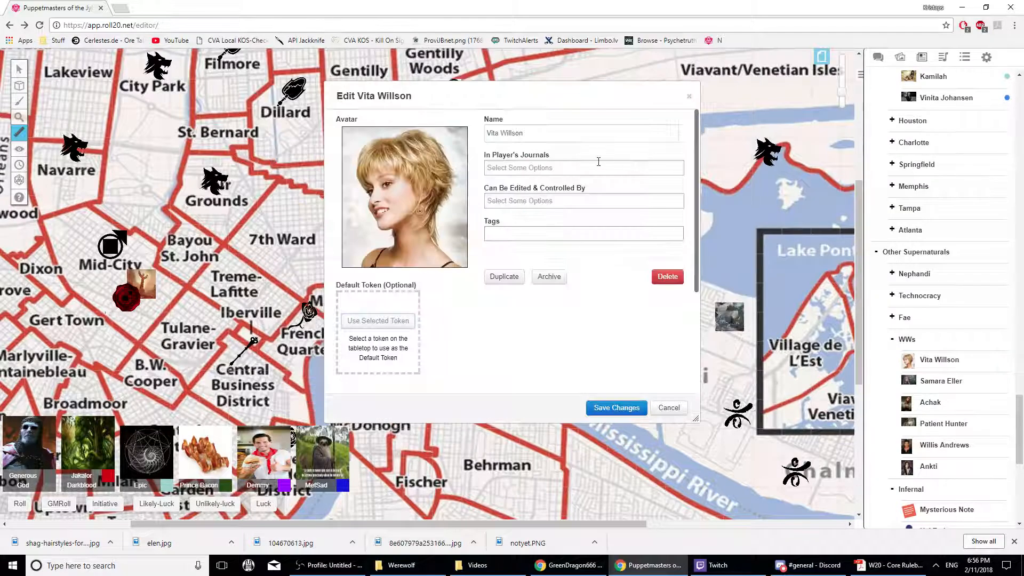
click(669, 408)
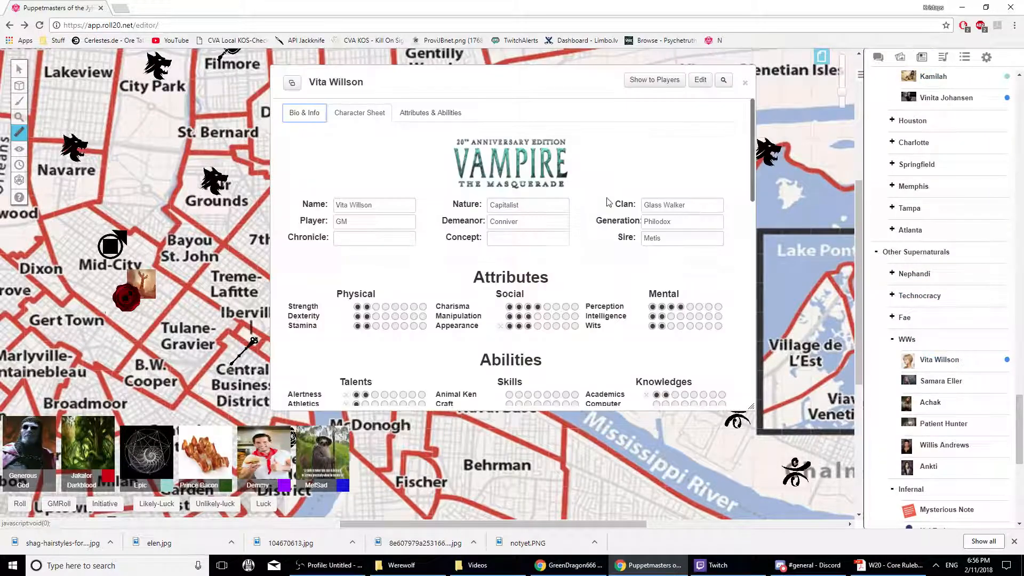
- Close and reopen Vita Willson's sheet, scrolling down toward her Abilities
click(745, 82)
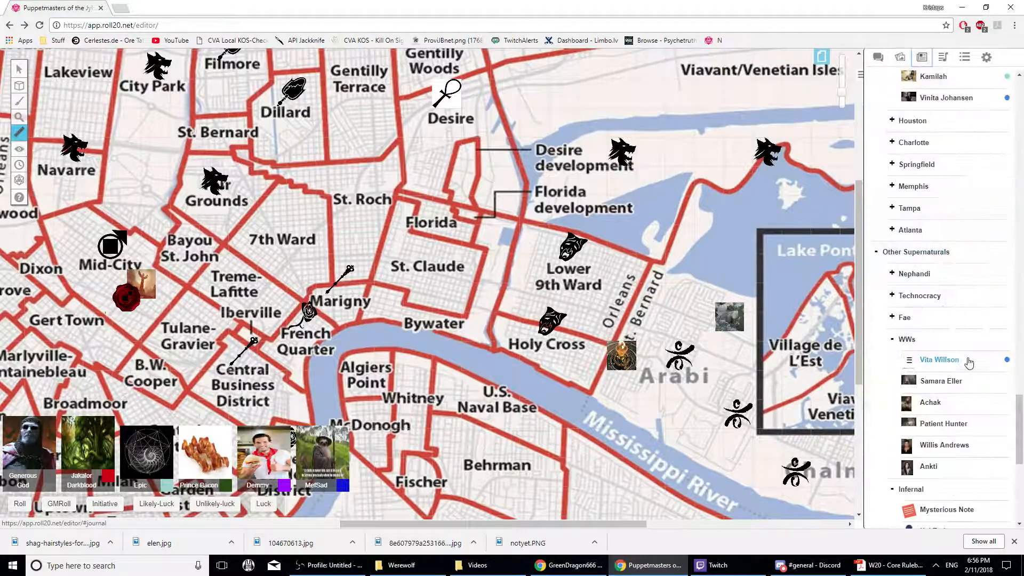
click(939, 360)
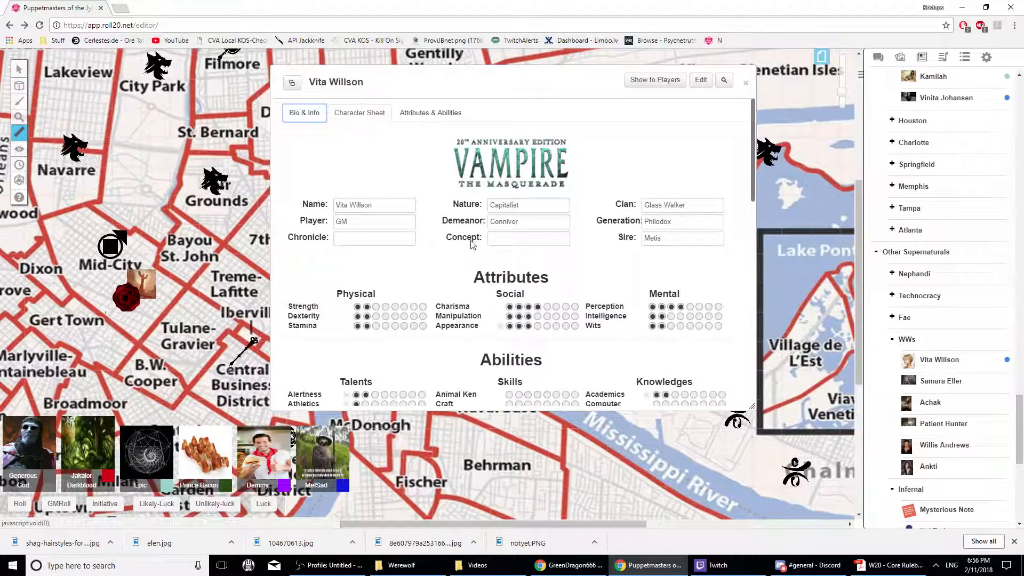
scroll(down, 3)
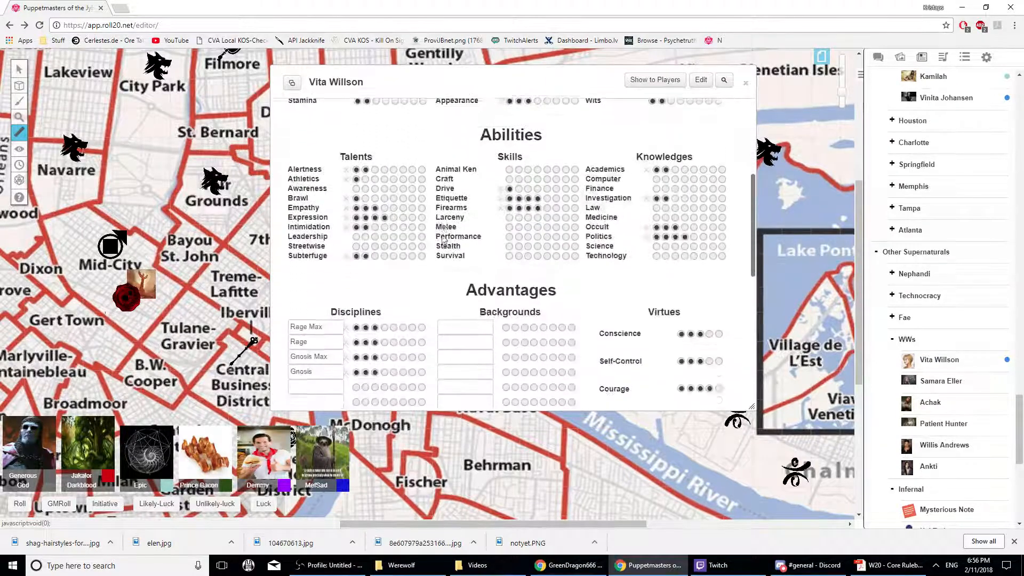
scroll(down, 3)
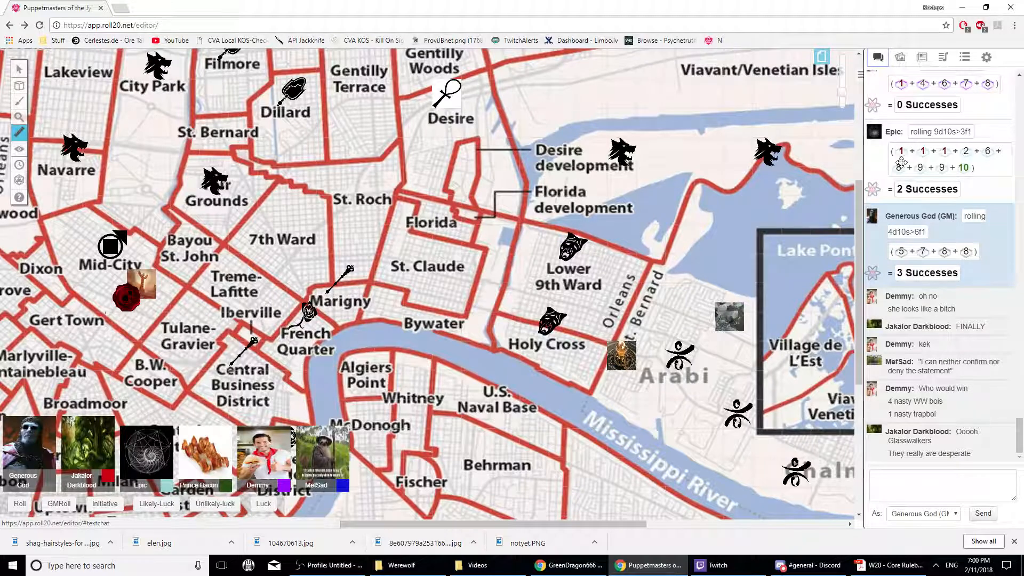
scroll(down, 3)
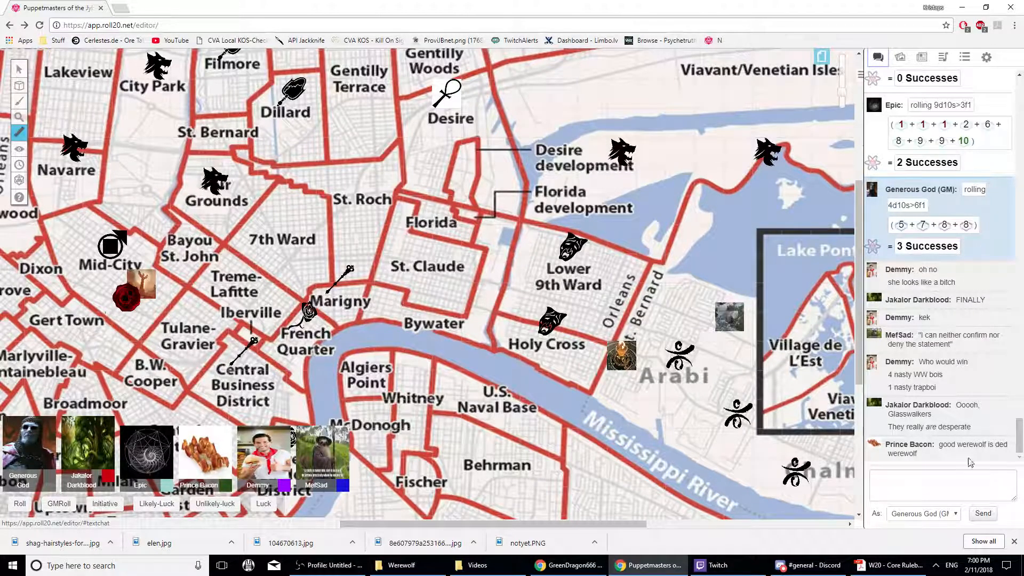
text(Demmy)
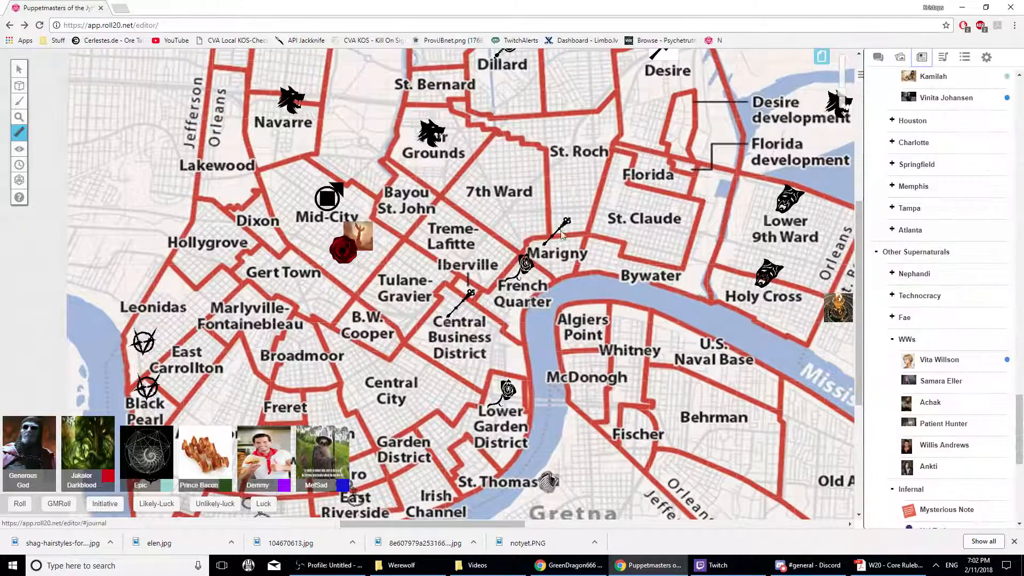
- Scroll the journal to Sledge, open his Tremere sheet, scroll through it and close it
scroll(down, 3)
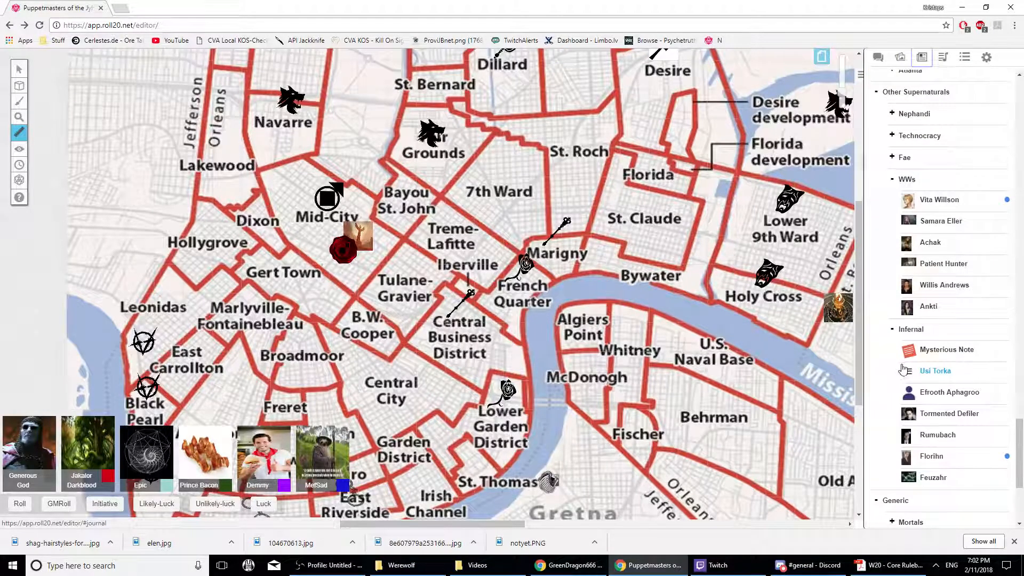
scroll(down, 3)
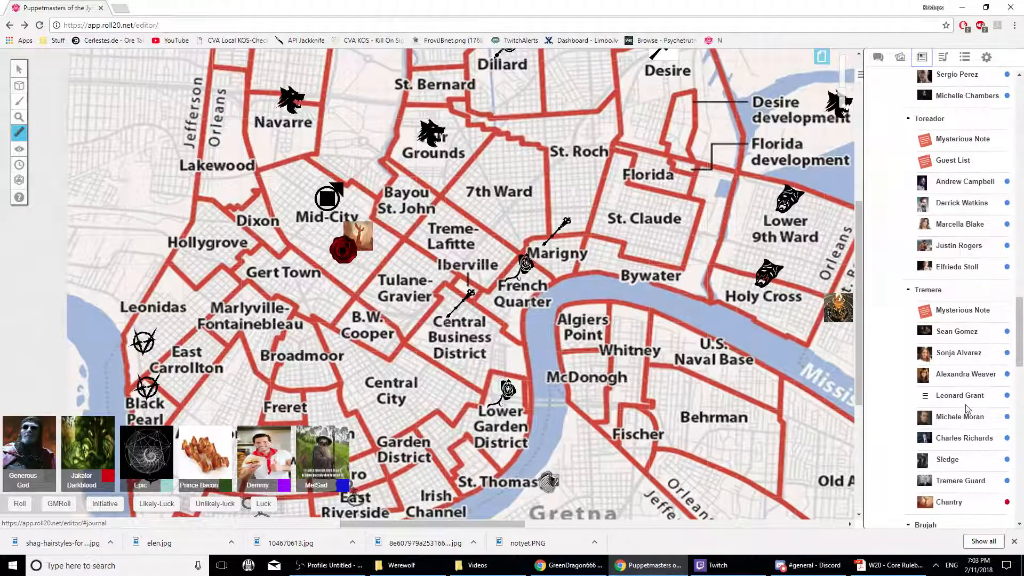
click(947, 460)
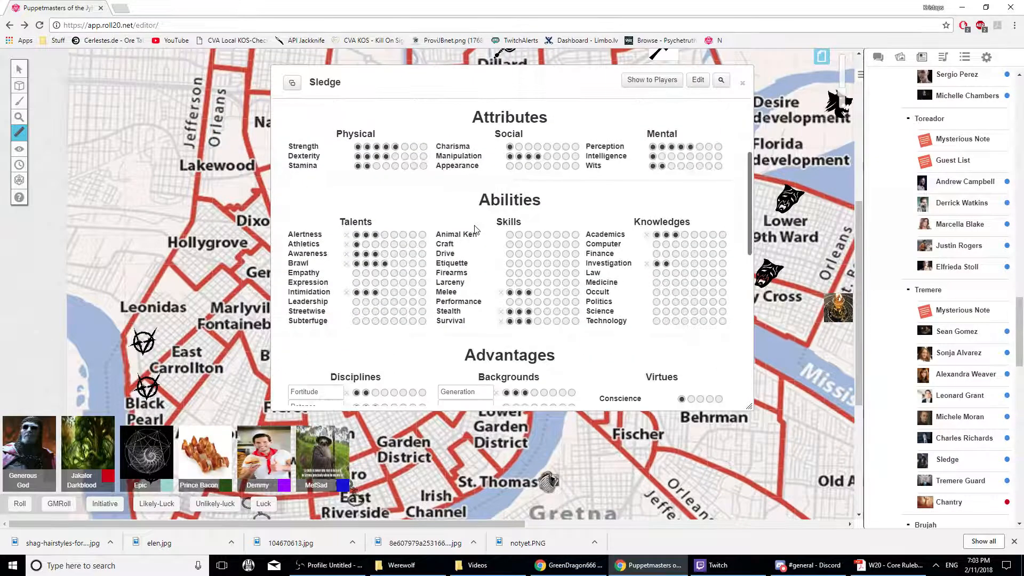
scroll(down, 3)
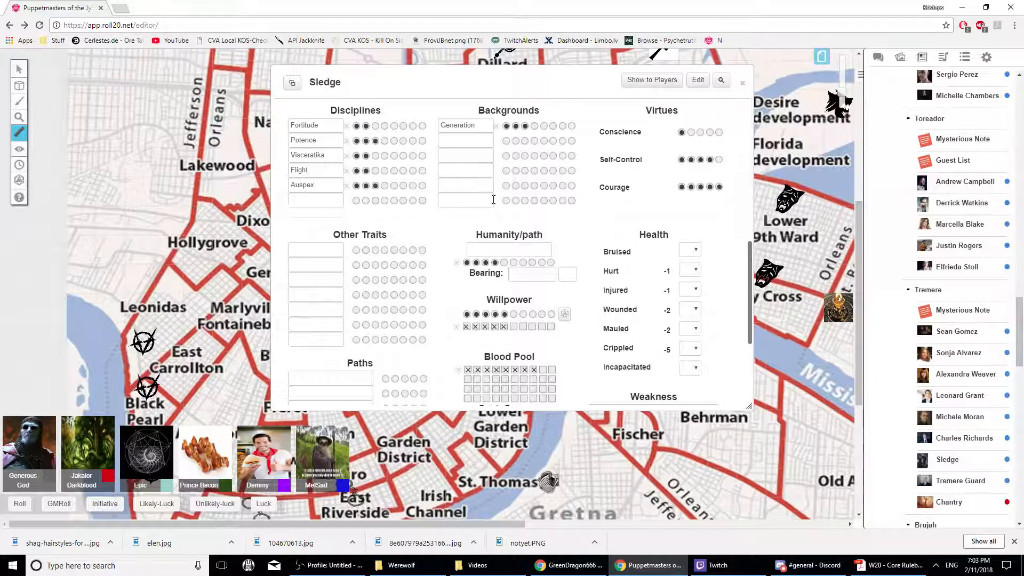
click(741, 83)
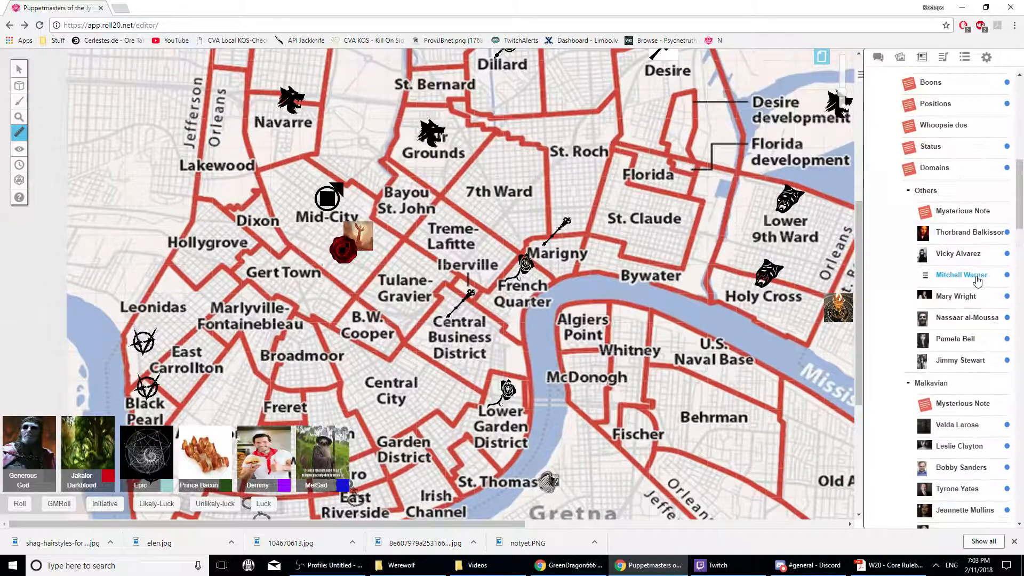
- Follow the chat log through Demmy's occult roll and Jakalor's 1d10 rolls of 5 and 10
scroll(down, 3)
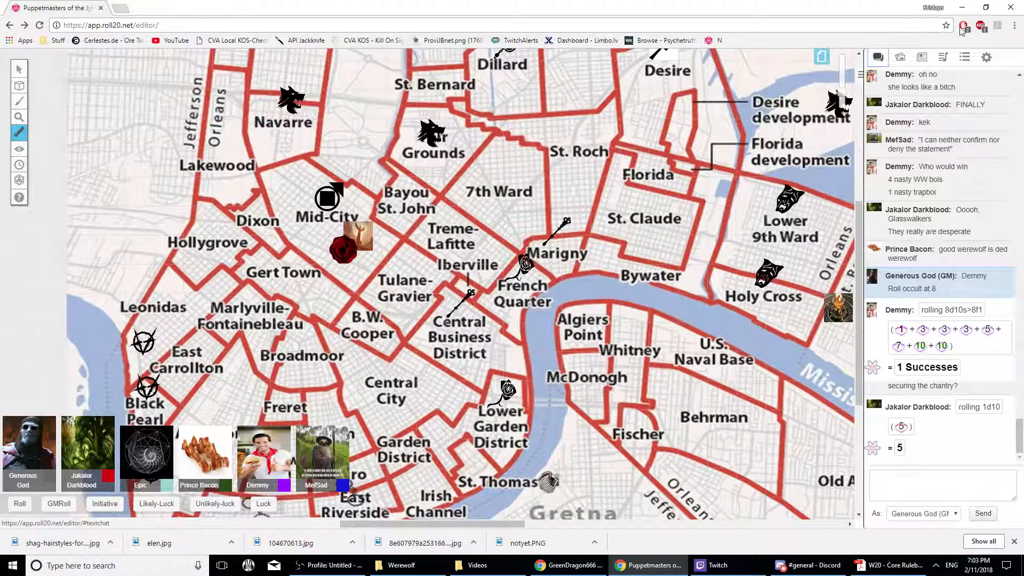
click(922, 57)
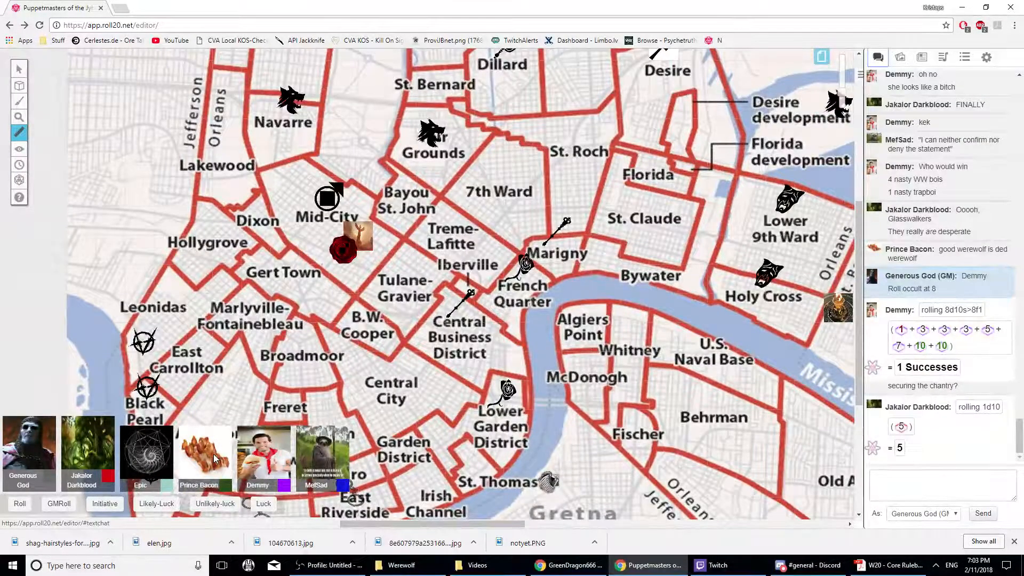
scroll(down, 3)
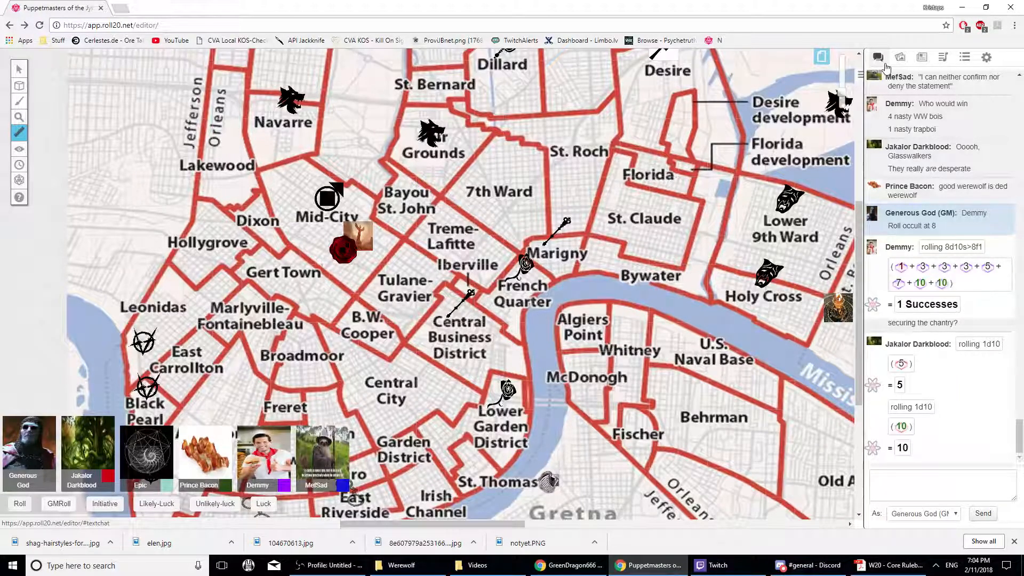
mouse_move(826, 149)
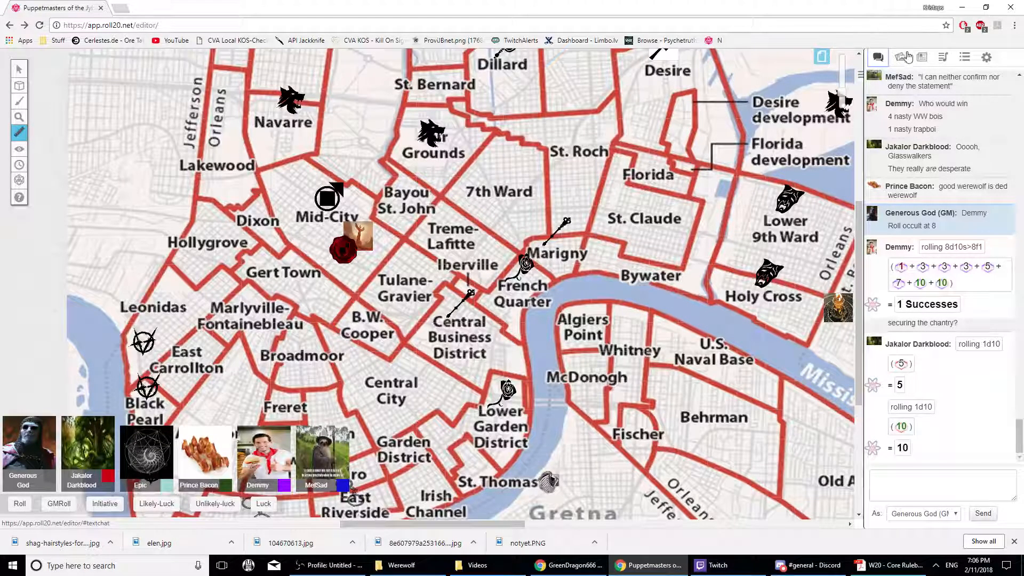
- Flip between the Journal and Chat tabs while the GM's 1d10 roll comes up 3
click(921, 57)
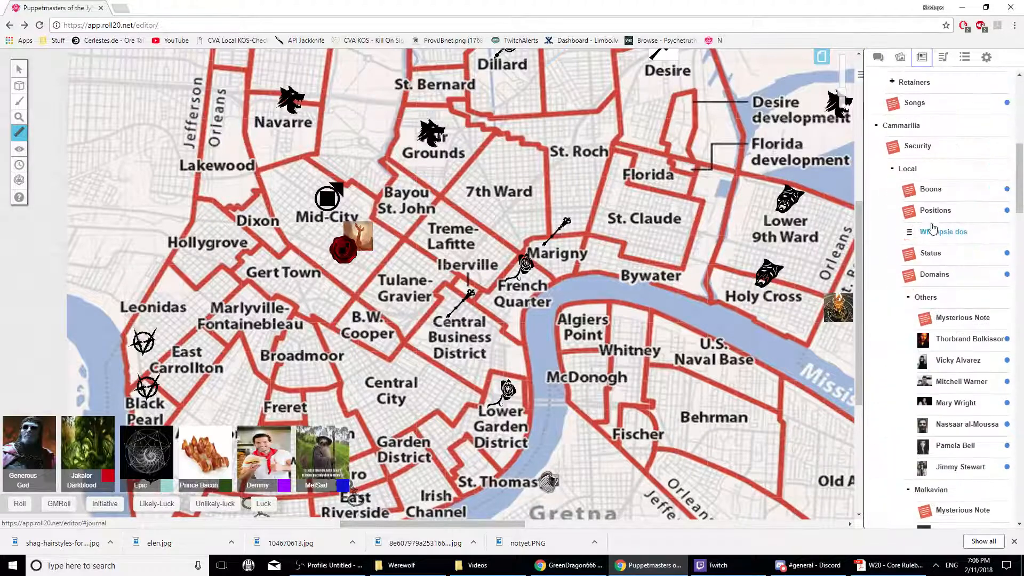
scroll(down, 3)
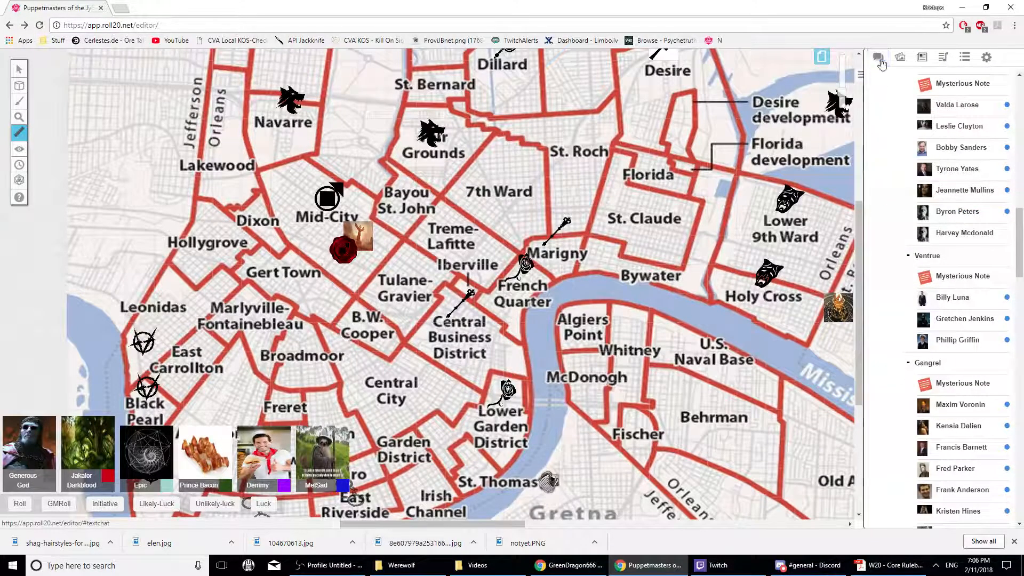
click(878, 57)
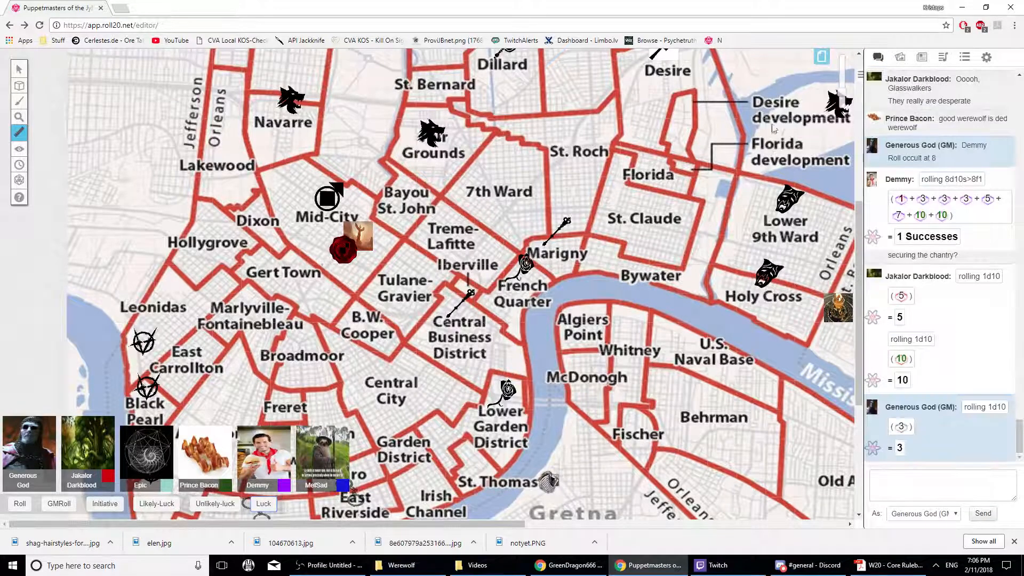
click(922, 57)
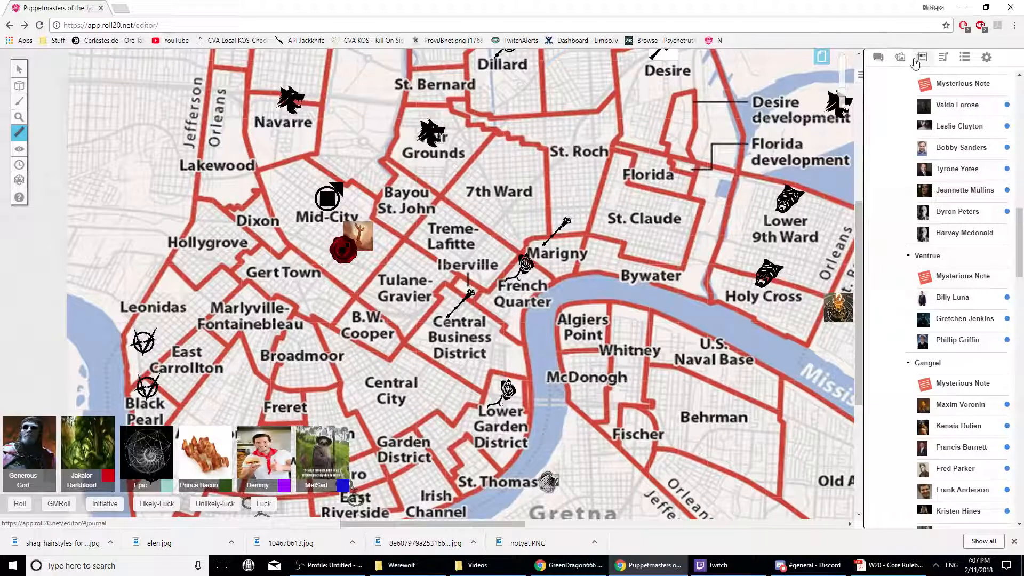
click(877, 57)
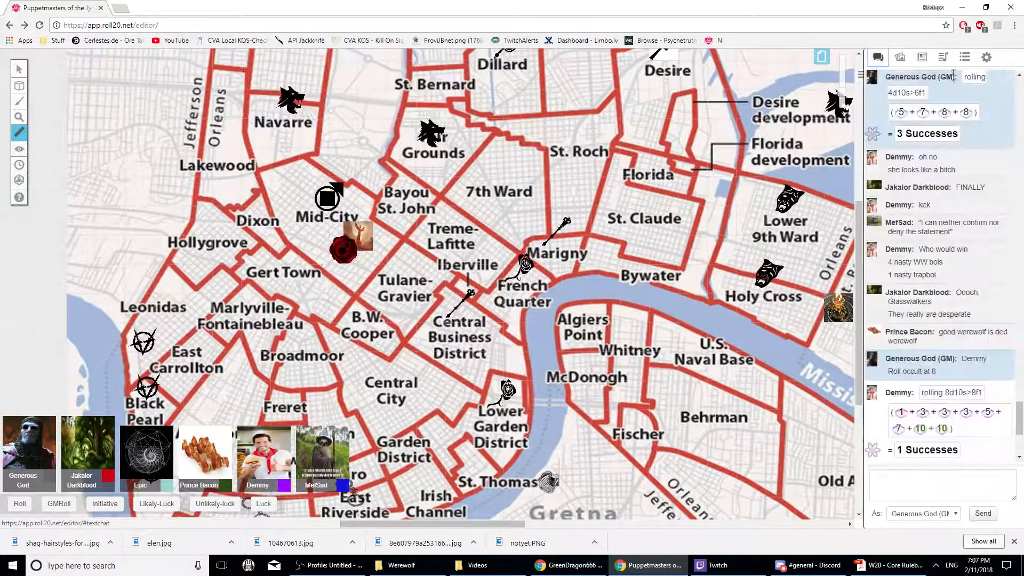
click(921, 56)
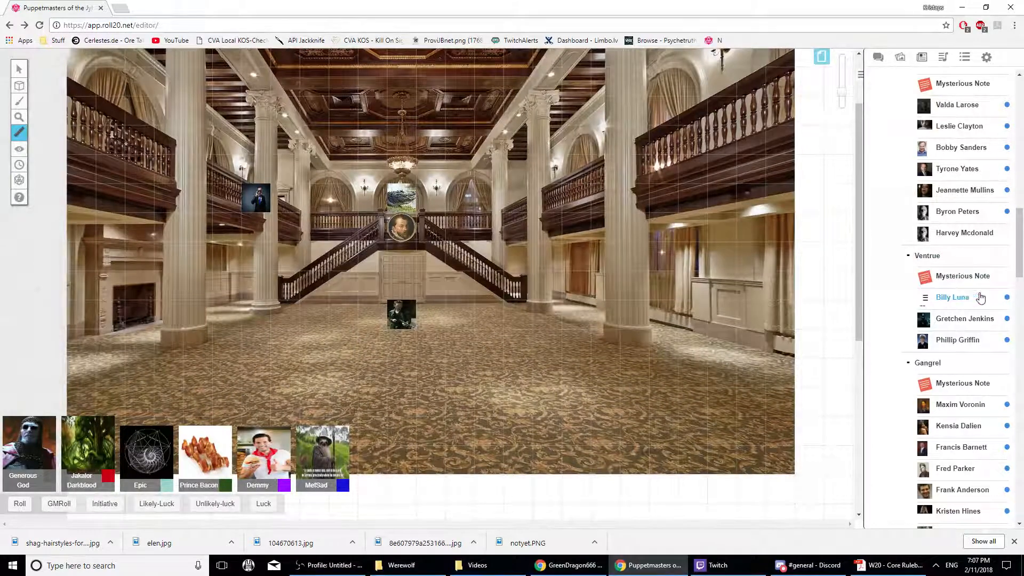
- Move the earlier figure token down to the grand hall's lower edge
scroll(down, 3)
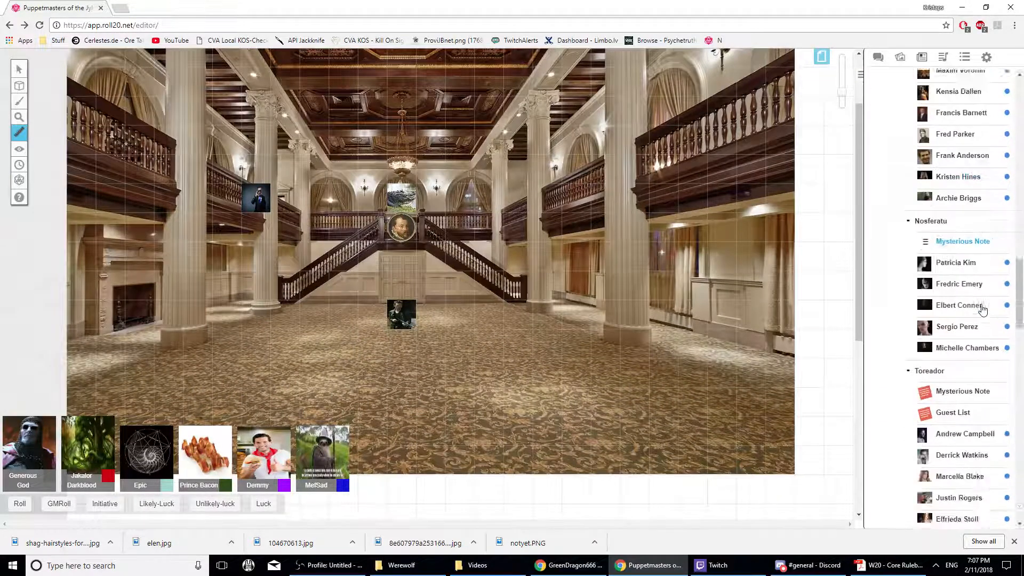
scroll(down, 3)
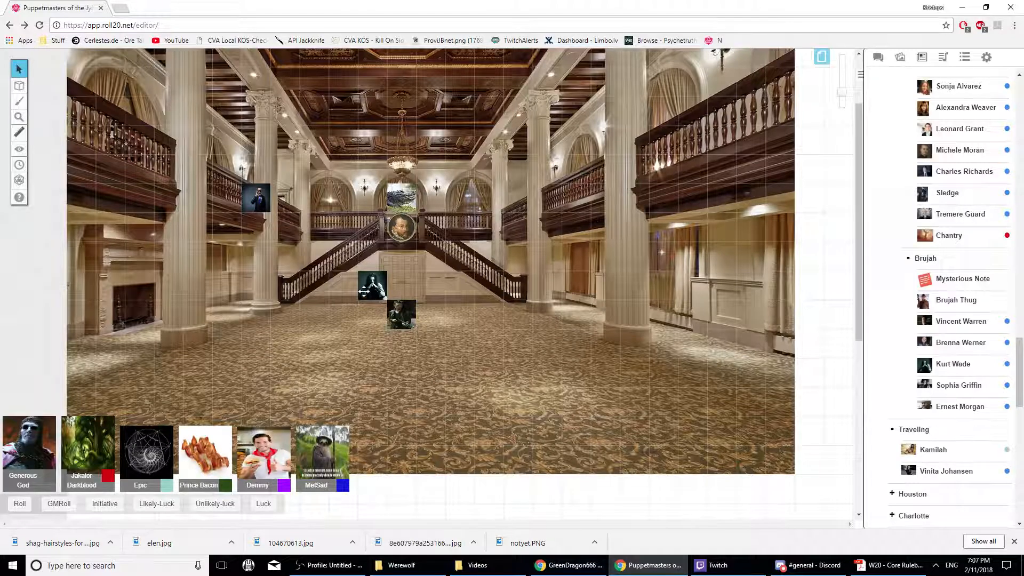
drag(400, 314, 401, 372)
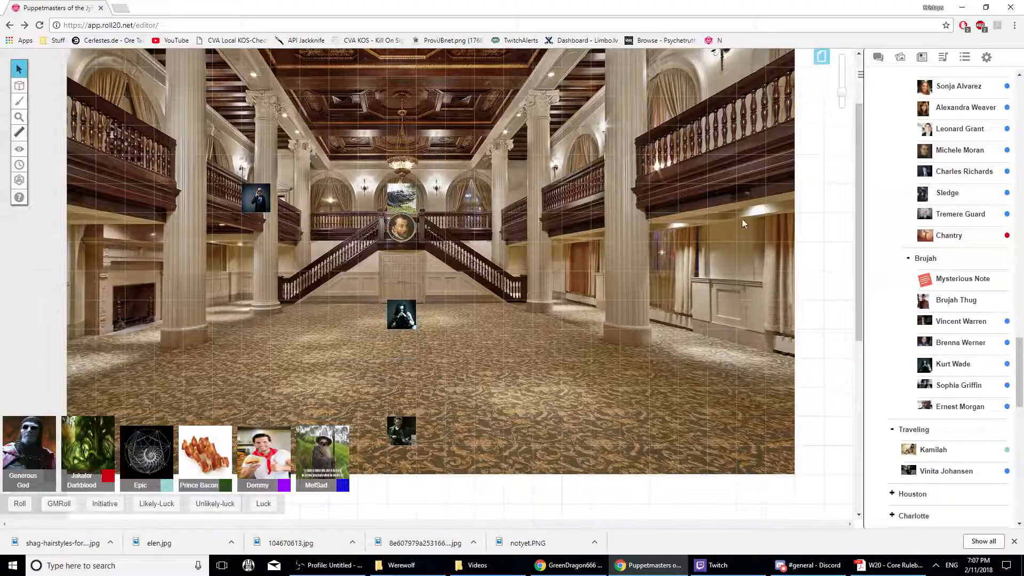
click(877, 57)
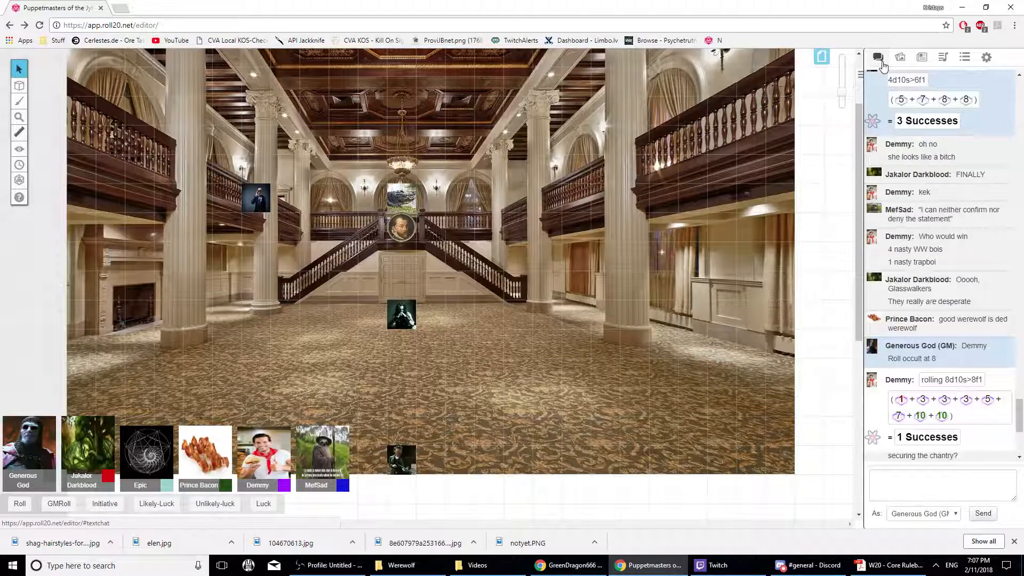
click(921, 57)
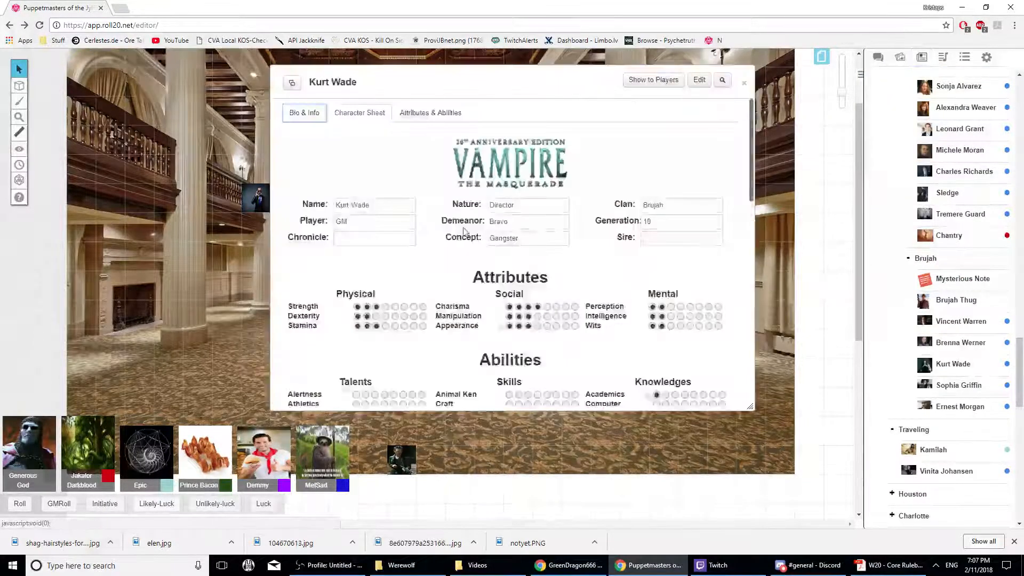
scroll(down, 3)
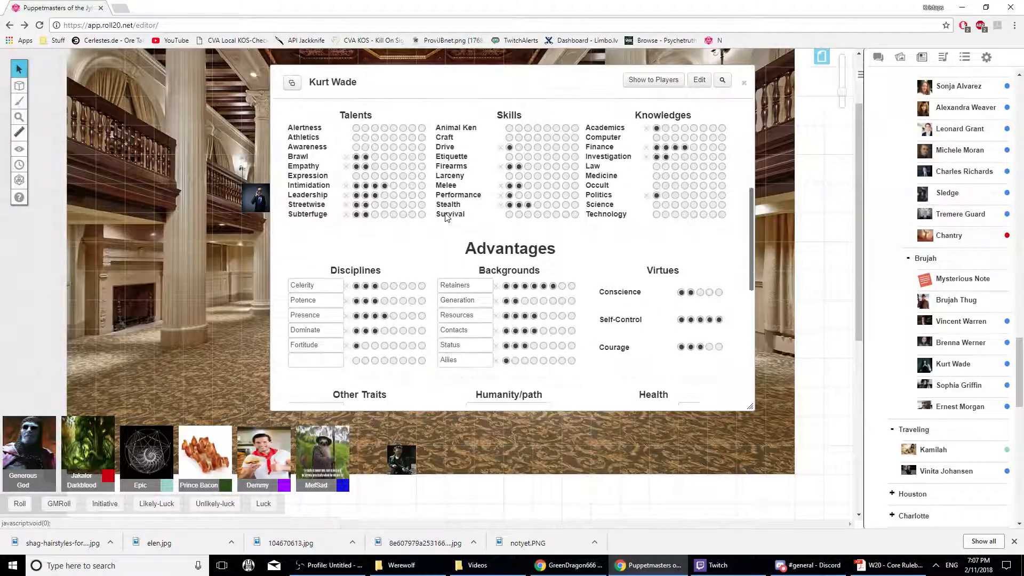
scroll(down, 3)
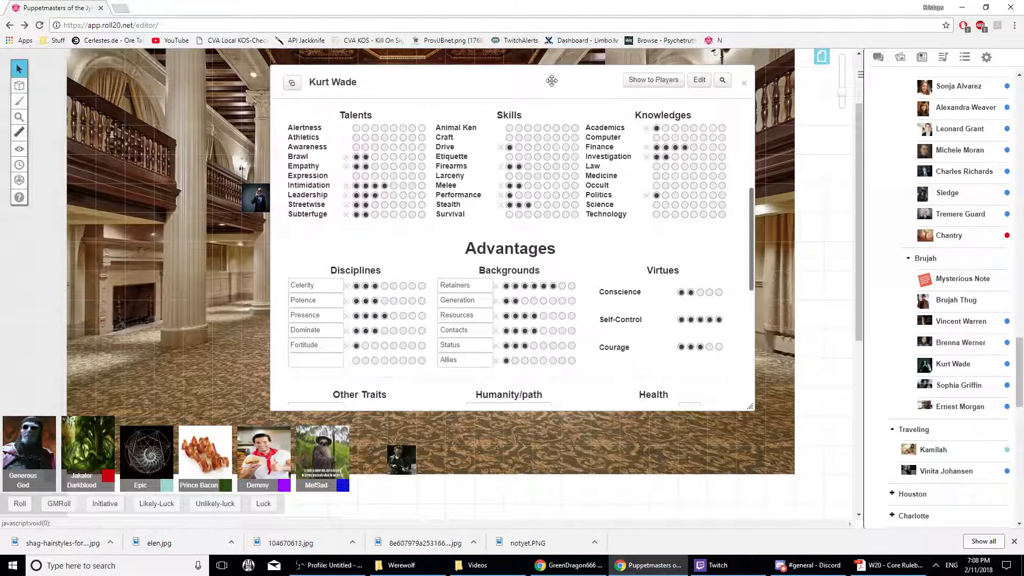
click(743, 83)
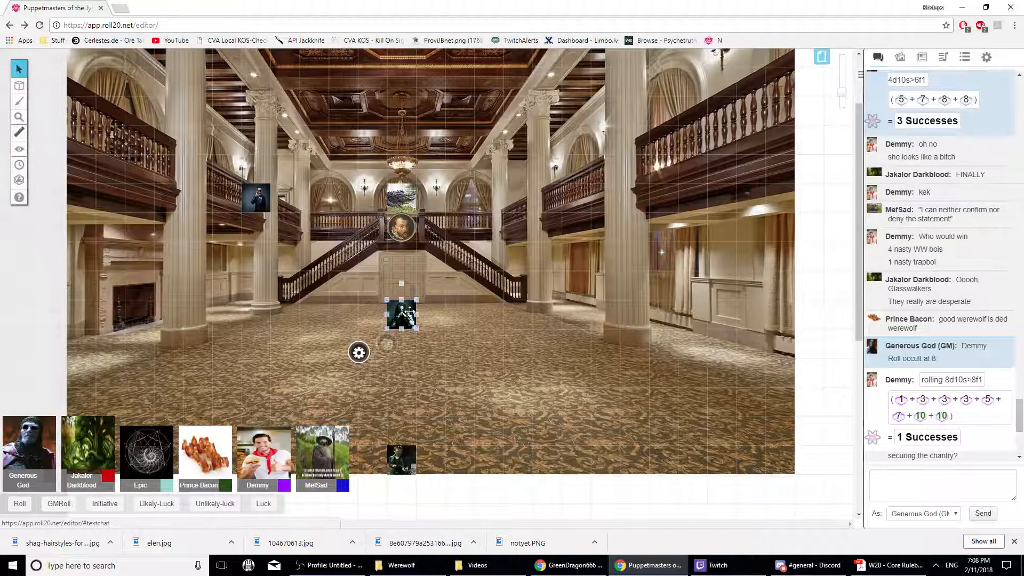
- Scroll through the journal's clan folders in the sidebar
click(921, 57)
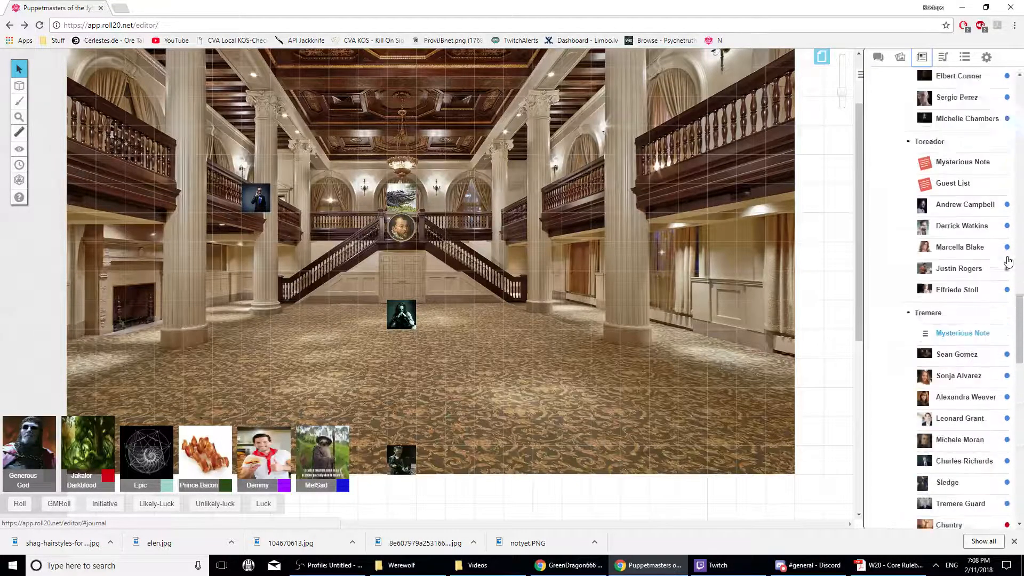
scroll(down, 3)
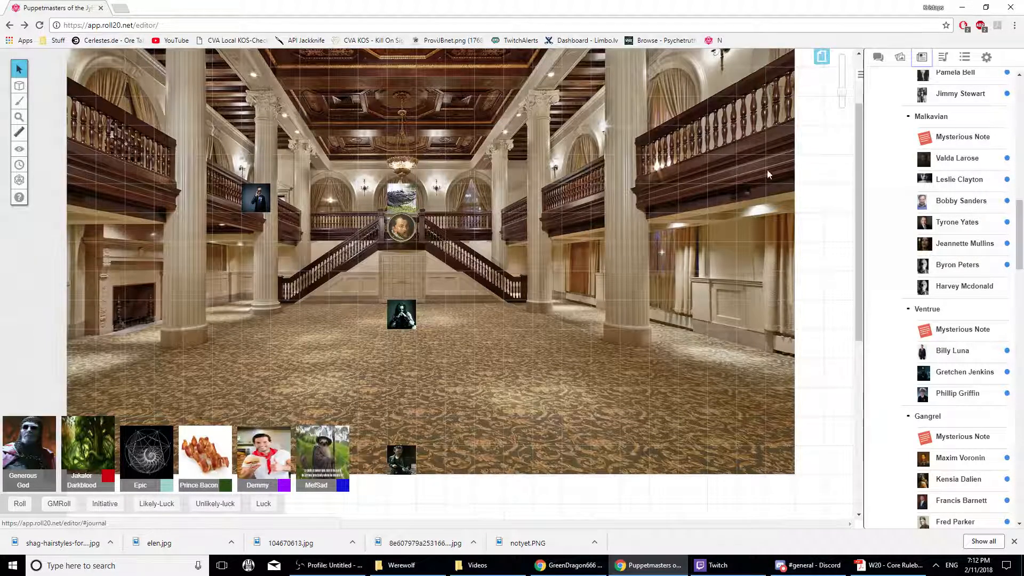
scroll(down, 3)
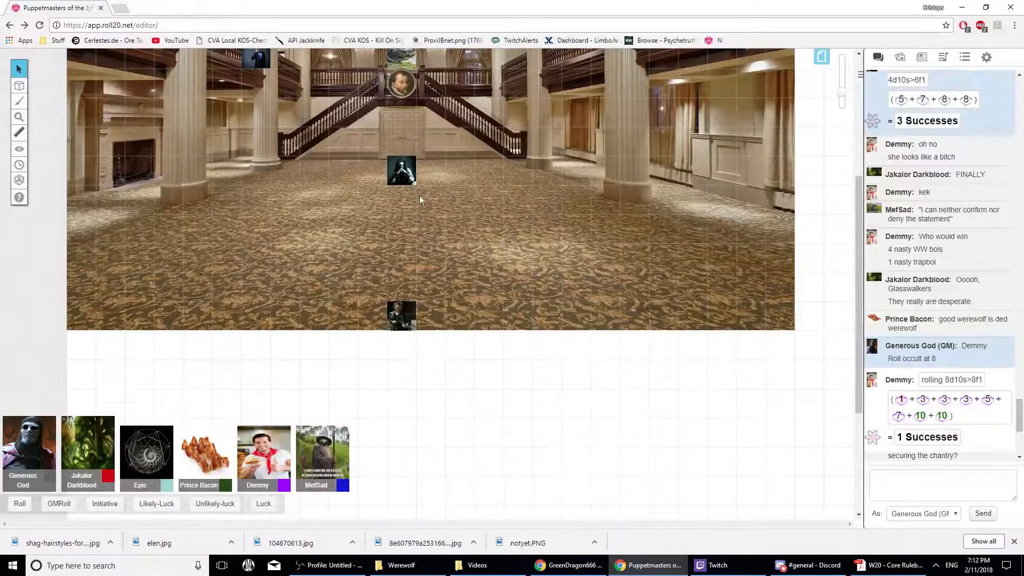
- Pan back to the staircase and scroll the journal to the Others and Malkavian folders
drag(401, 170, 401, 199)
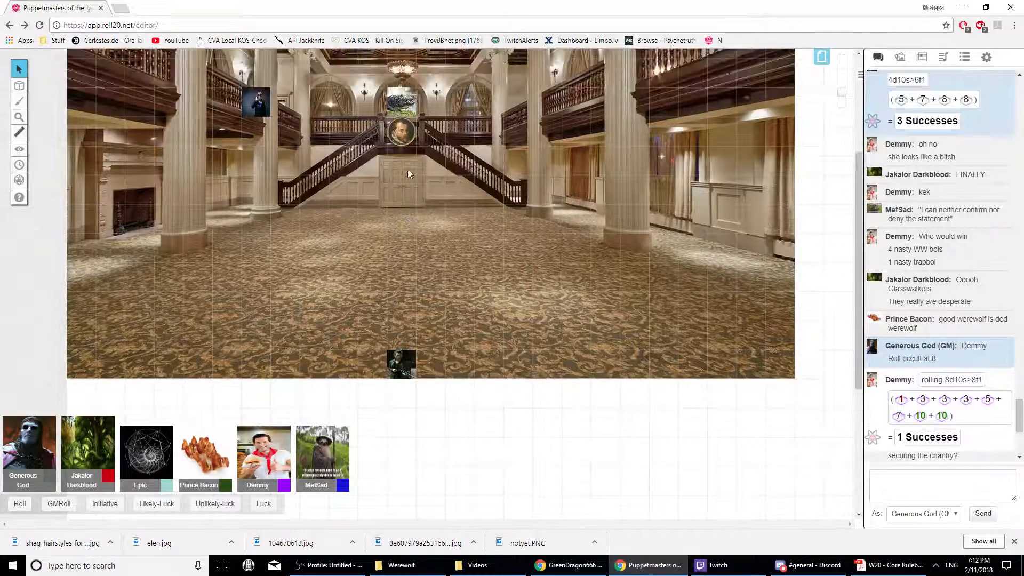
click(900, 57)
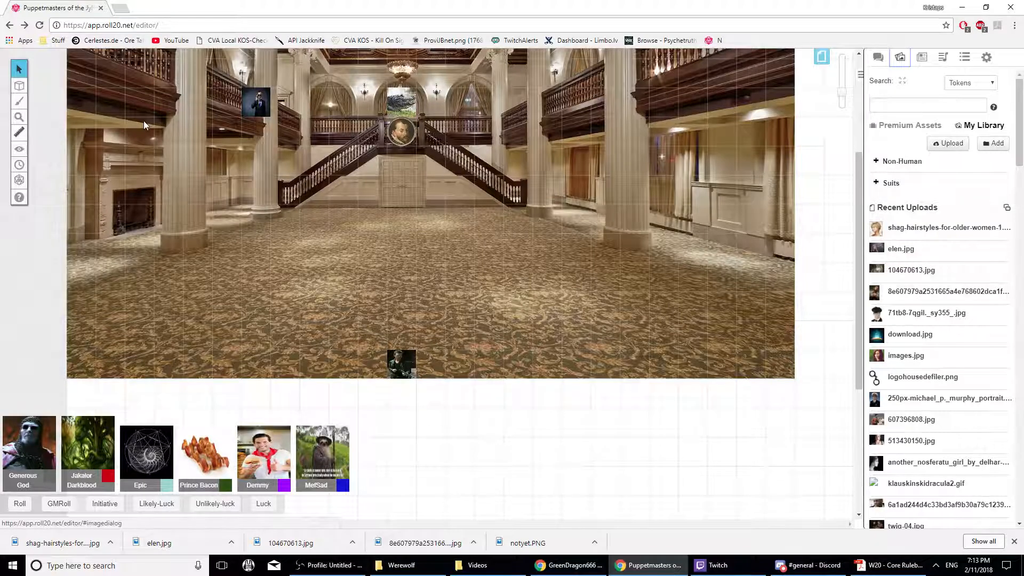
click(922, 57)
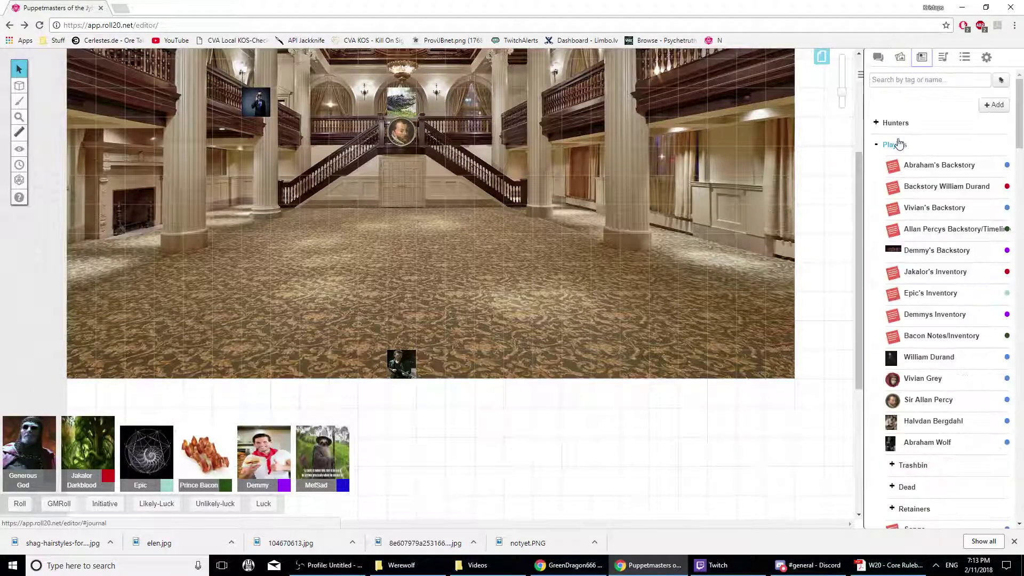
scroll(down, 3)
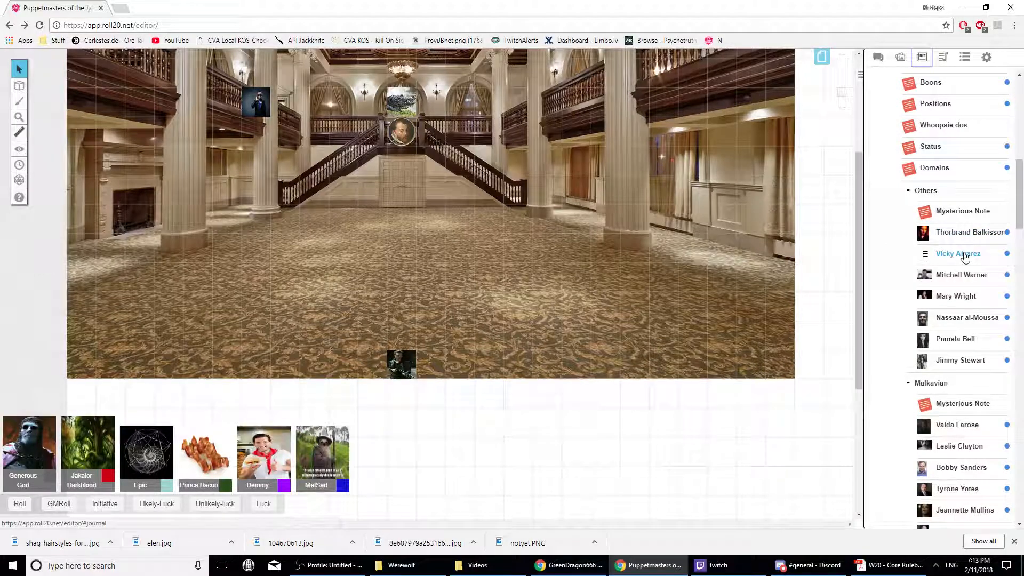
- Open Mitchell Warner's Vampire sheet, look through it, and close it
click(961, 275)
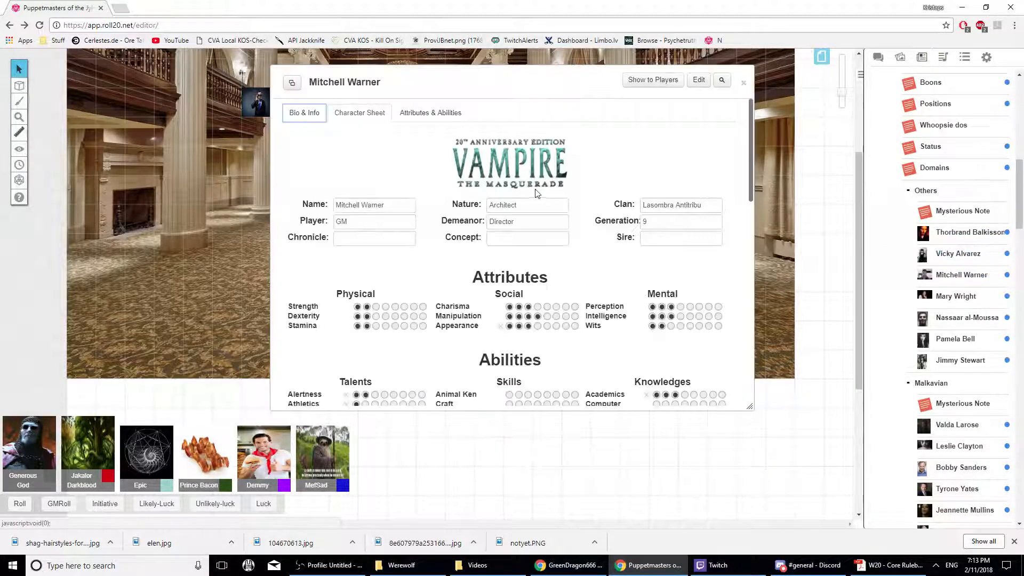
scroll(down, 3)
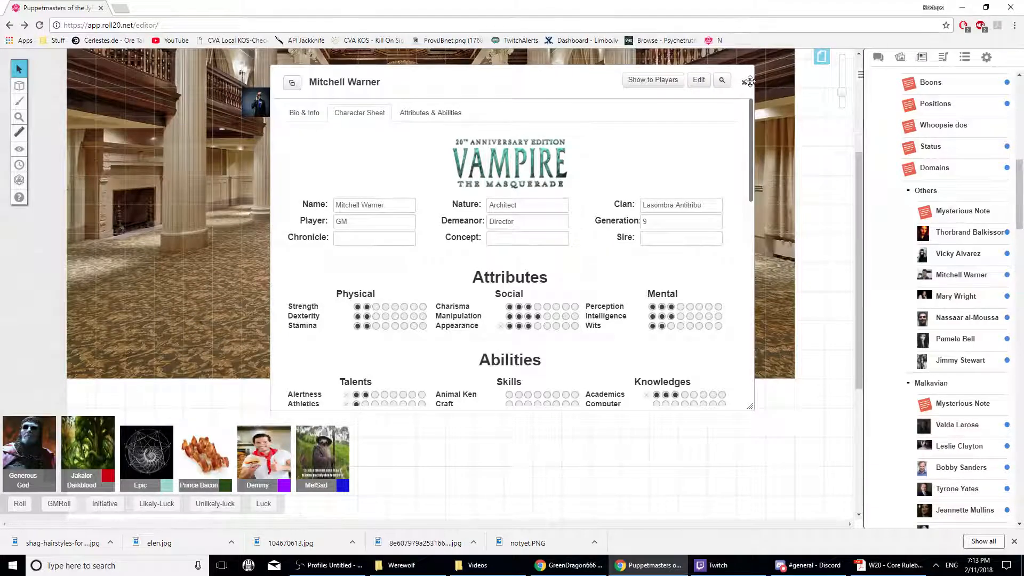
click(747, 80)
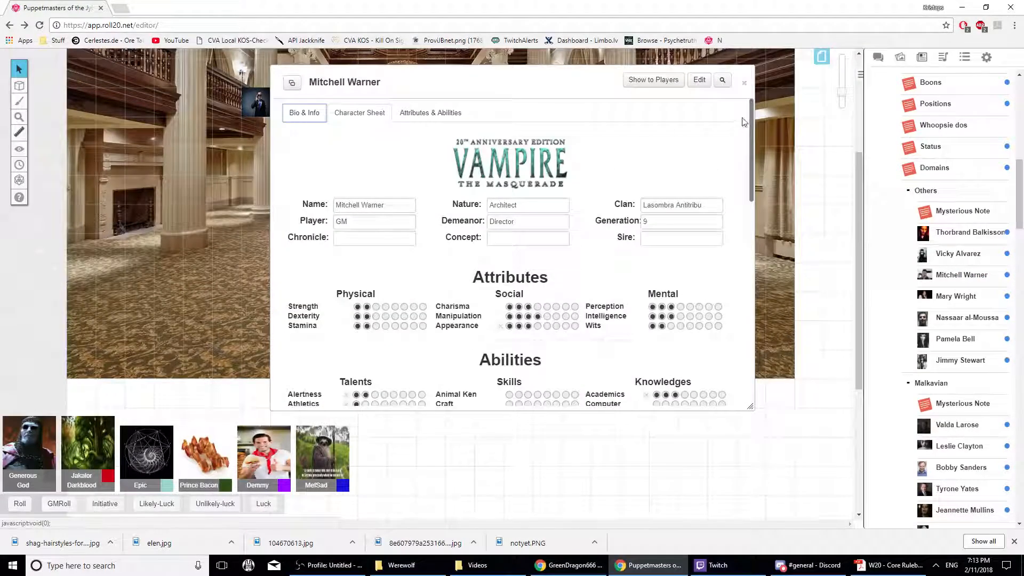
click(877, 57)
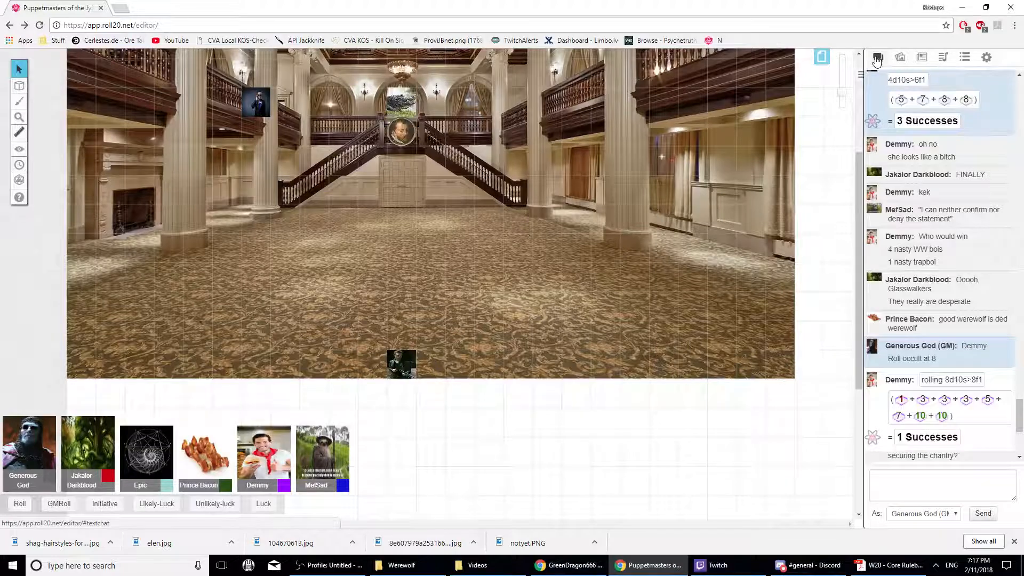
- Switch the tabletop to the New Orleans city map and pan across its districts
click(877, 57)
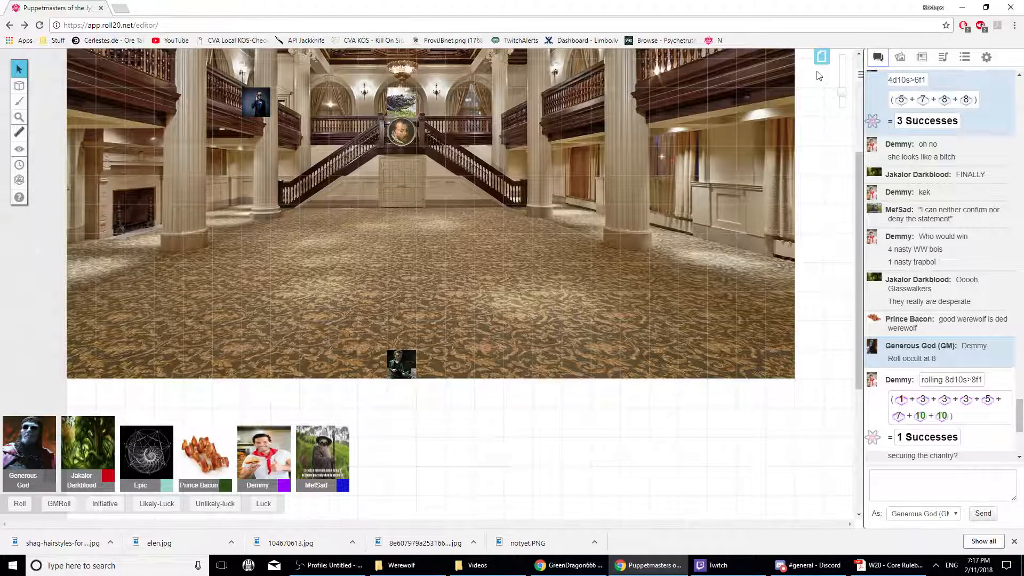
click(821, 57)
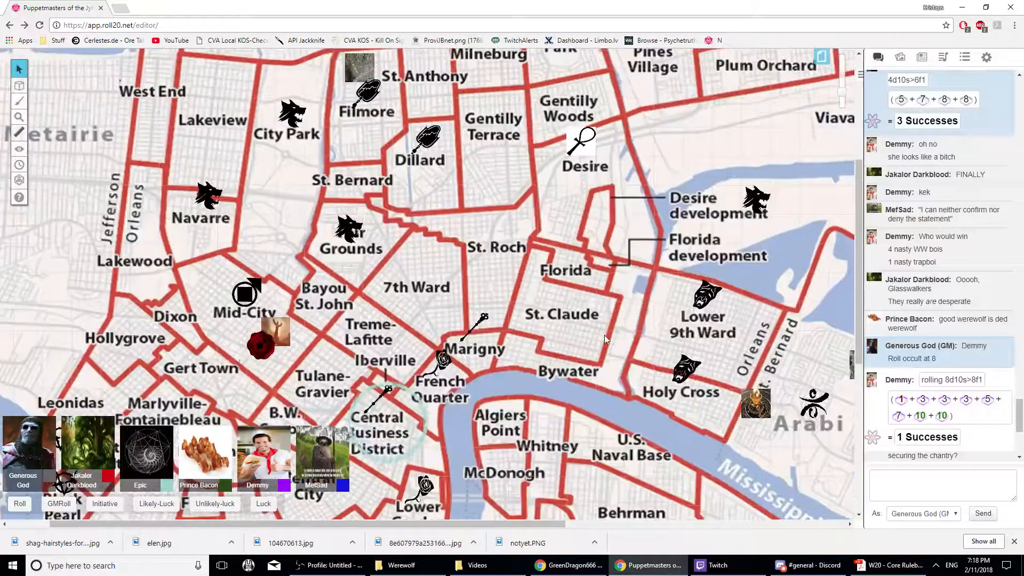
scroll(down, 3)
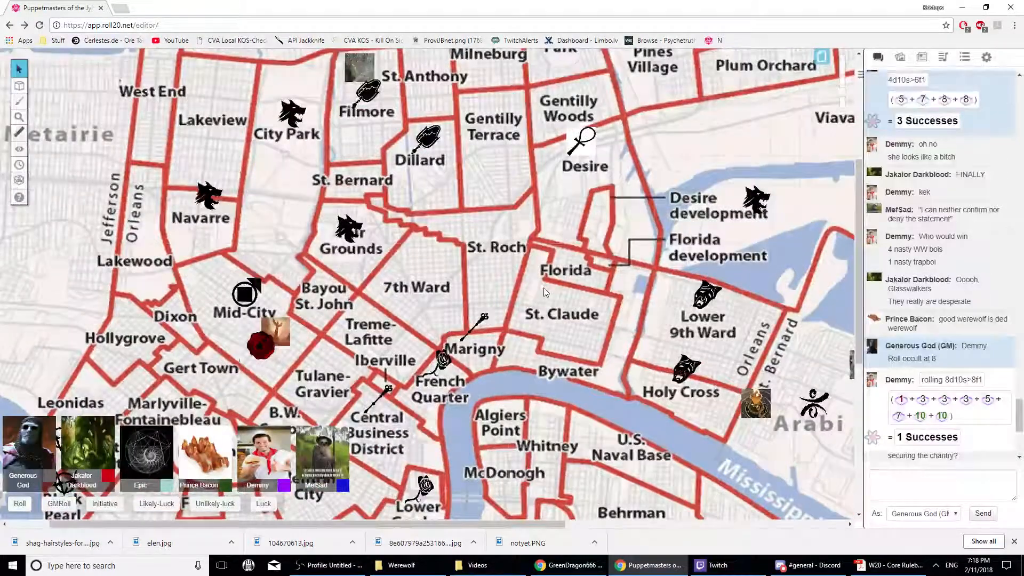
scroll(down, 3)
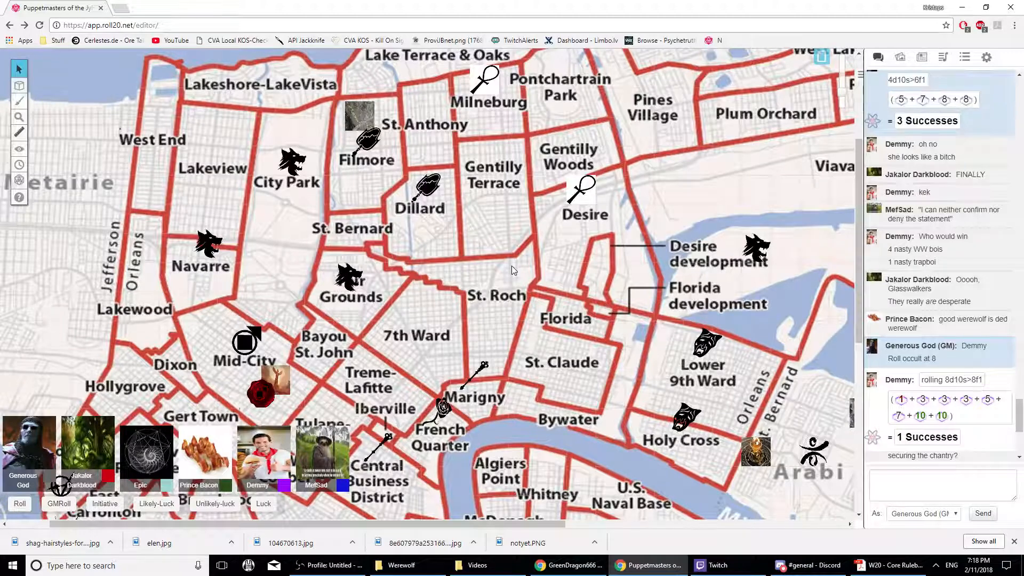
scroll(down, 3)
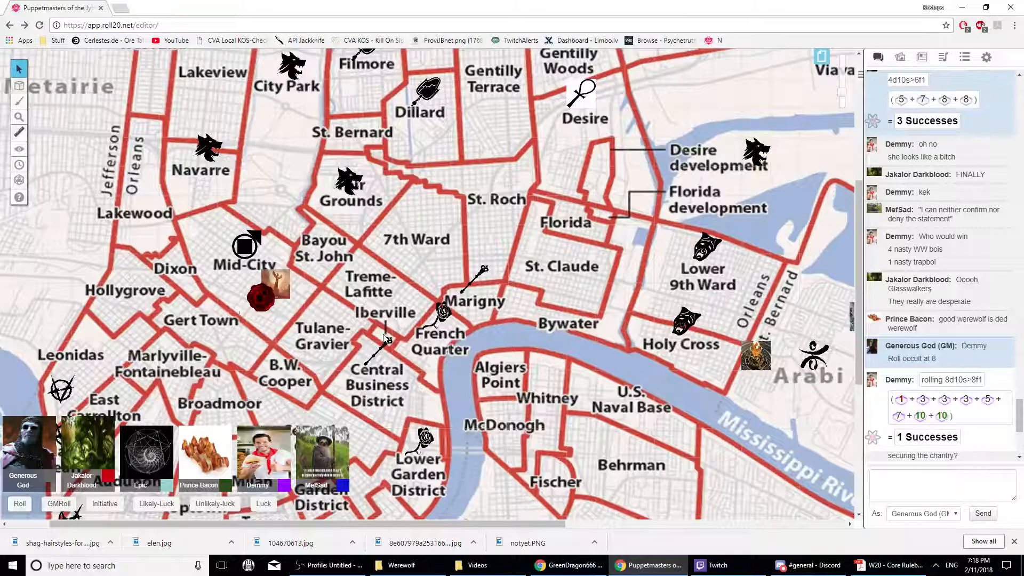
- Scroll the journal down past the clan folders to the Retainers list with Patrick Murphy
click(921, 57)
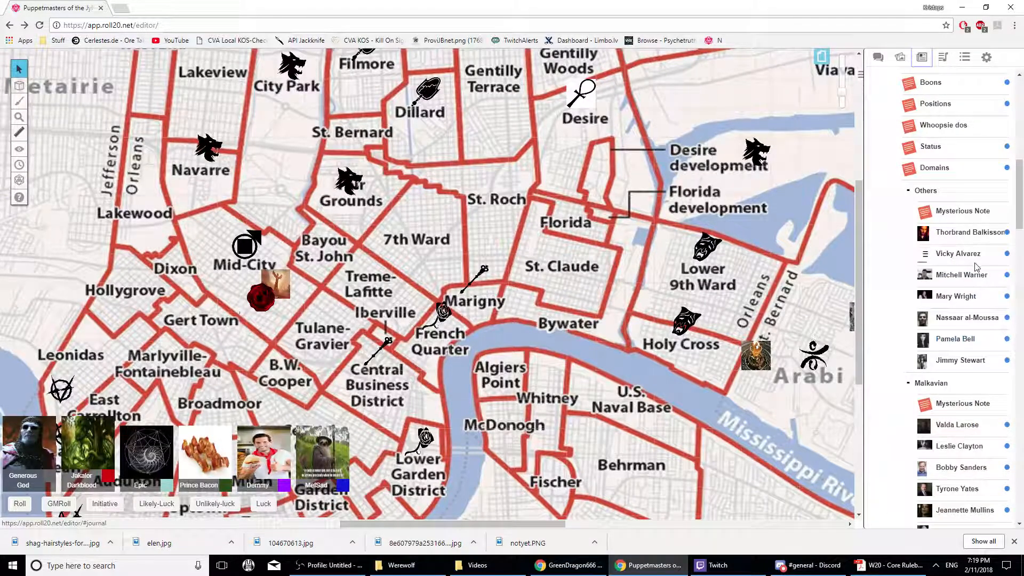
scroll(down, 3)
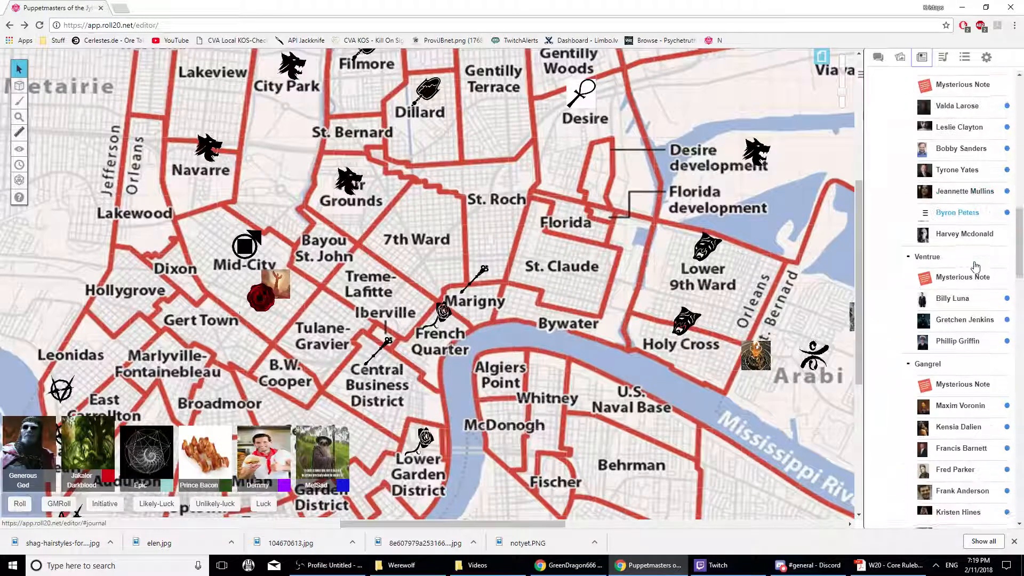
scroll(down, 3)
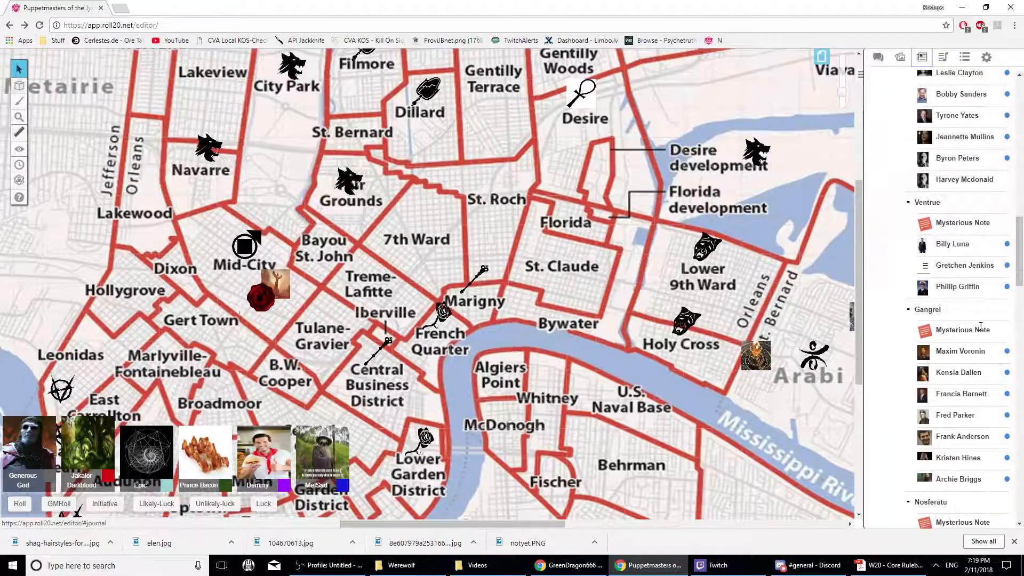
scroll(down, 3)
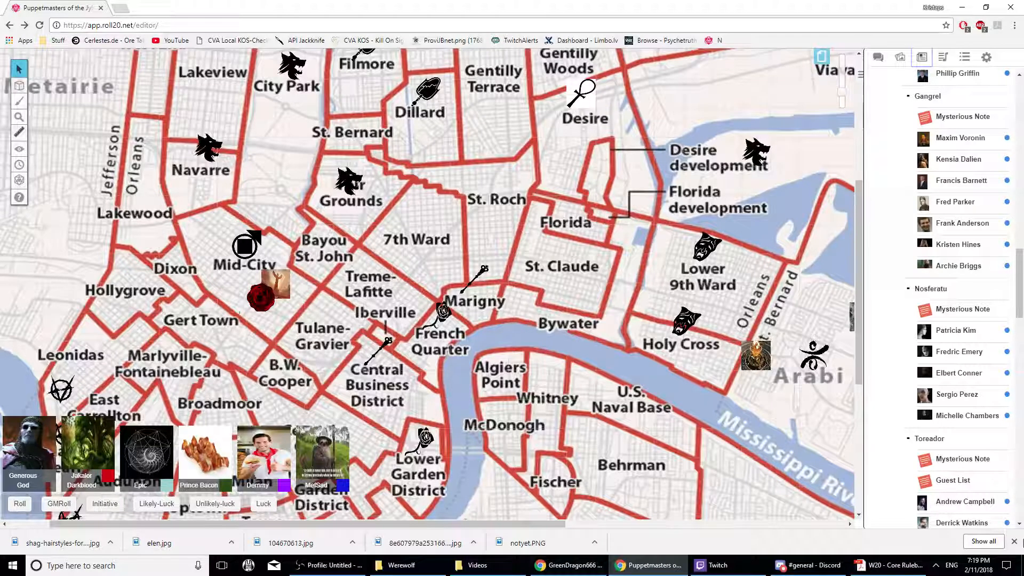
scroll(down, 3)
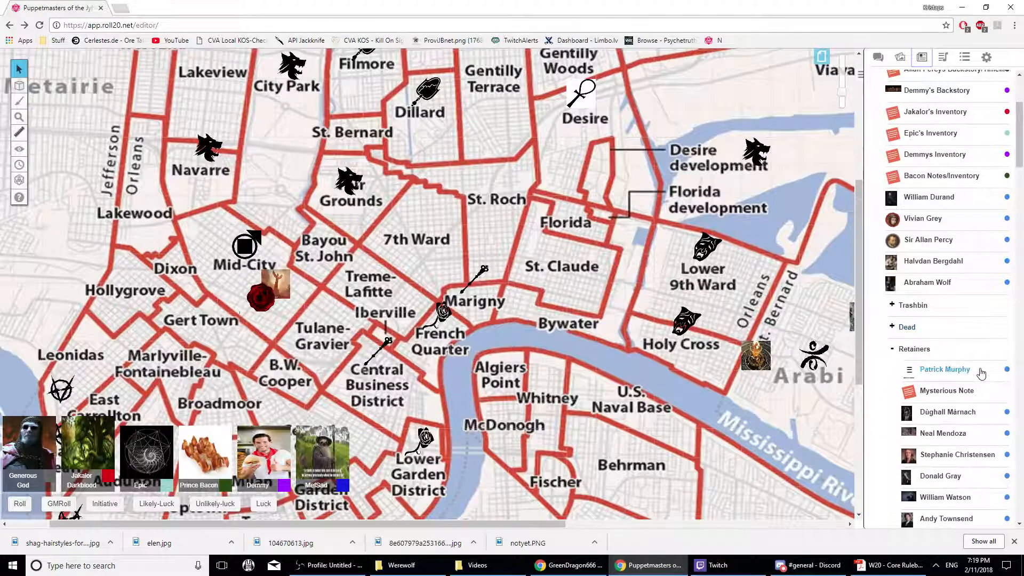
- View Patrick Murphy's character sheet, then return the sidebar to the chat log
click(944, 369)
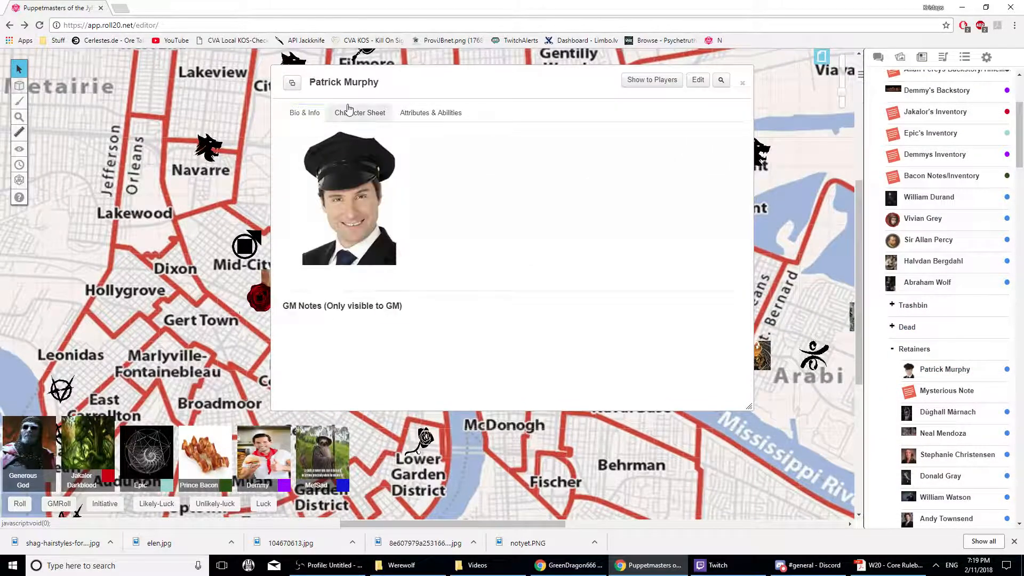
click(365, 112)
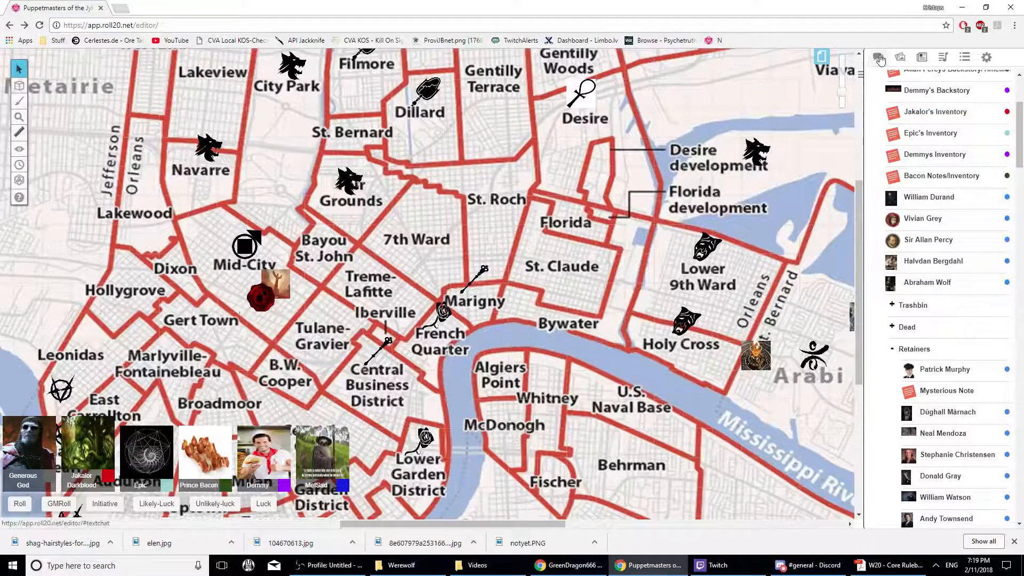
click(878, 57)
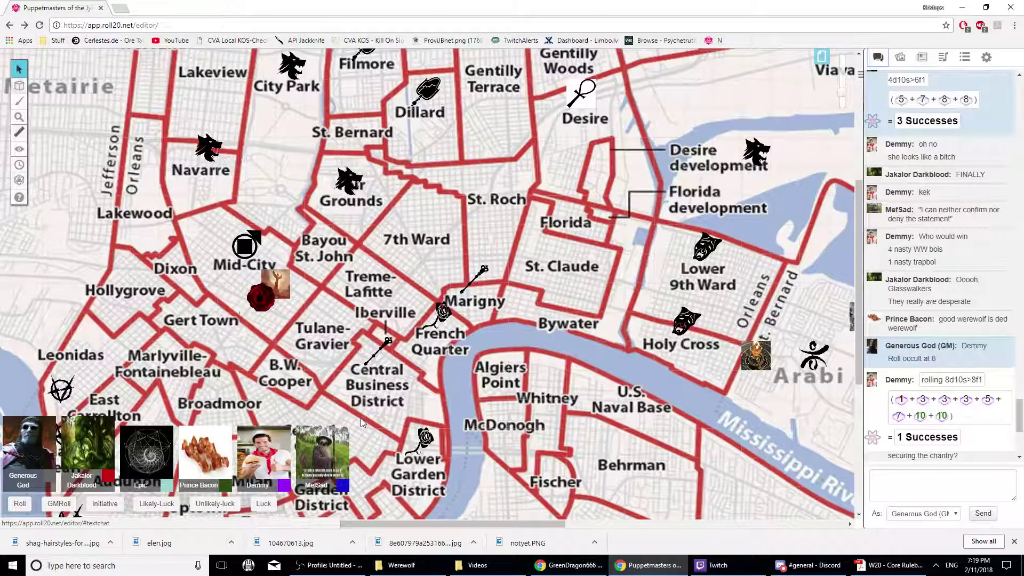
mouse_move(393, 331)
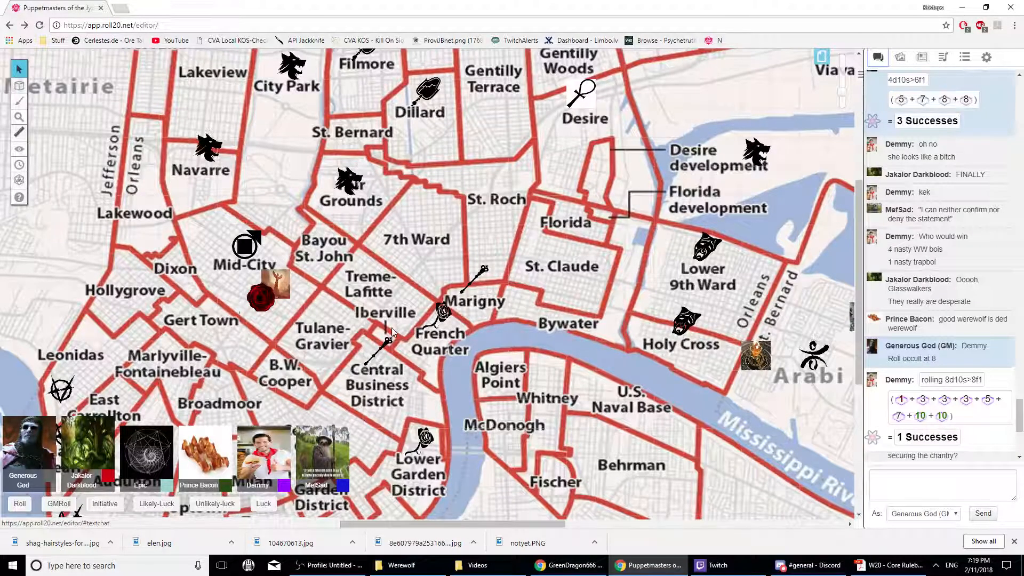
scroll(down, 3)
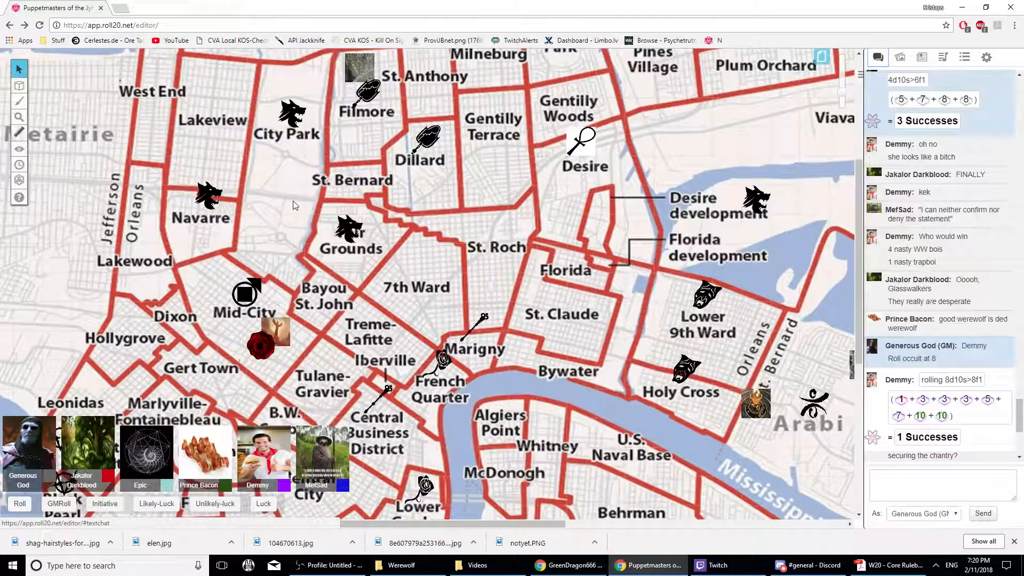
click(921, 56)
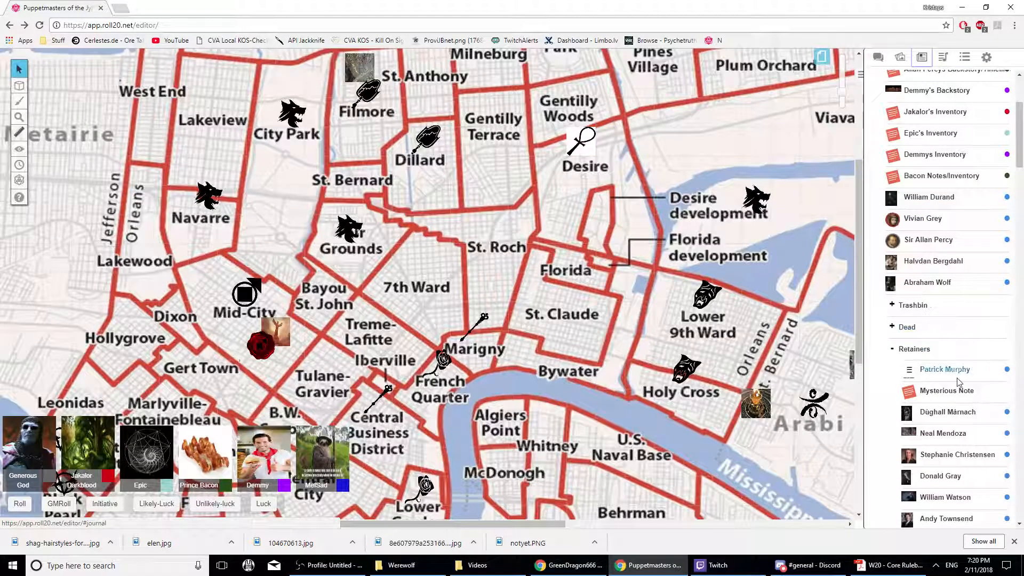
click(944, 369)
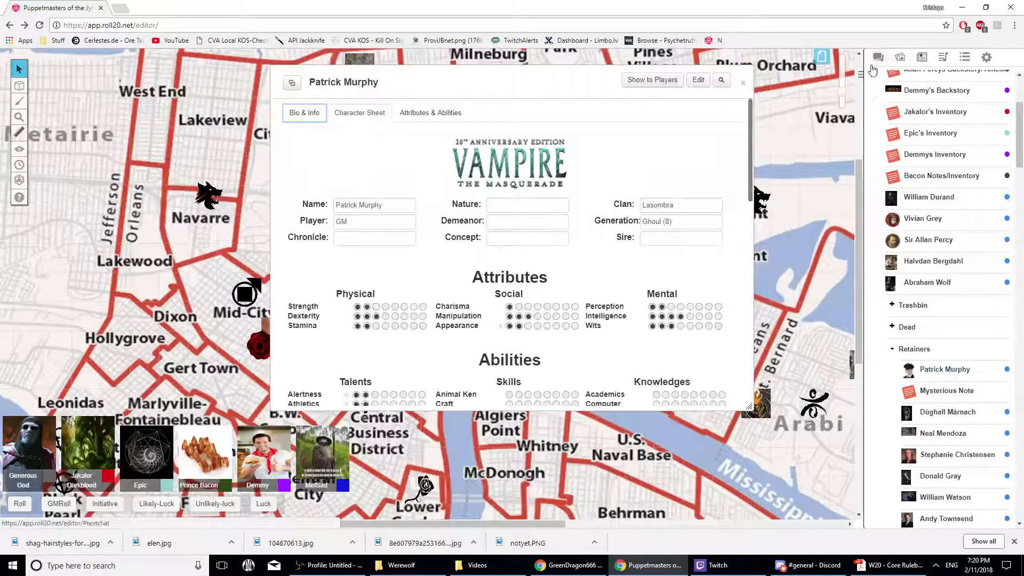
click(743, 82)
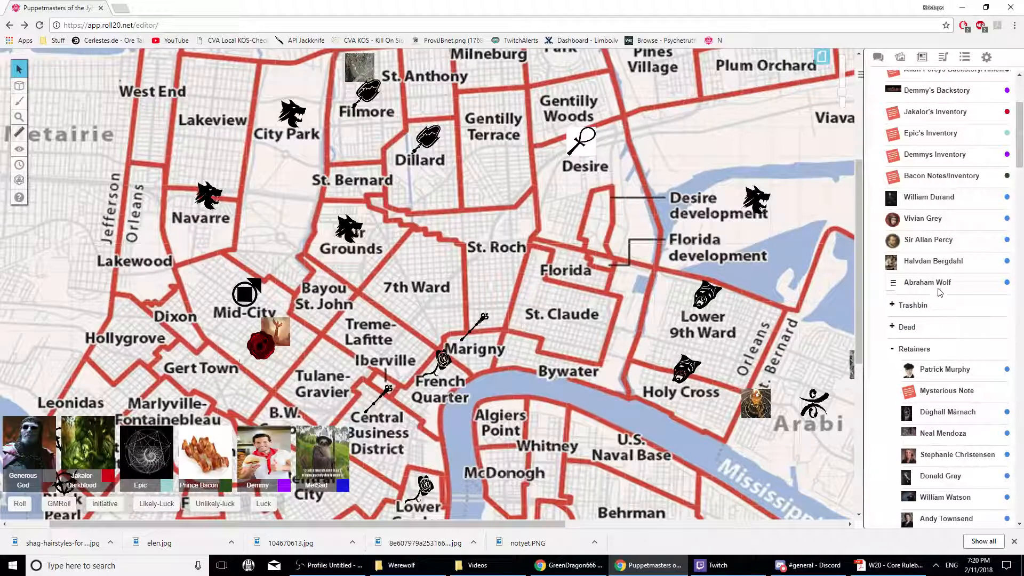
click(927, 282)
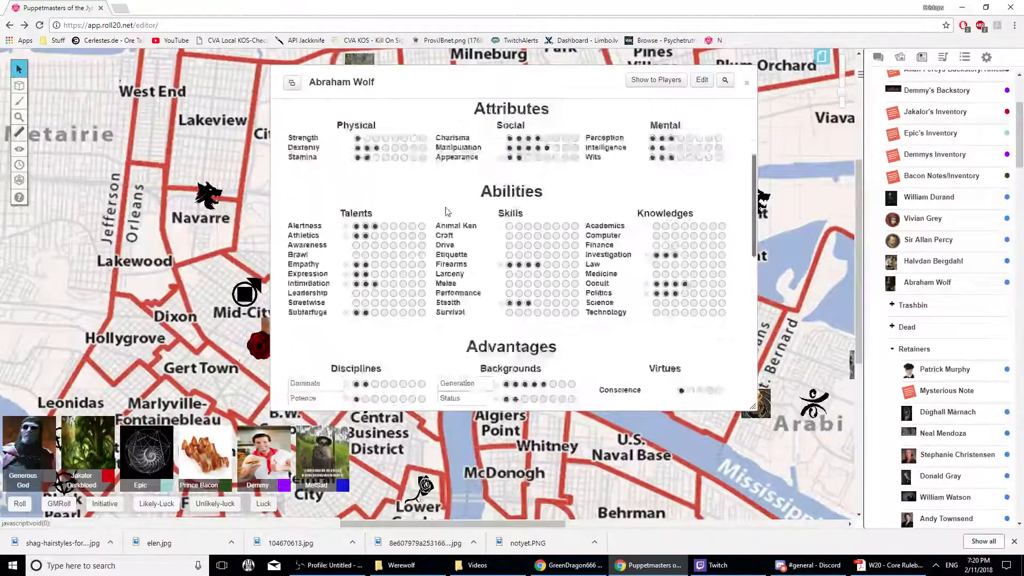
scroll(down, 3)
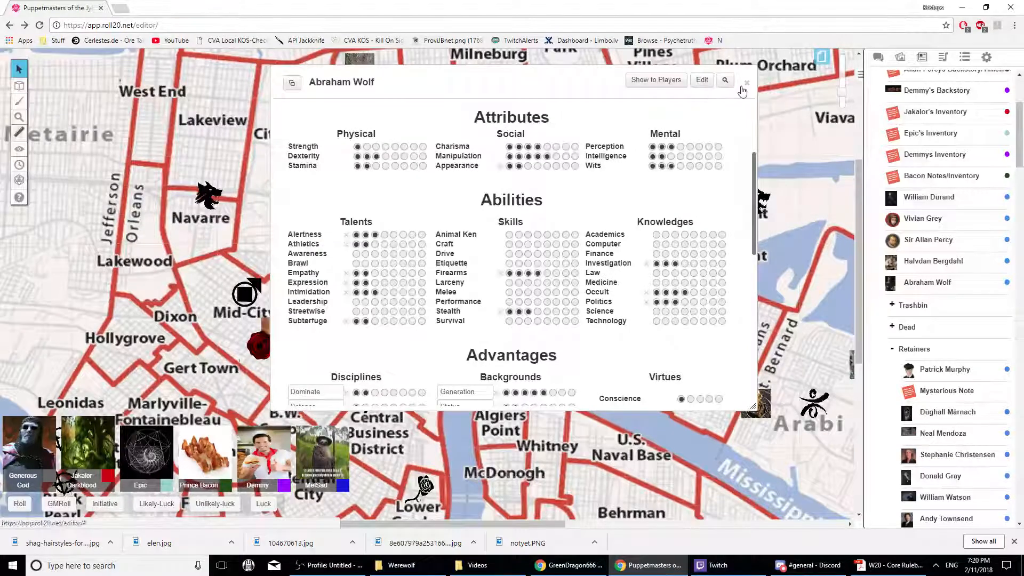
click(944, 369)
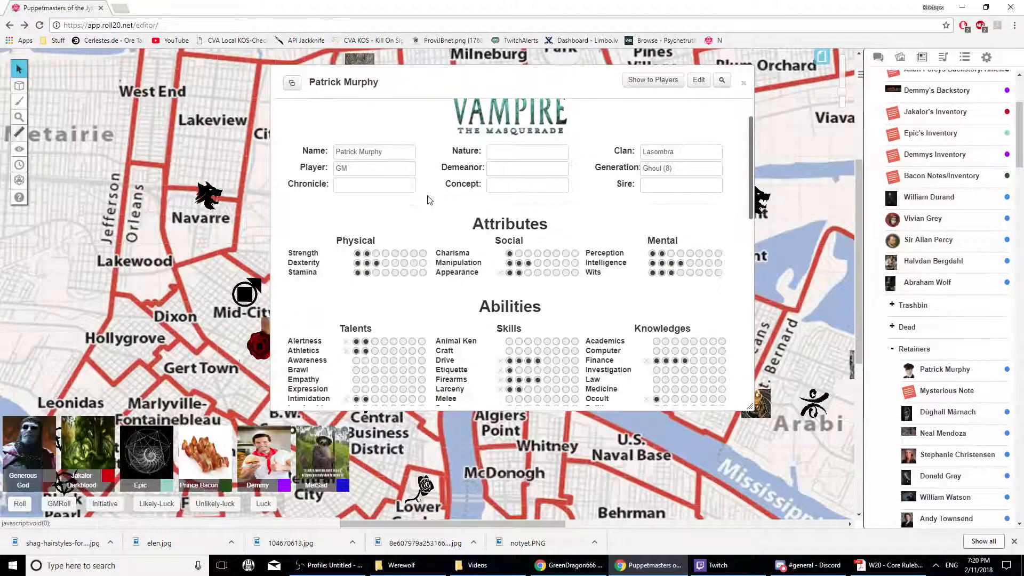
mouse_move(746, 88)
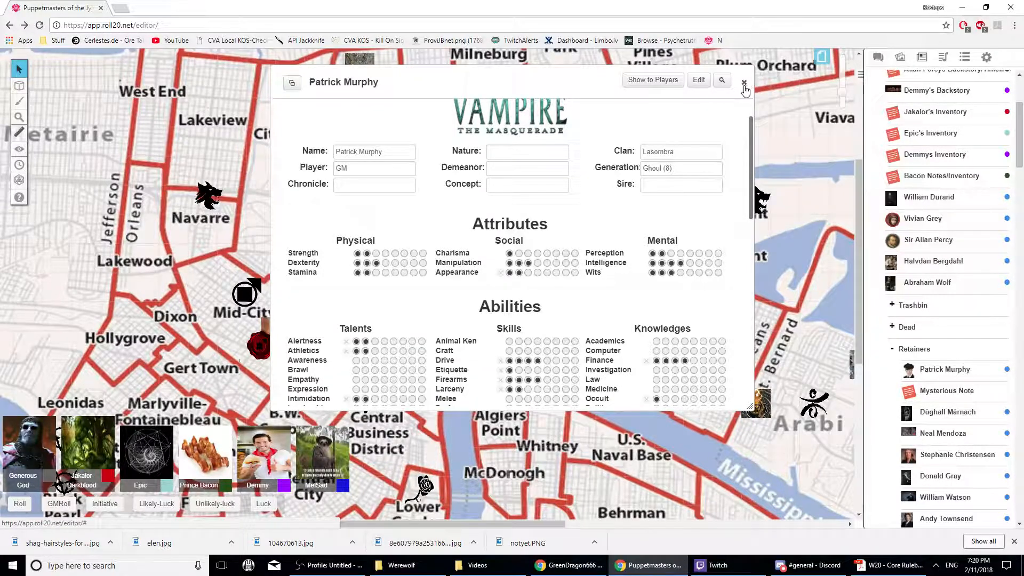
click(743, 85)
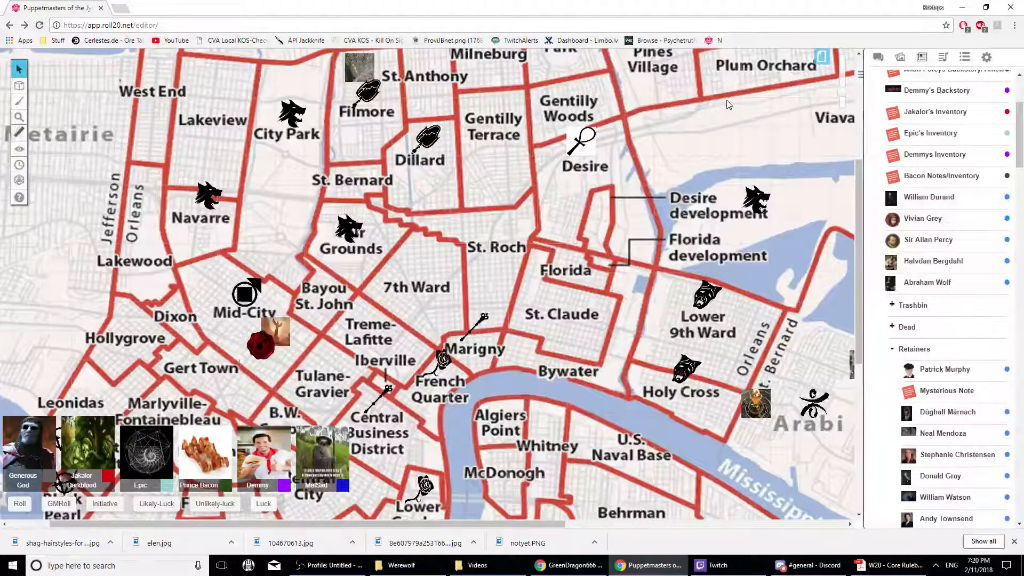
mouse_move(930, 243)
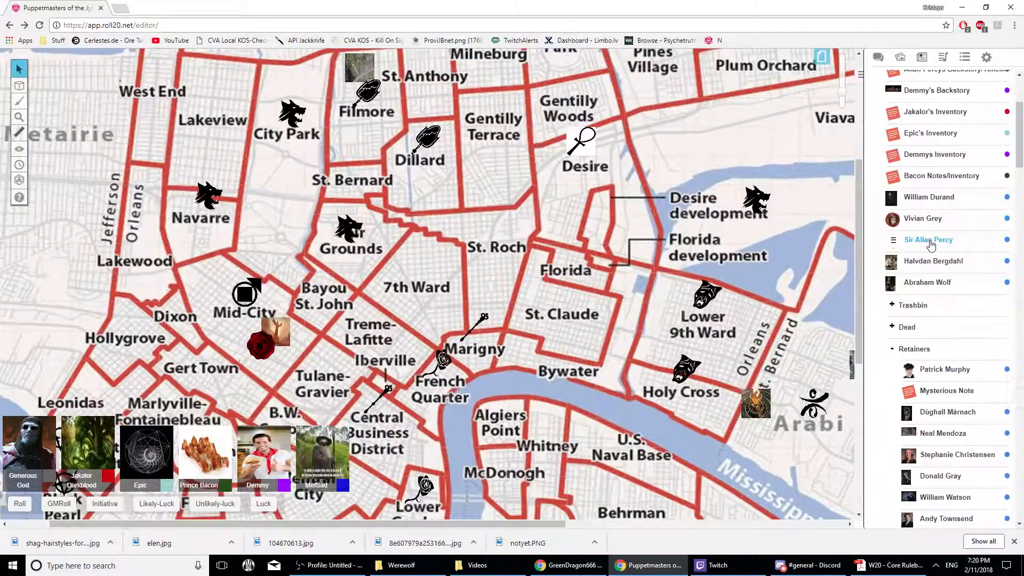
scroll(down, 3)
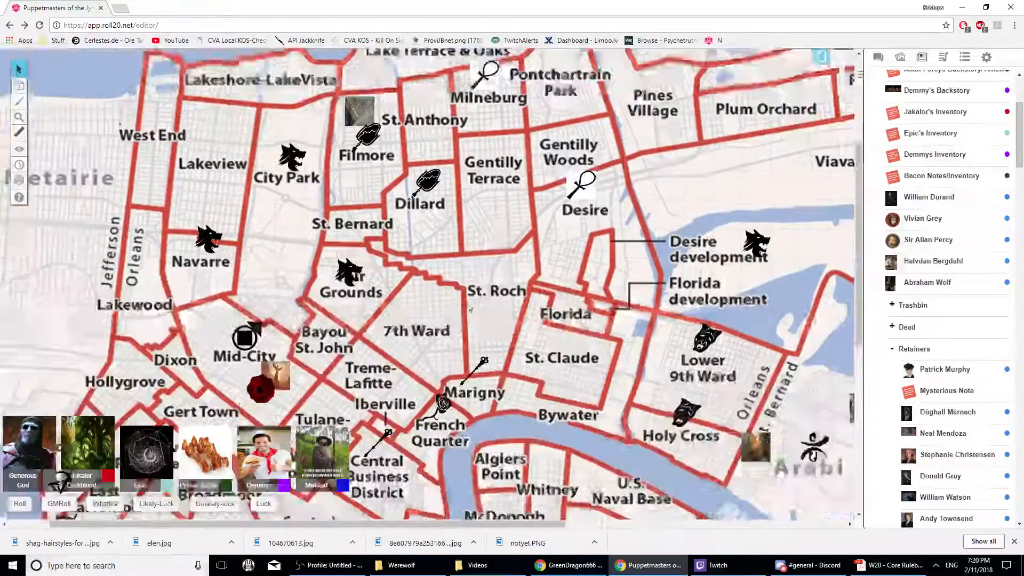
scroll(down, 3)
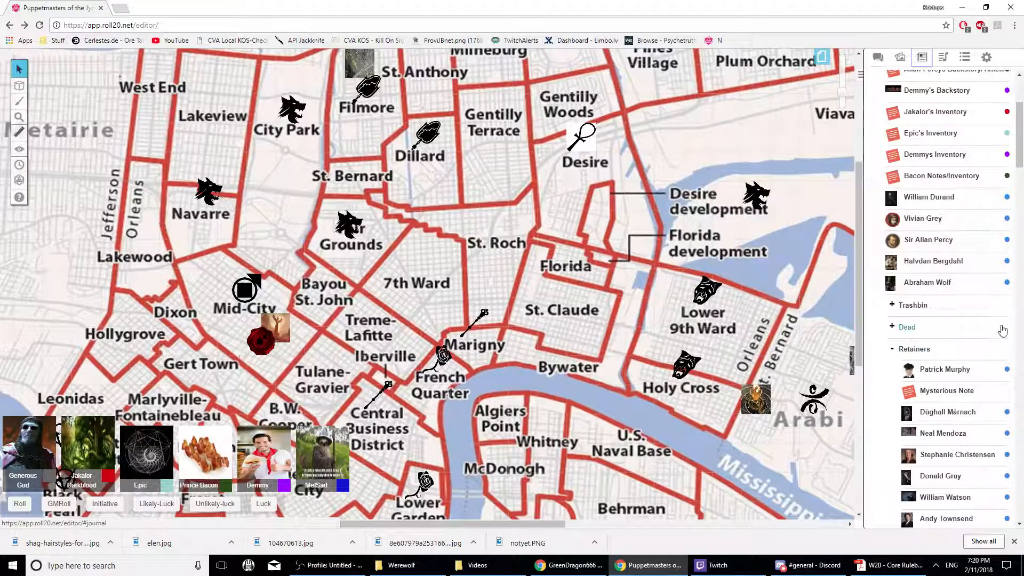
click(926, 282)
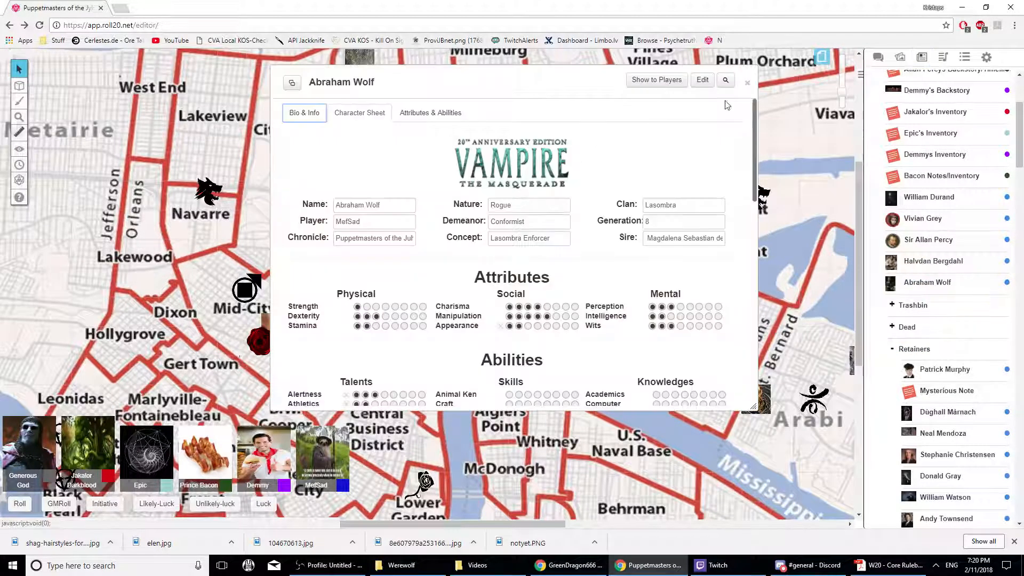
click(747, 83)
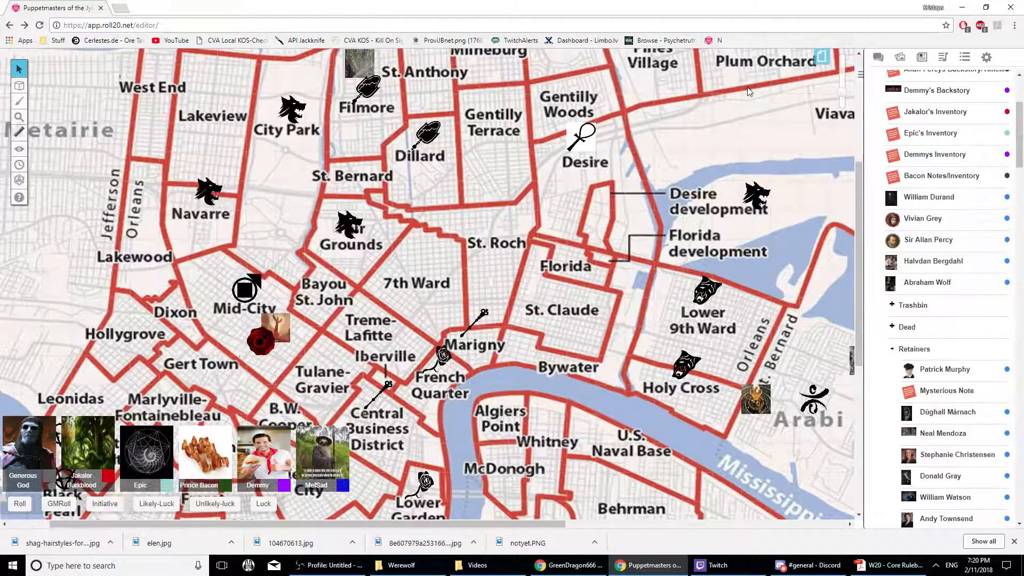
mouse_move(657, 169)
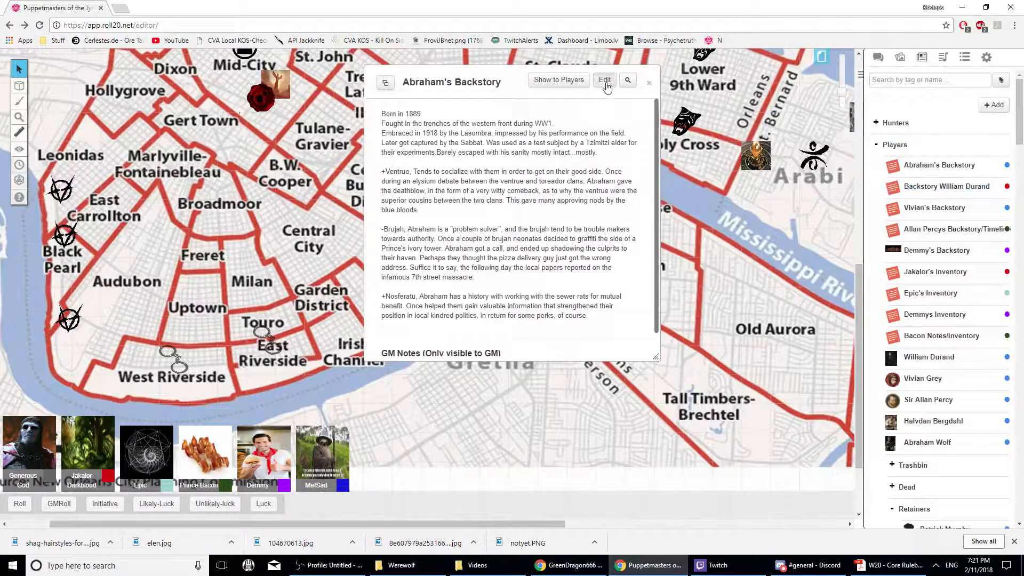
click(604, 80)
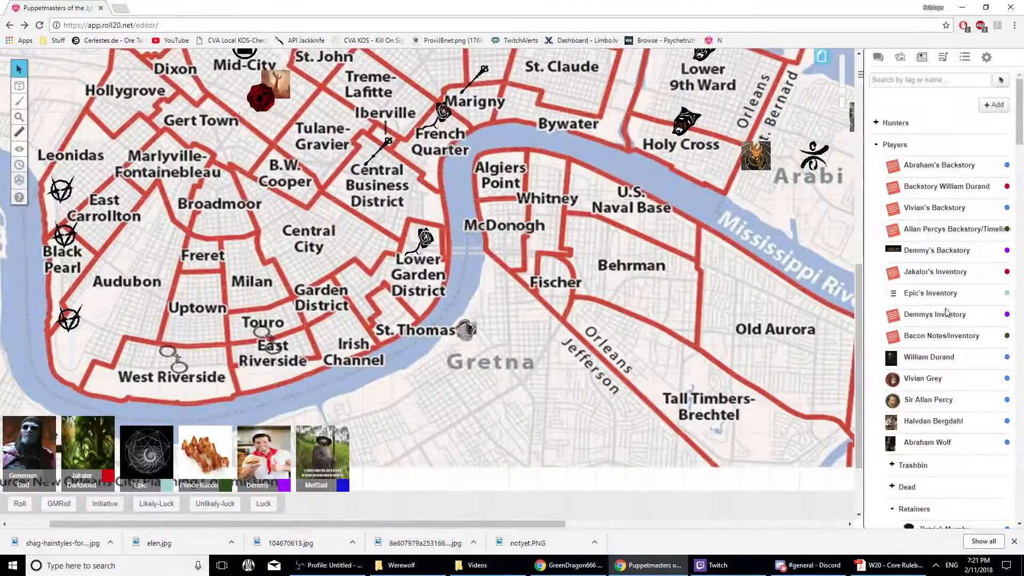
scroll(down, 3)
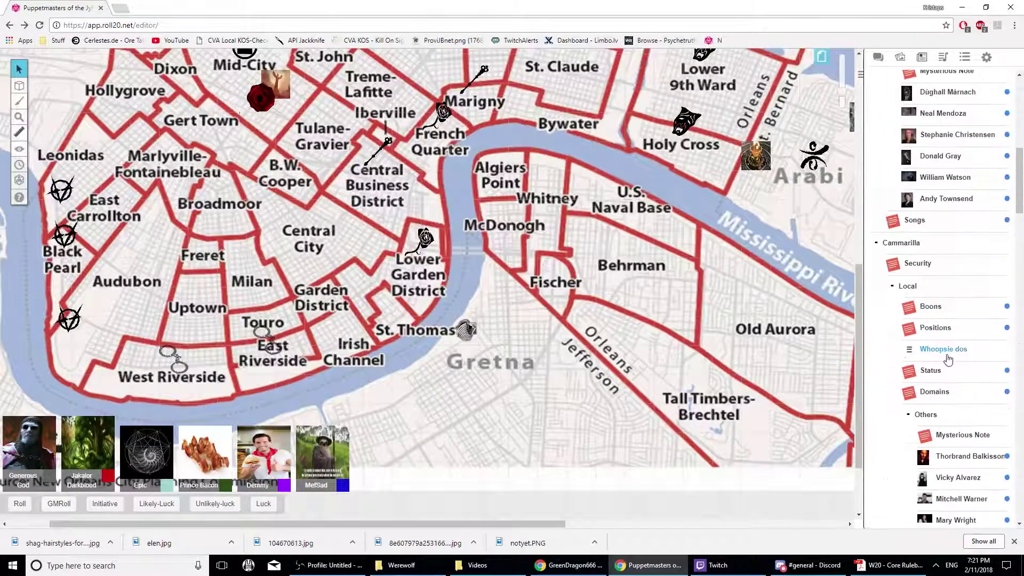
click(935, 327)
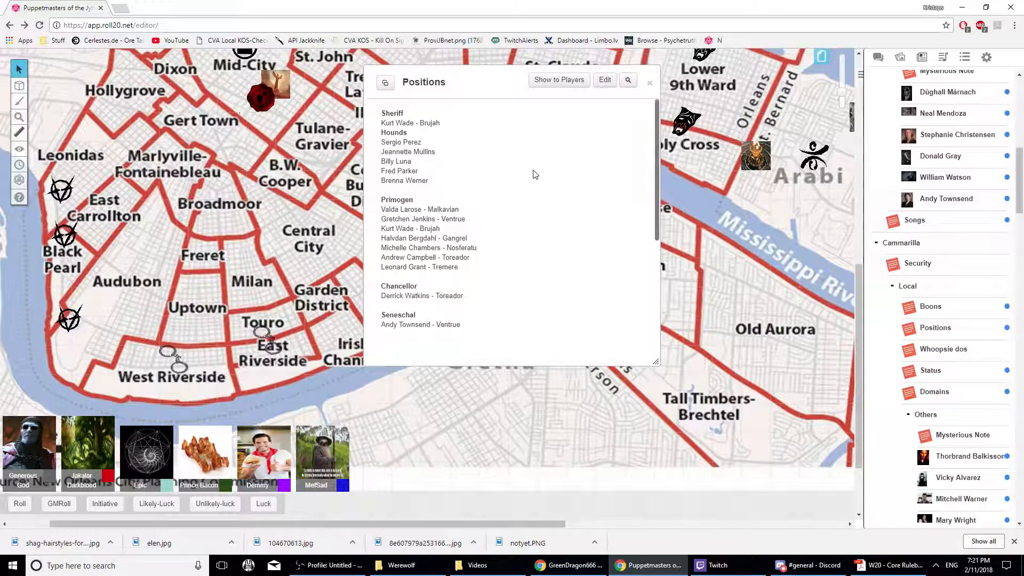
click(649, 80)
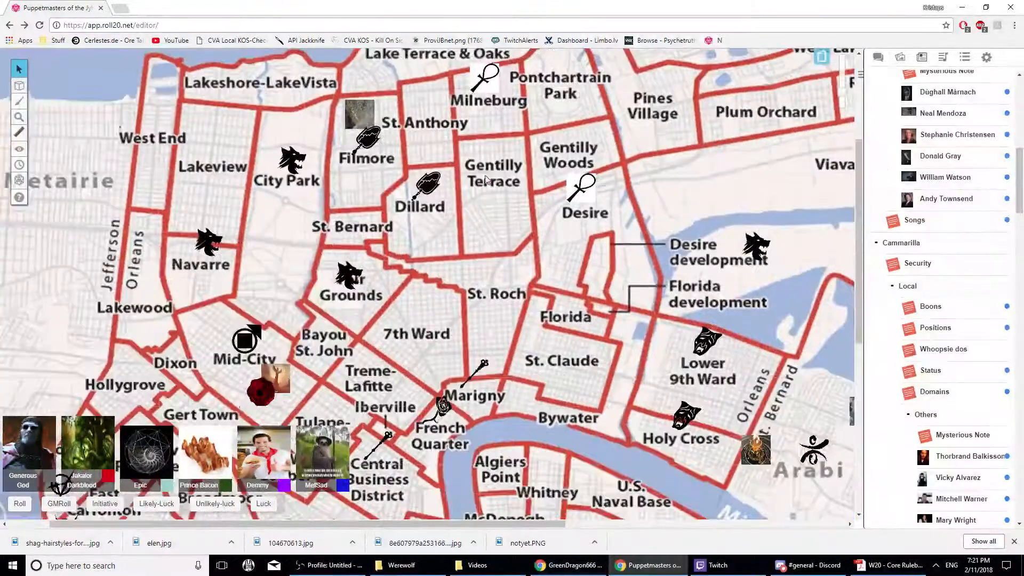
scroll(down, 3)
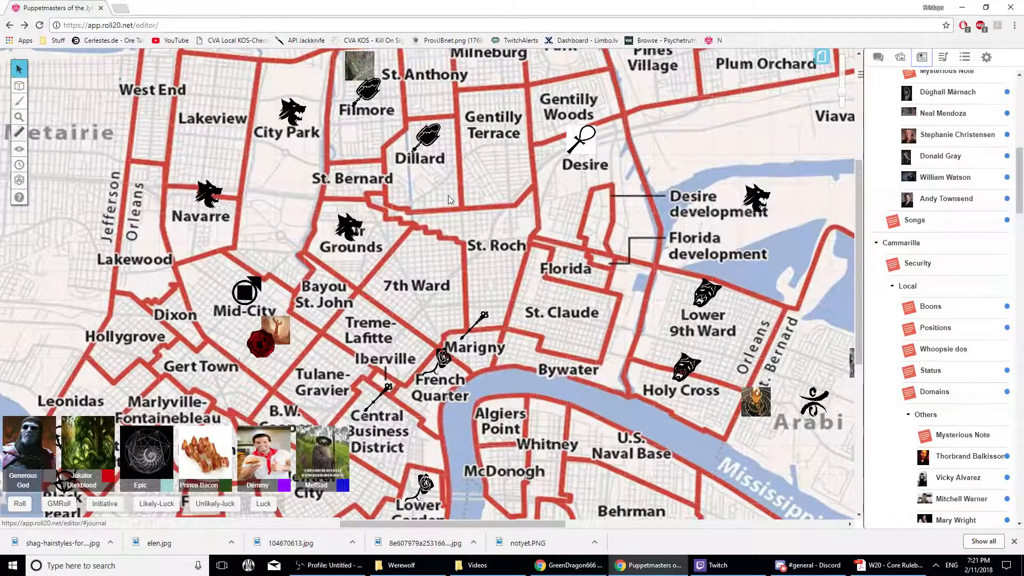
mouse_move(452, 215)
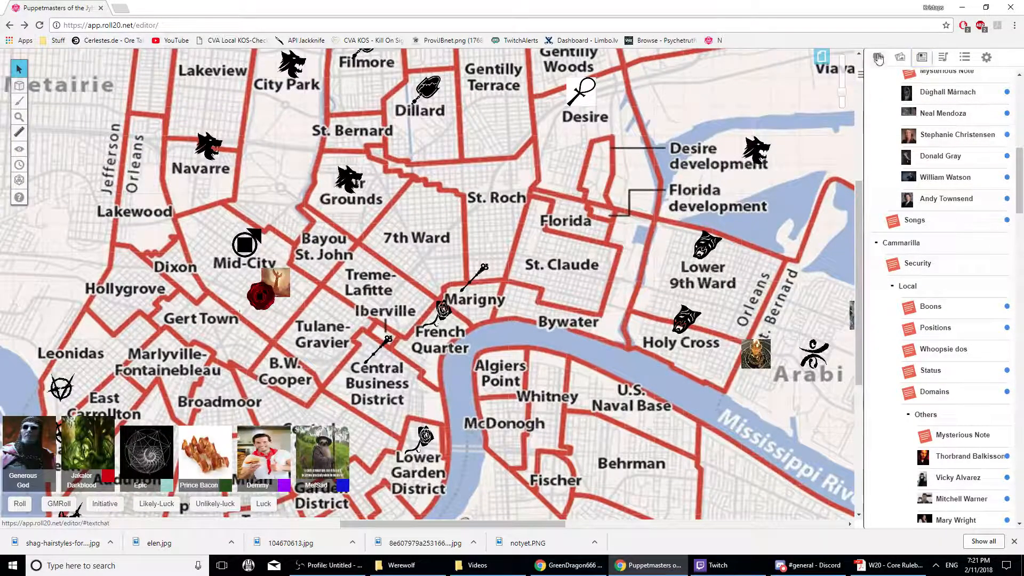
- Show the chat log and scroll down to Demmy's joke about not greeting father Kurt
click(877, 57)
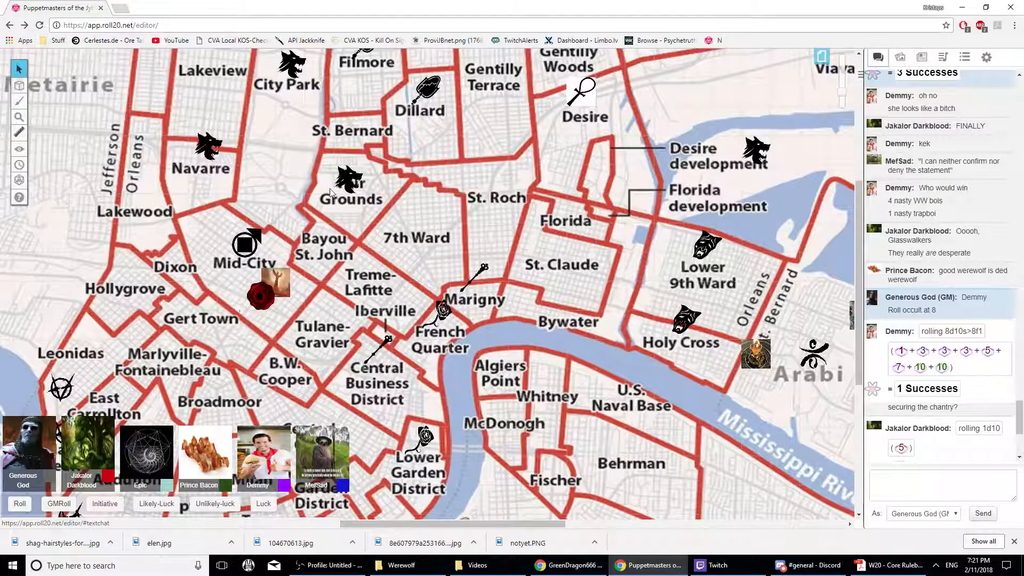
mouse_move(125, 278)
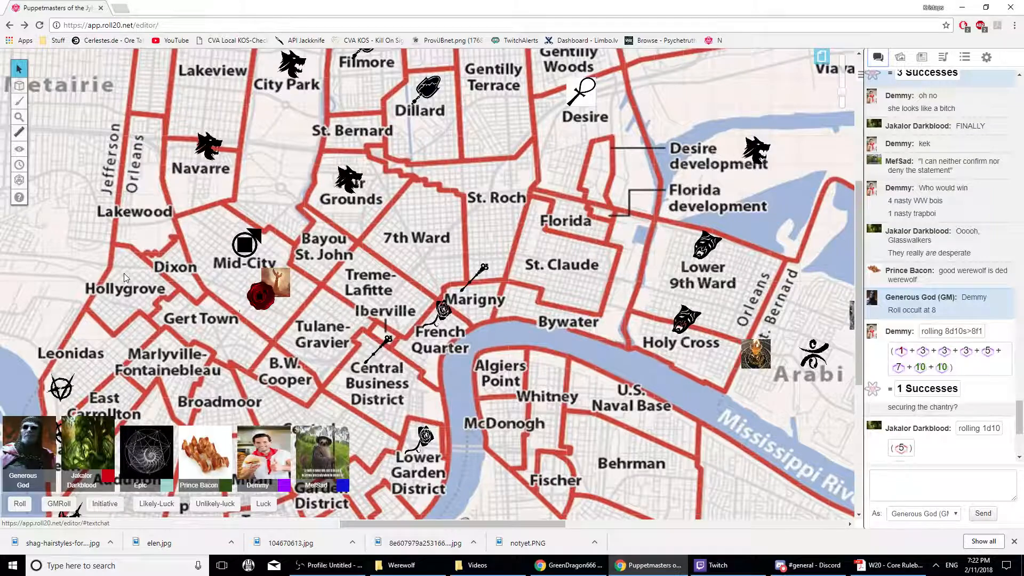
scroll(down, 3)
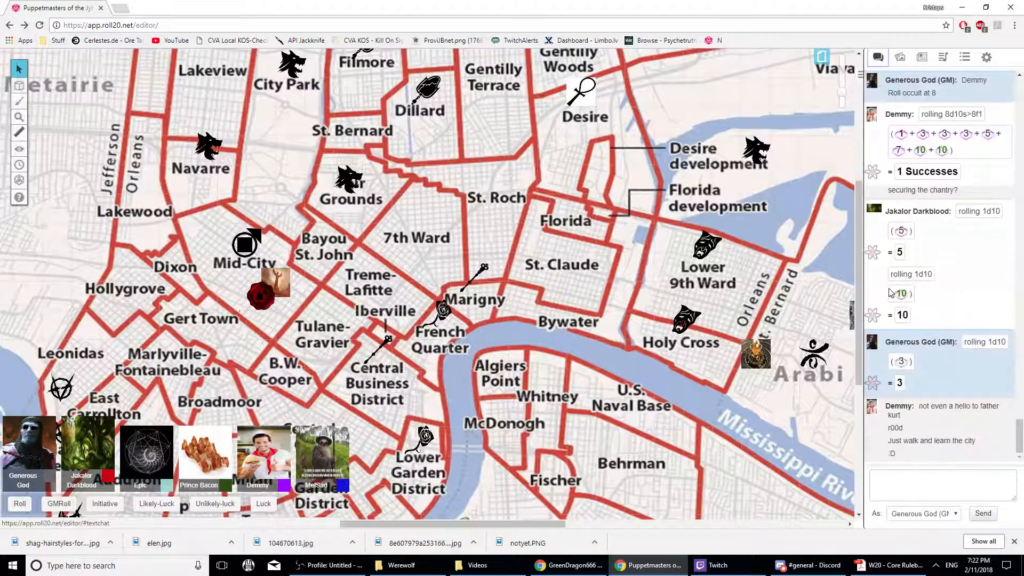
mouse_move(632, 284)
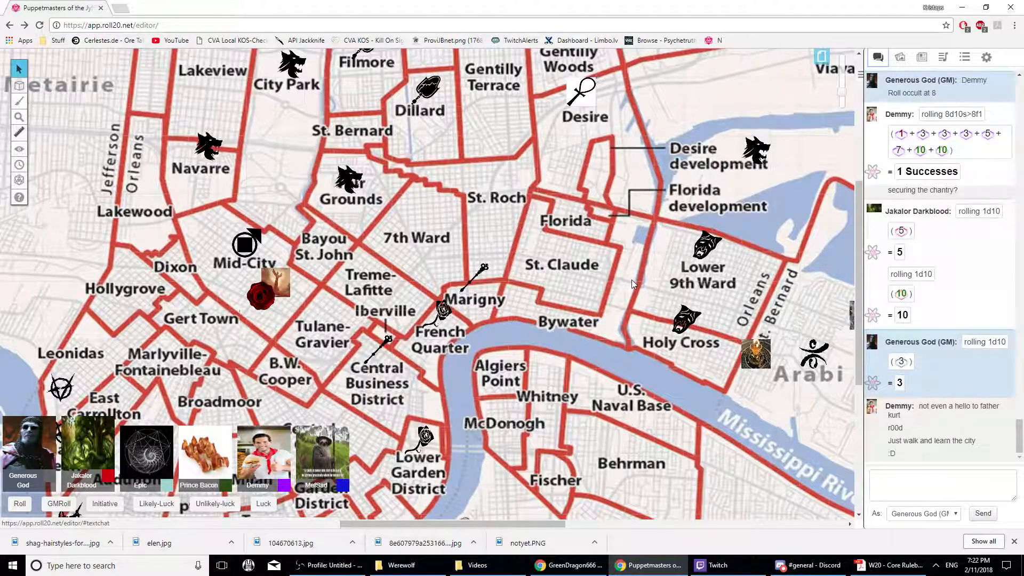
mouse_move(883, 91)
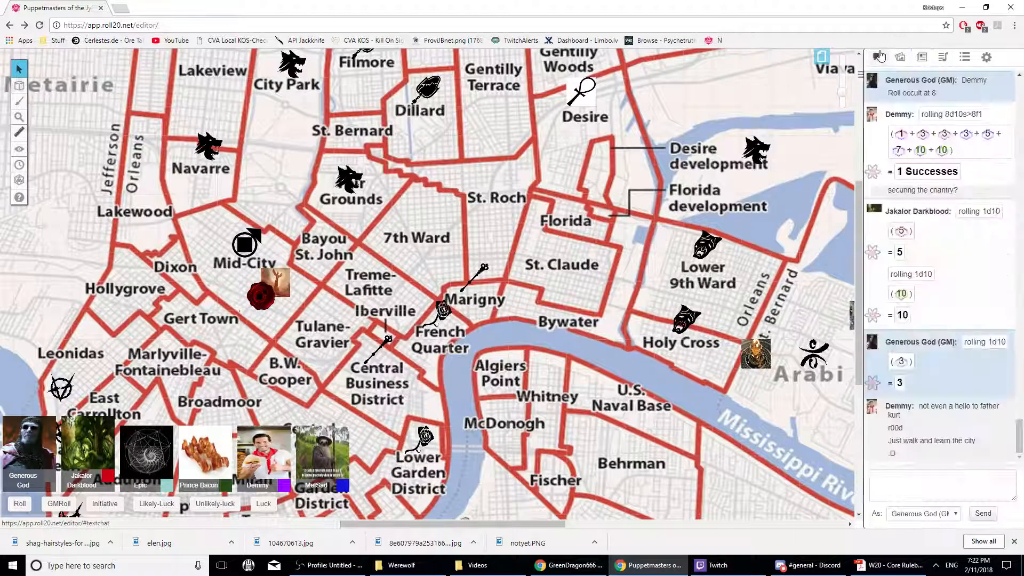
click(921, 57)
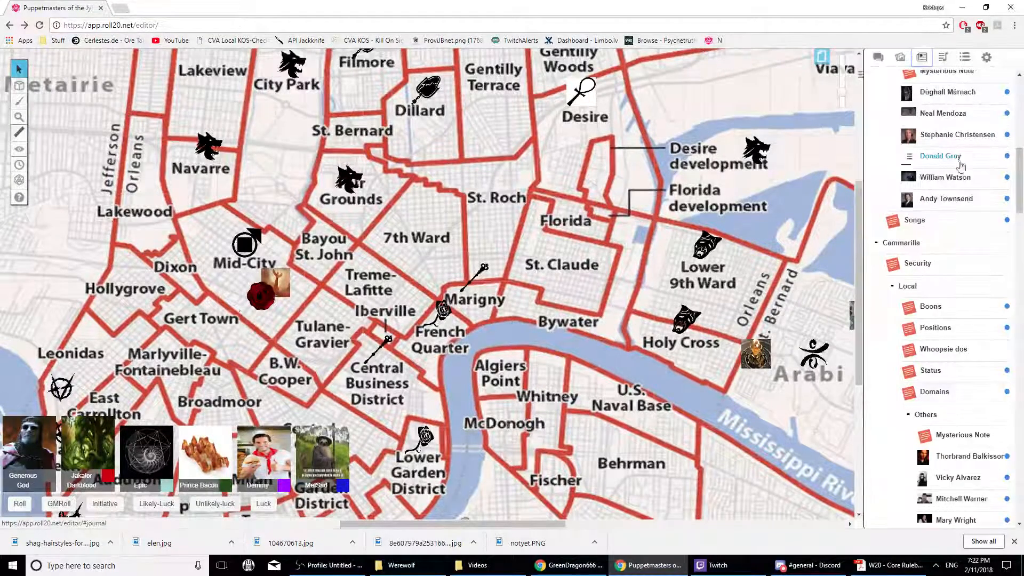
click(946, 198)
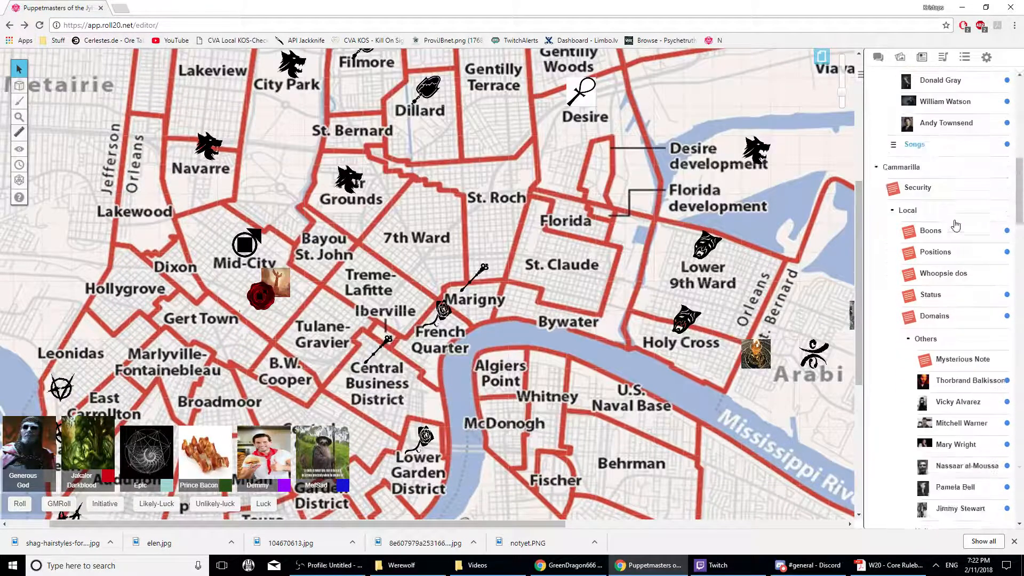
scroll(down, 3)
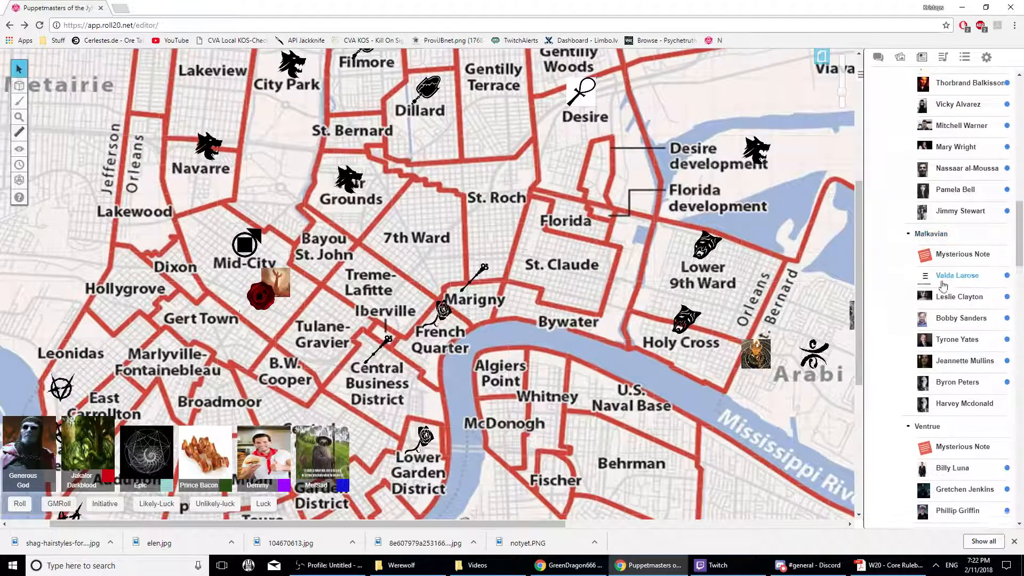
scroll(down, 3)
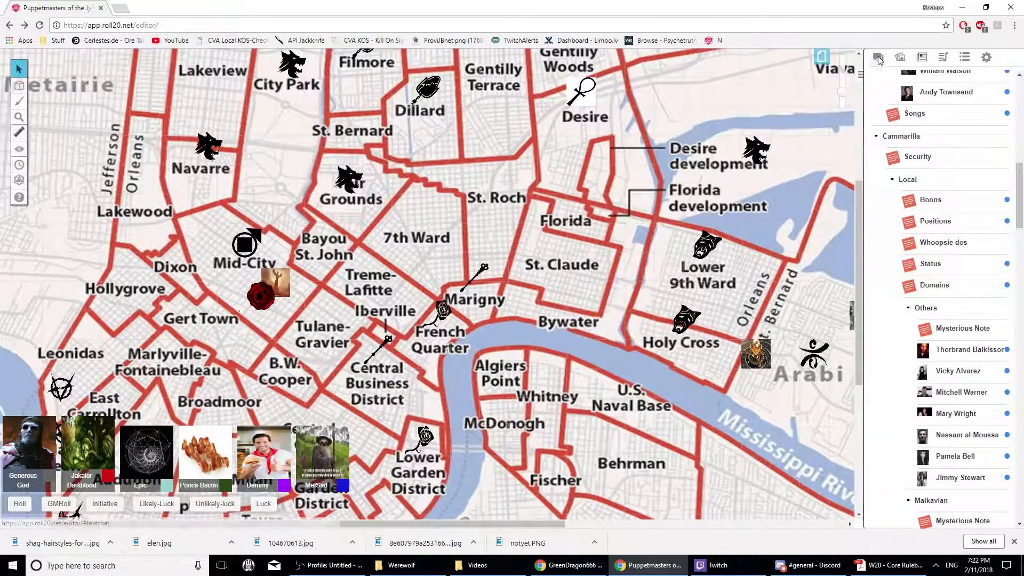
click(878, 57)
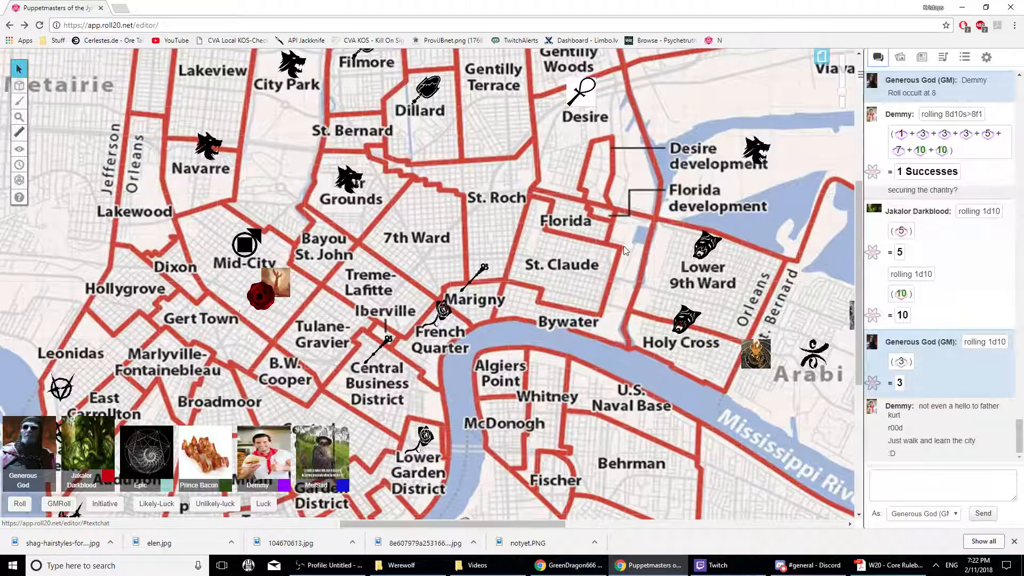
mouse_move(501, 307)
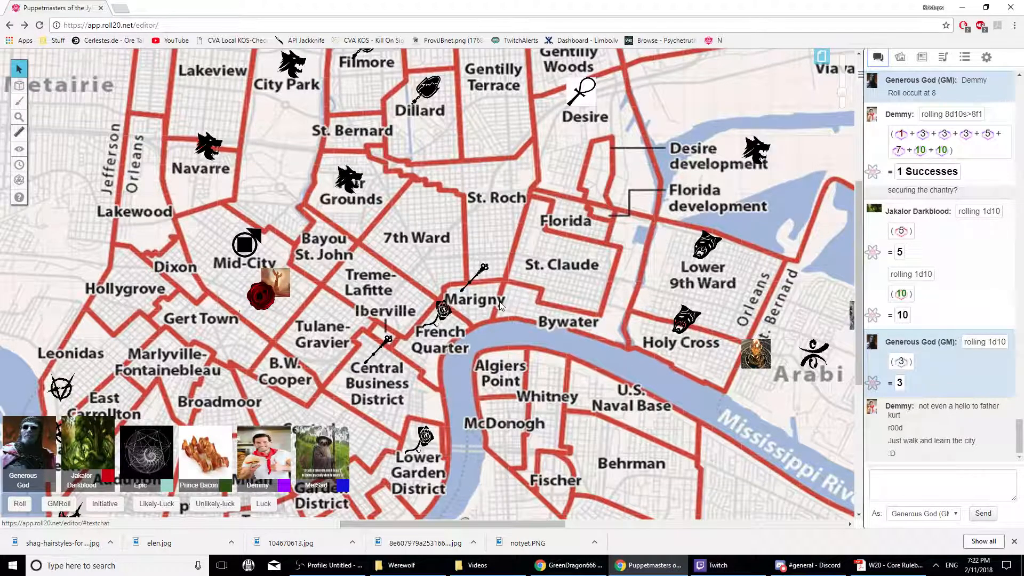
mouse_move(395, 324)
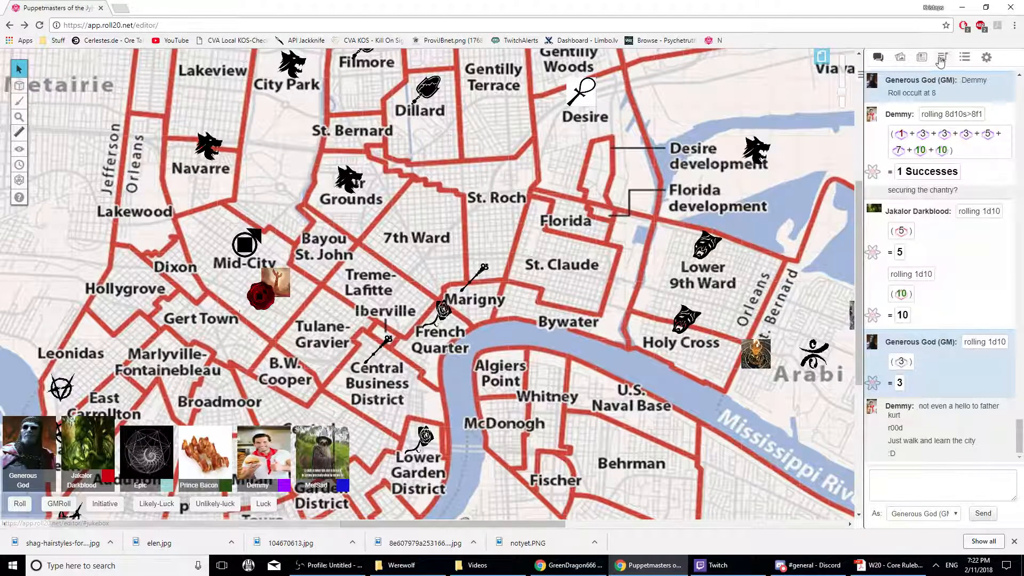
click(921, 57)
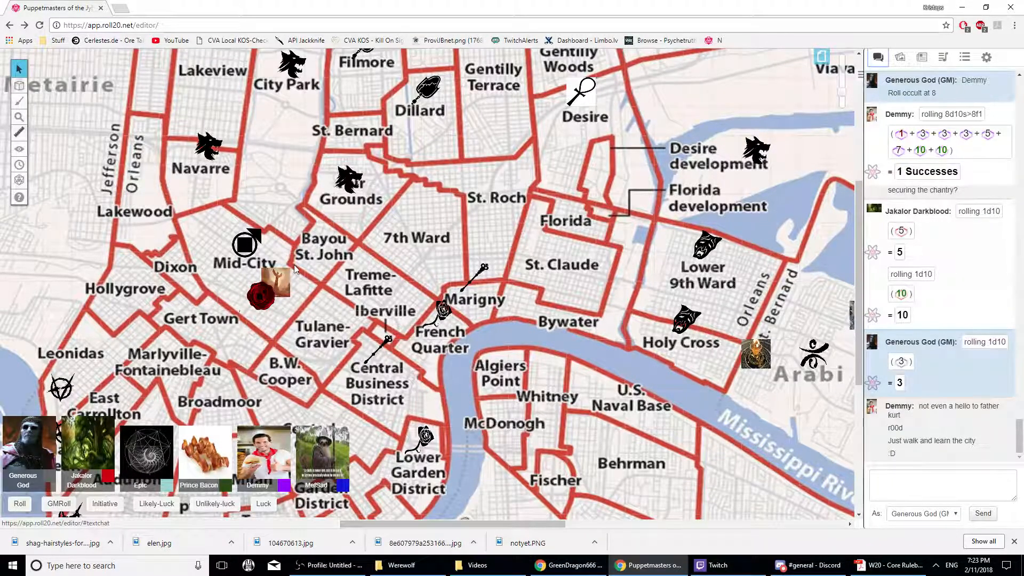
- Toggle the sidebar between chat and journal, ending on the backstories and characters list
scroll(down, 3)
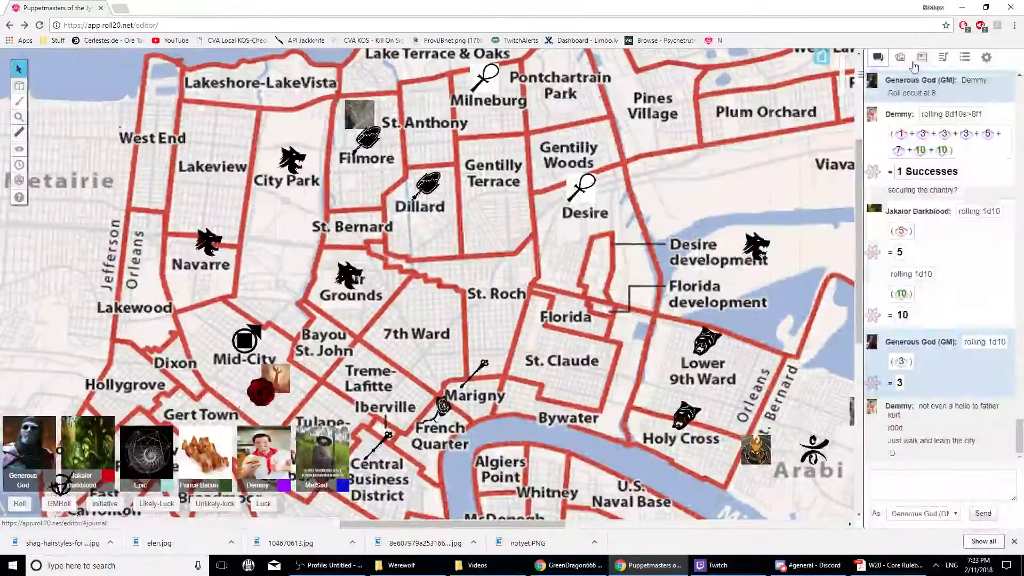
click(922, 57)
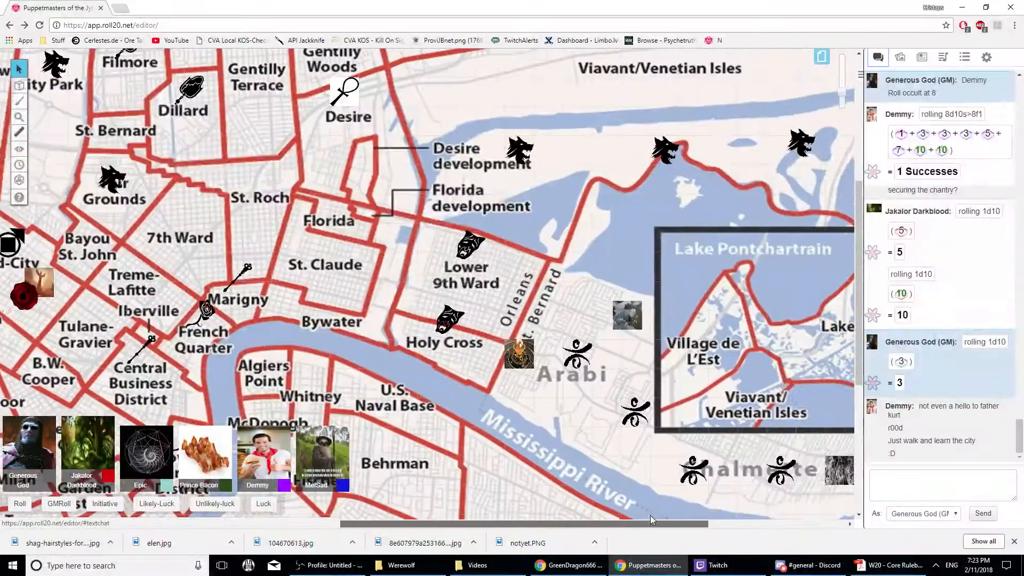
click(921, 57)
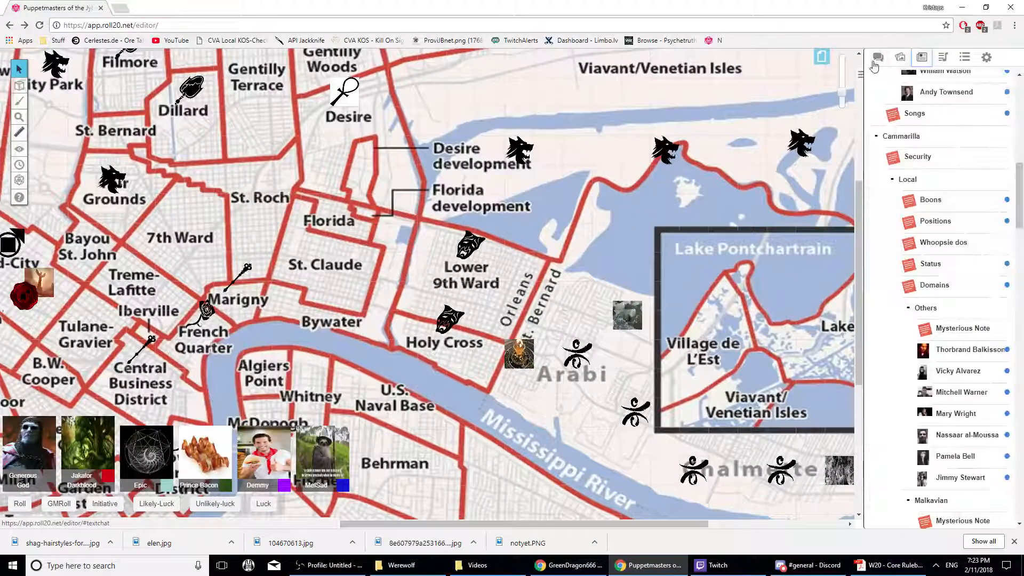
click(877, 57)
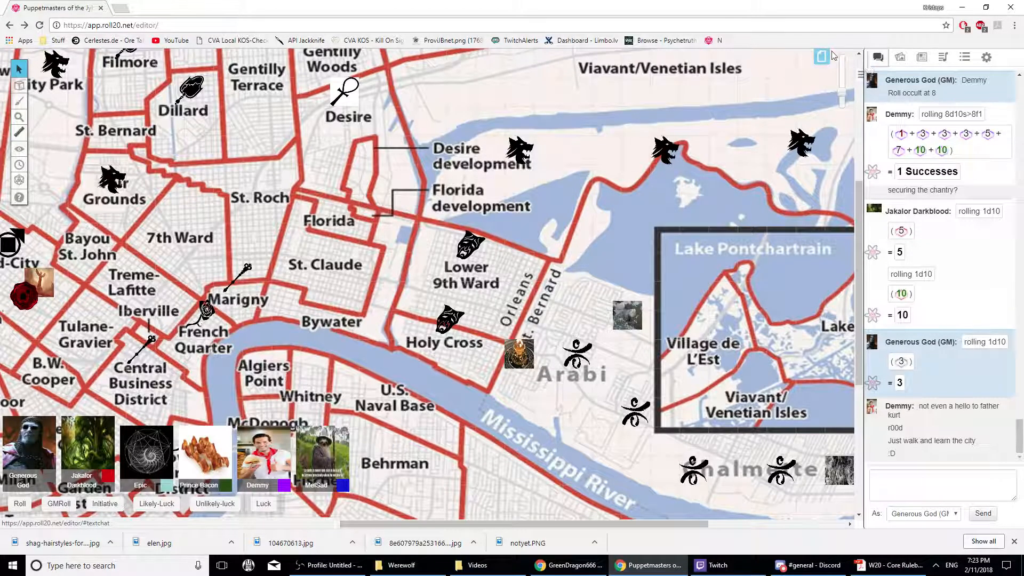
click(899, 57)
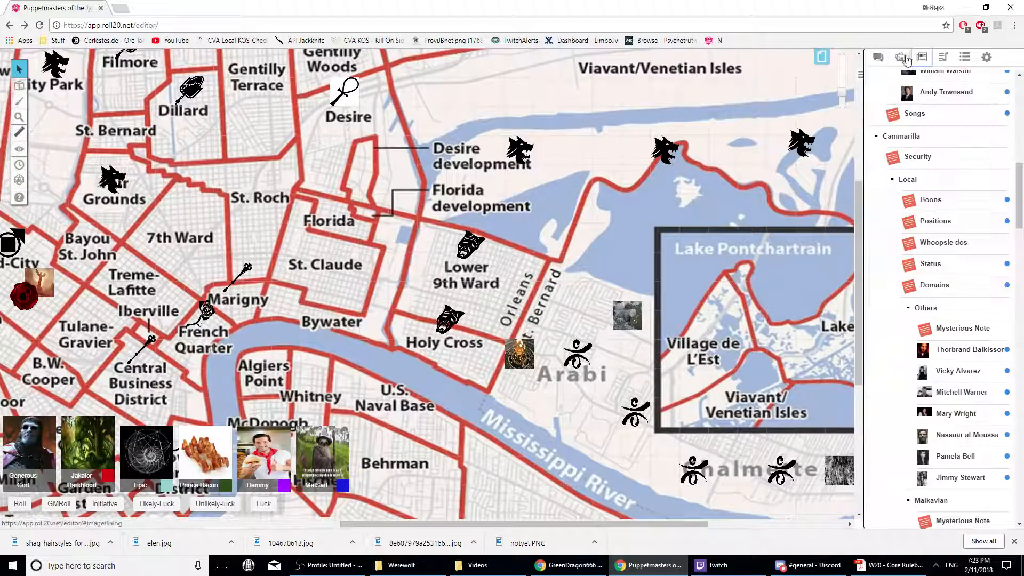
click(877, 57)
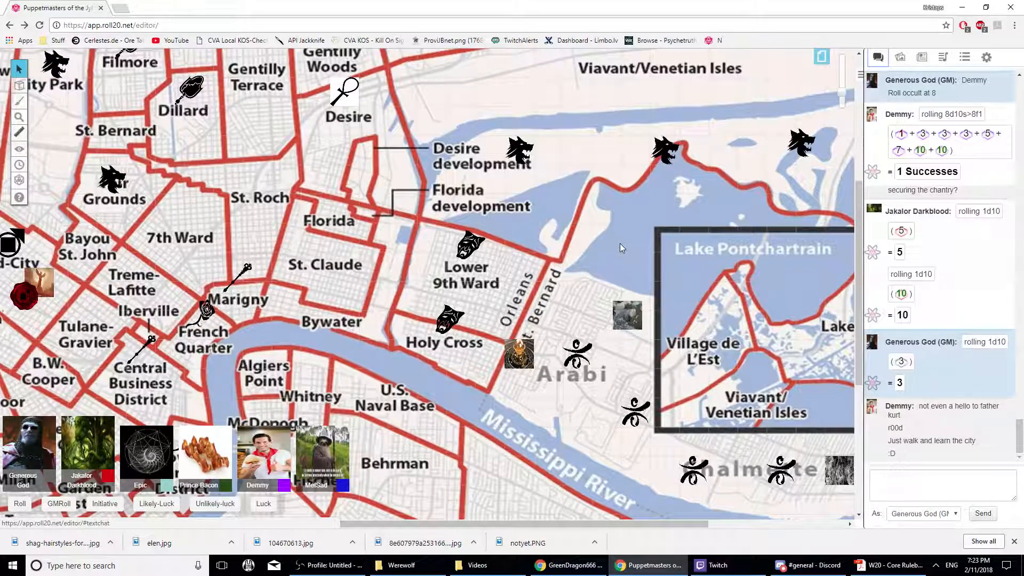
scroll(down, 3)
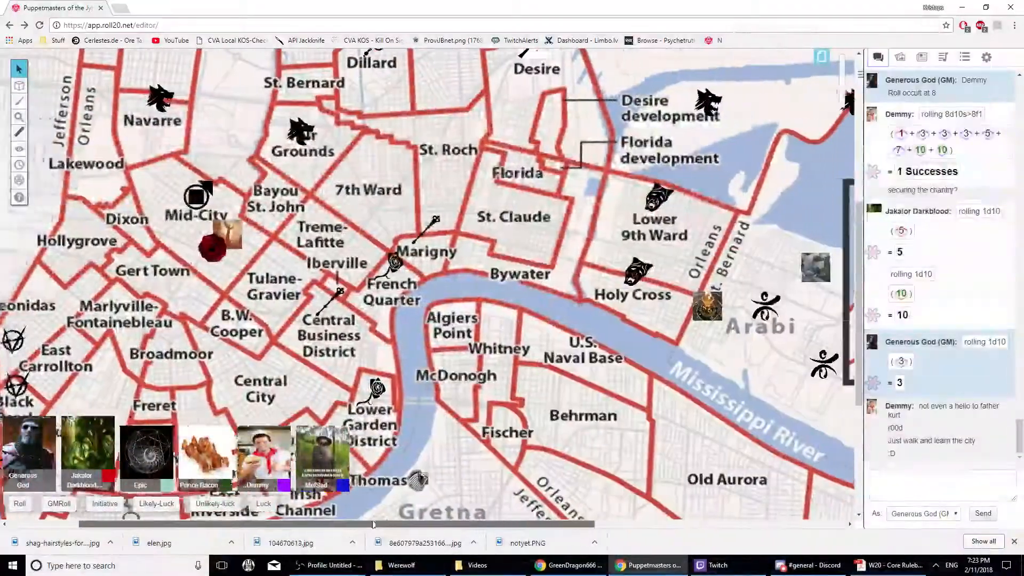
click(922, 56)
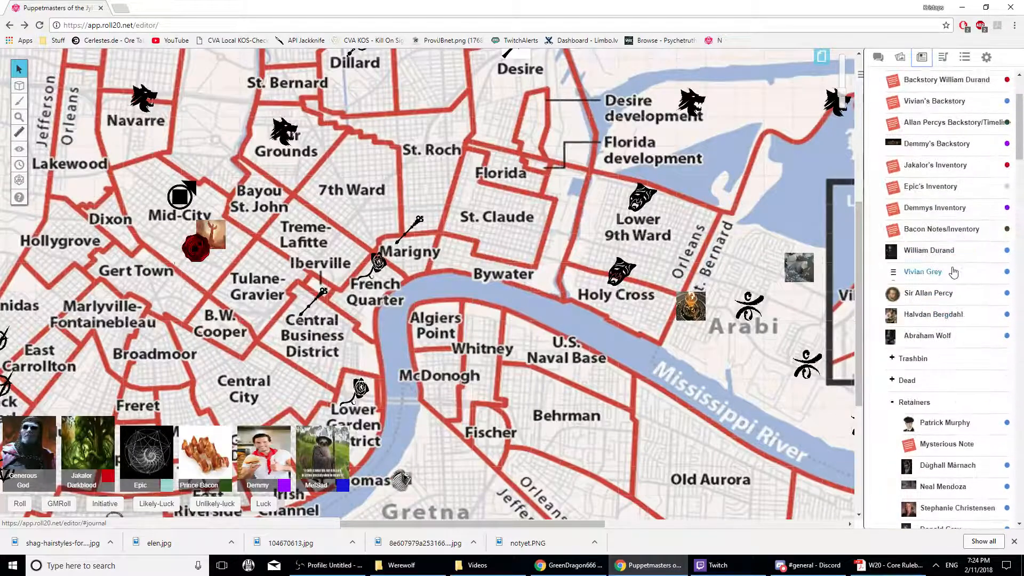
- Open Vivian Grey's character sheet and scroll through it
click(922, 272)
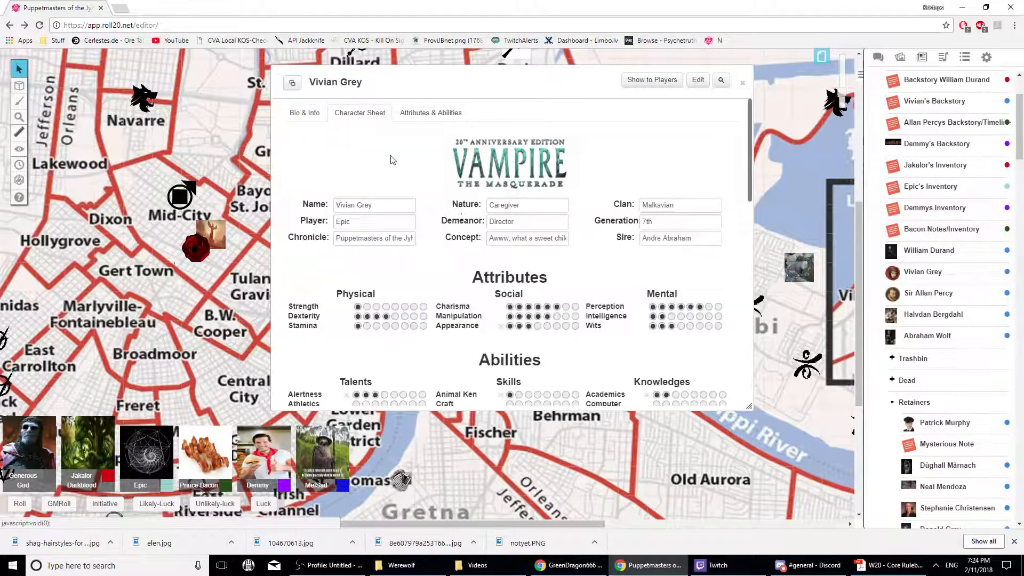
scroll(down, 3)
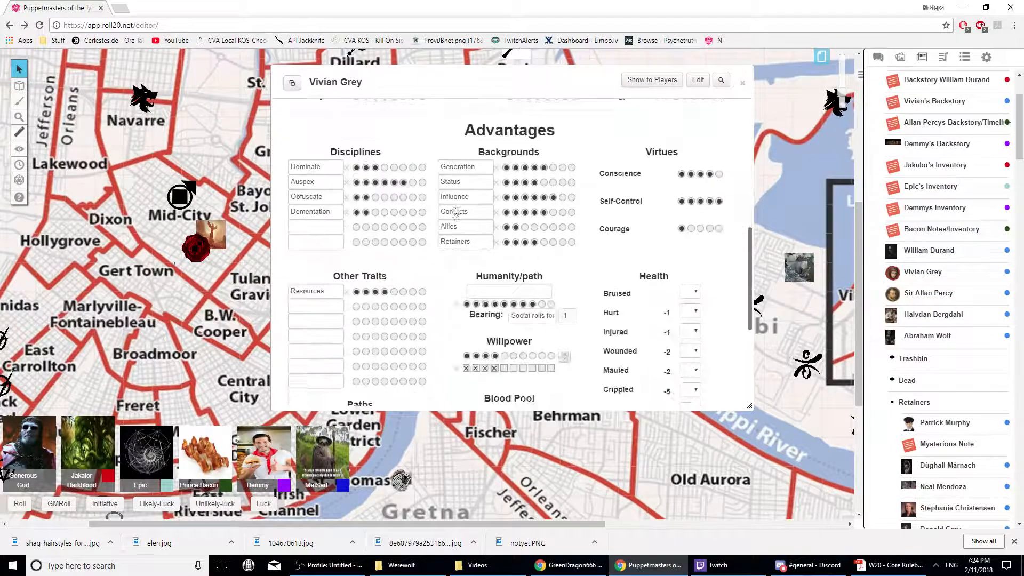
scroll(down, 3)
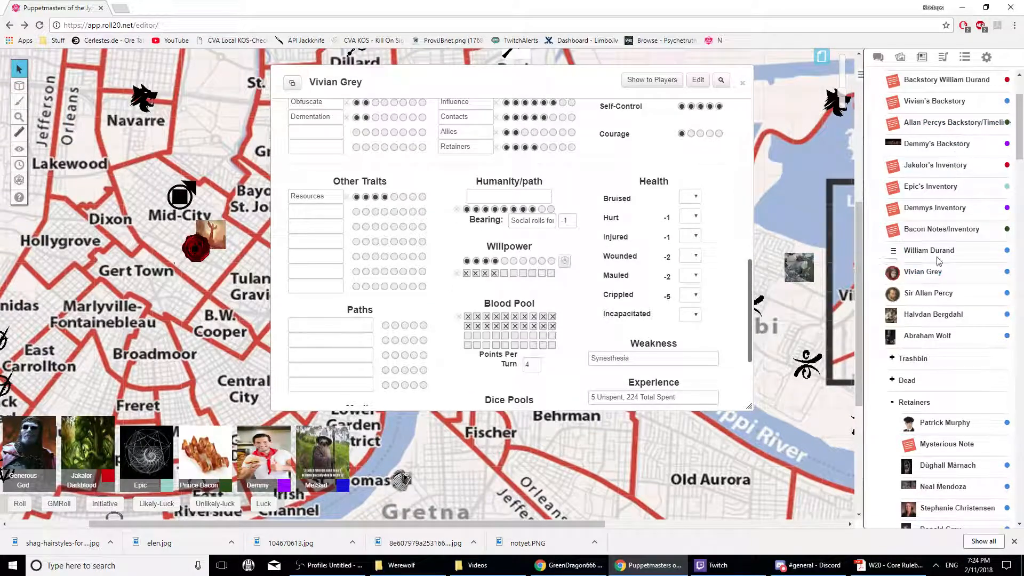
- View and scroll Sir Allan Percy's character sheet, then close it
click(929, 293)
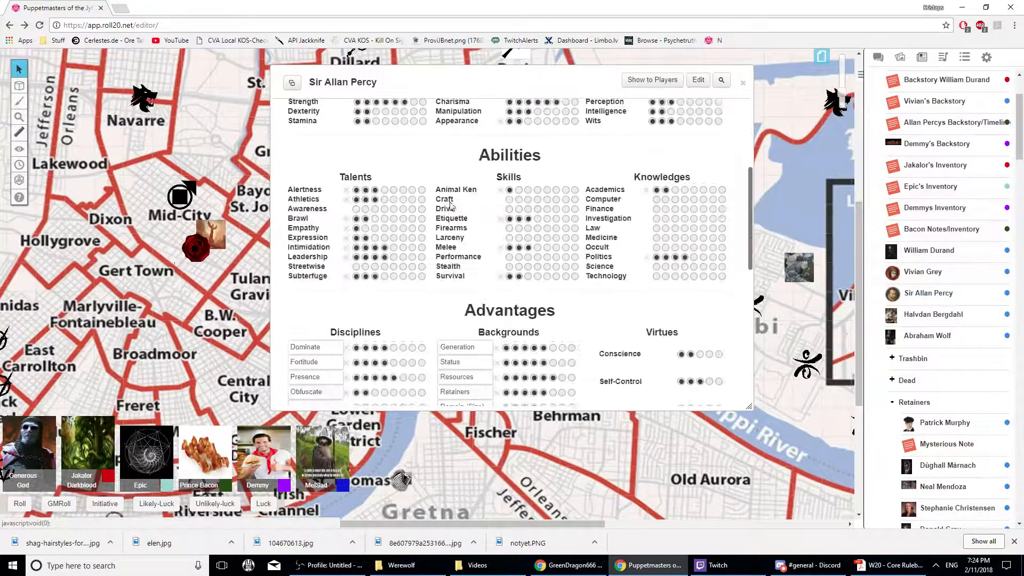
scroll(down, 3)
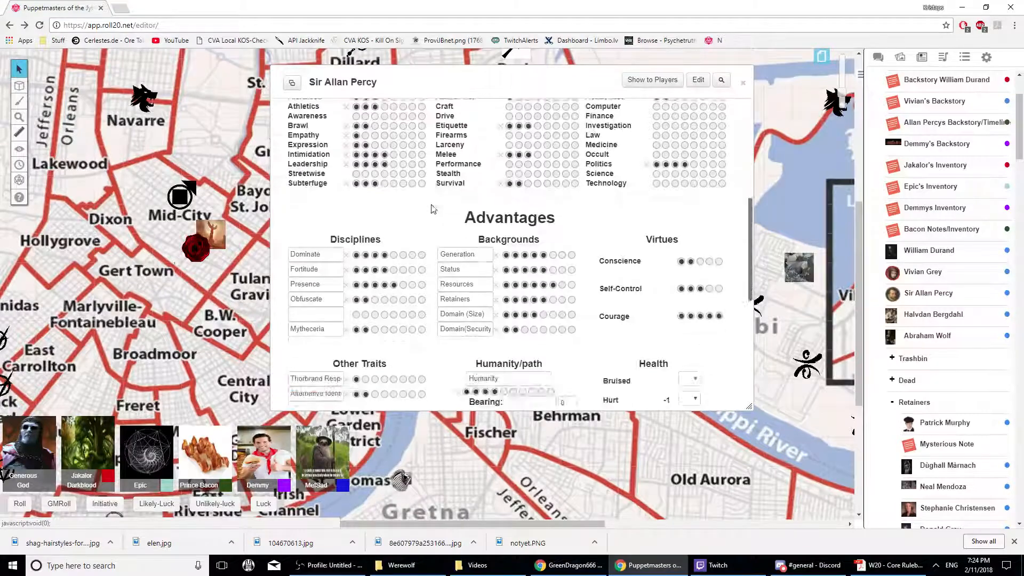
scroll(down, 3)
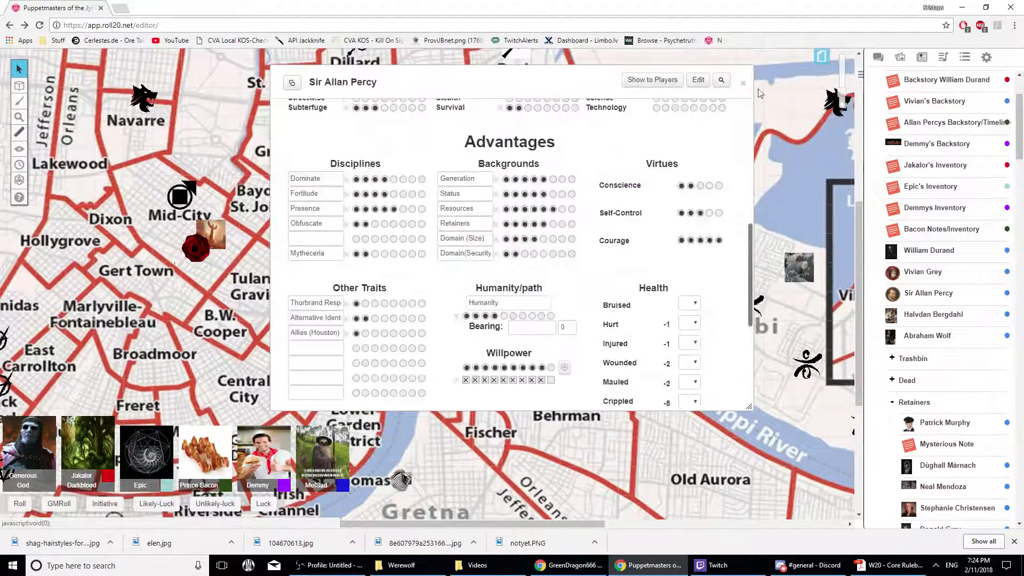
click(922, 271)
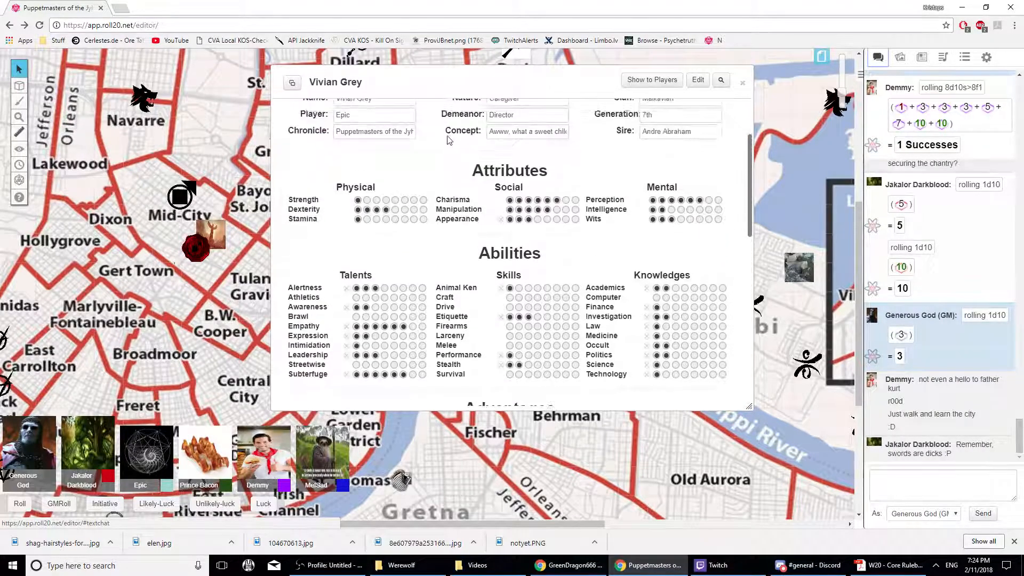
- Scroll all the way through Vivian Grey's Malkavian Vampire character sheet
scroll(down, 3)
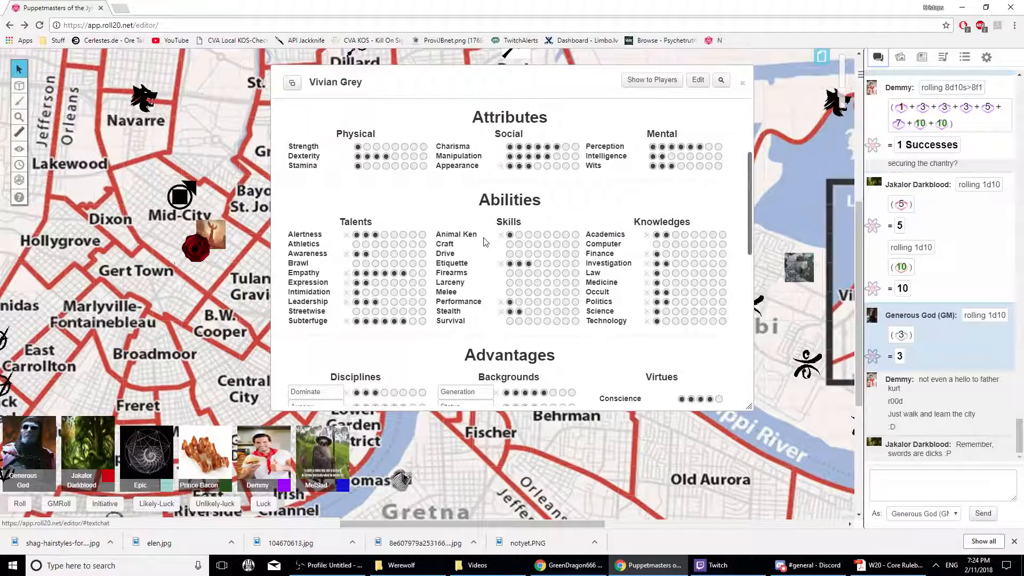
scroll(down, 3)
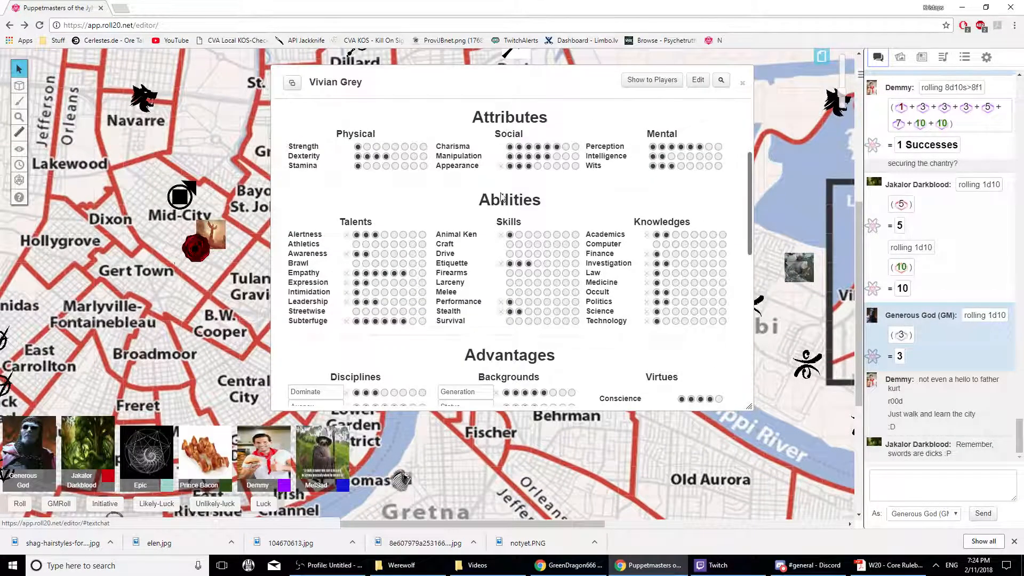
mouse_move(480, 199)
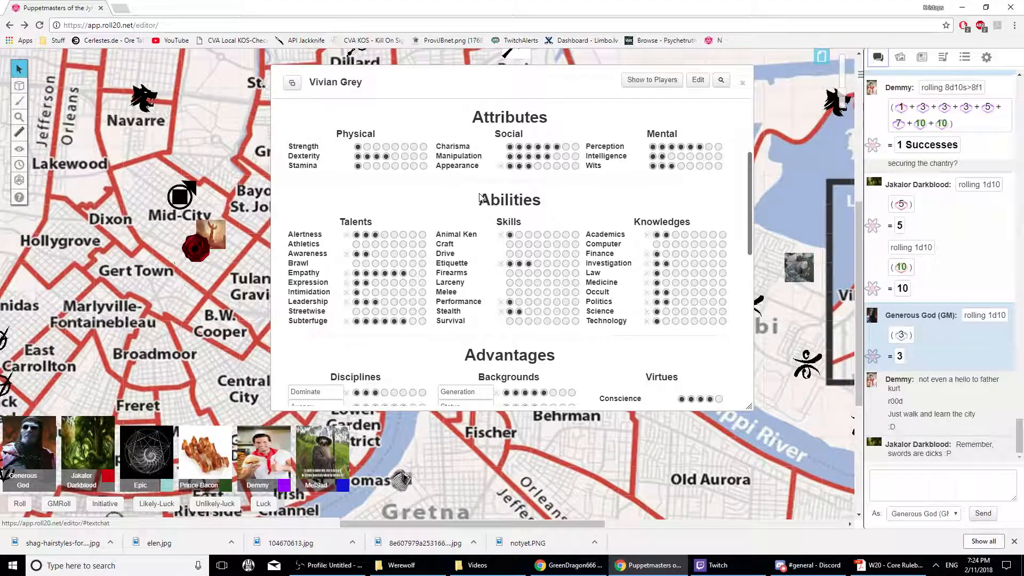
mouse_move(453, 200)
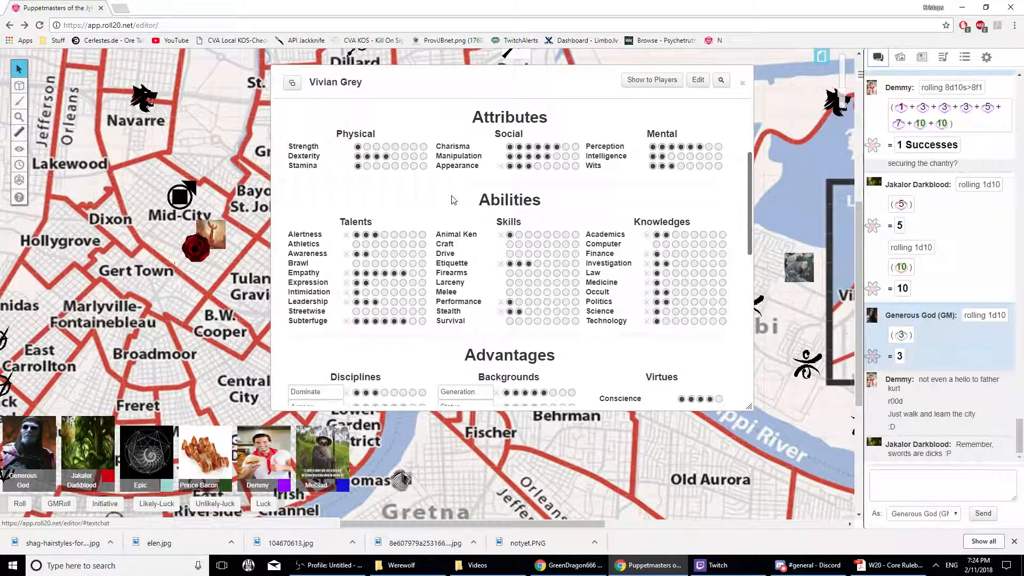
scroll(down, 3)
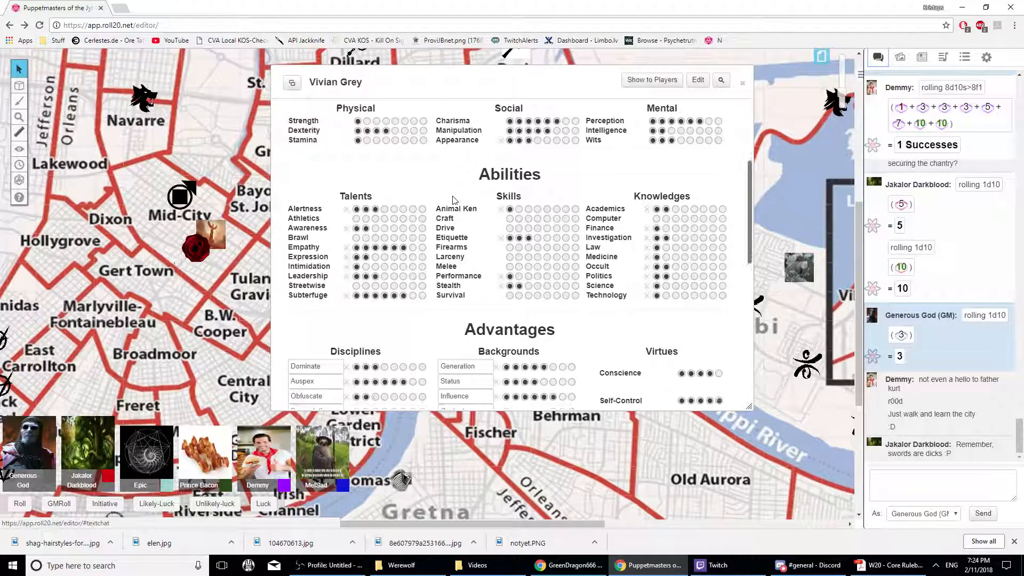
scroll(down, 3)
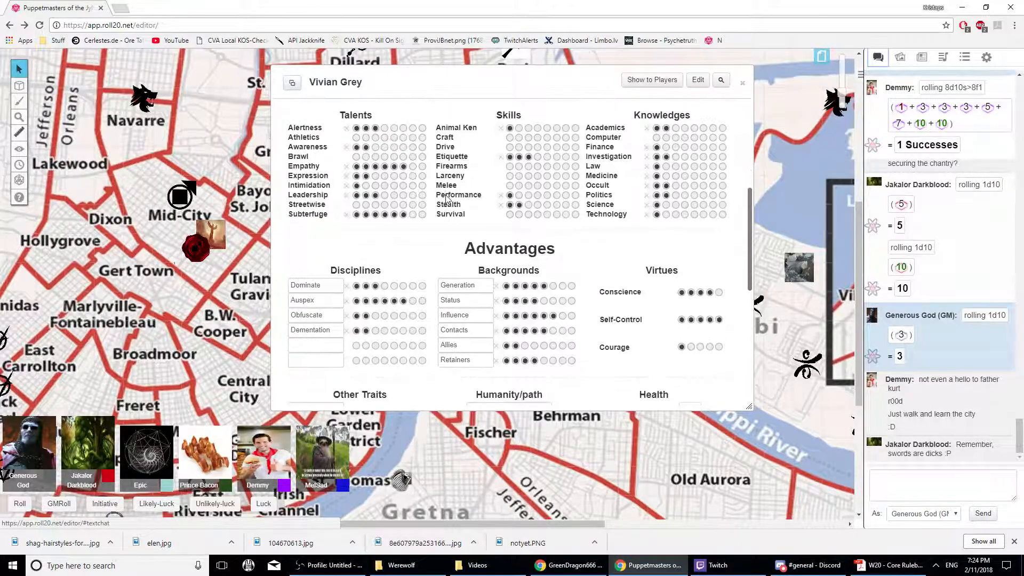
scroll(down, 3)
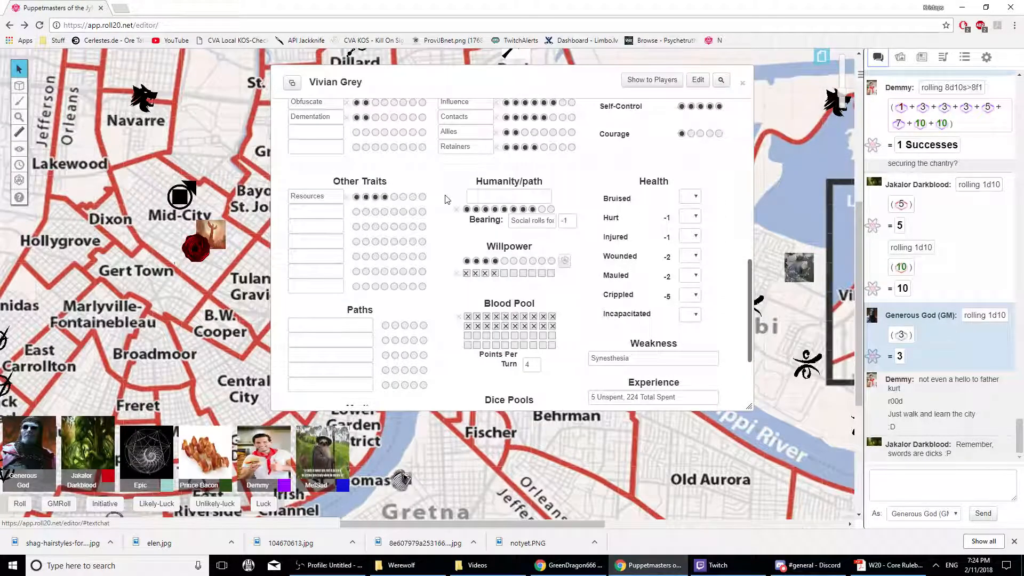
scroll(down, 3)
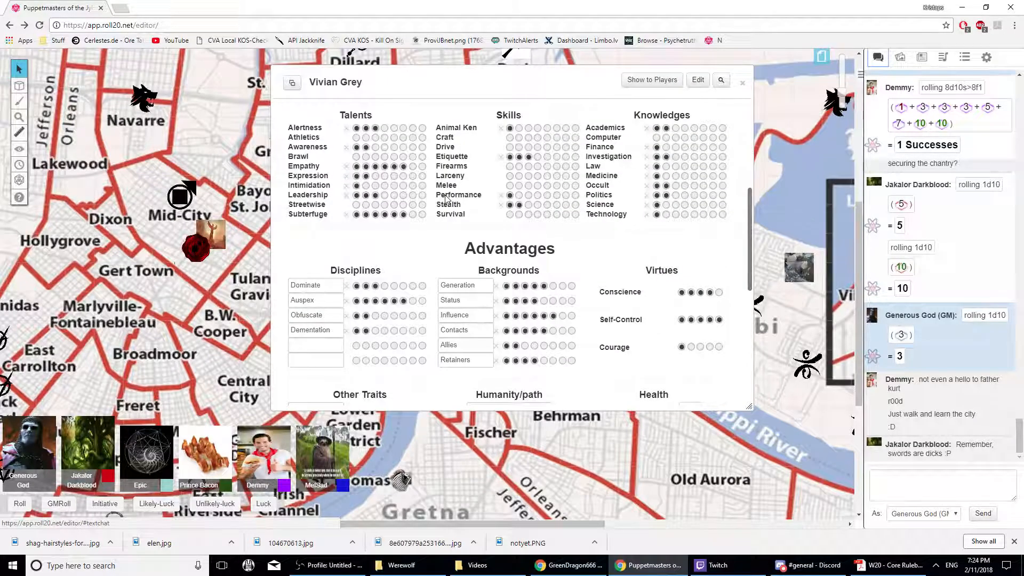
scroll(down, 3)
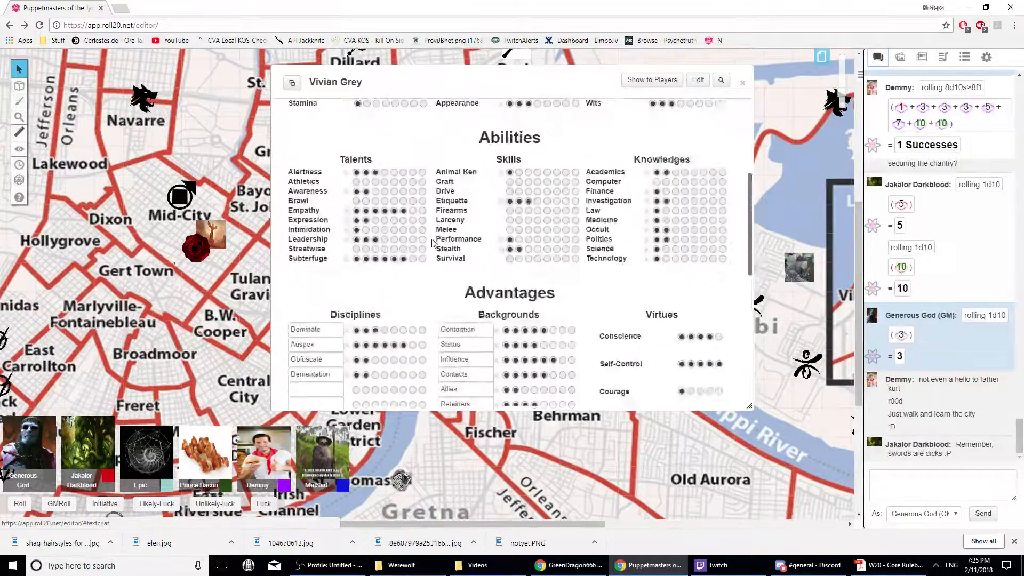
scroll(down, 3)
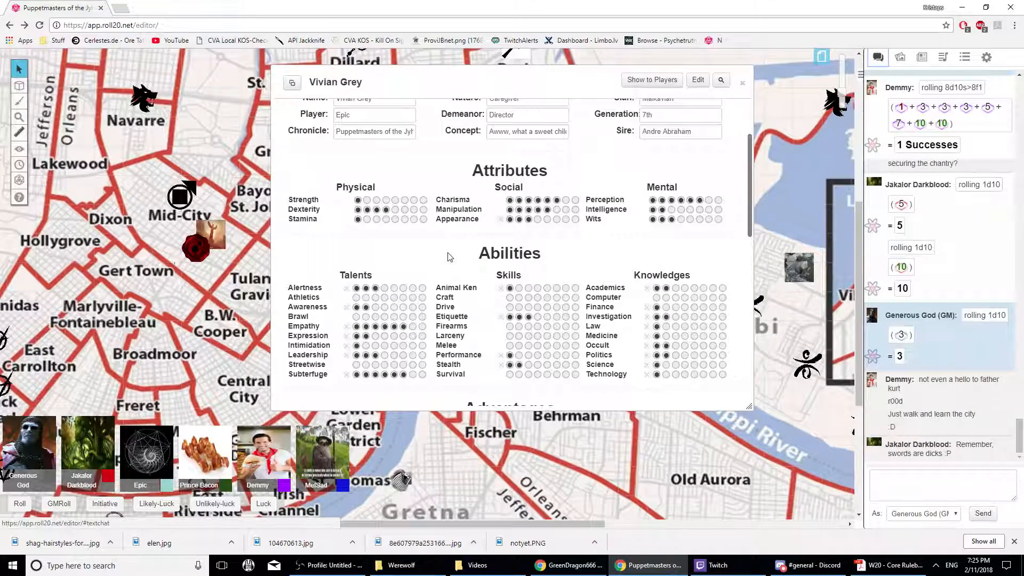
mouse_move(453, 265)
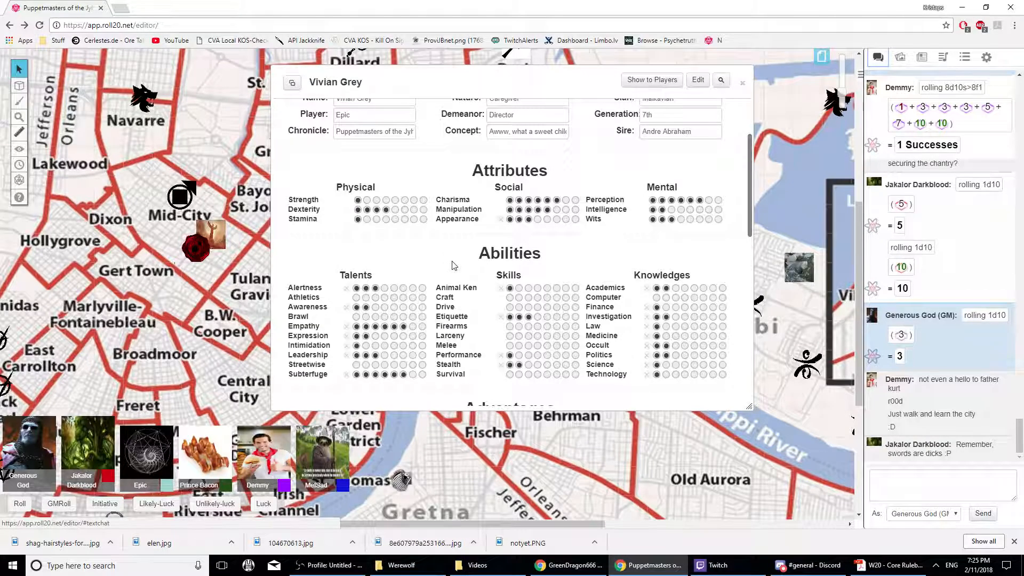
scroll(down, 3)
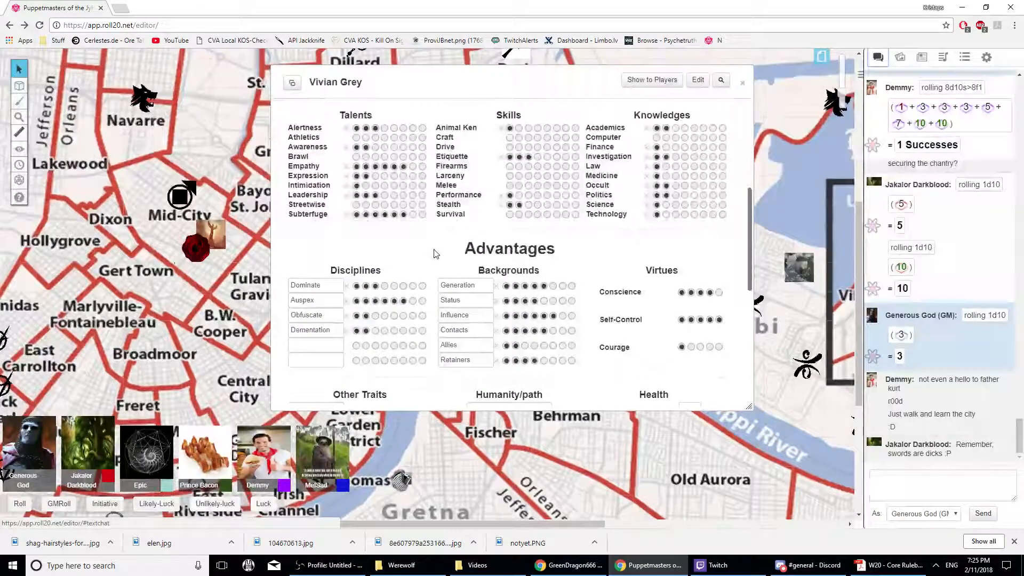
scroll(down, 3)
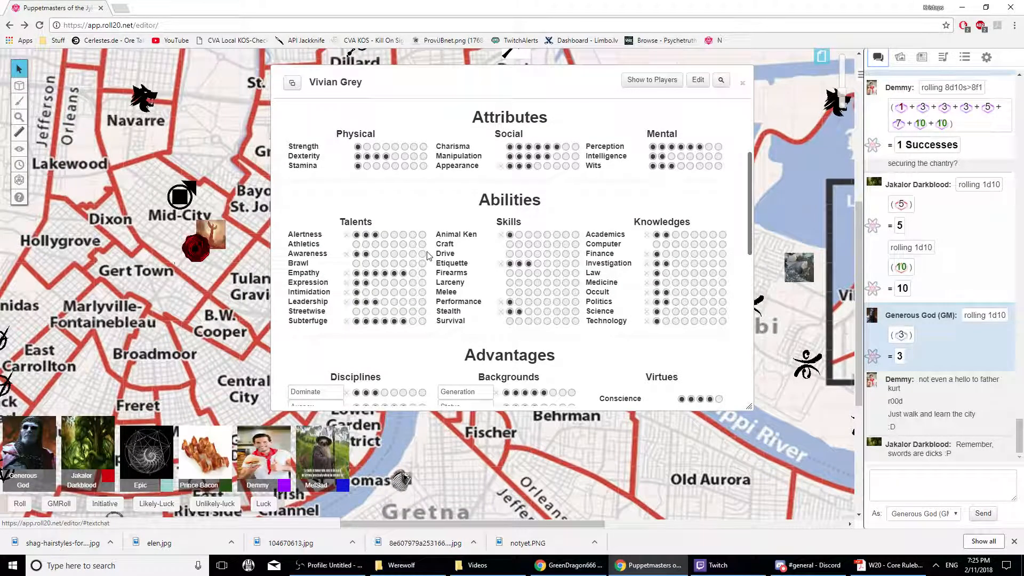
scroll(down, 3)
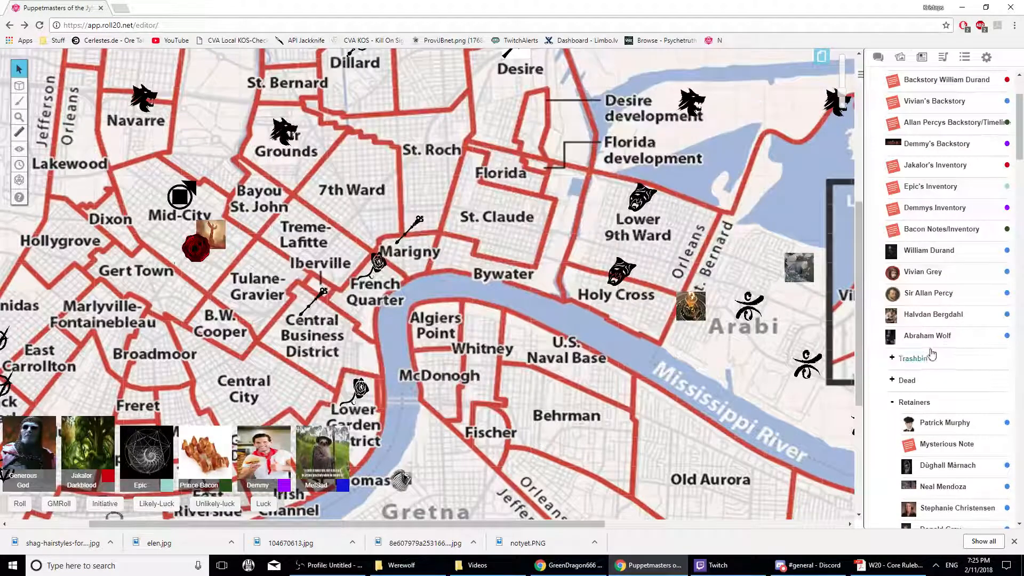
scroll(down, 3)
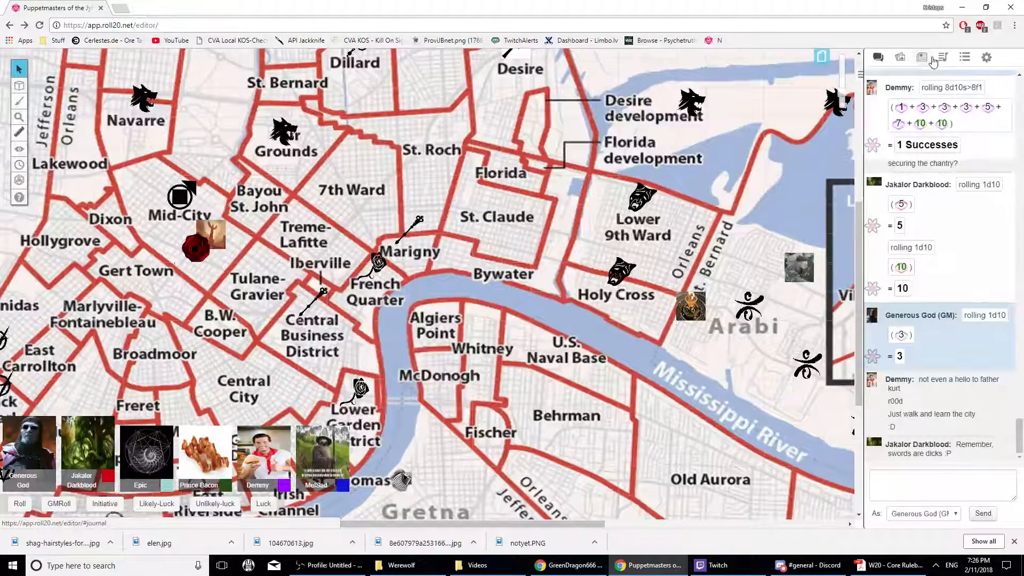
click(922, 57)
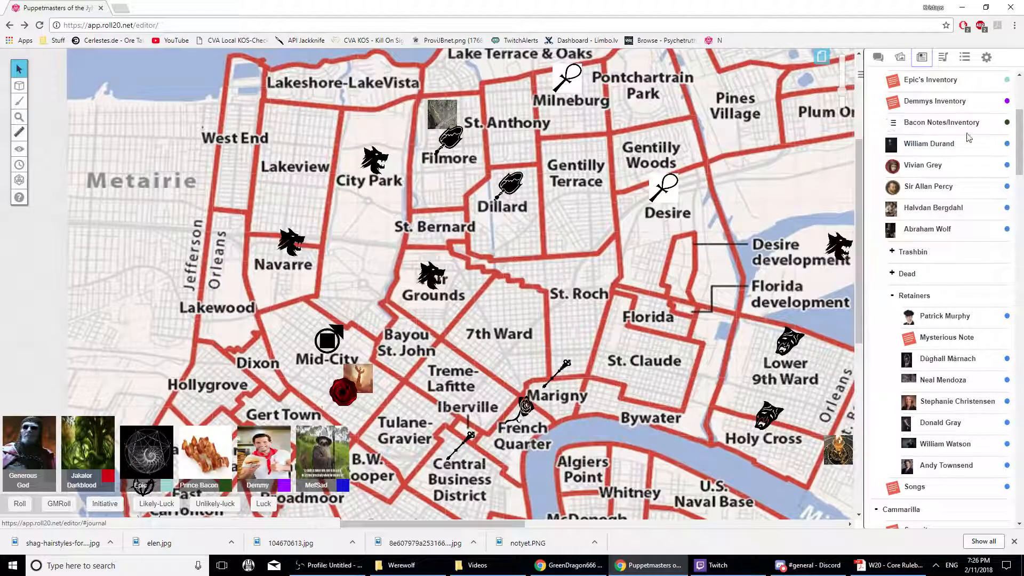
click(877, 57)
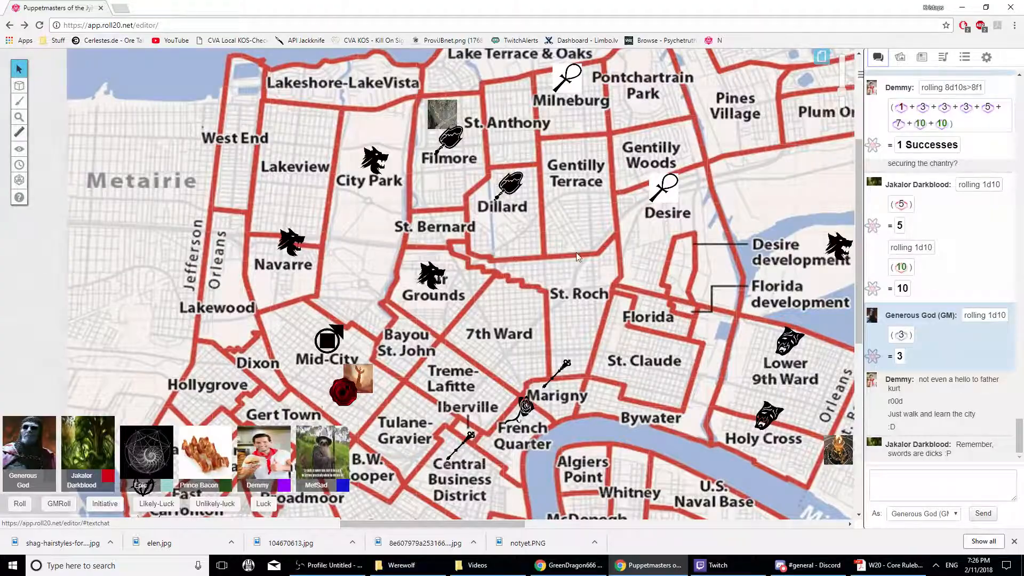
scroll(down, 3)
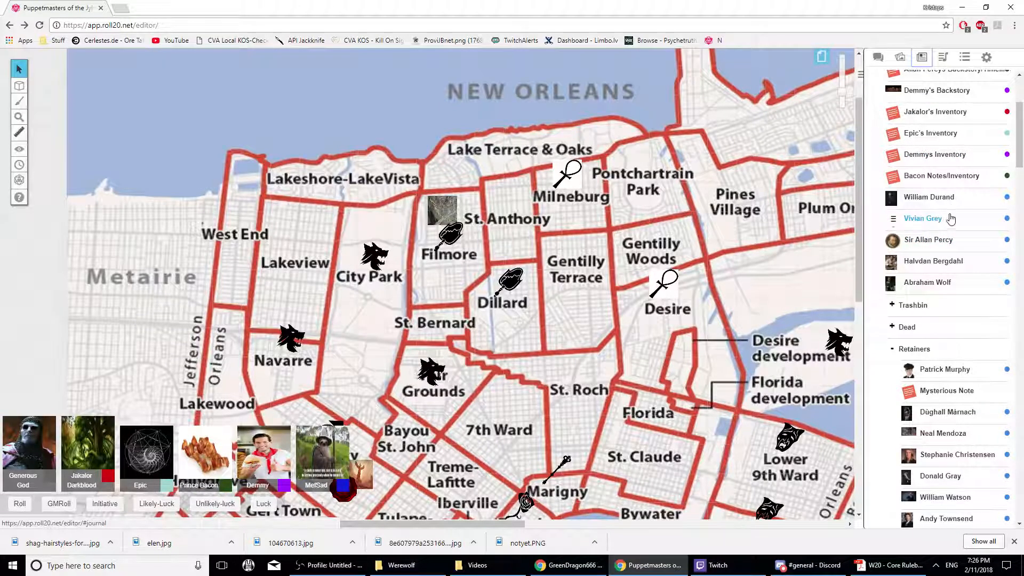
click(922, 218)
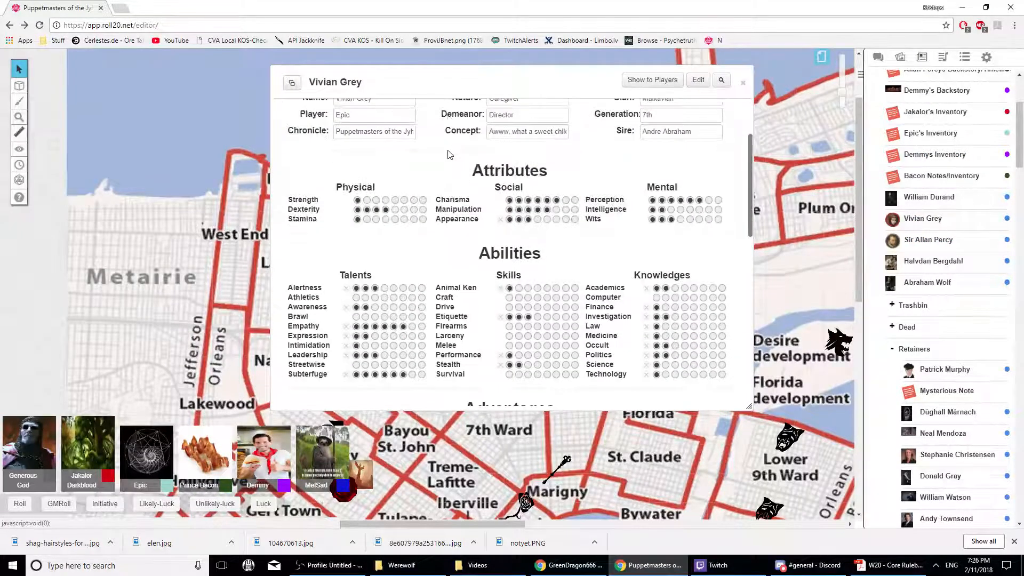
click(743, 82)
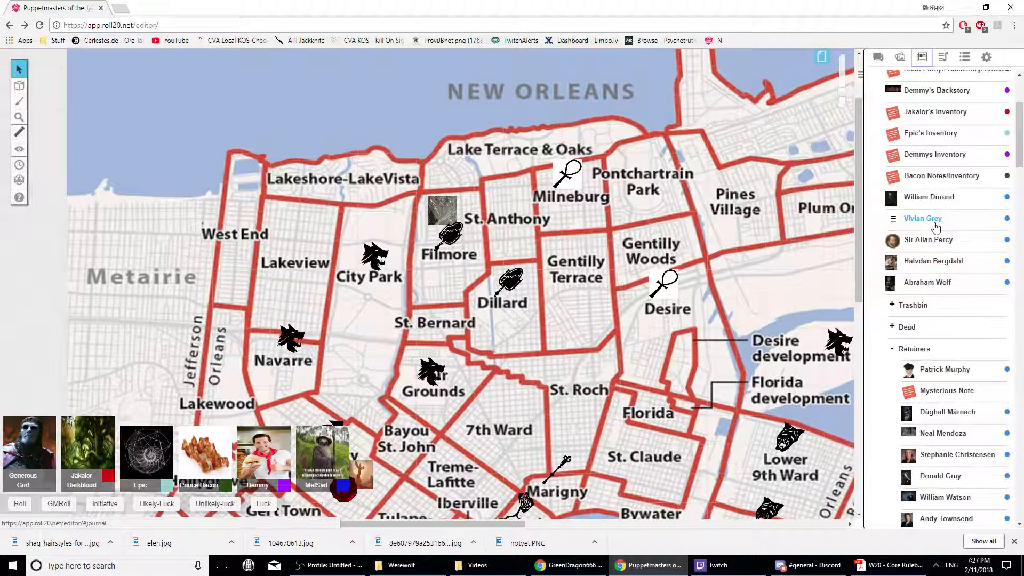
click(922, 218)
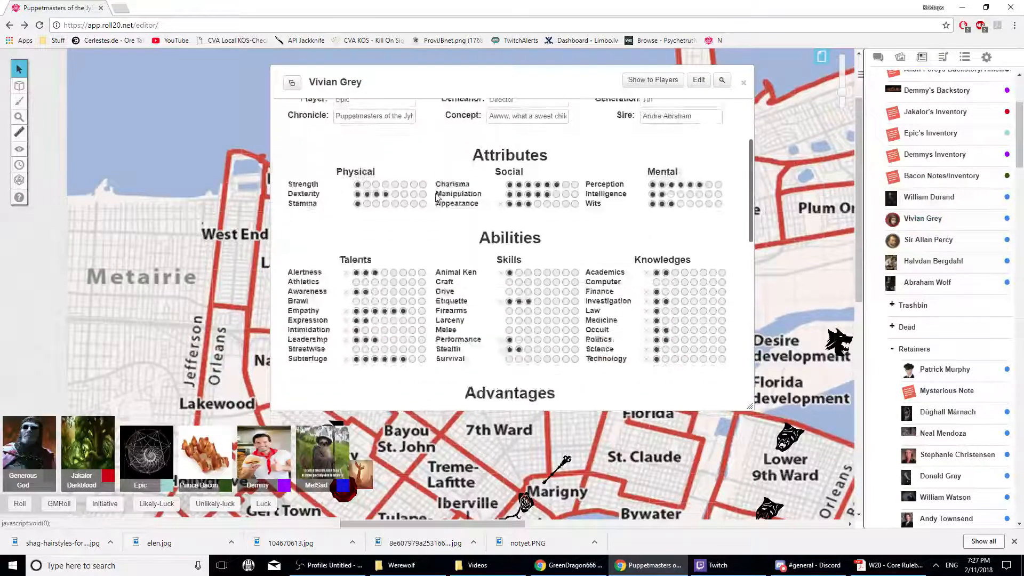
scroll(down, 3)
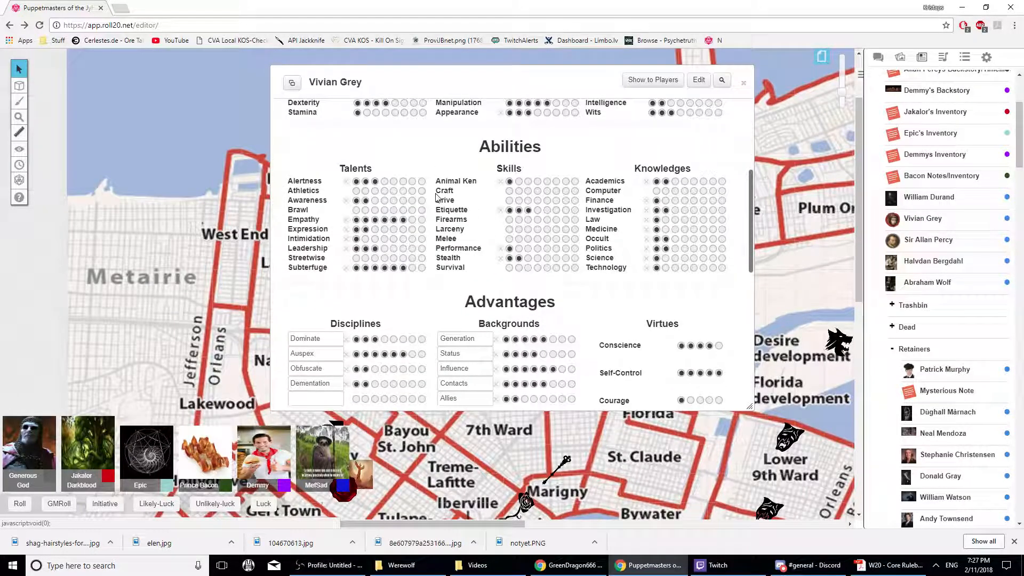
click(743, 83)
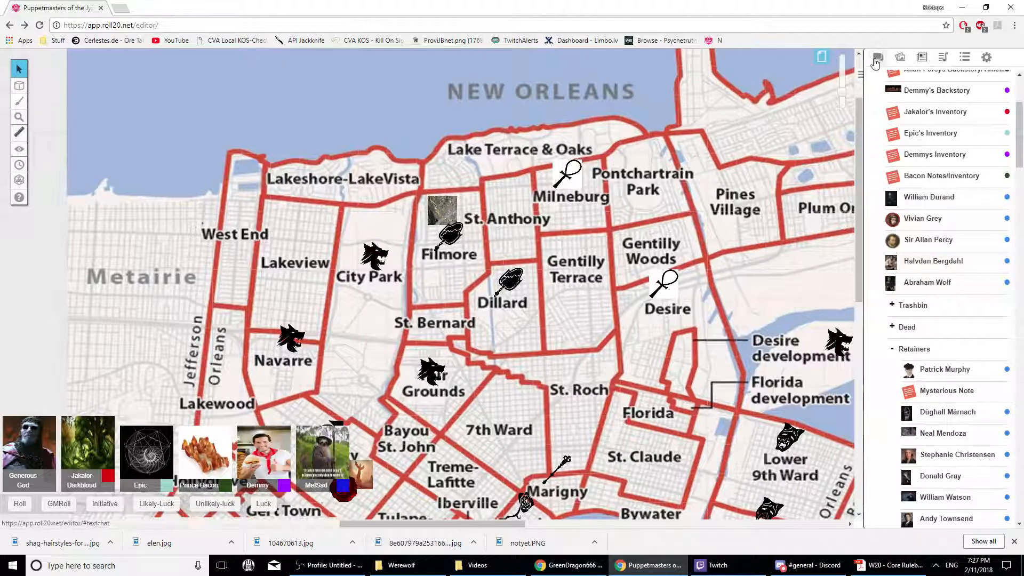
- Switch the sidebar between chat and journal, ending on the journal list
click(878, 57)
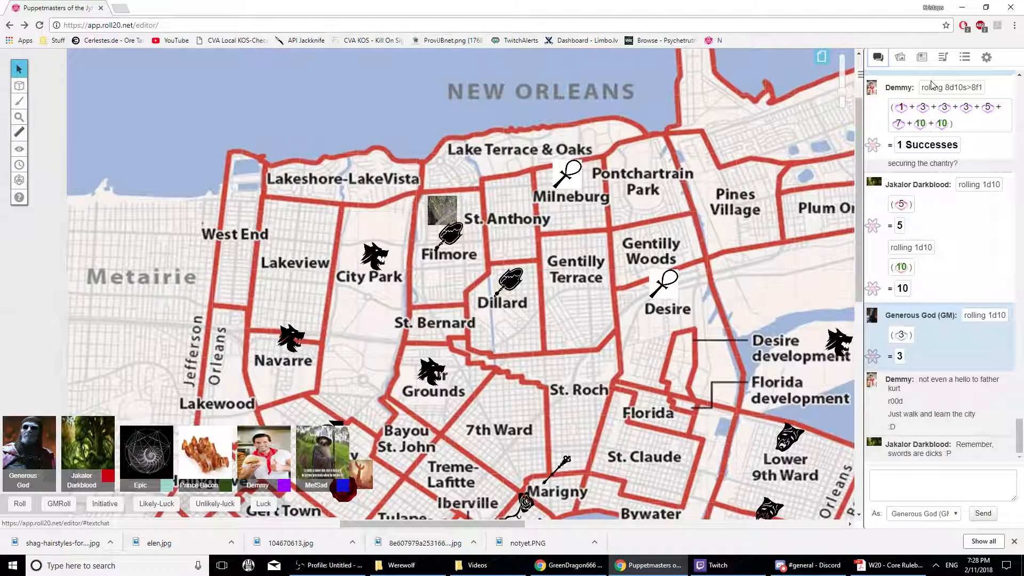
click(923, 57)
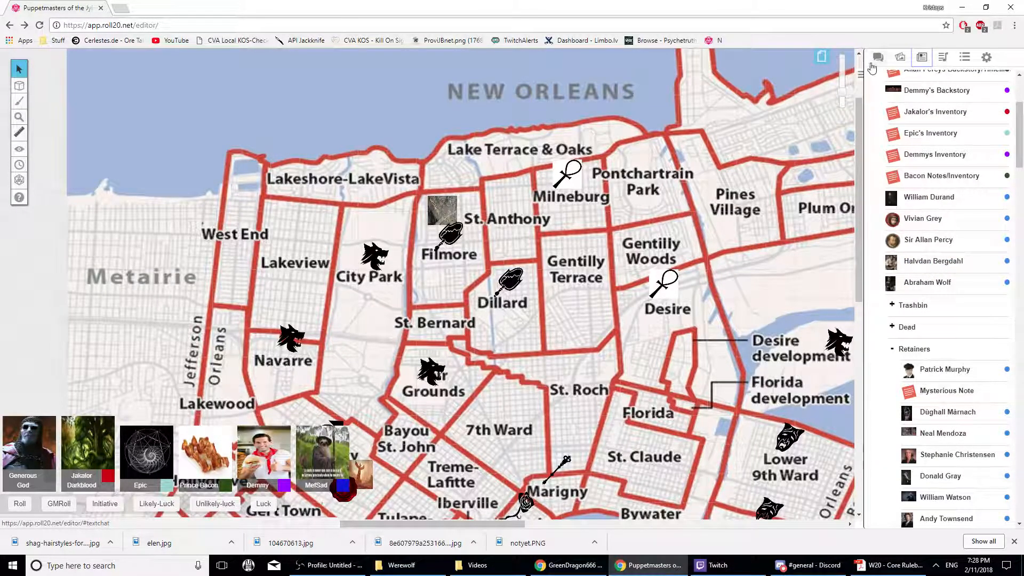
click(878, 57)
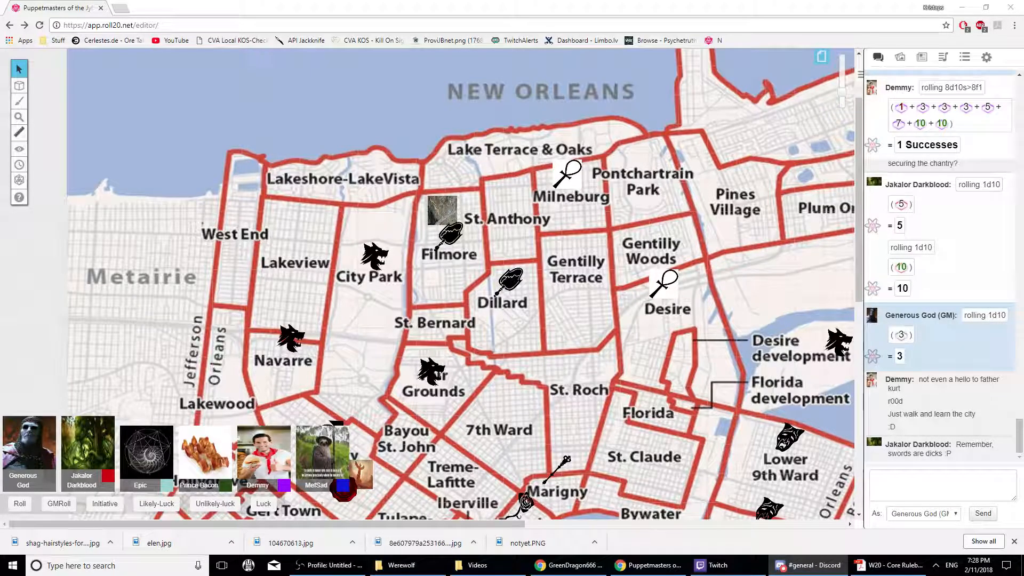
mouse_move(857, 466)
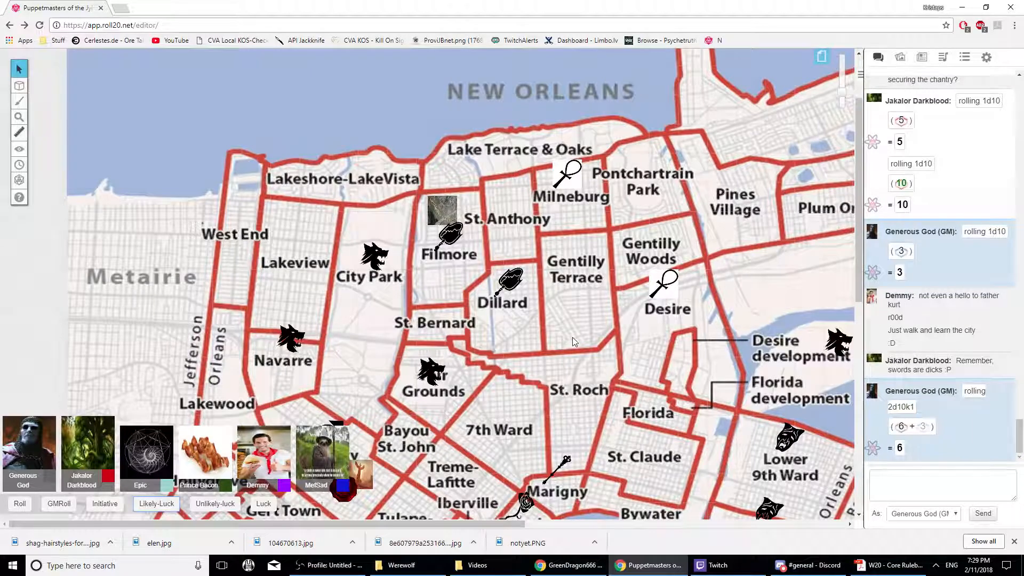
click(920, 57)
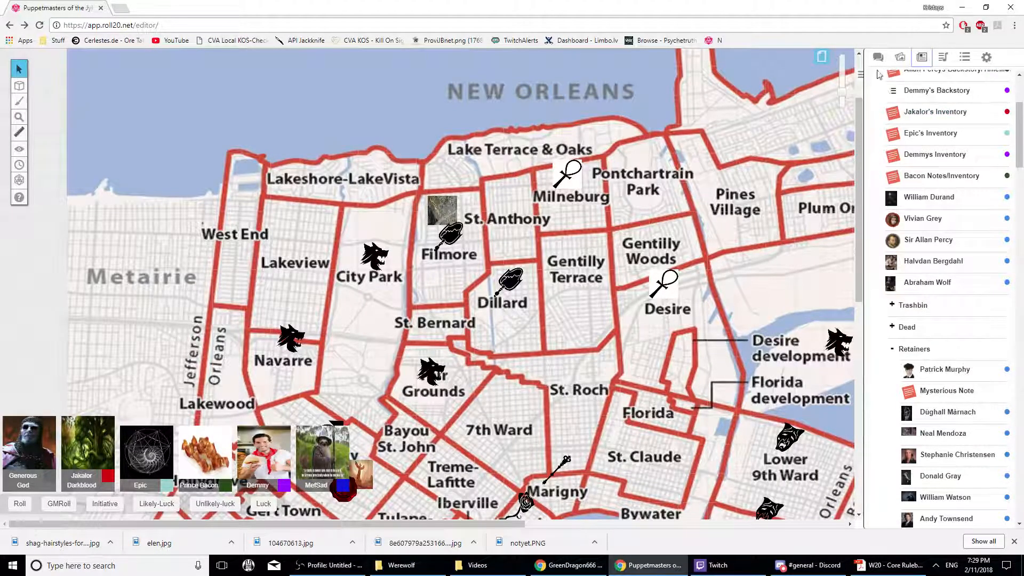
- Check the chat log, then return the sidebar to the journal list
click(877, 57)
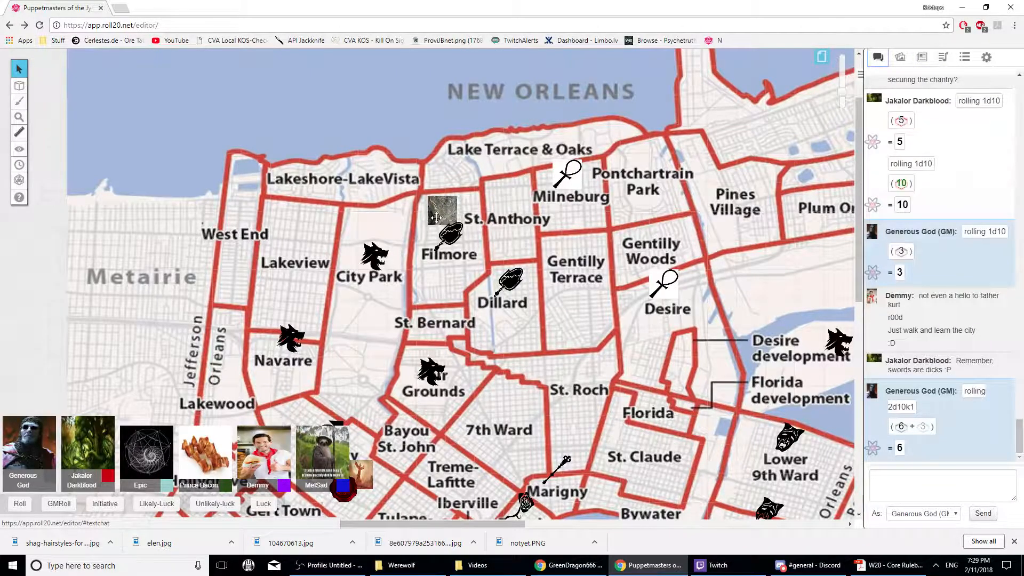
scroll(down, 3)
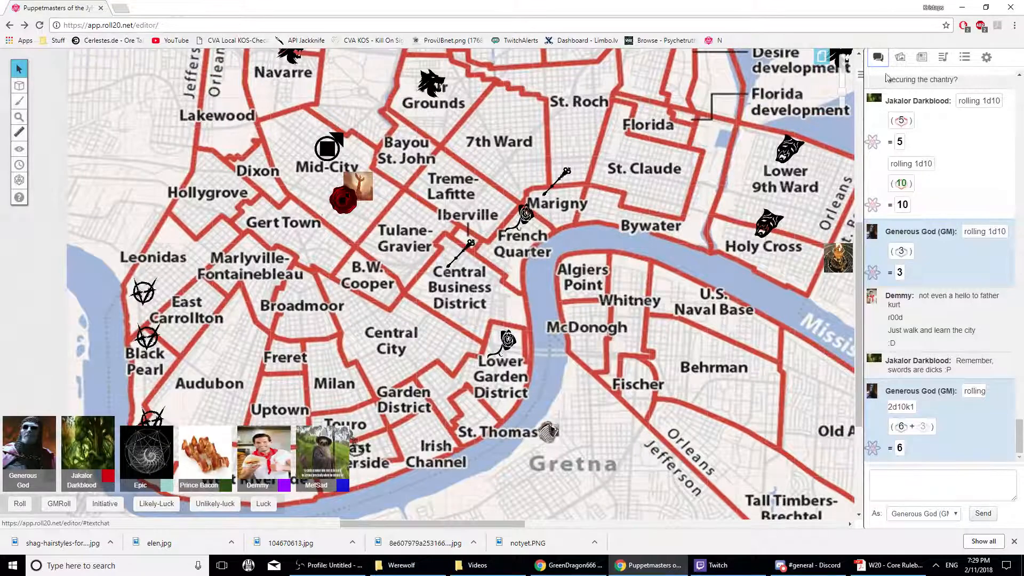
click(922, 57)
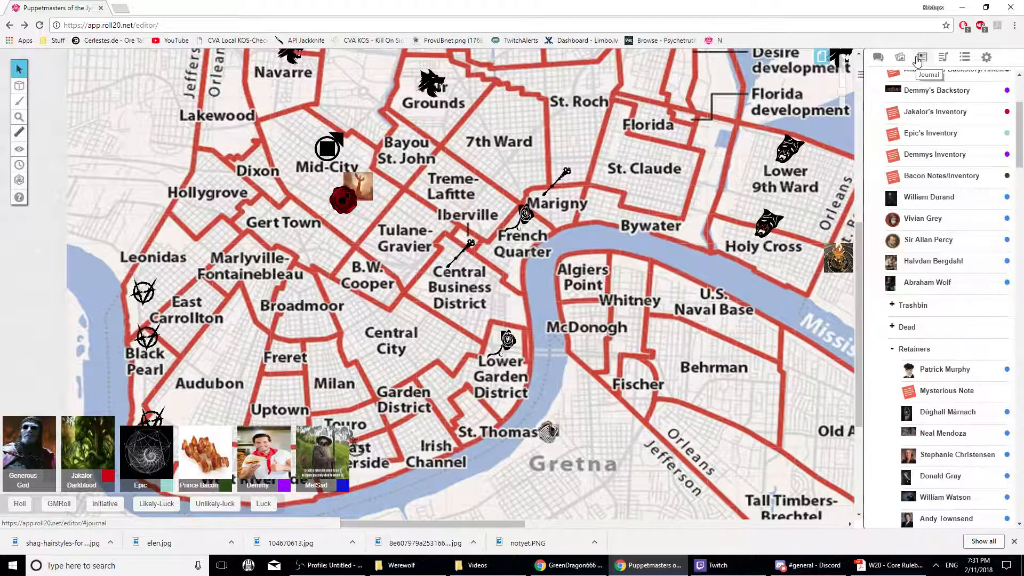
- Scroll while the campaign page list, Start through Ballroom, is revealed above the map
scroll(down, 3)
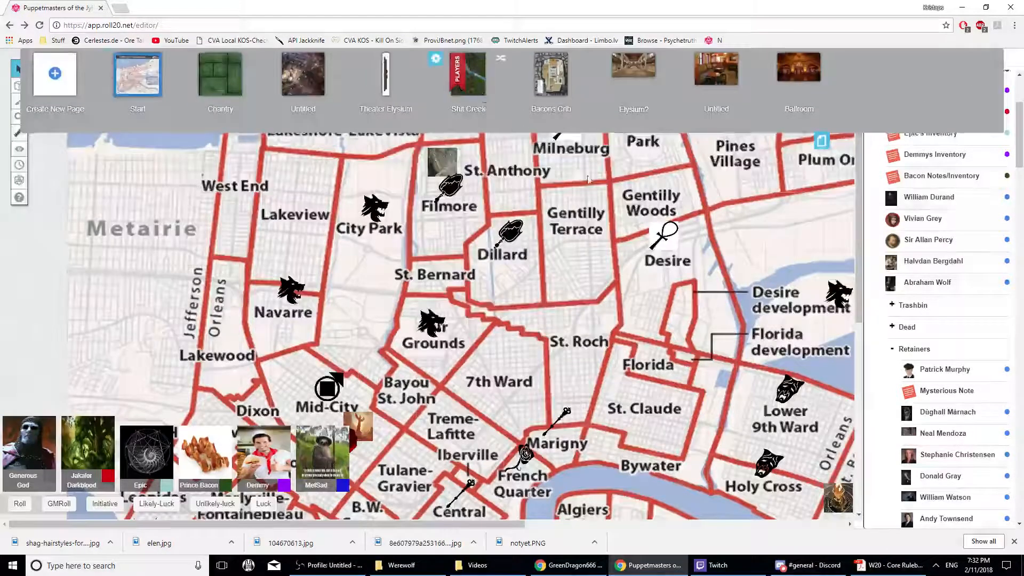
- Switch to the forest battle map page and scroll the journal to the Others and Malkavian folders
click(385, 74)
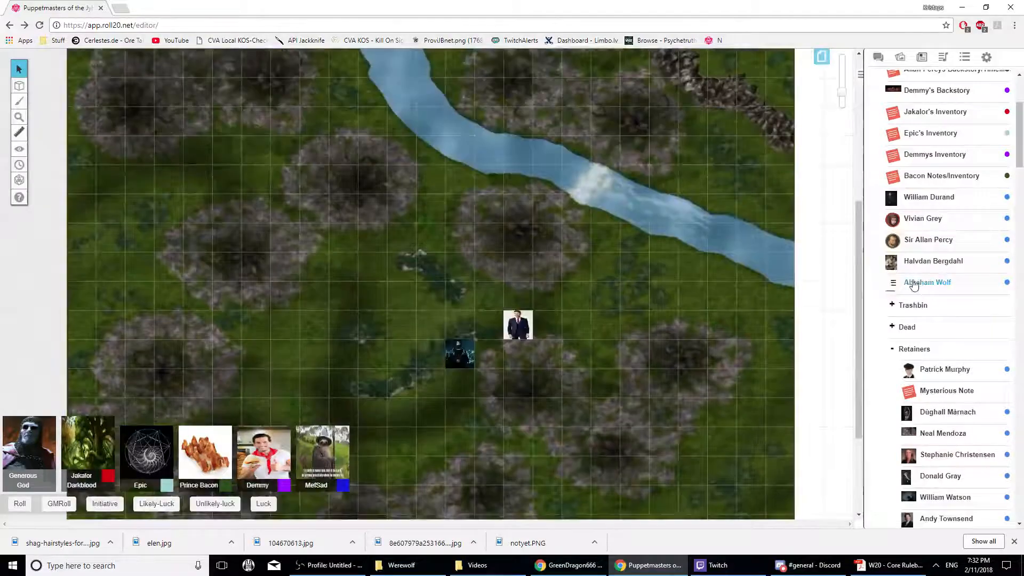
scroll(down, 3)
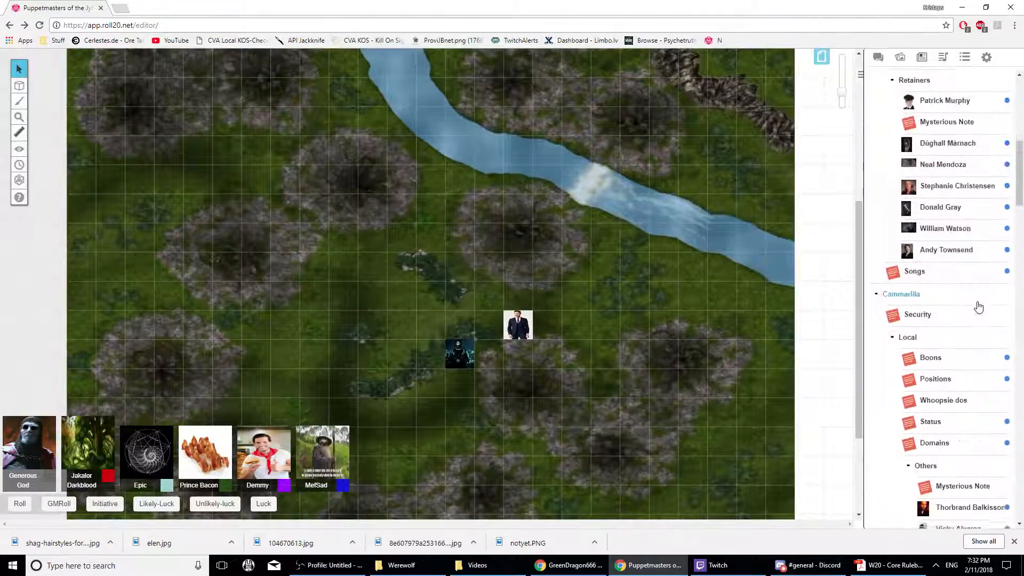
scroll(down, 3)
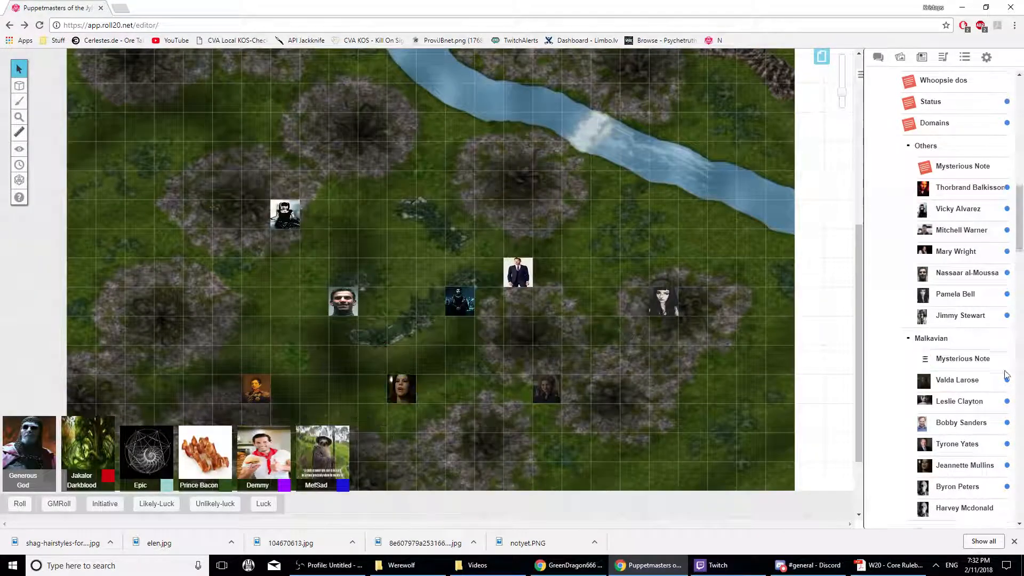
- Scroll the journal, then show chat with Demmy's 11d10 roll scoring 2 successes
scroll(down, 3)
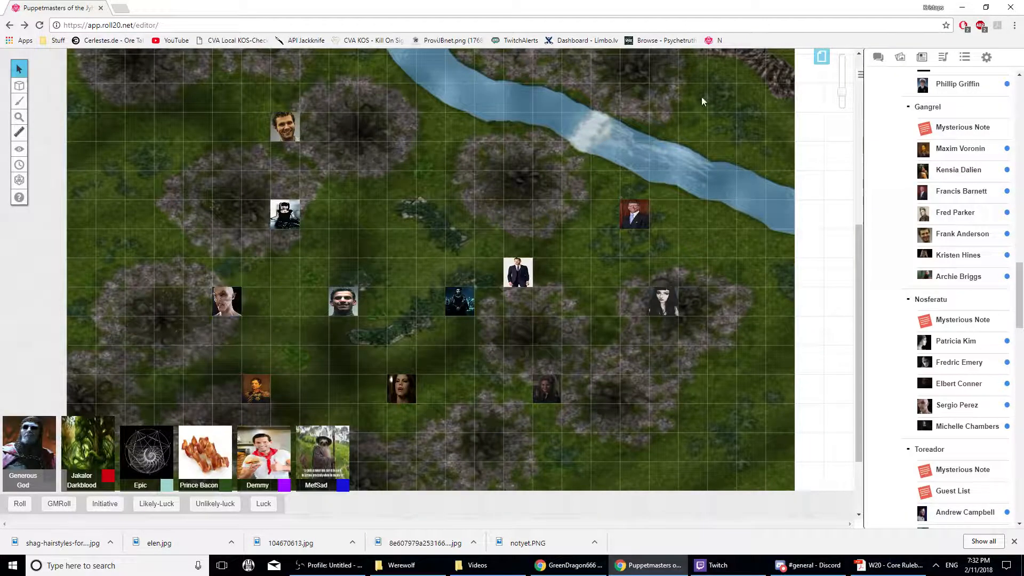
click(877, 57)
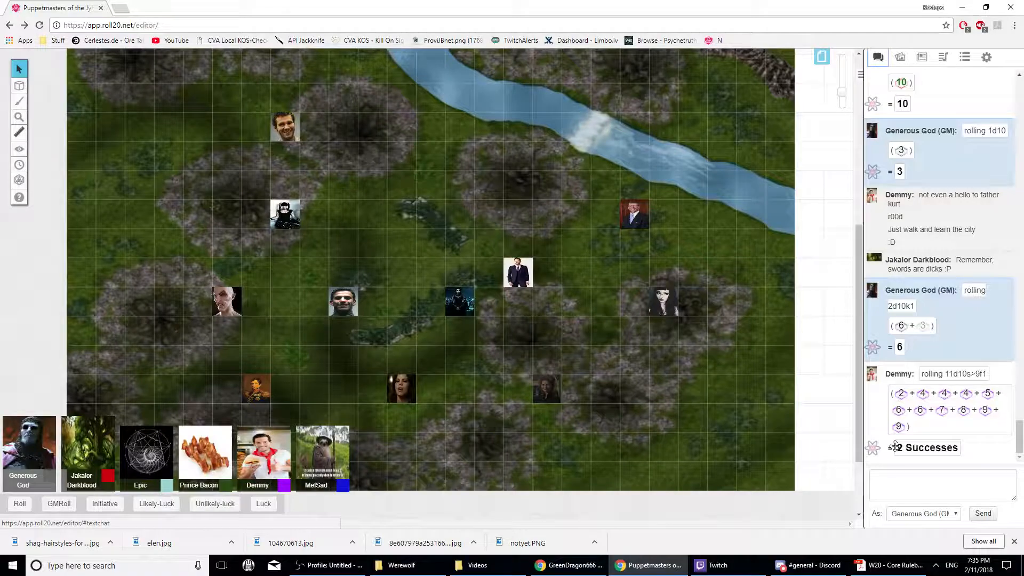
mouse_move(802, 478)
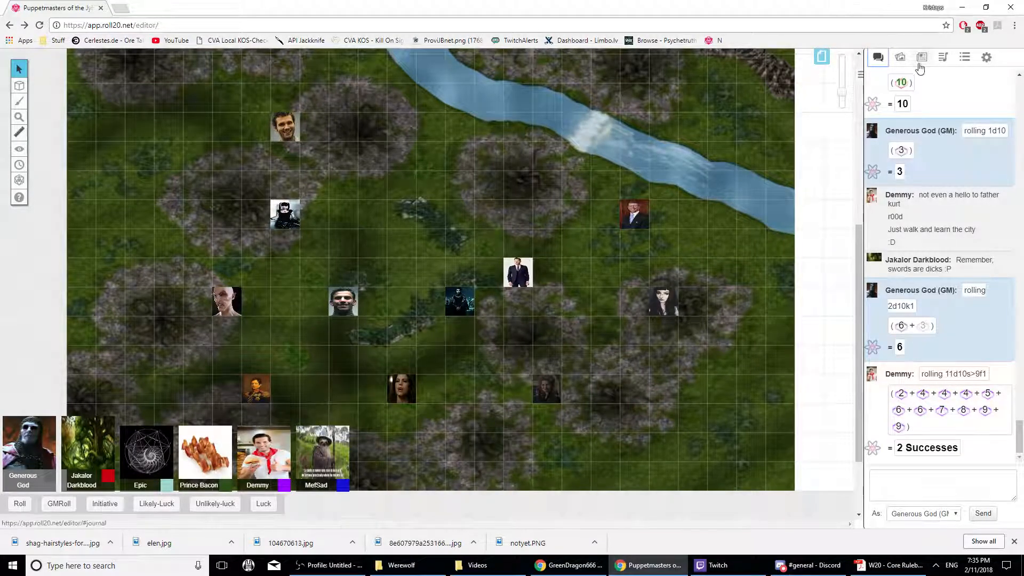
- Bring up the journal and scroll down to the clan folders
click(921, 57)
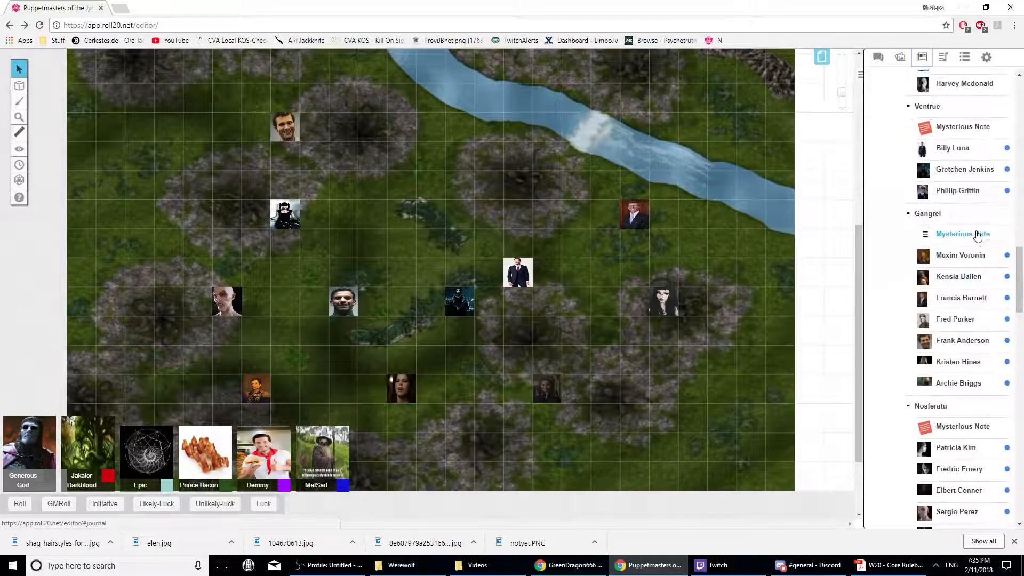
scroll(down, 3)
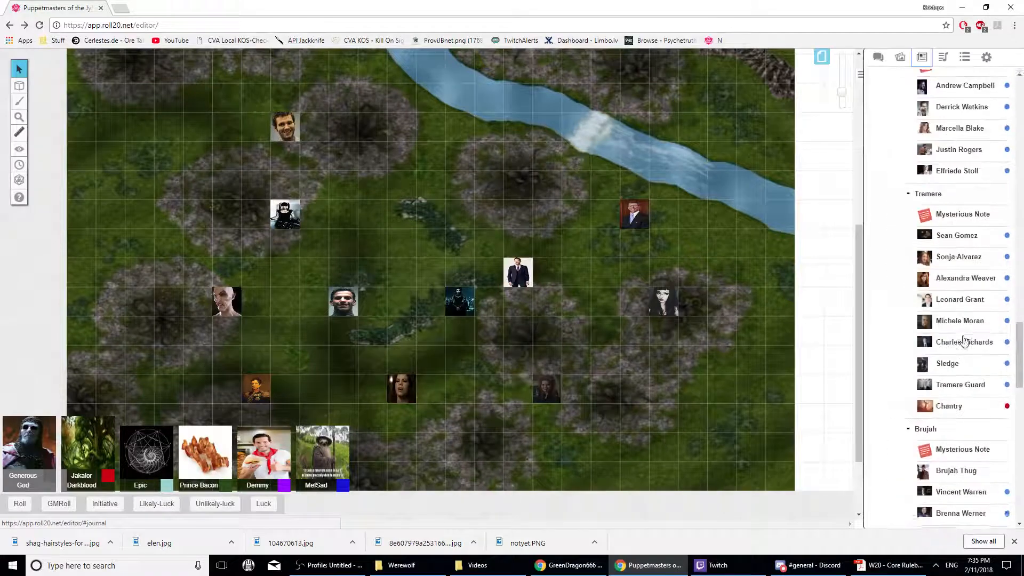
scroll(down, 3)
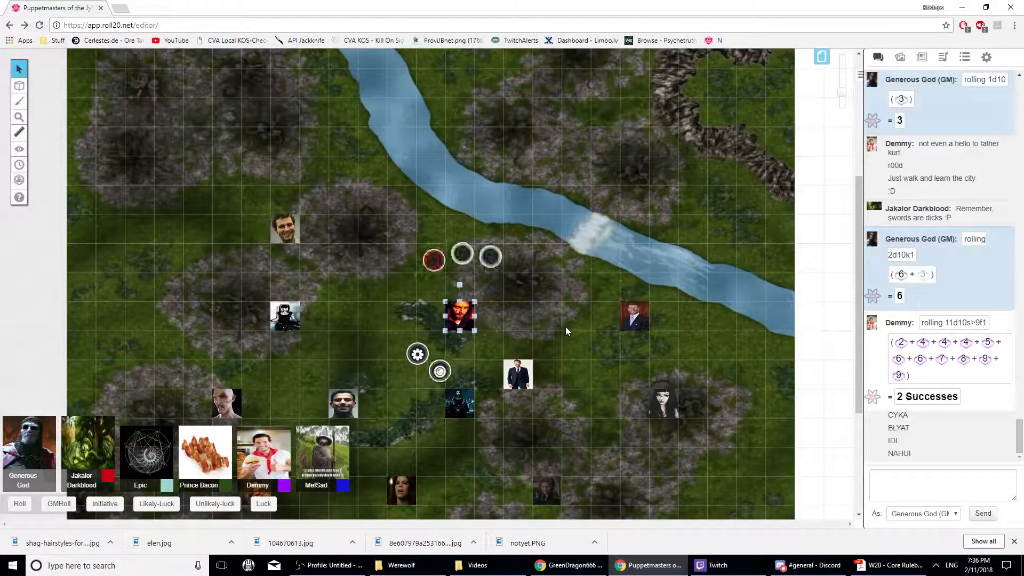
click(920, 57)
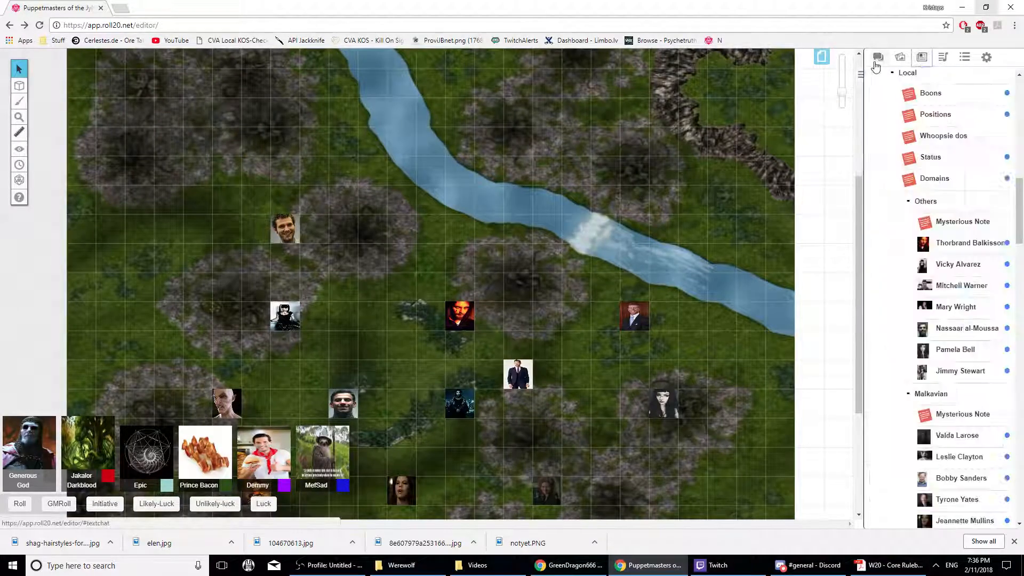
click(877, 57)
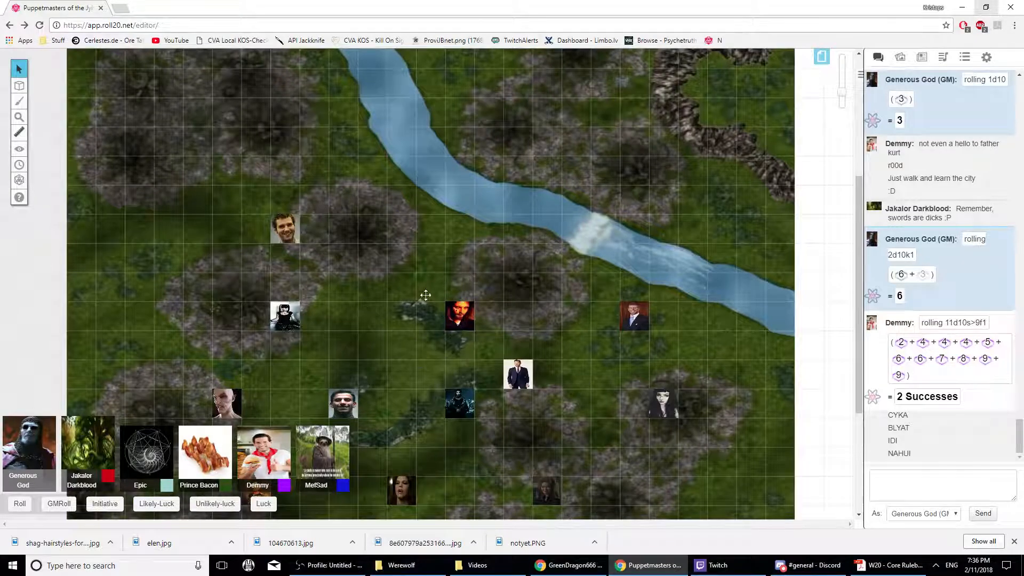
drag(459, 315, 459, 285)
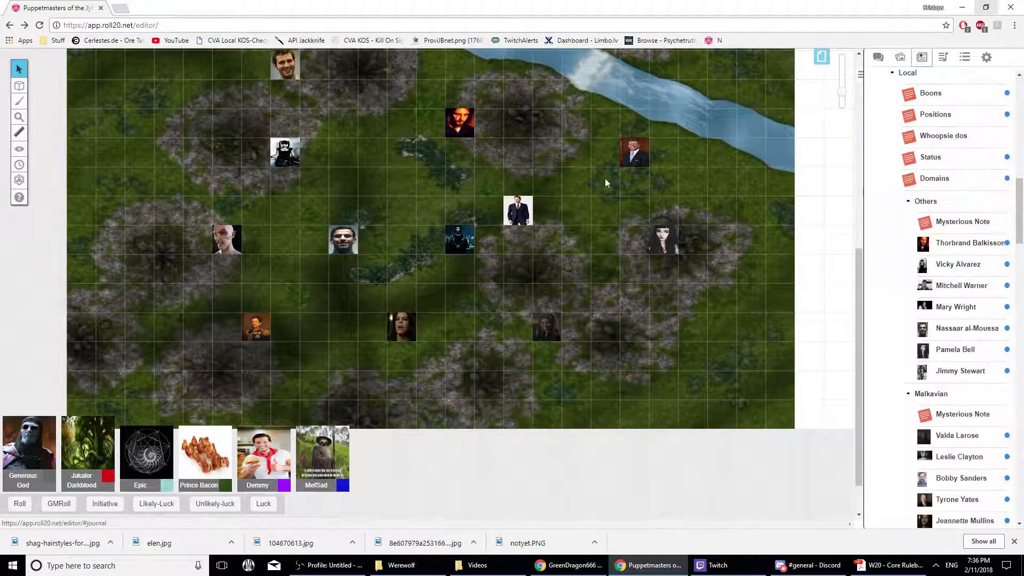
scroll(down, 3)
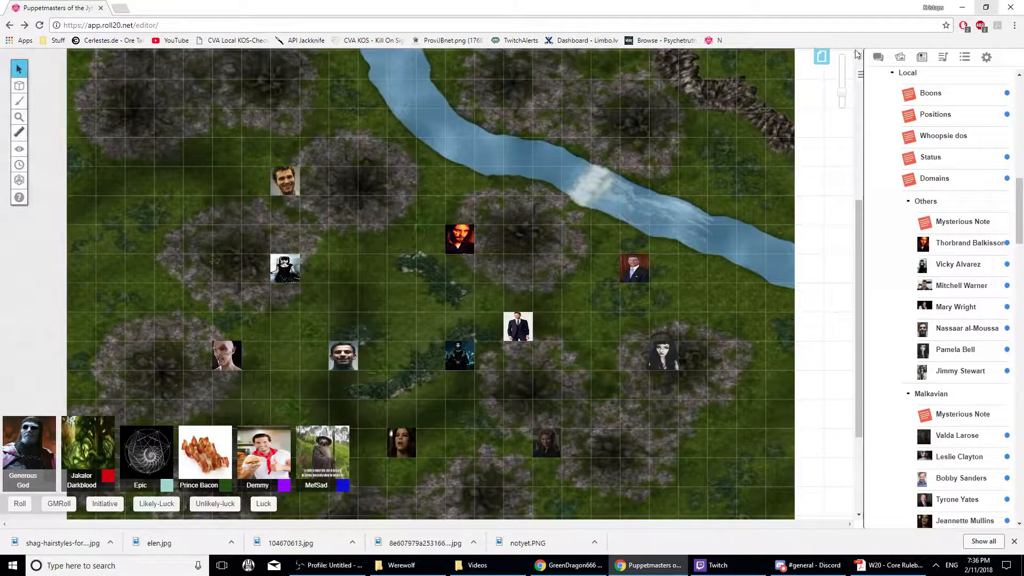
click(878, 57)
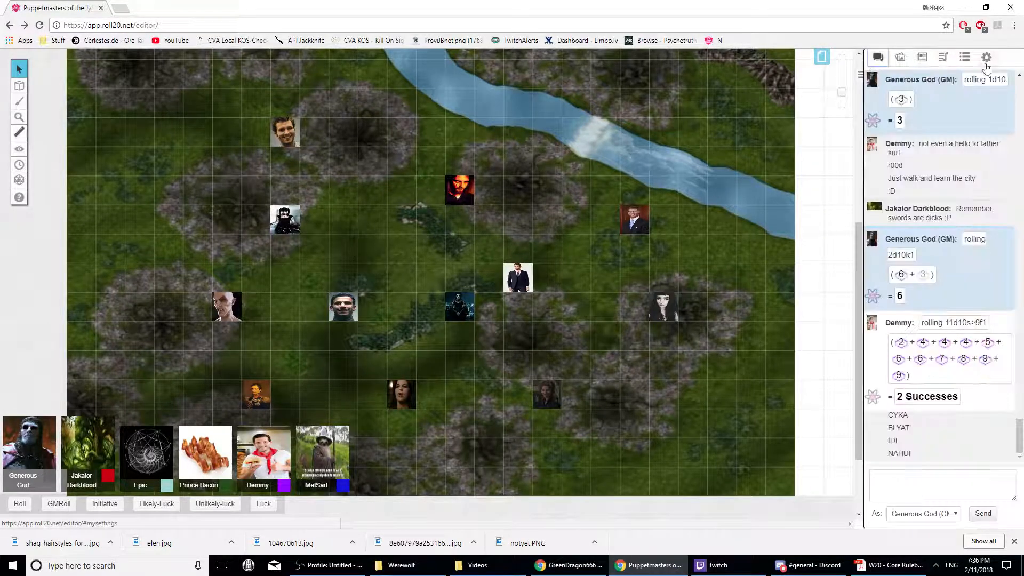
click(877, 57)
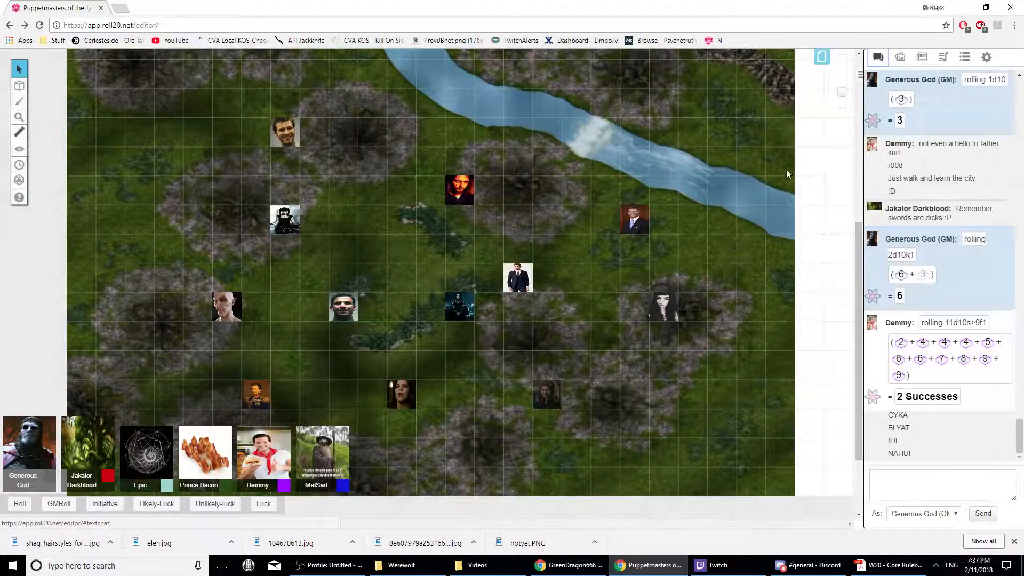
click(921, 57)
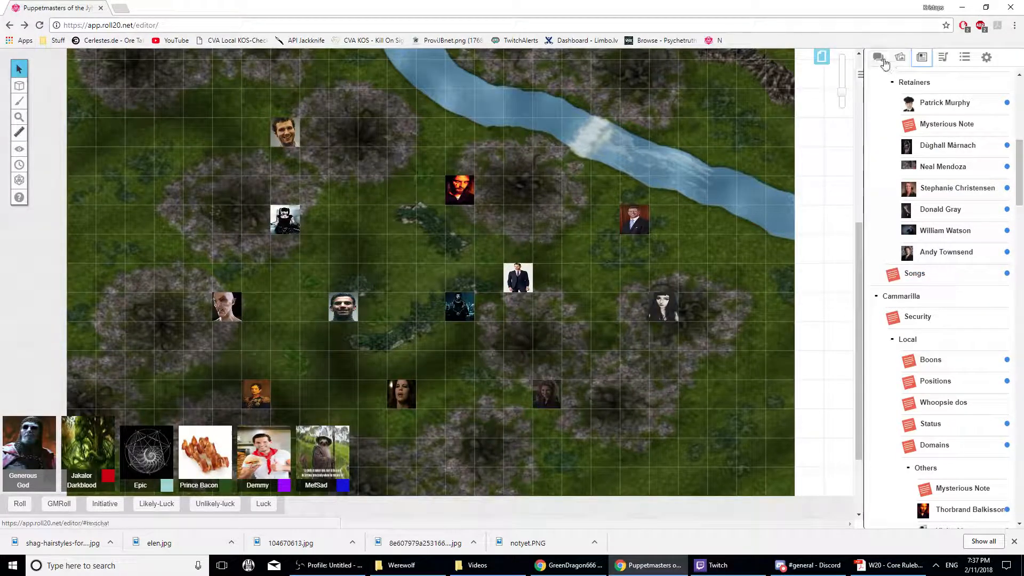
mouse_move(878, 57)
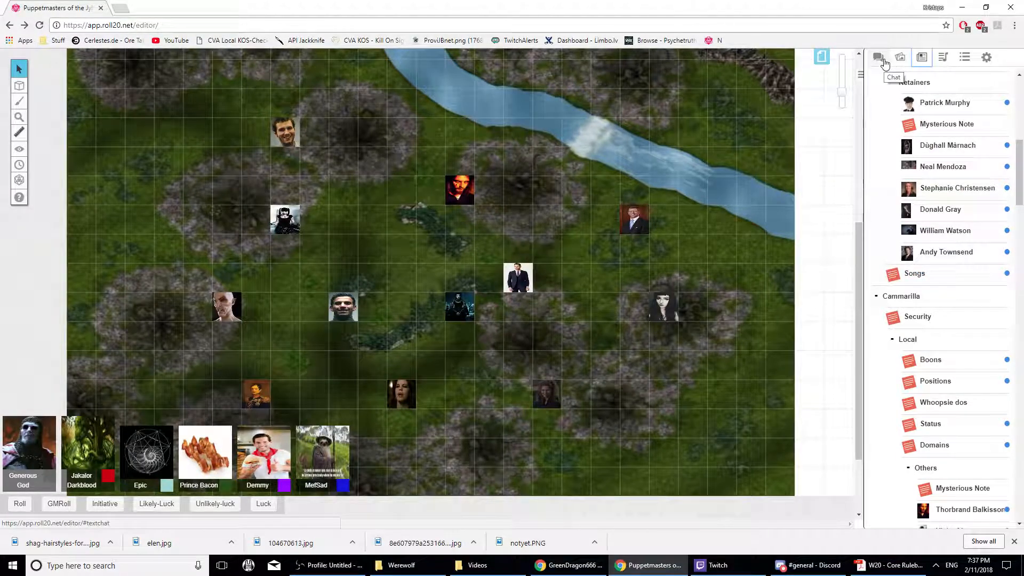
click(877, 57)
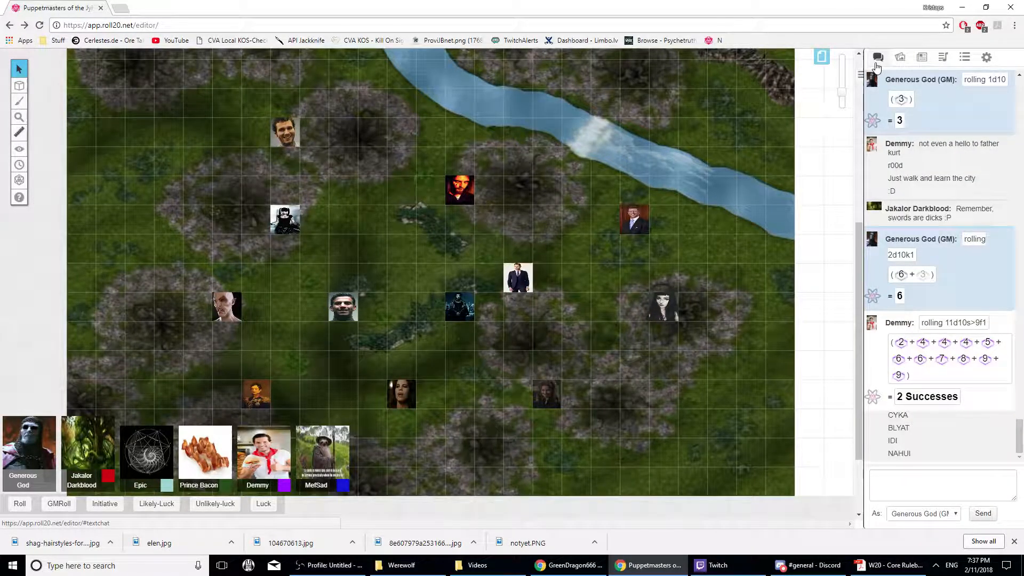
scroll(down, 3)
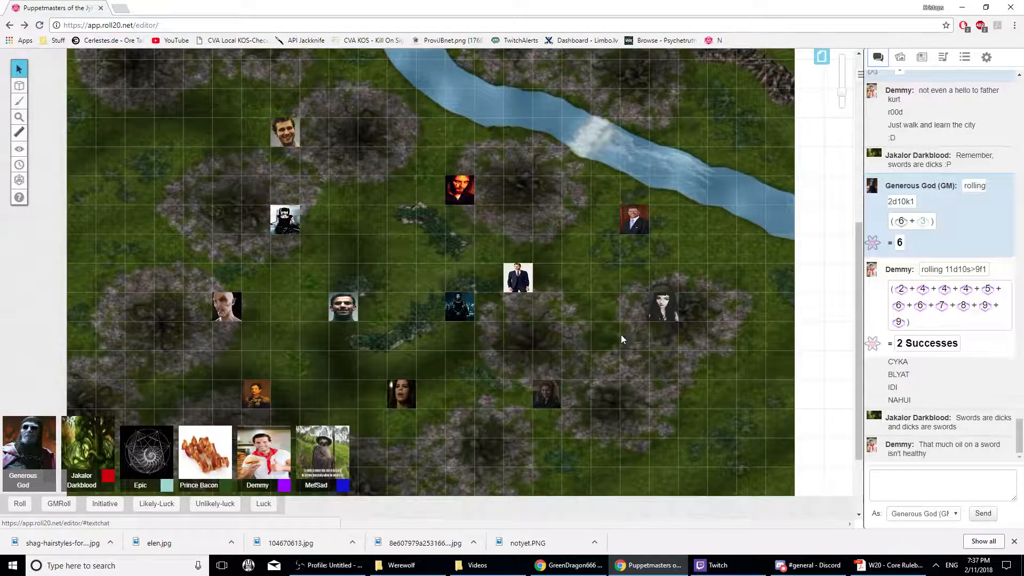
mouse_move(948, 406)
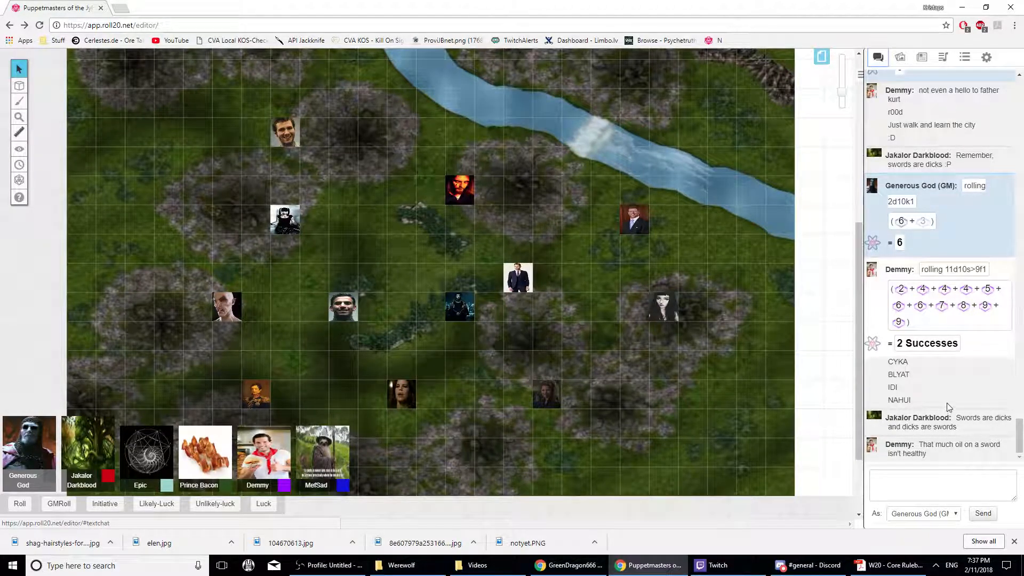